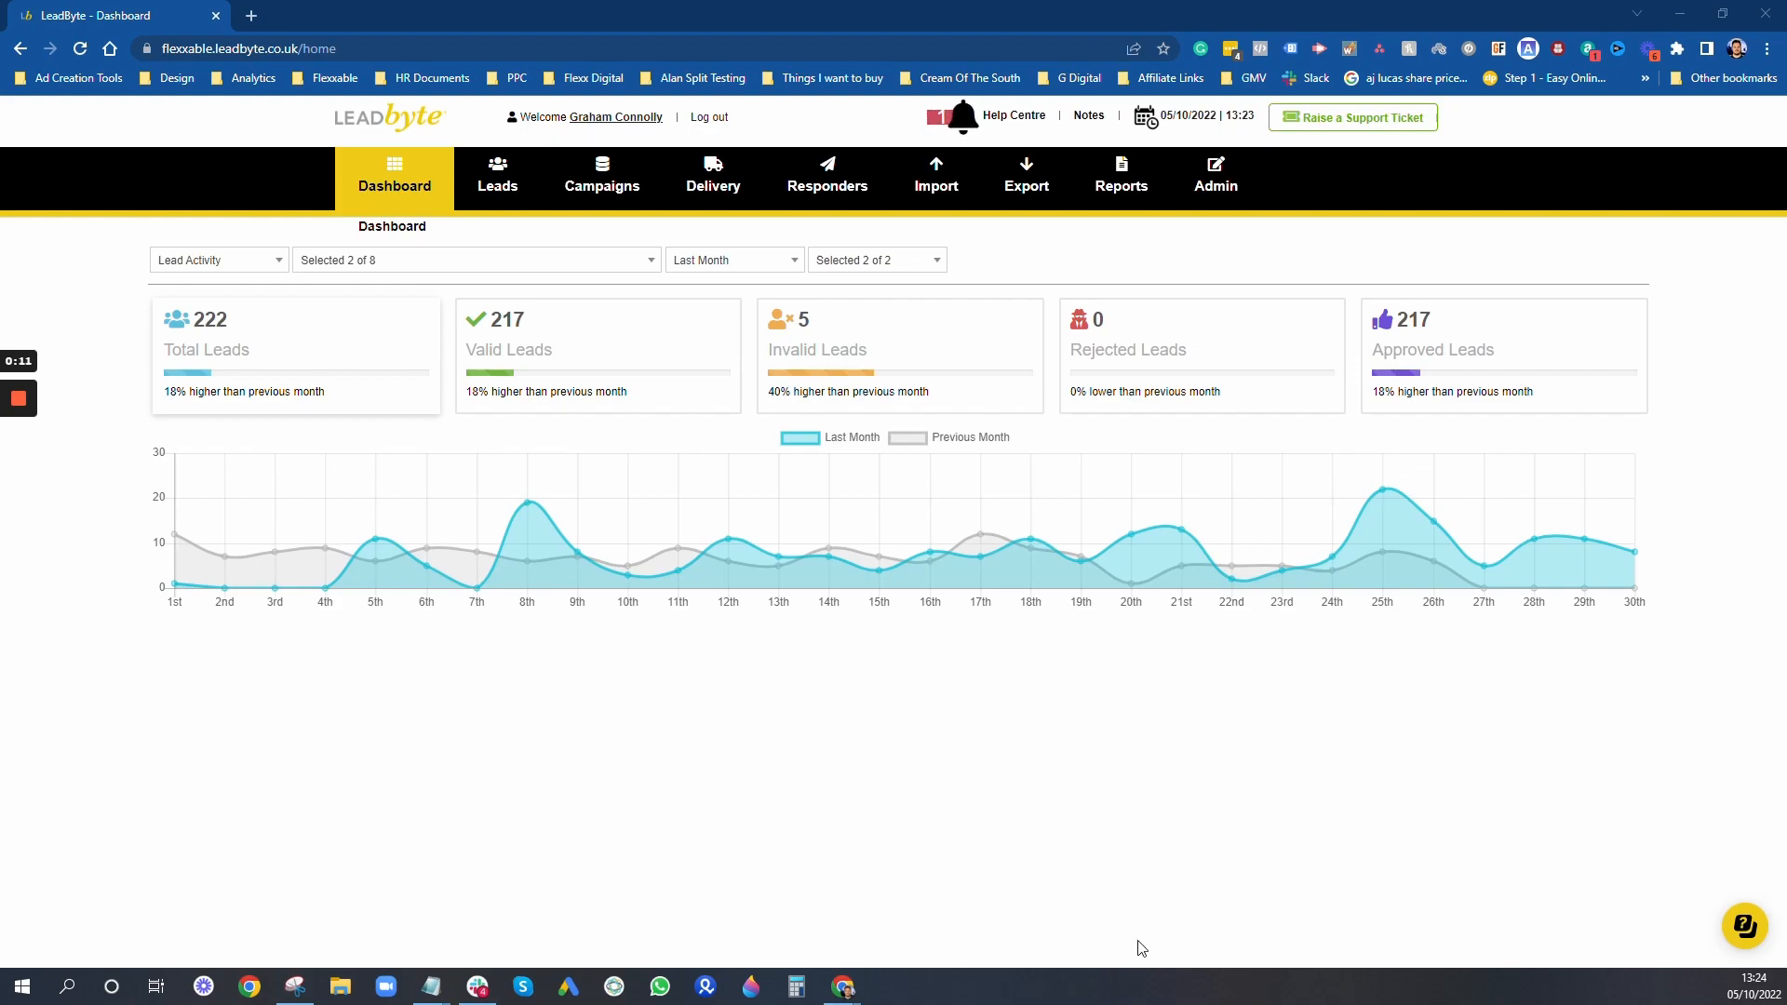
mouse_move(993, 249)
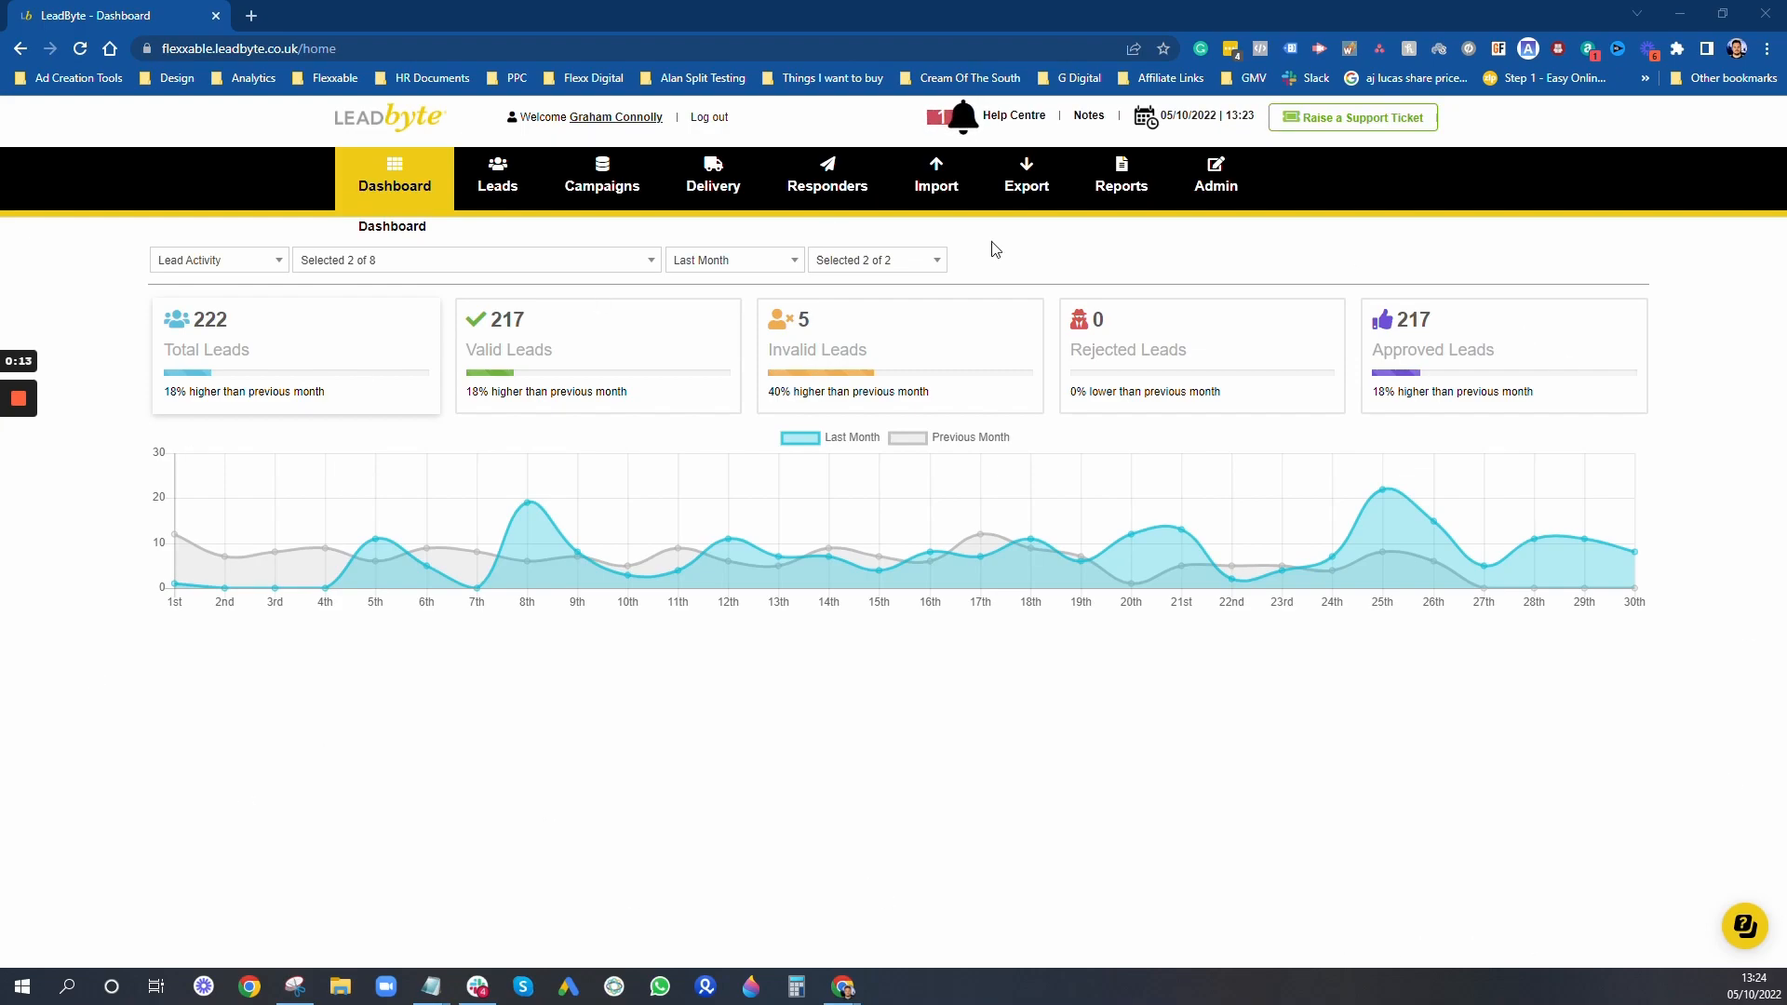
mouse_move(113, 644)
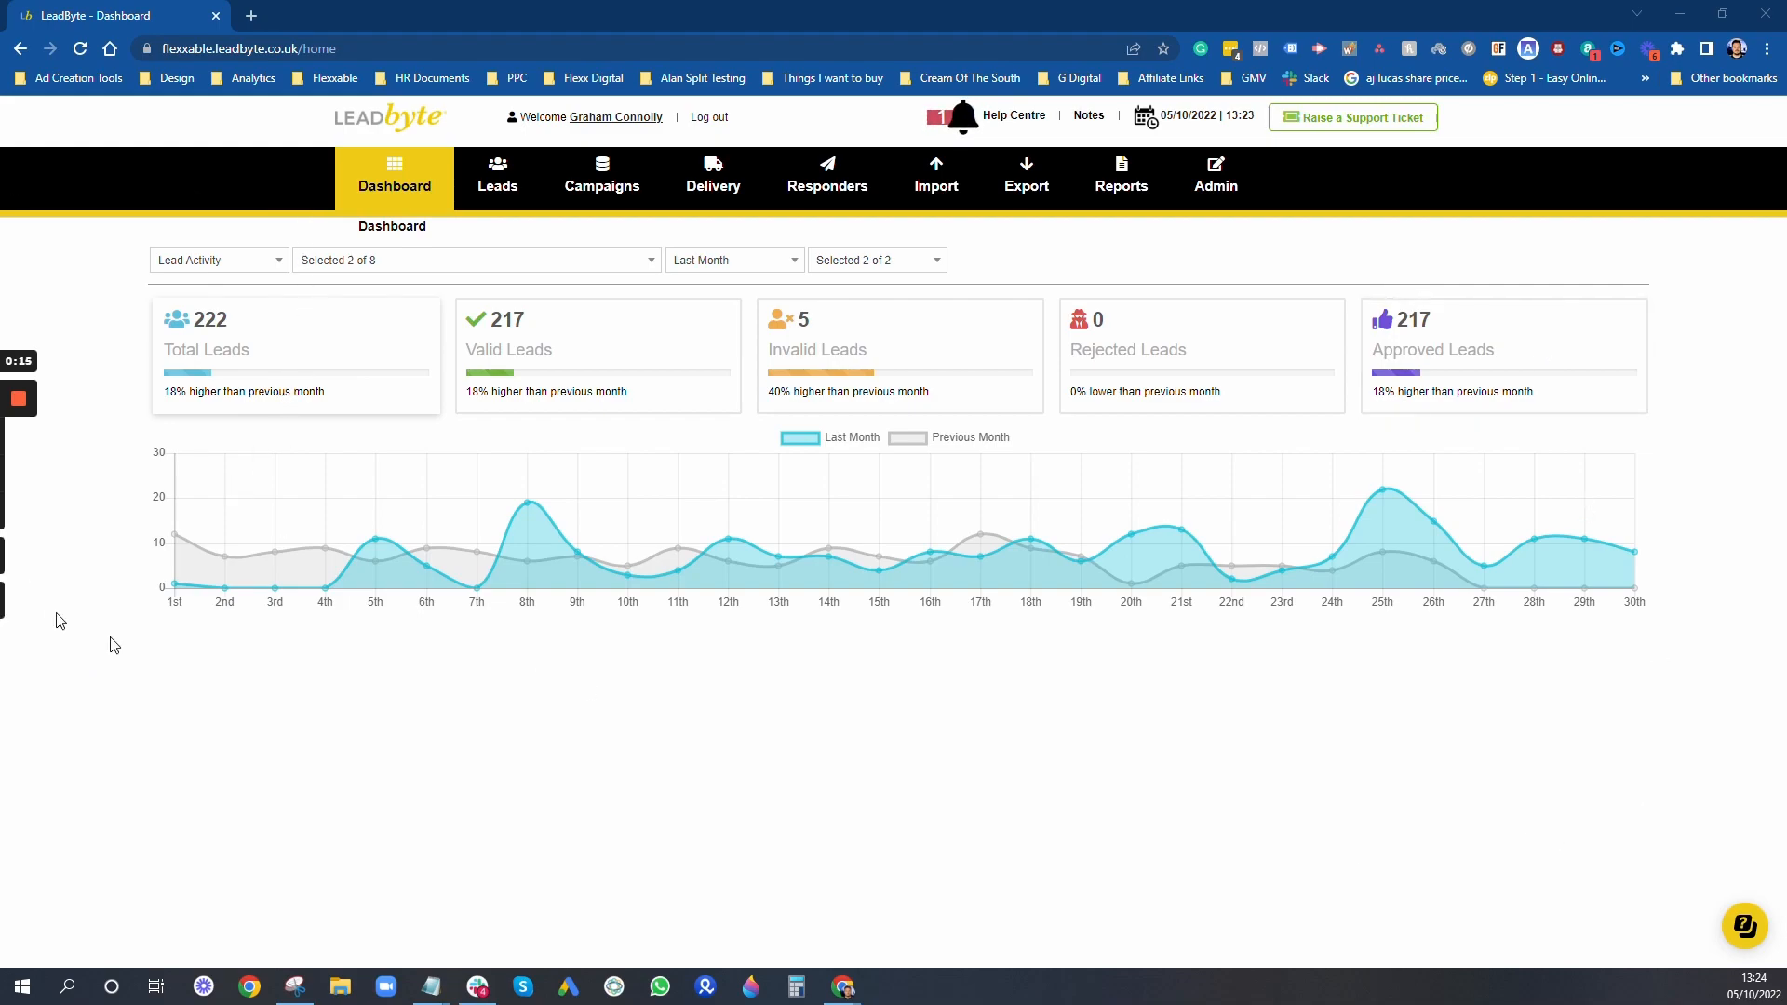
mouse_move(841, 274)
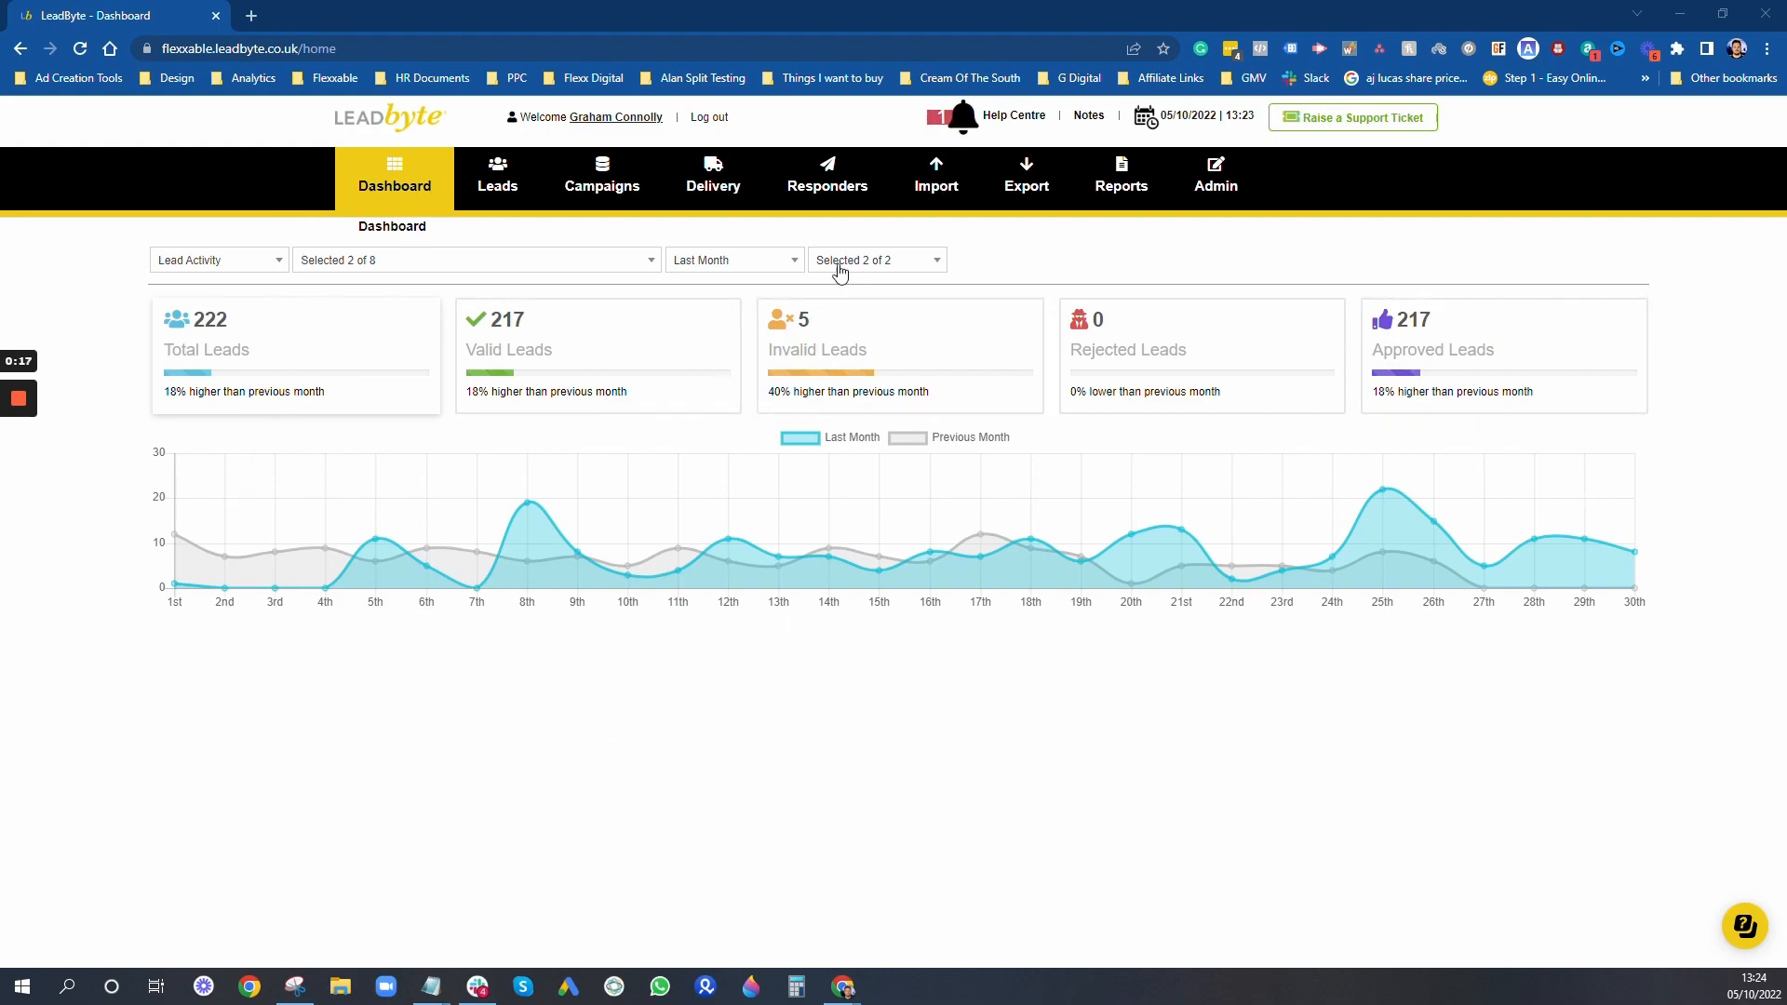
Step: Browse the dashboard's lead method, date range, report type and campaign lists without changing anything
click(875, 259)
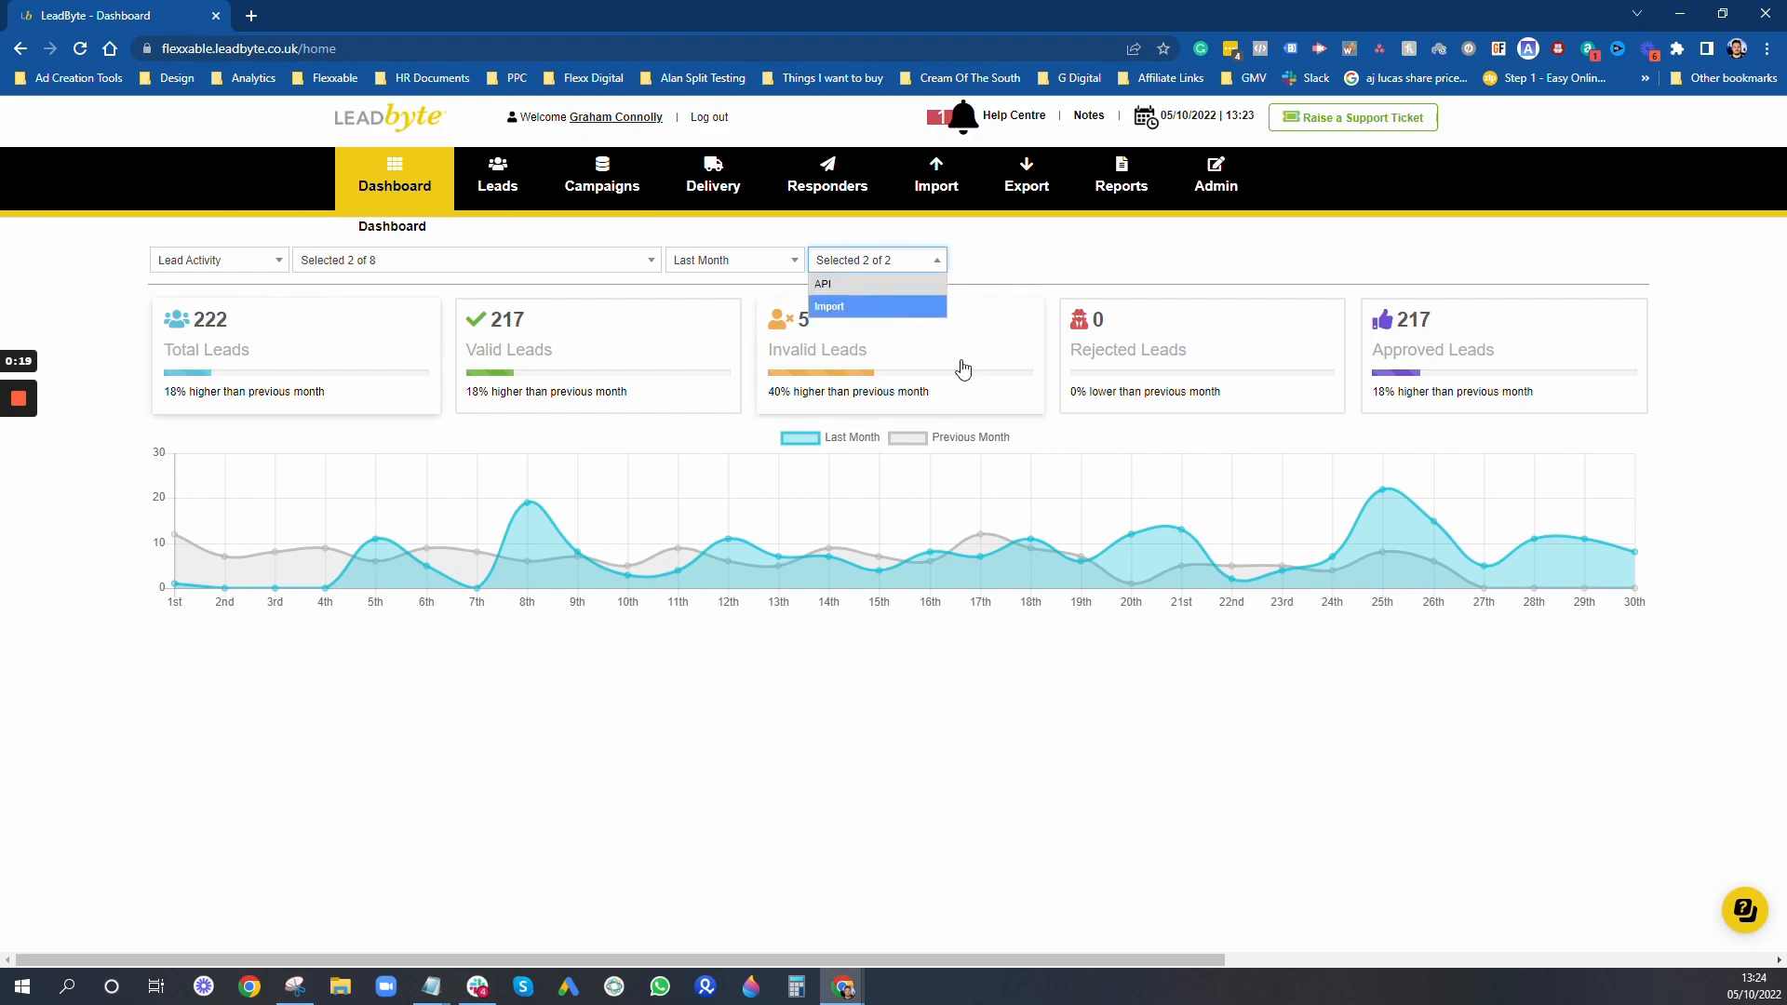
click(733, 260)
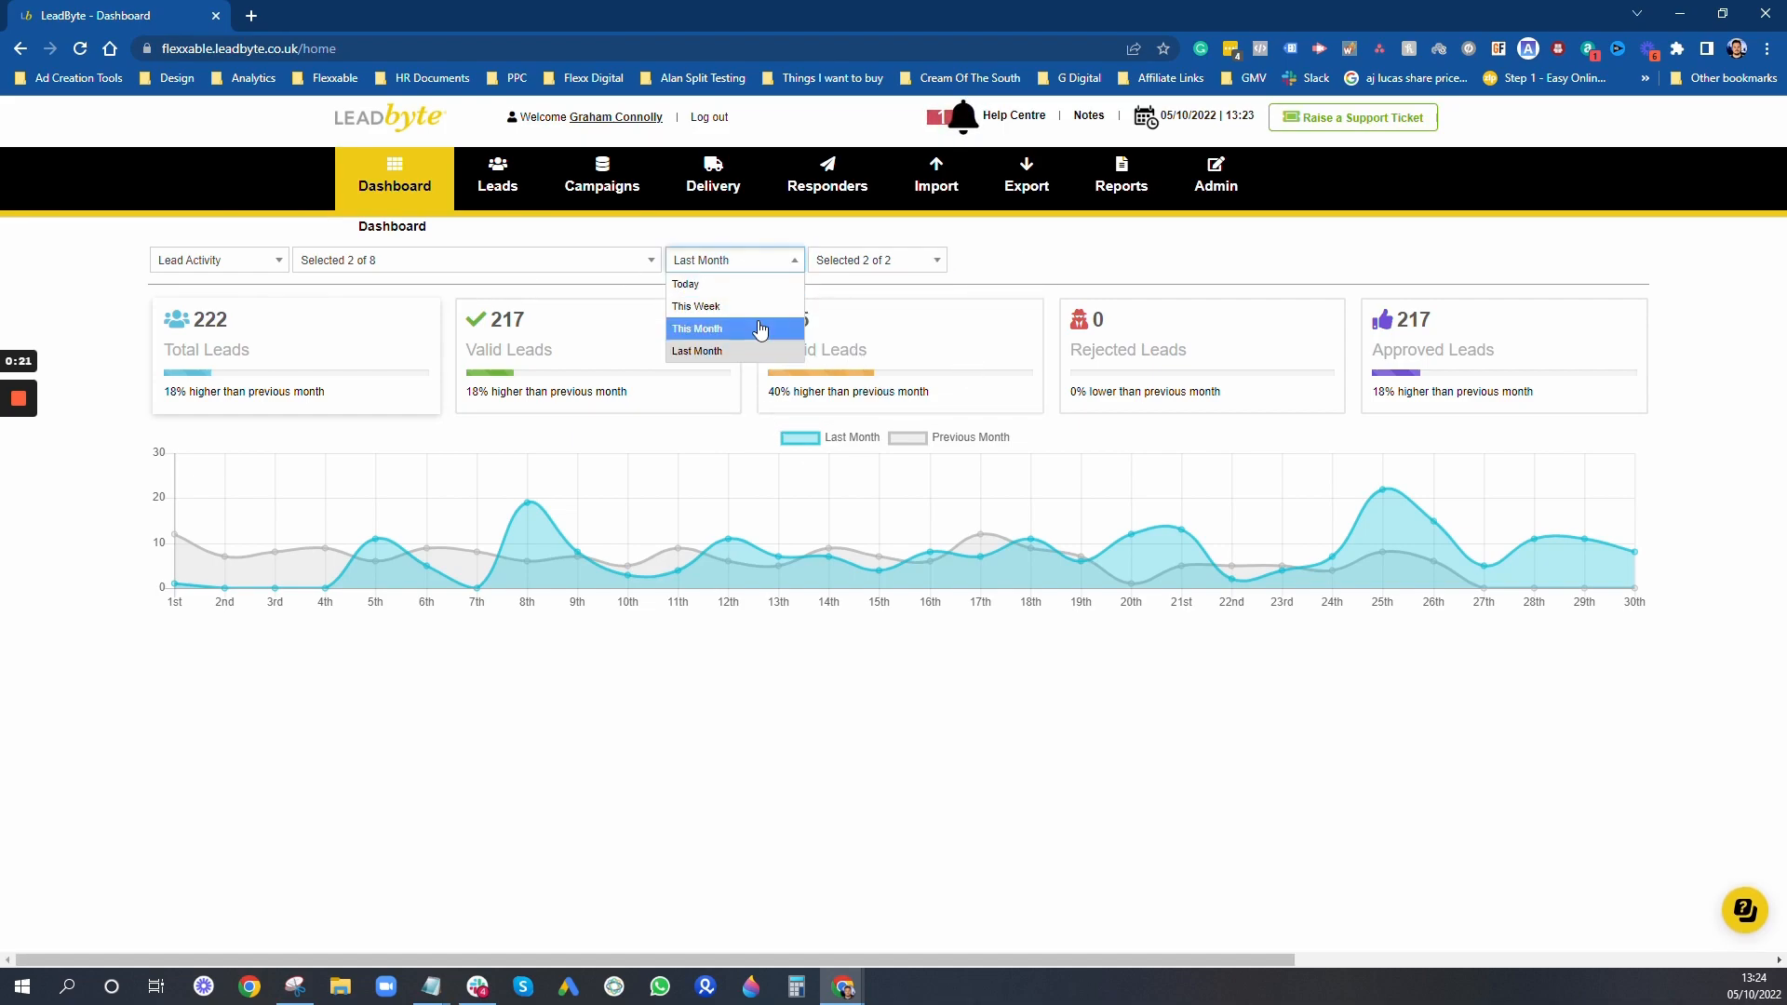
mouse_move(740, 341)
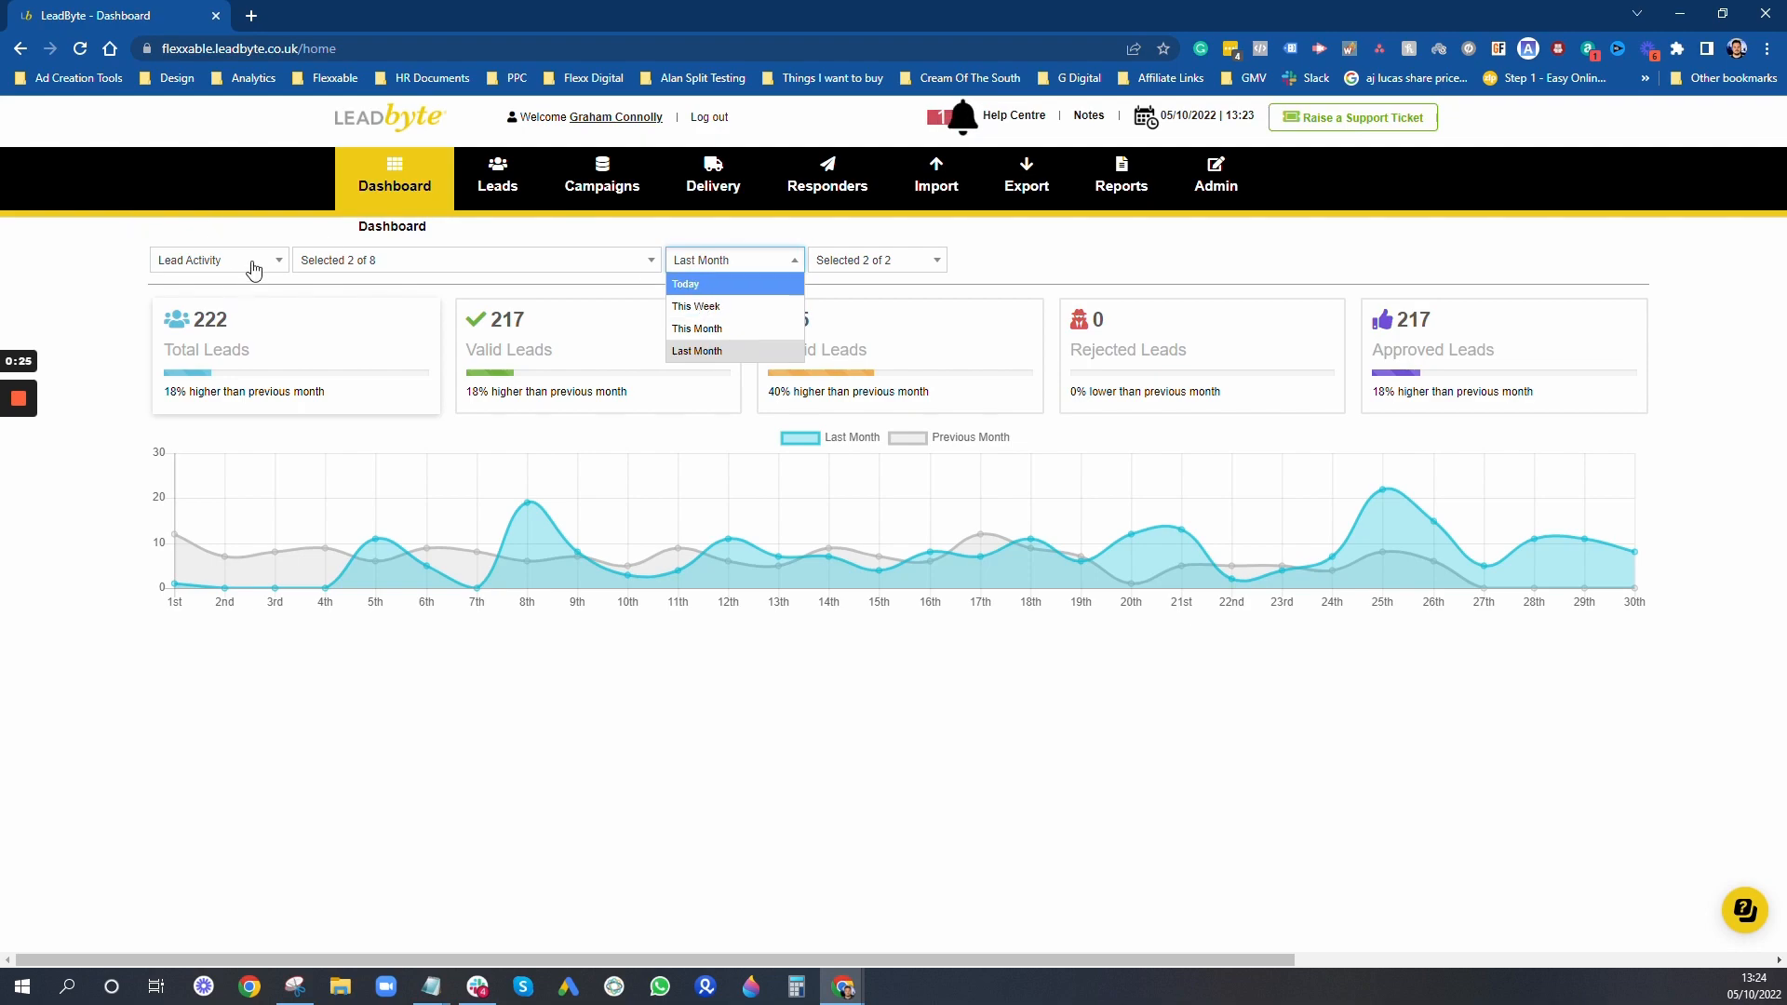
click(217, 259)
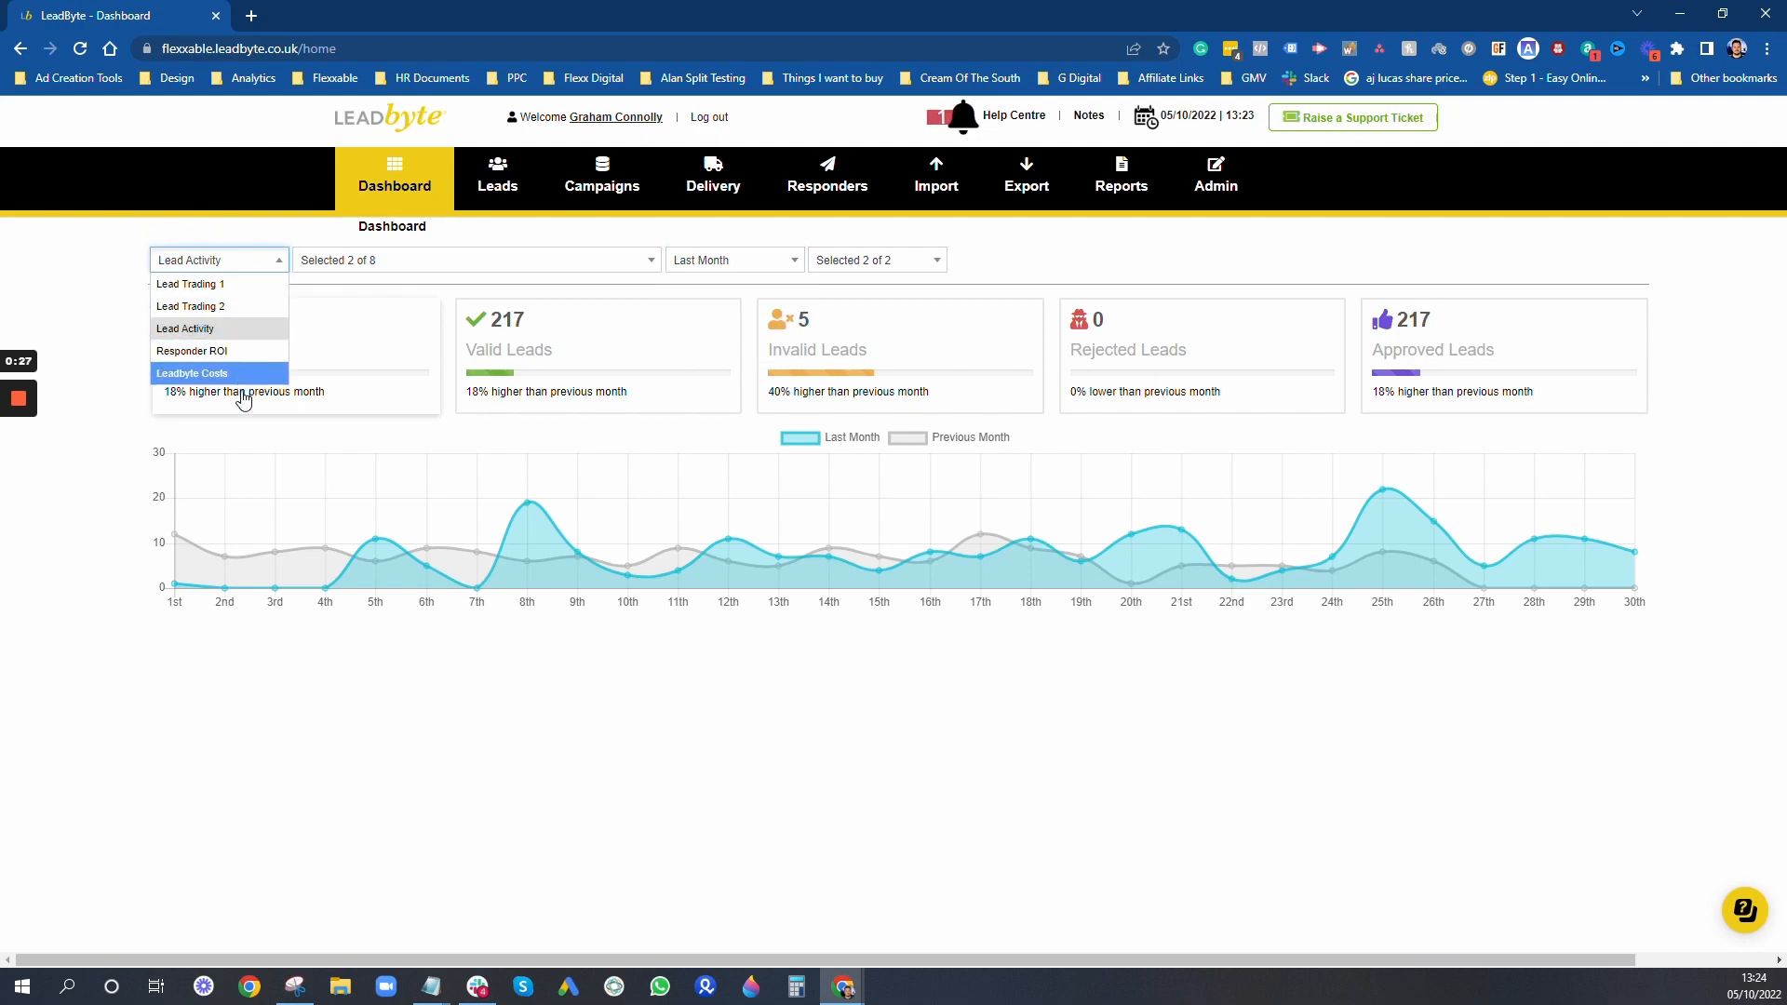
click(218, 259)
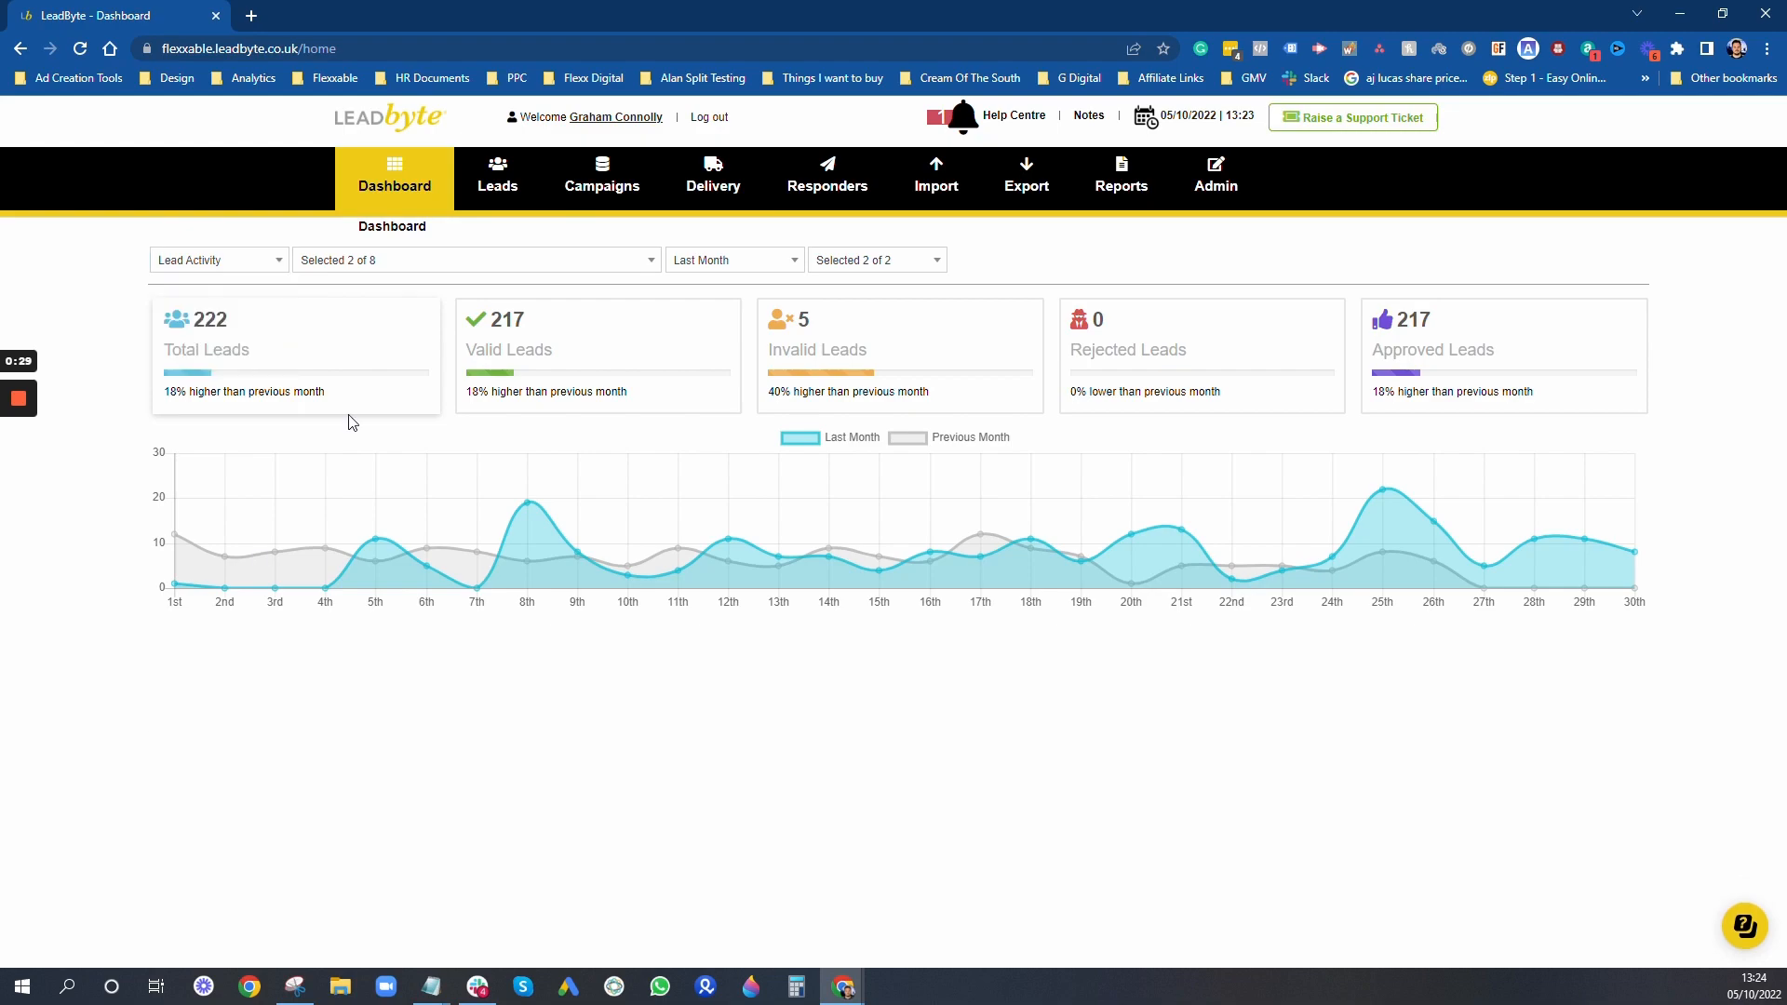
click(472, 259)
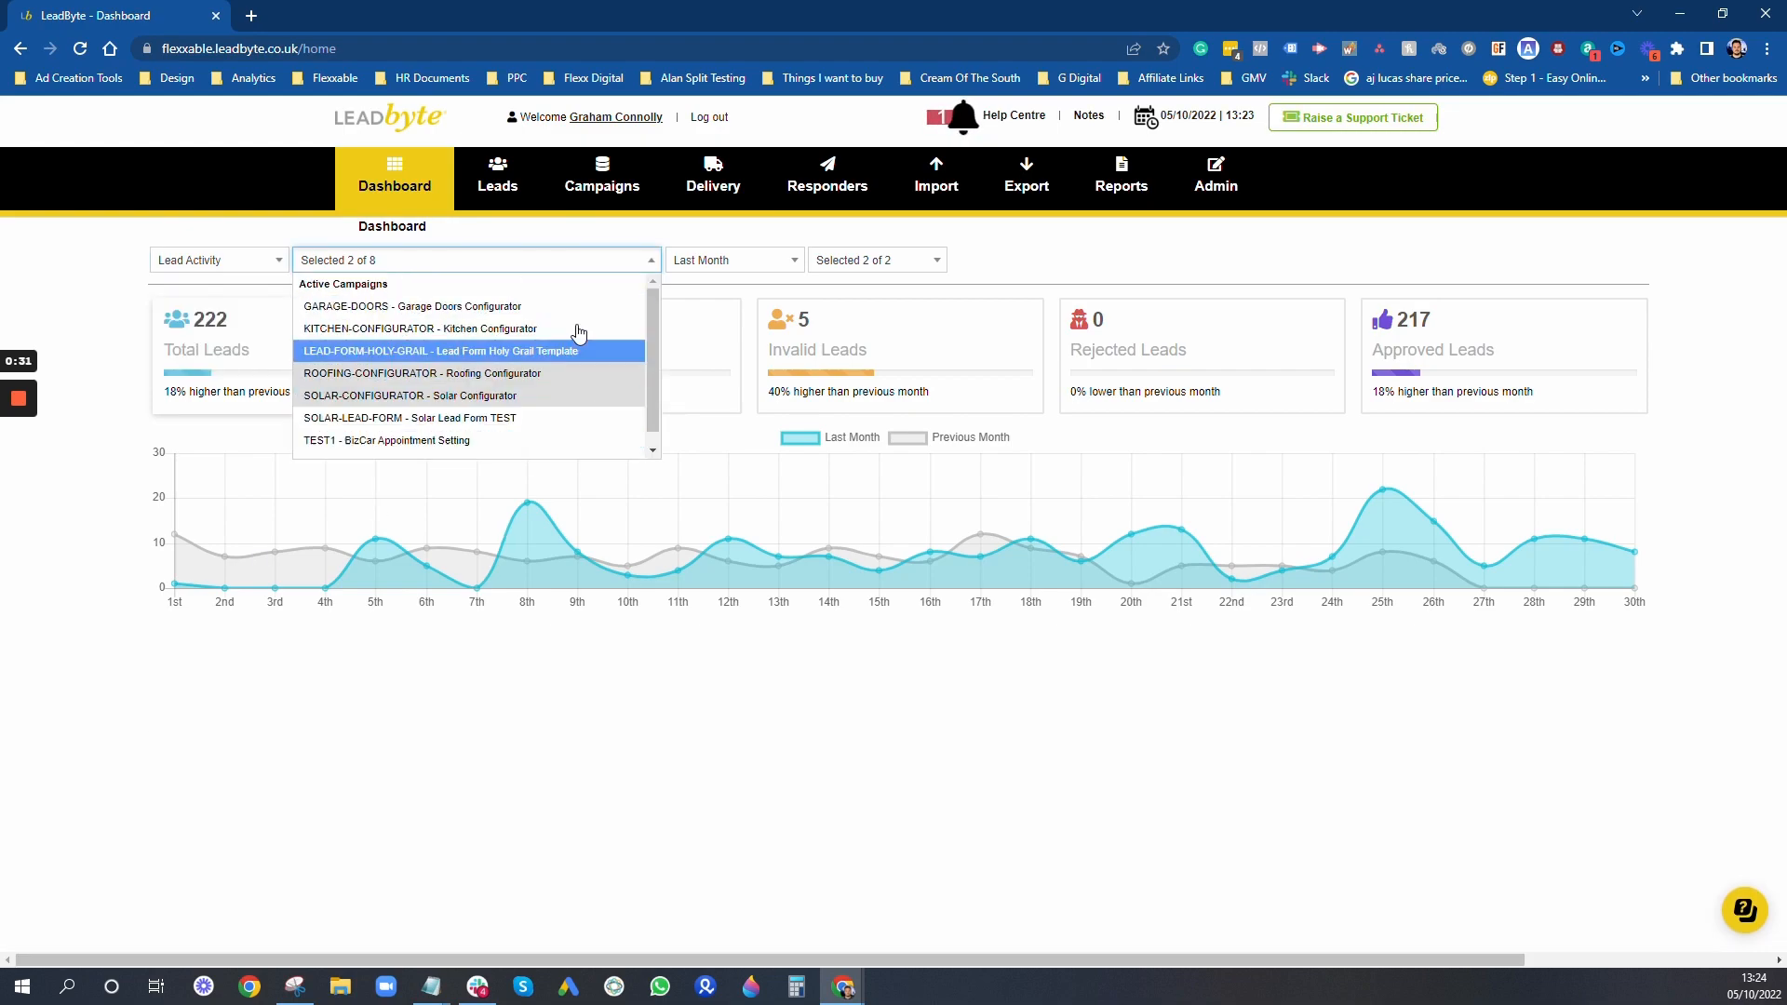
click(602, 179)
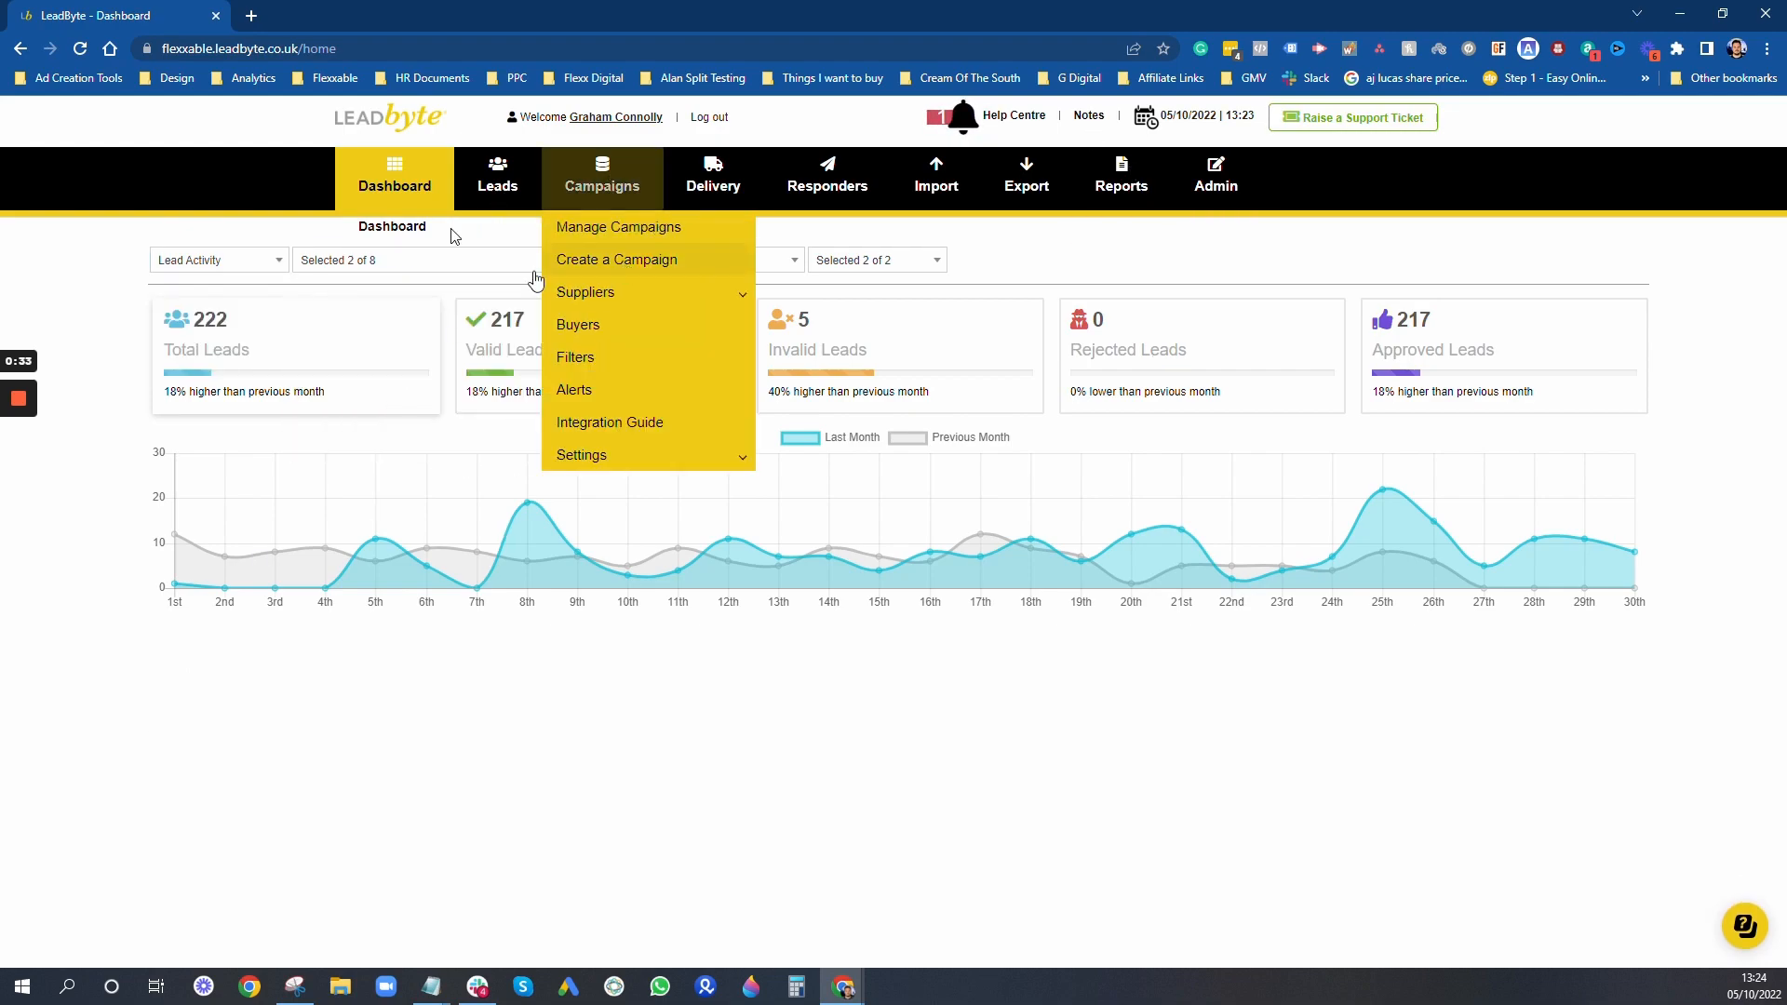
click(909, 732)
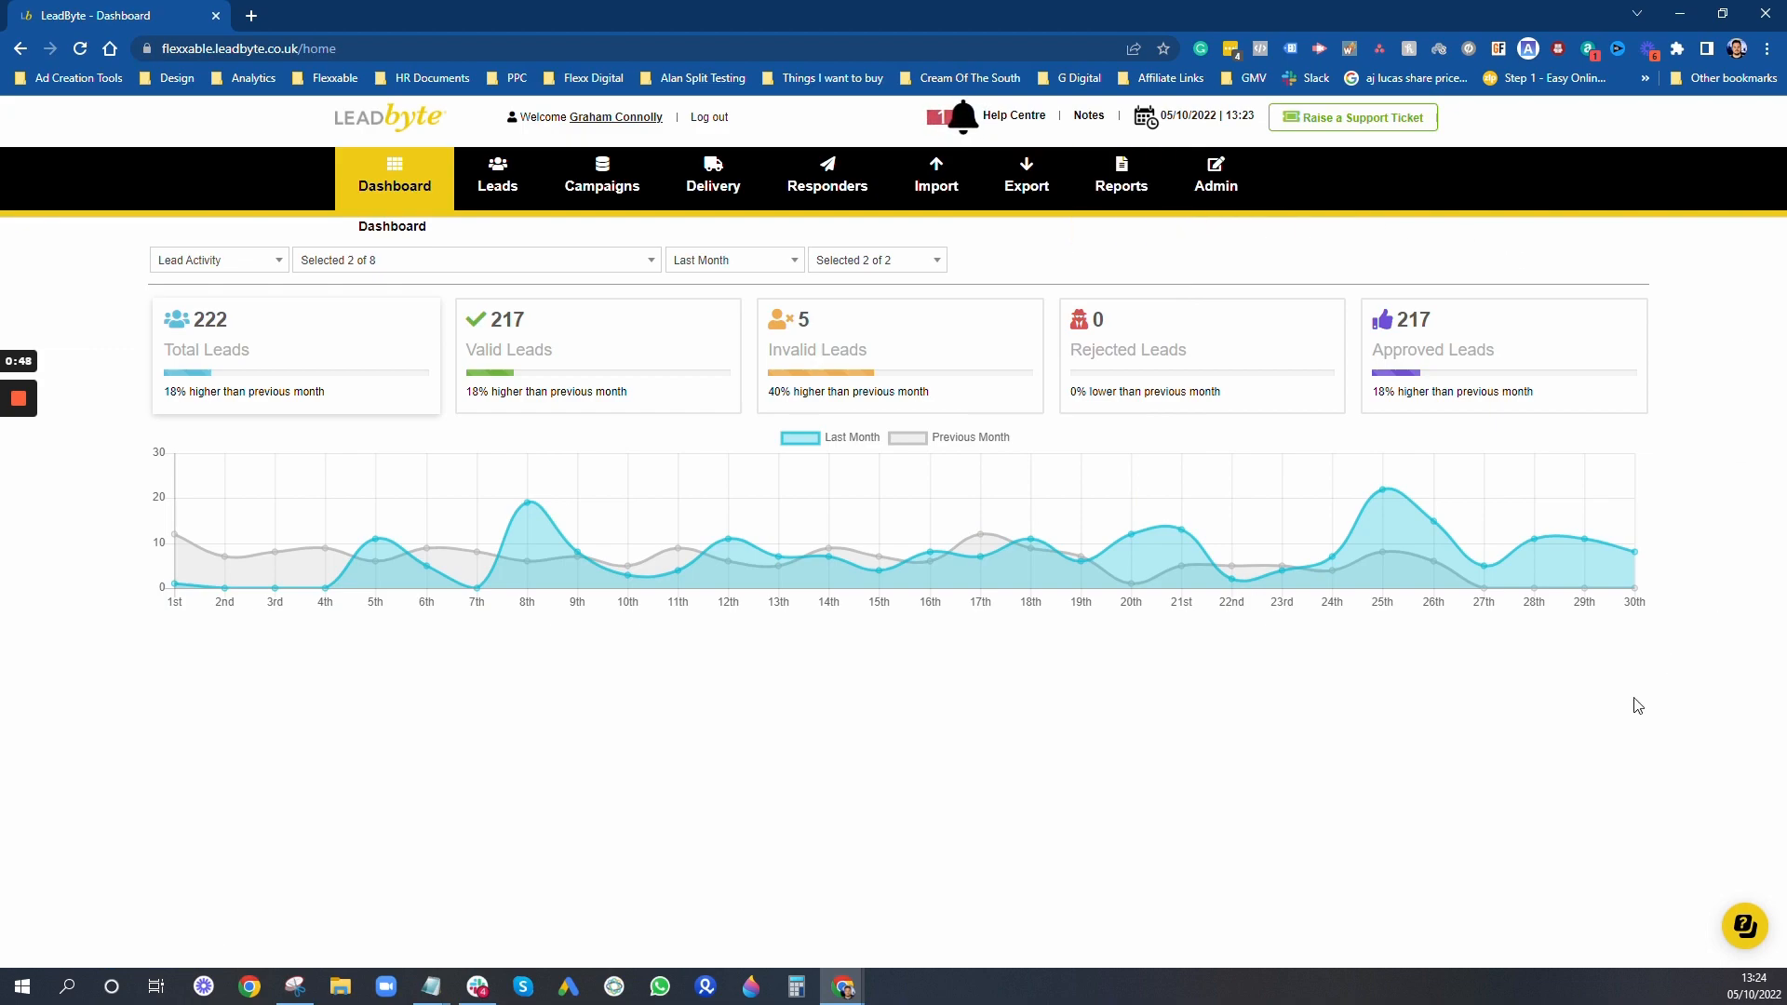
mouse_move(1383, 821)
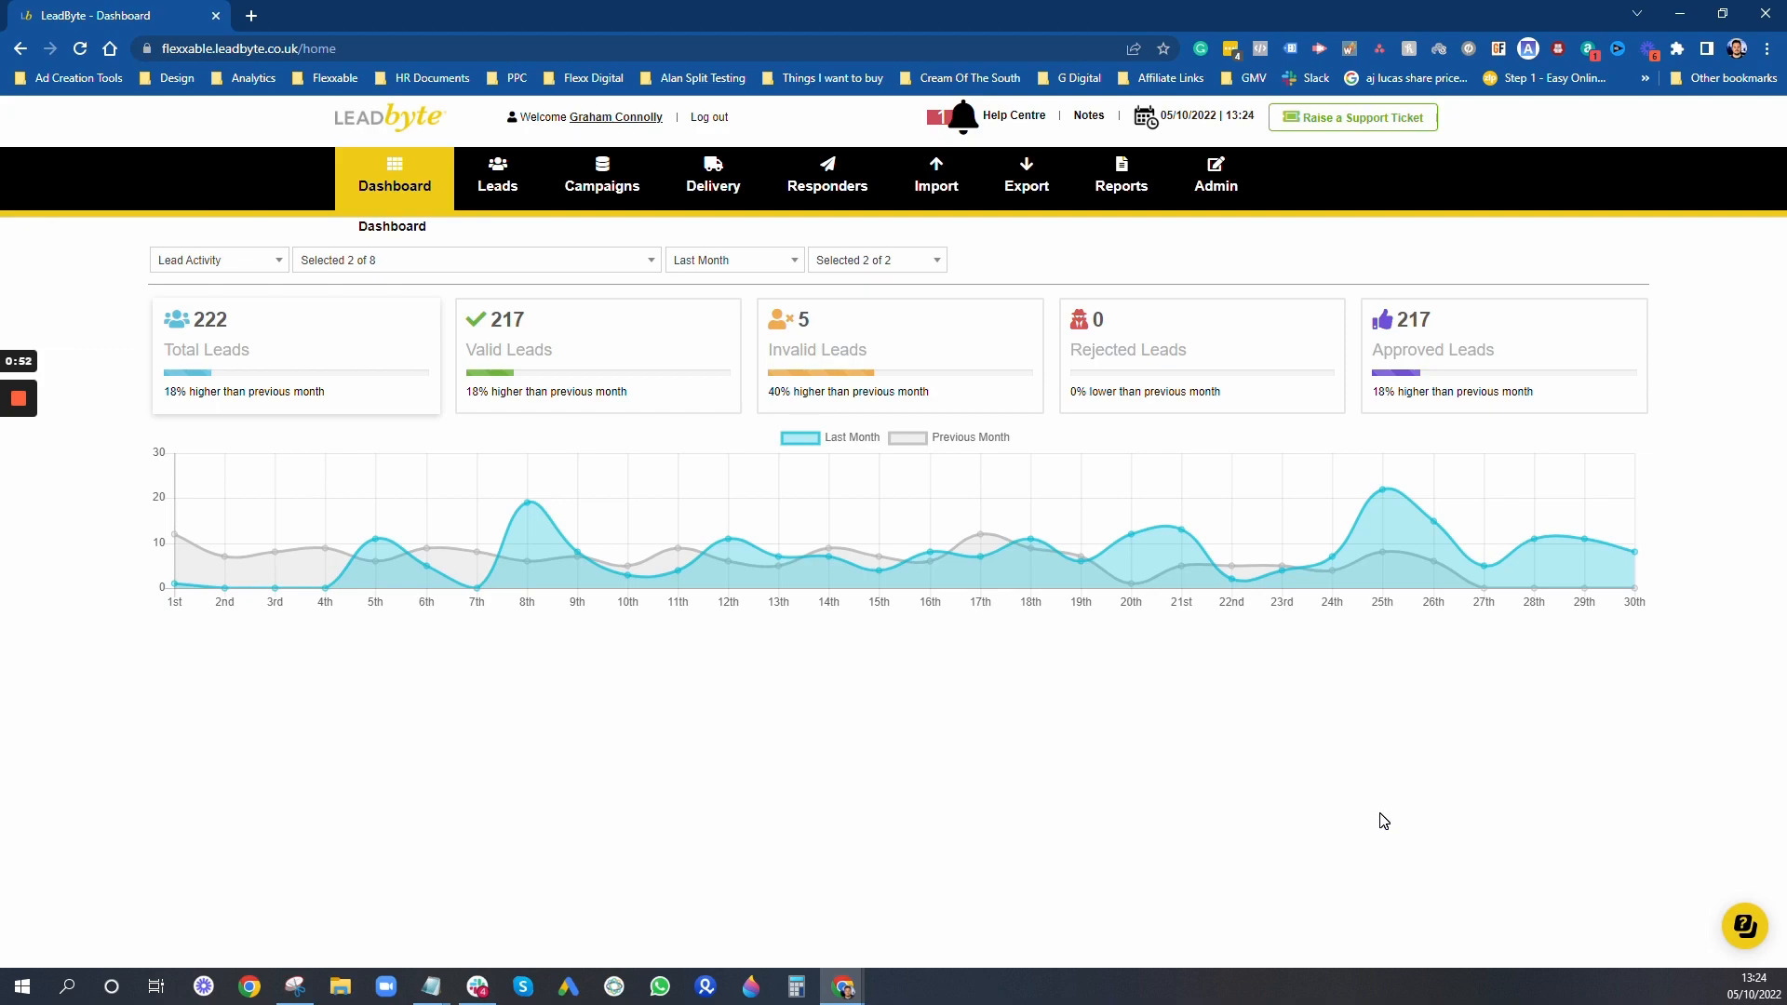
mouse_move(690, 604)
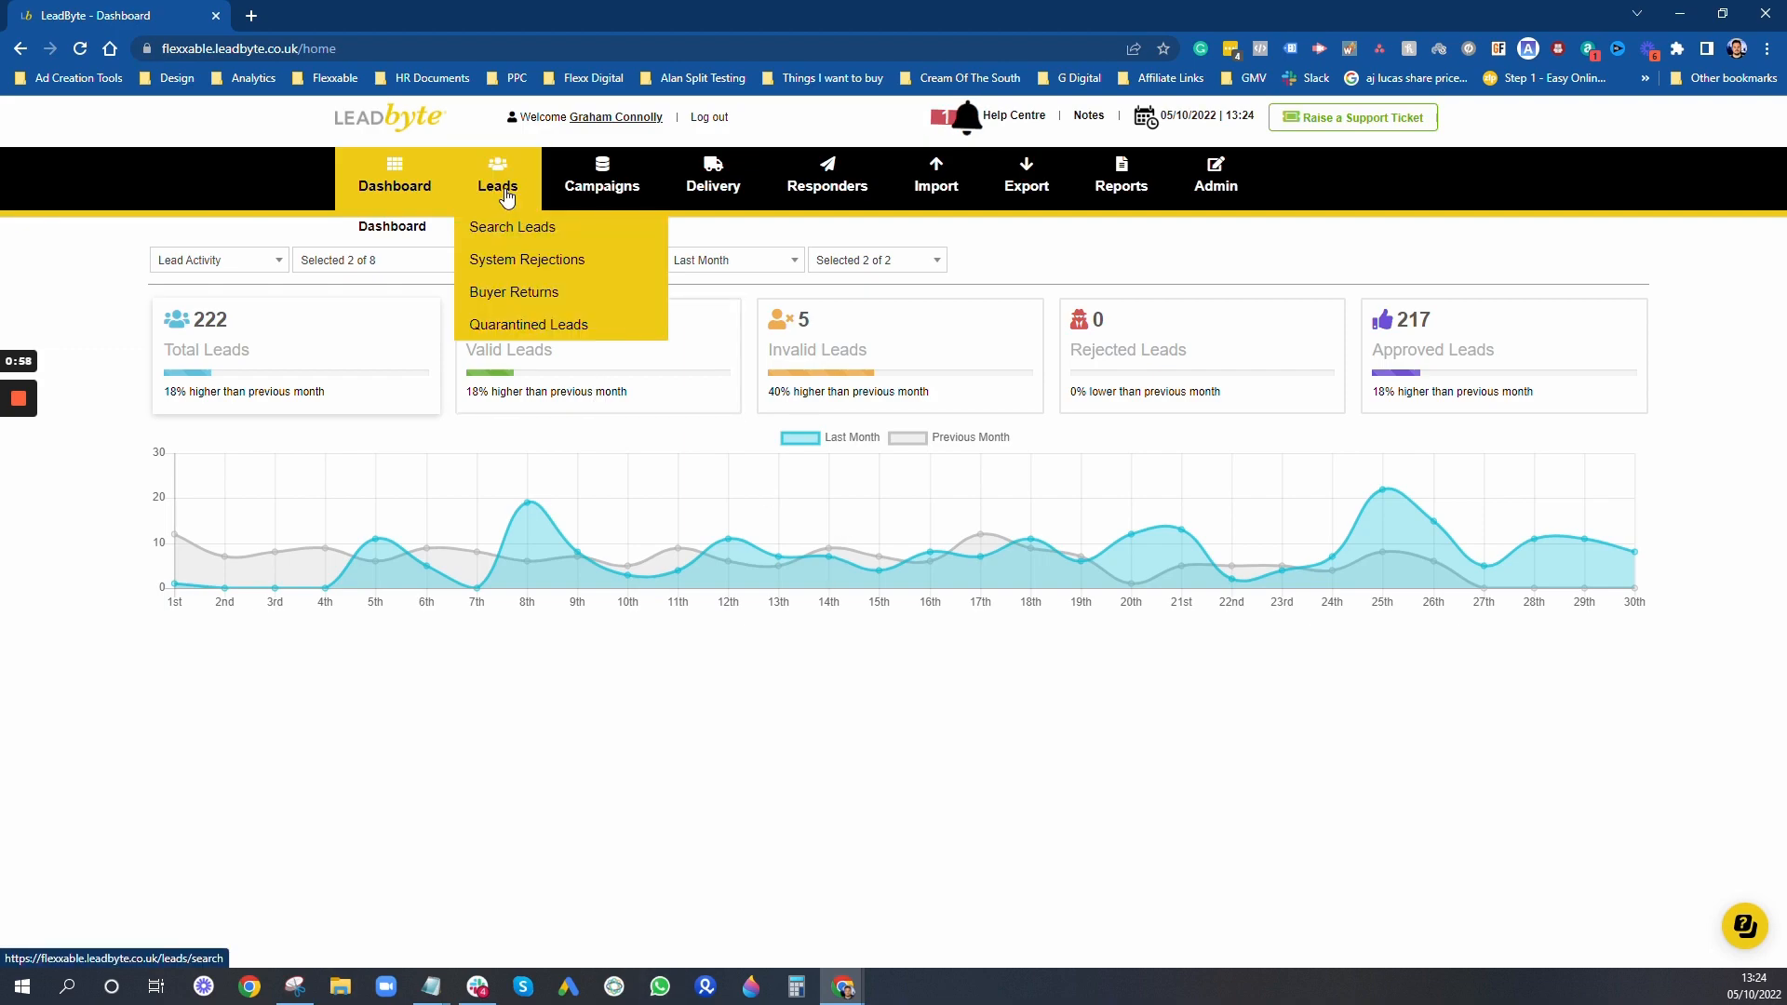
Step: Search leads for Last Month and scroll through the 217 September 2022 results
click(512, 228)
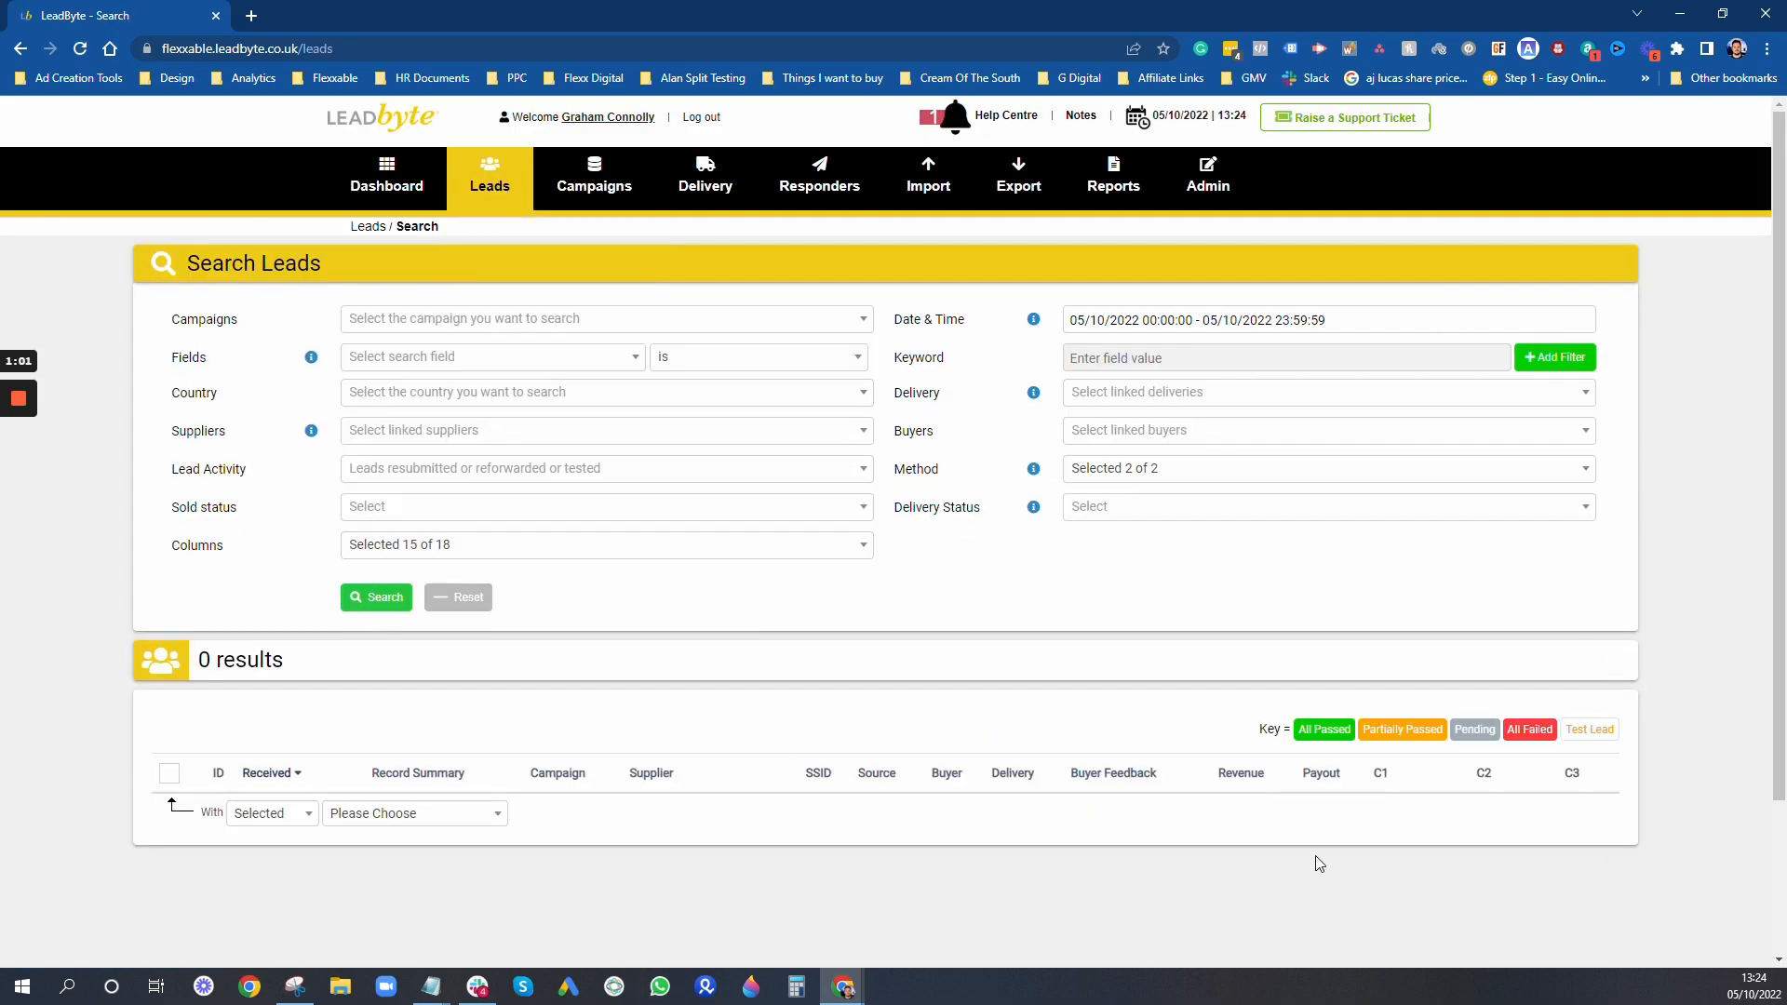
click(1322, 319)
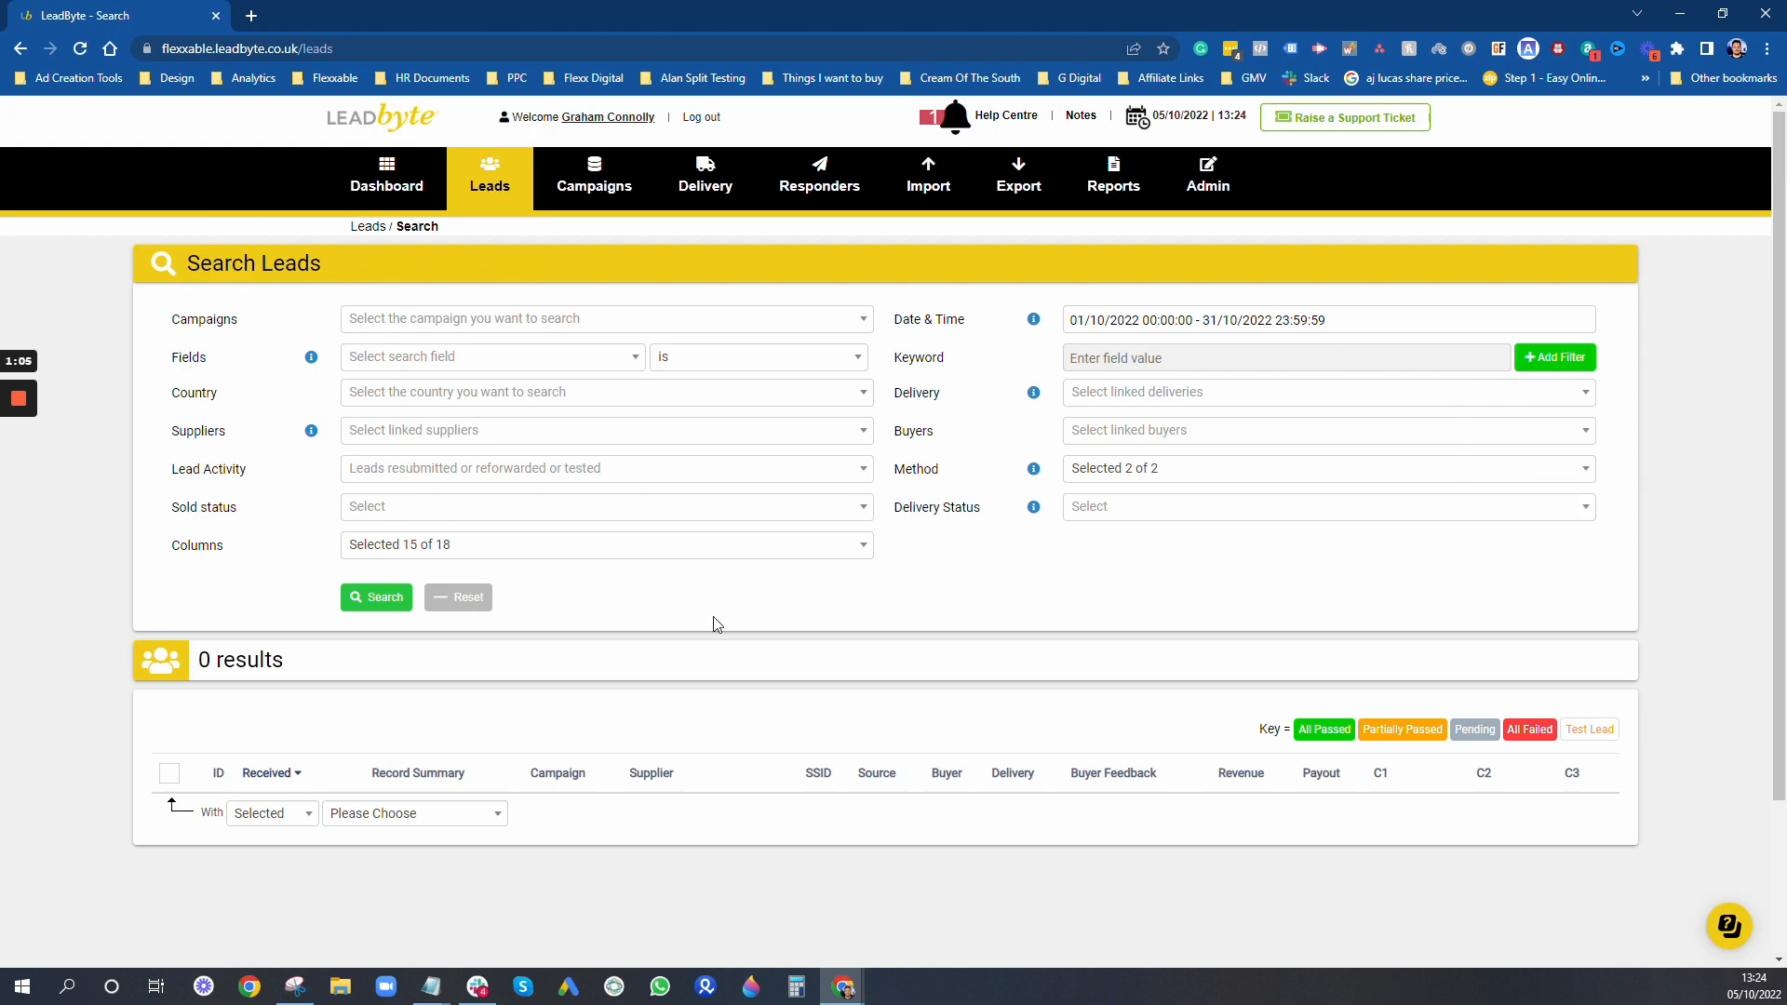
click(818, 177)
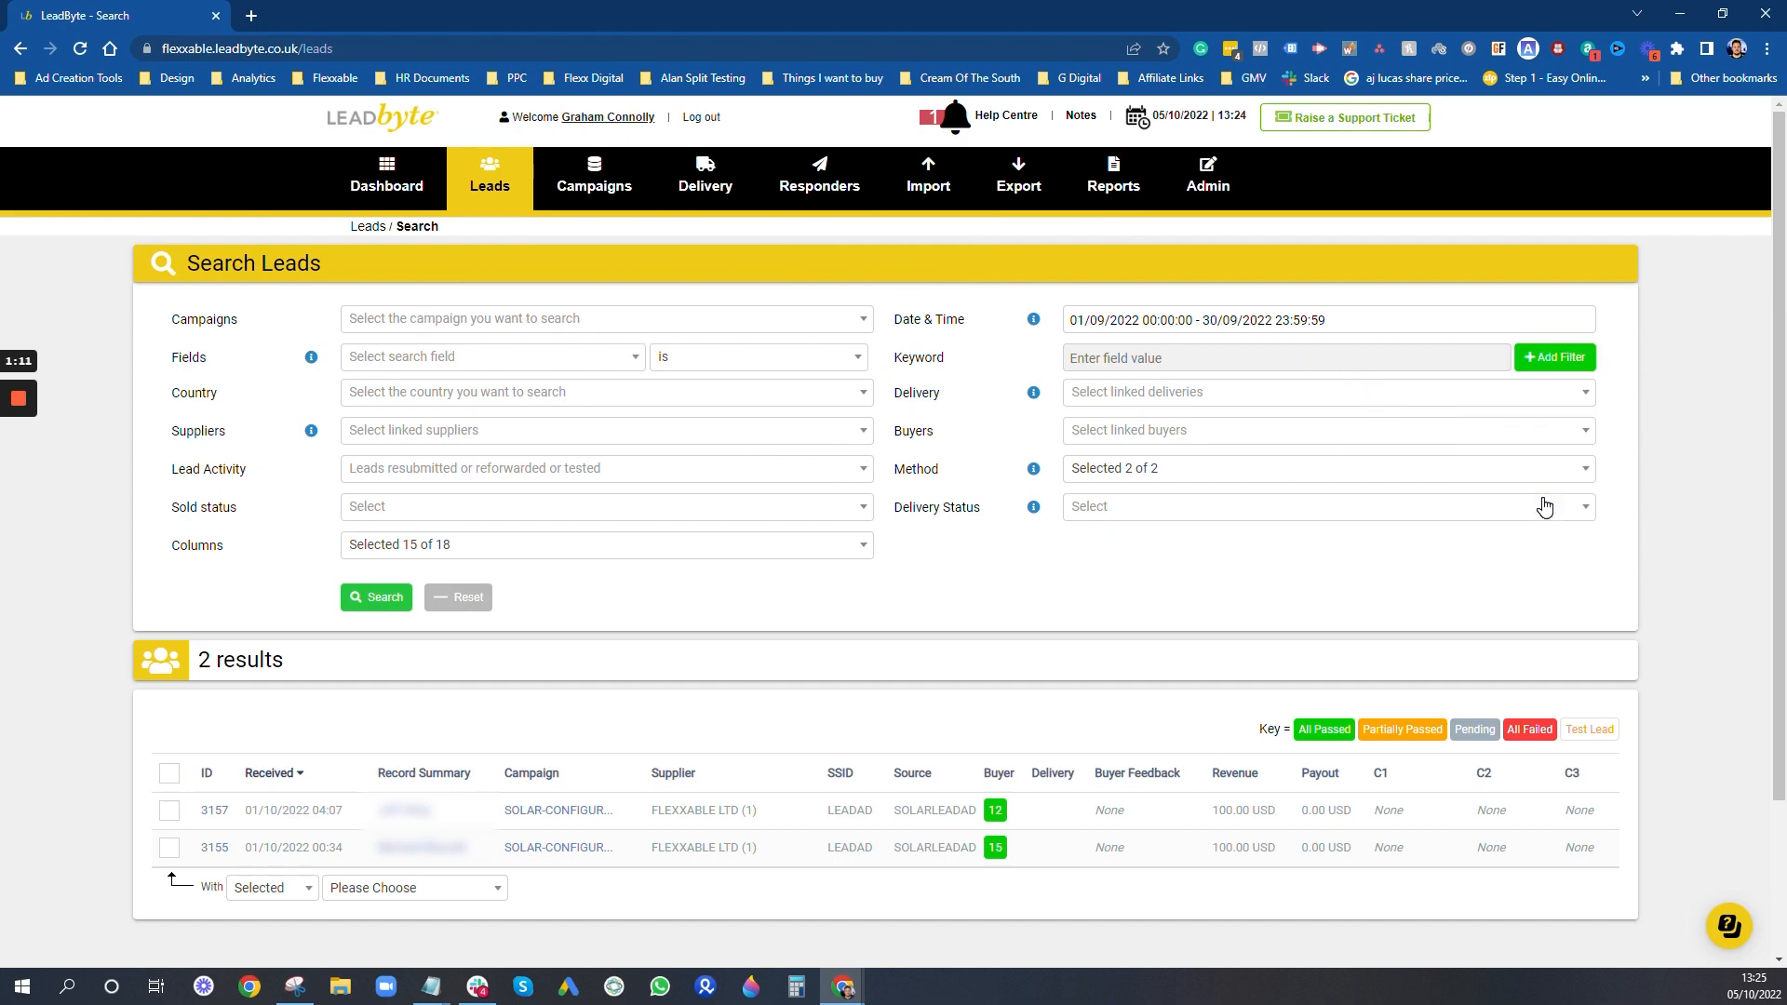
click(375, 598)
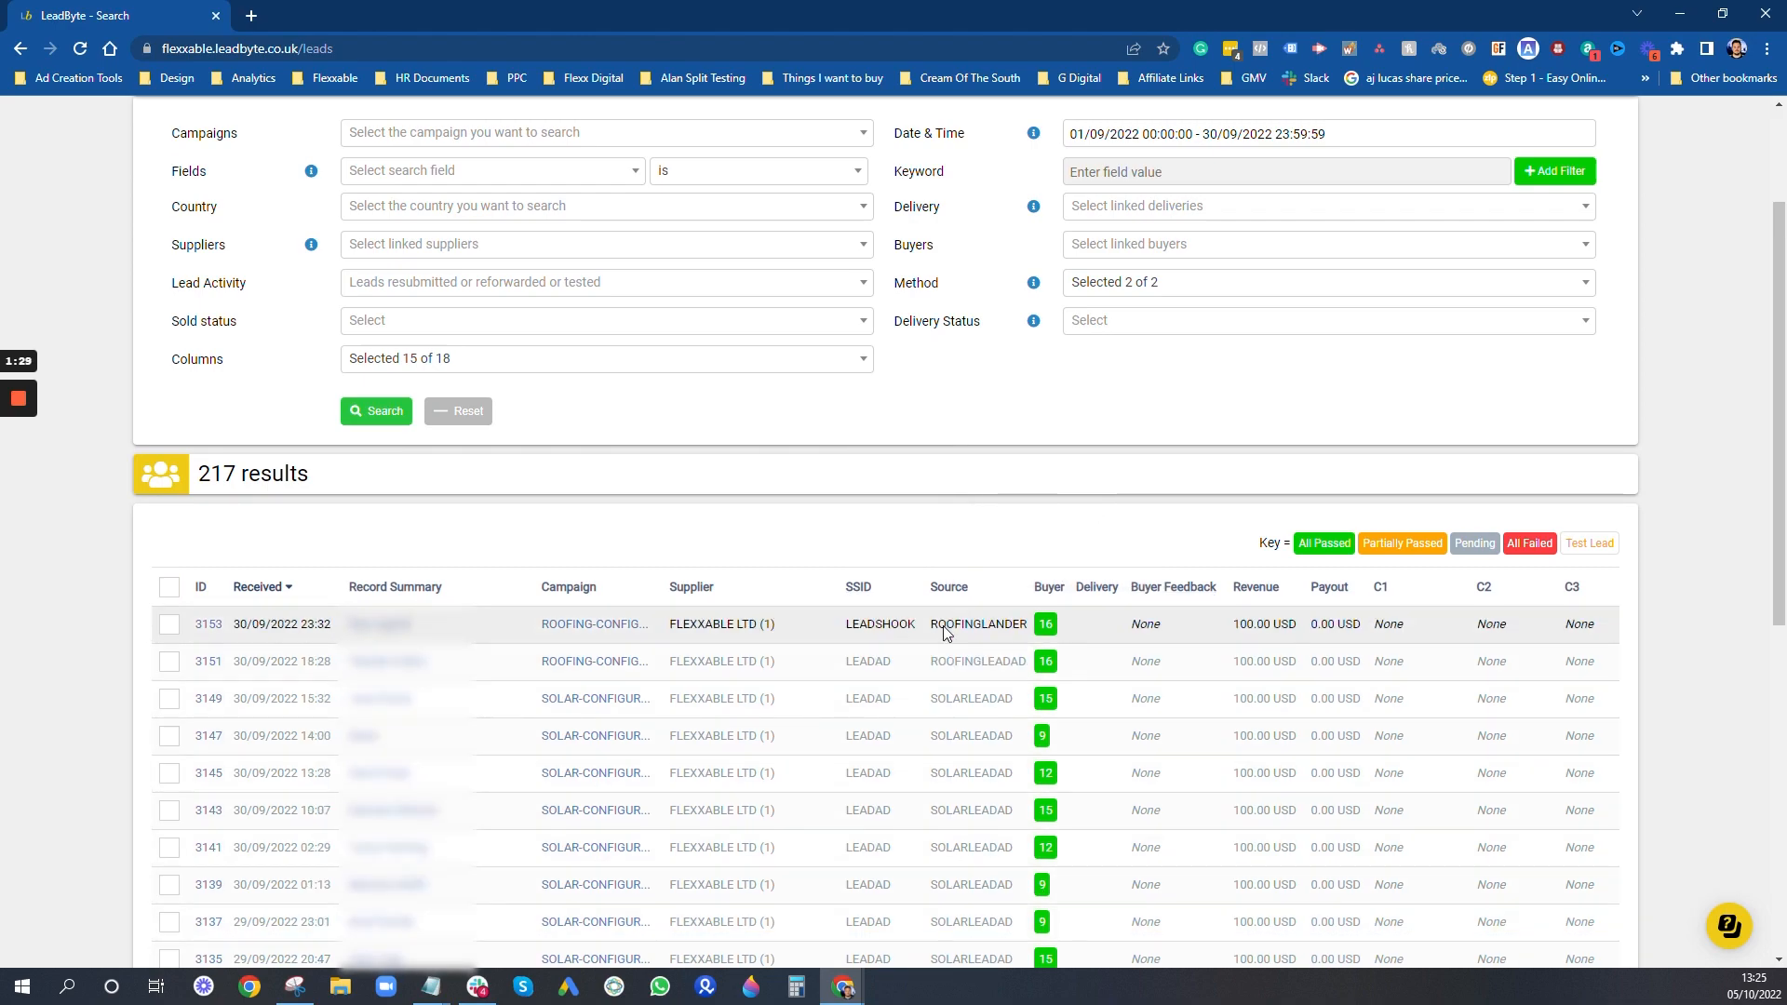
scroll(down, 3)
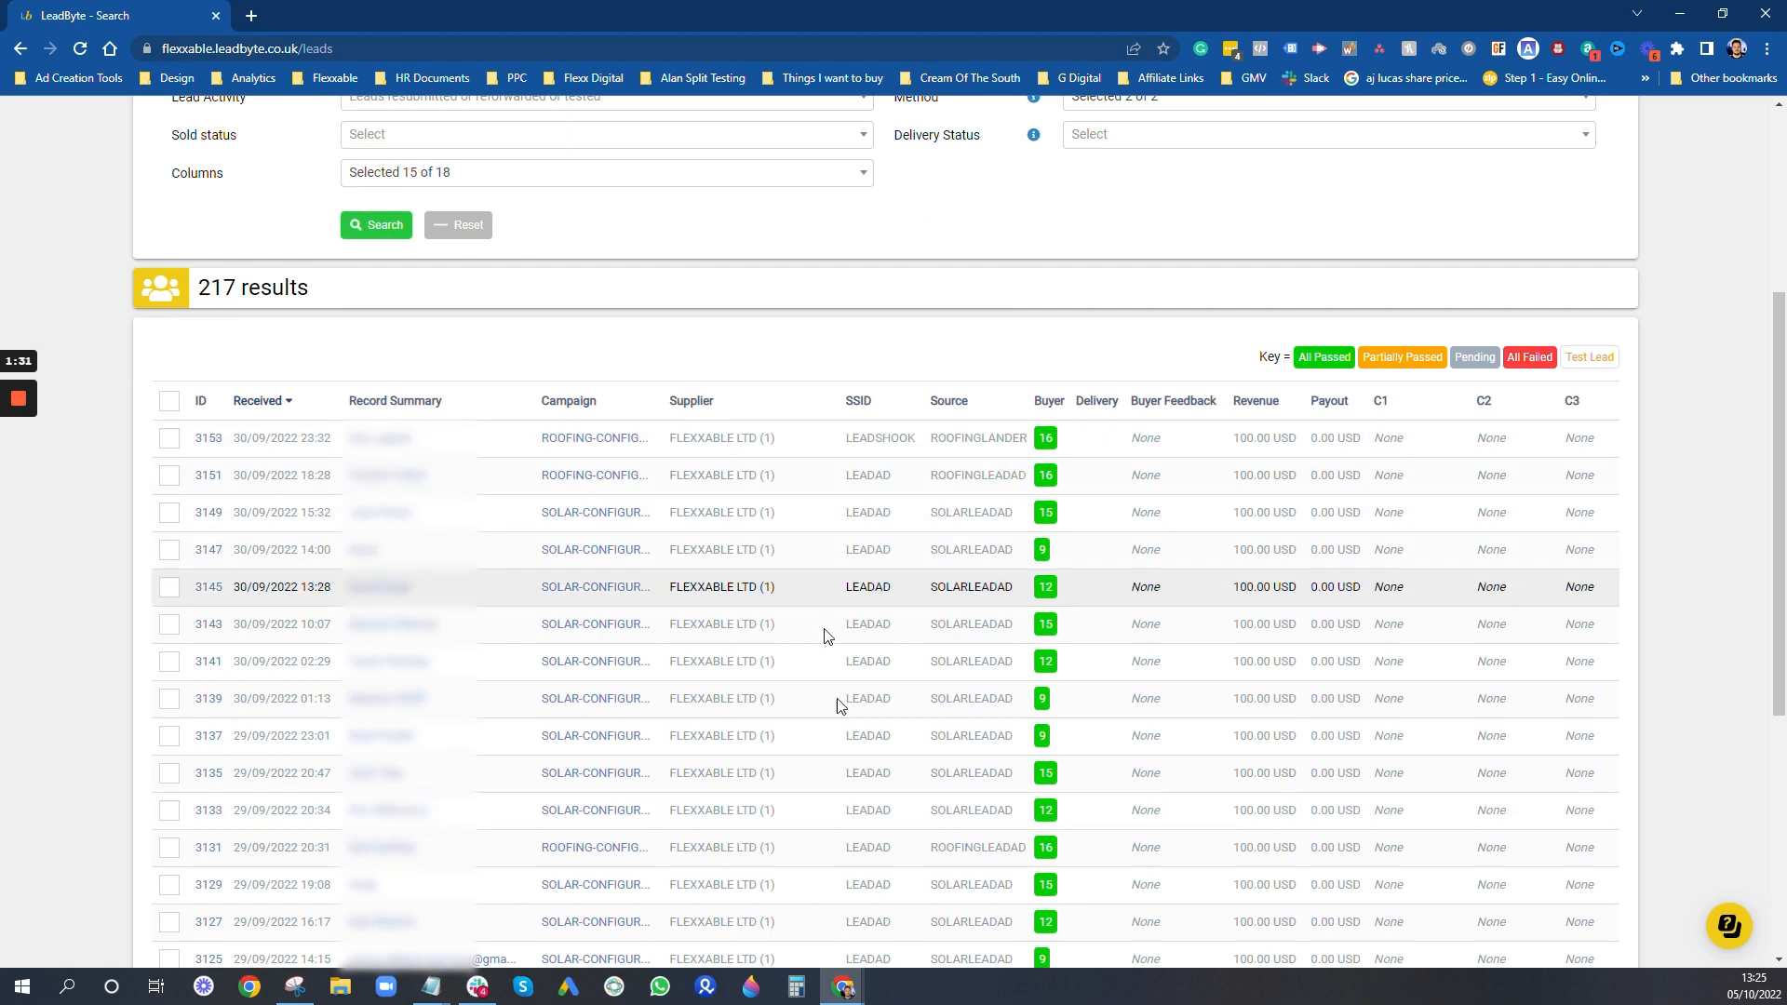
mouse_move(832, 706)
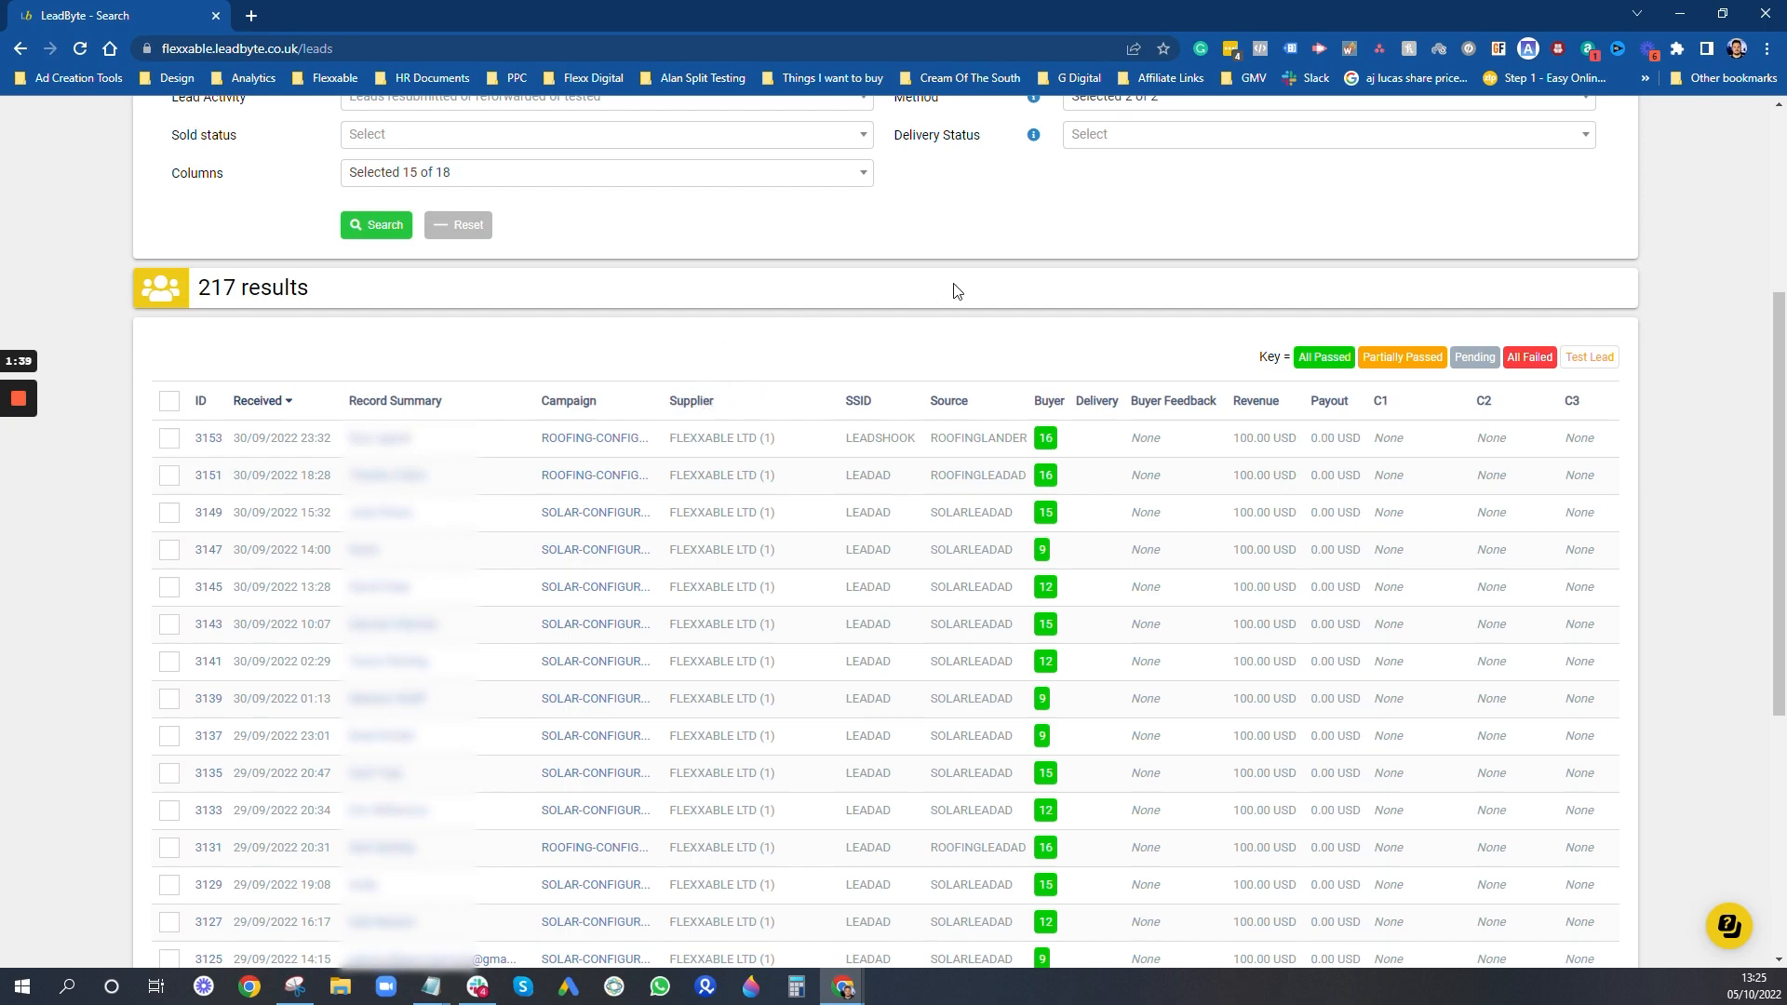
mouse_move(978, 294)
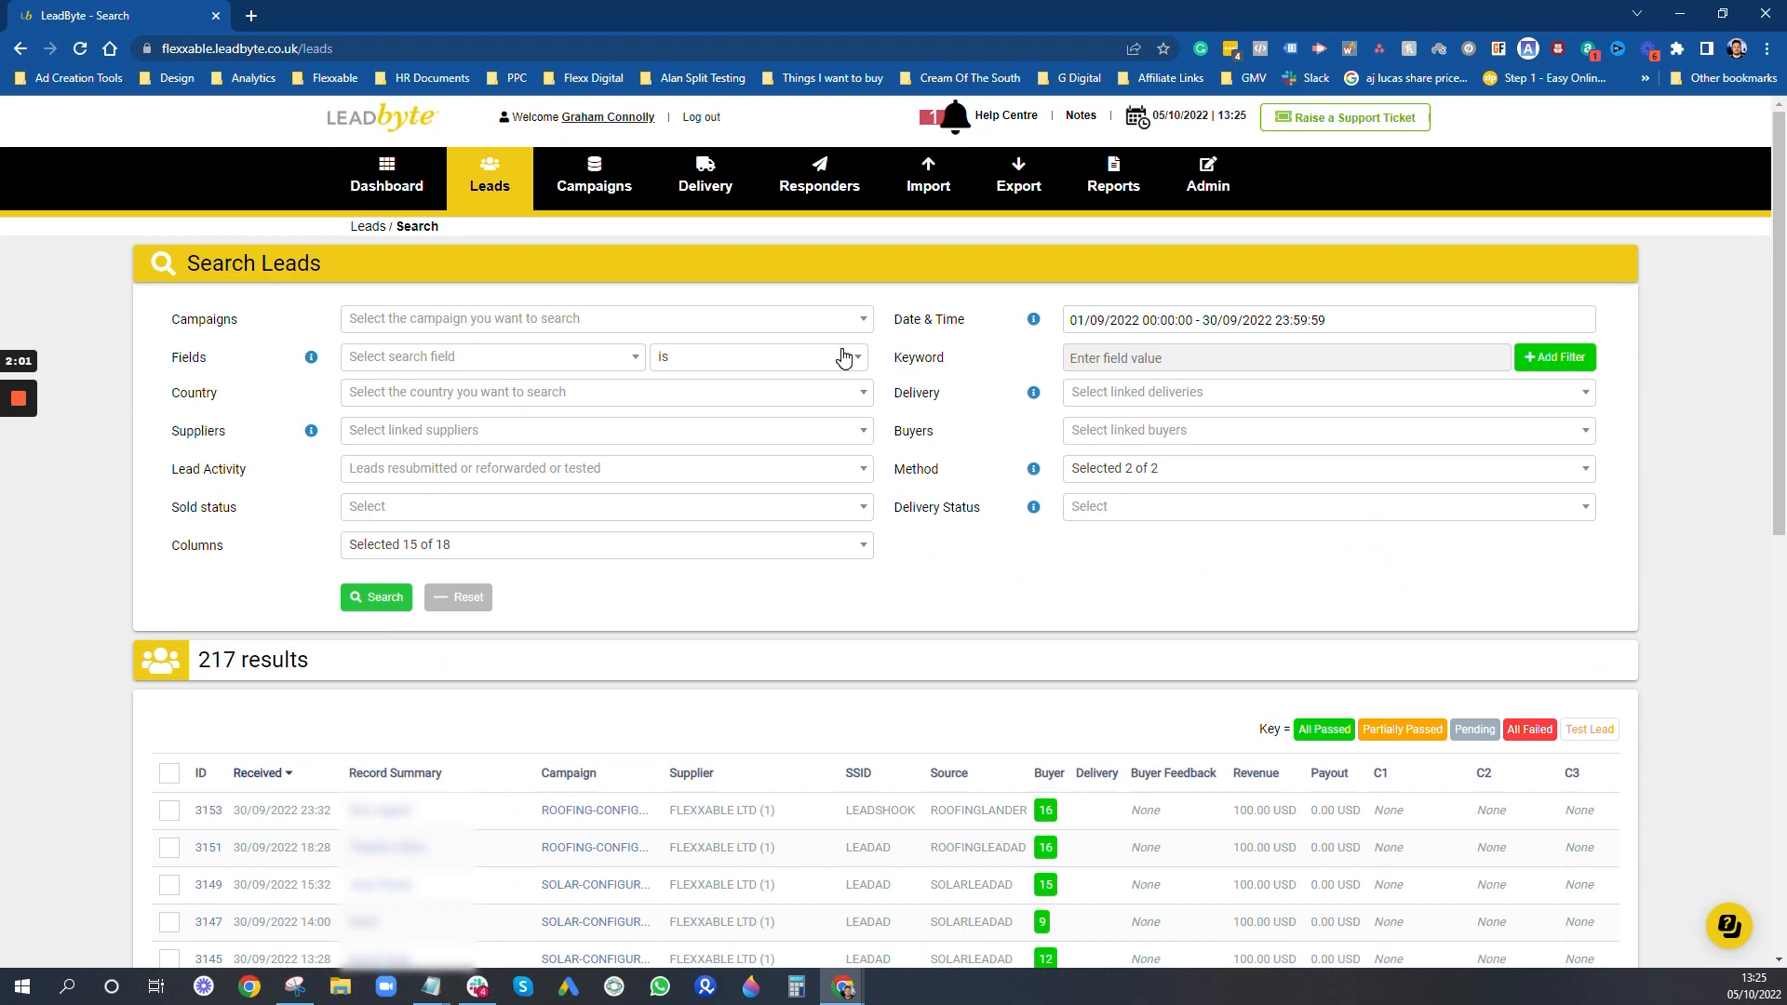
mouse_move(844, 472)
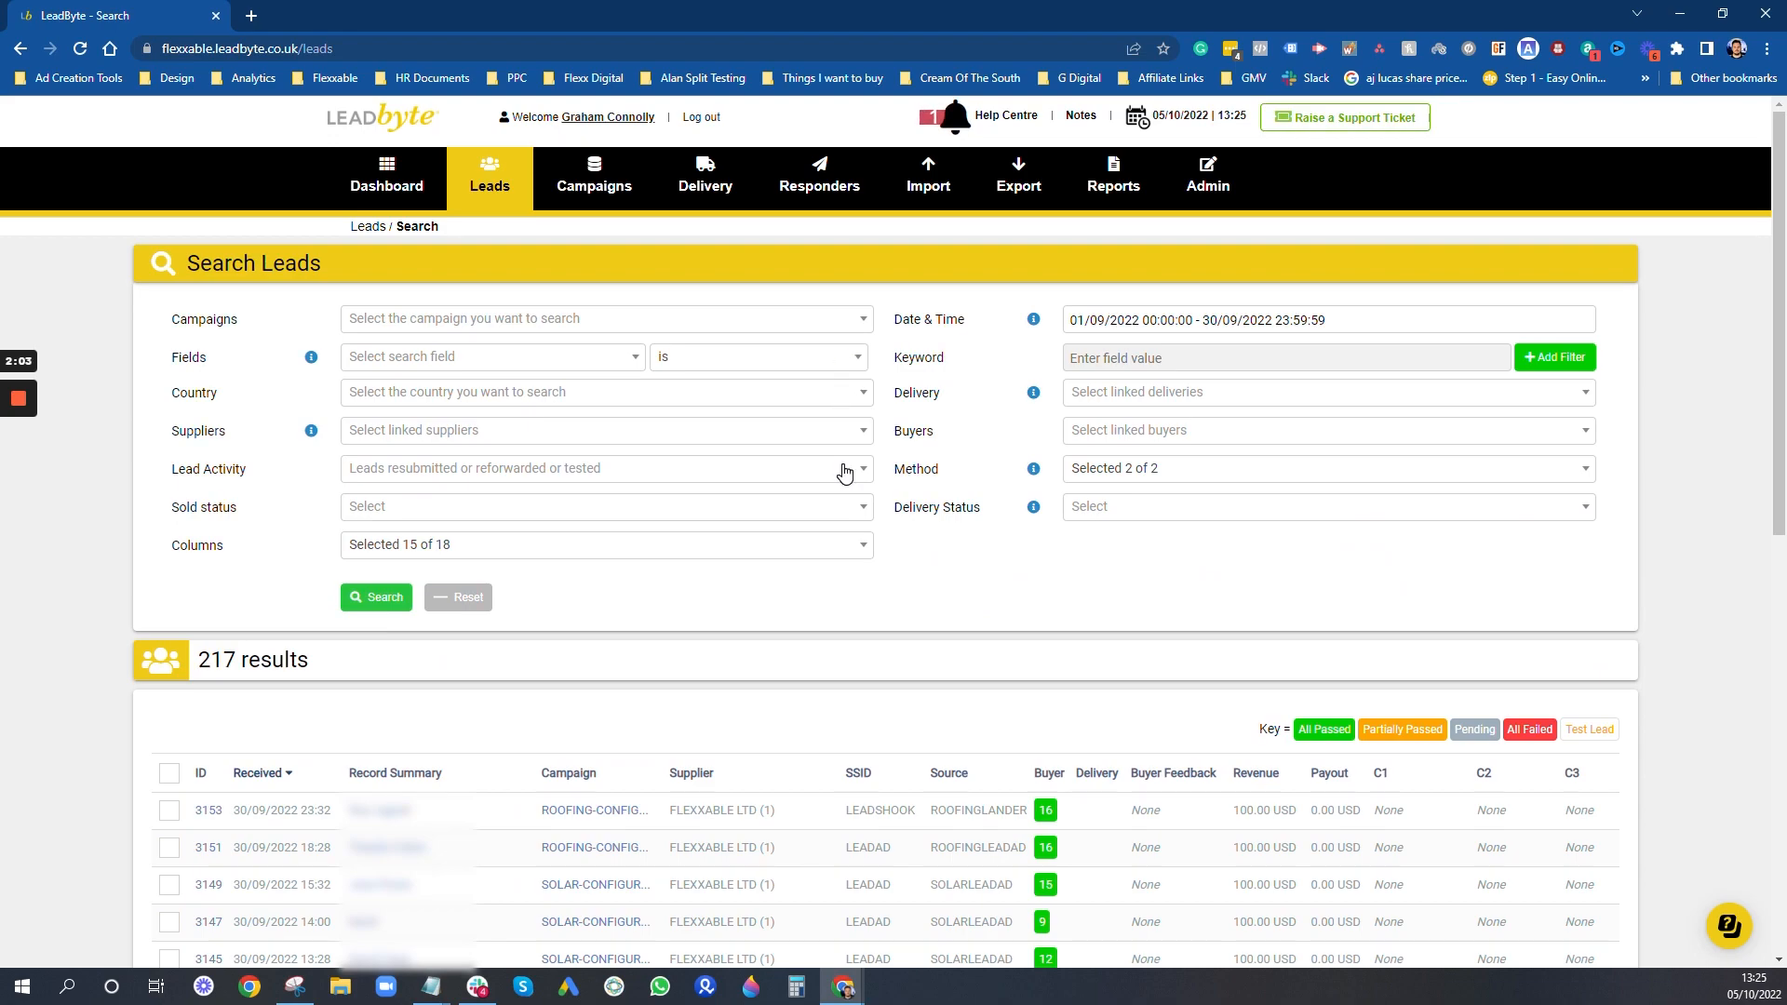
mouse_move(778, 509)
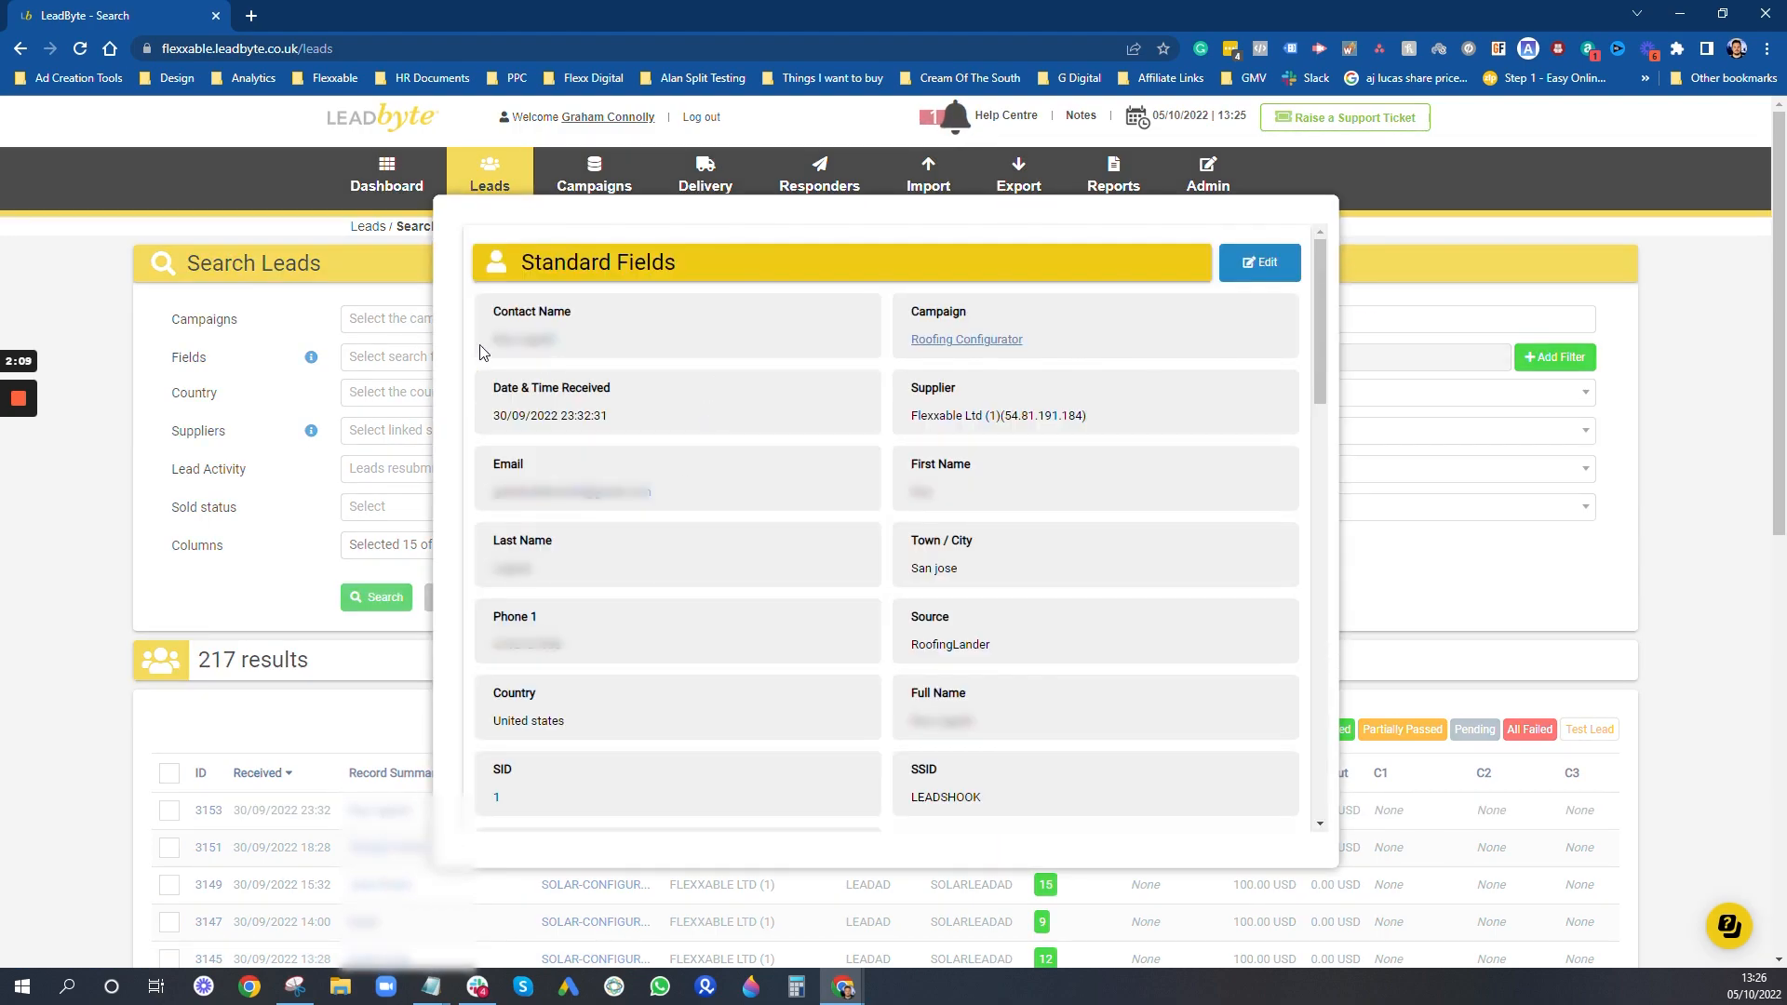
mouse_move(712, 488)
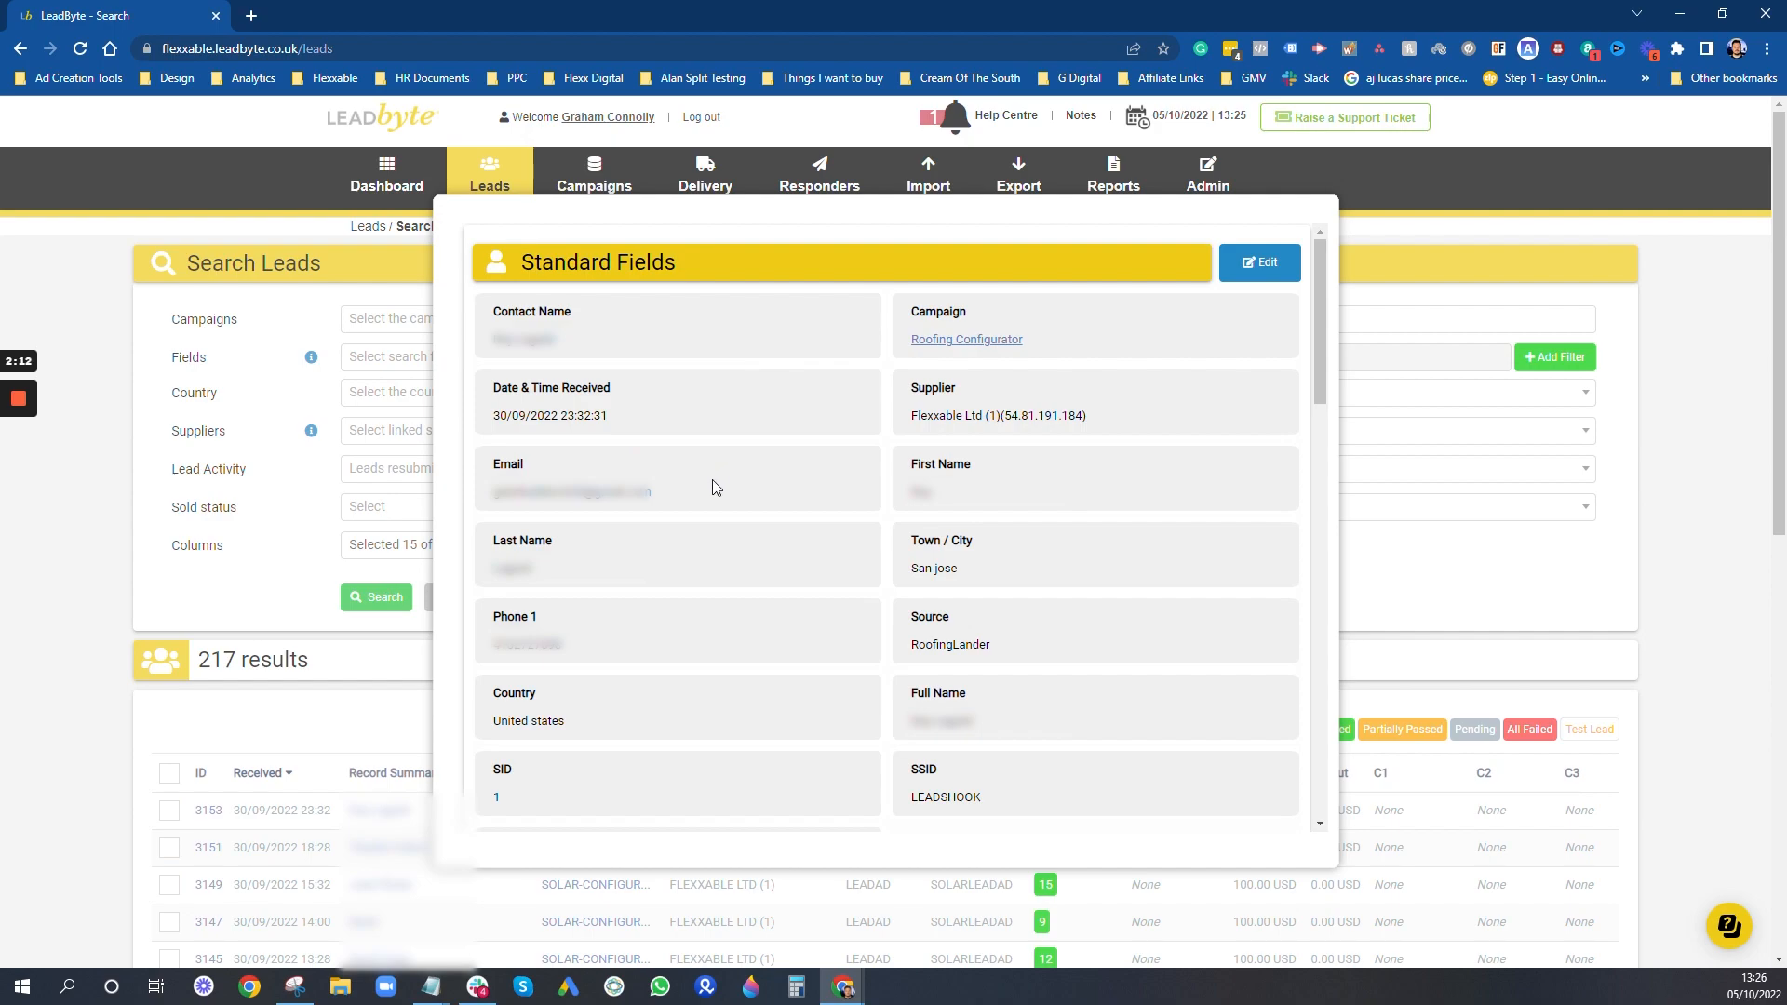
mouse_move(699, 528)
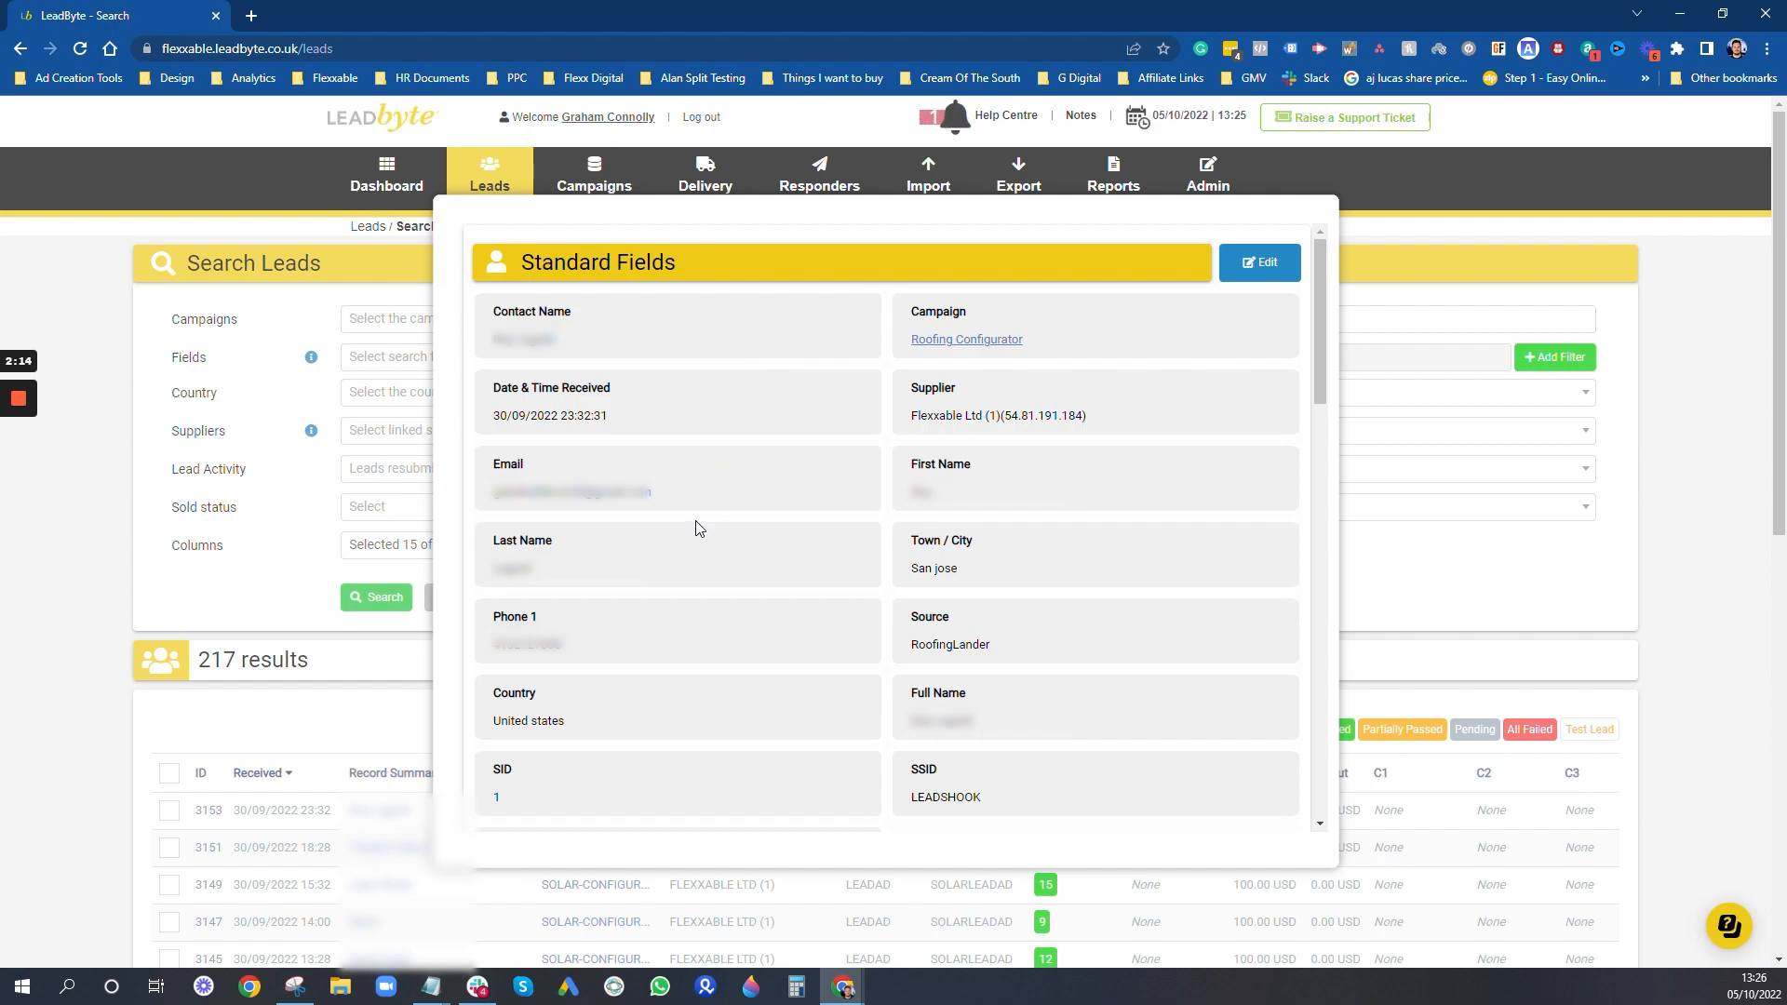
mouse_move(1054, 755)
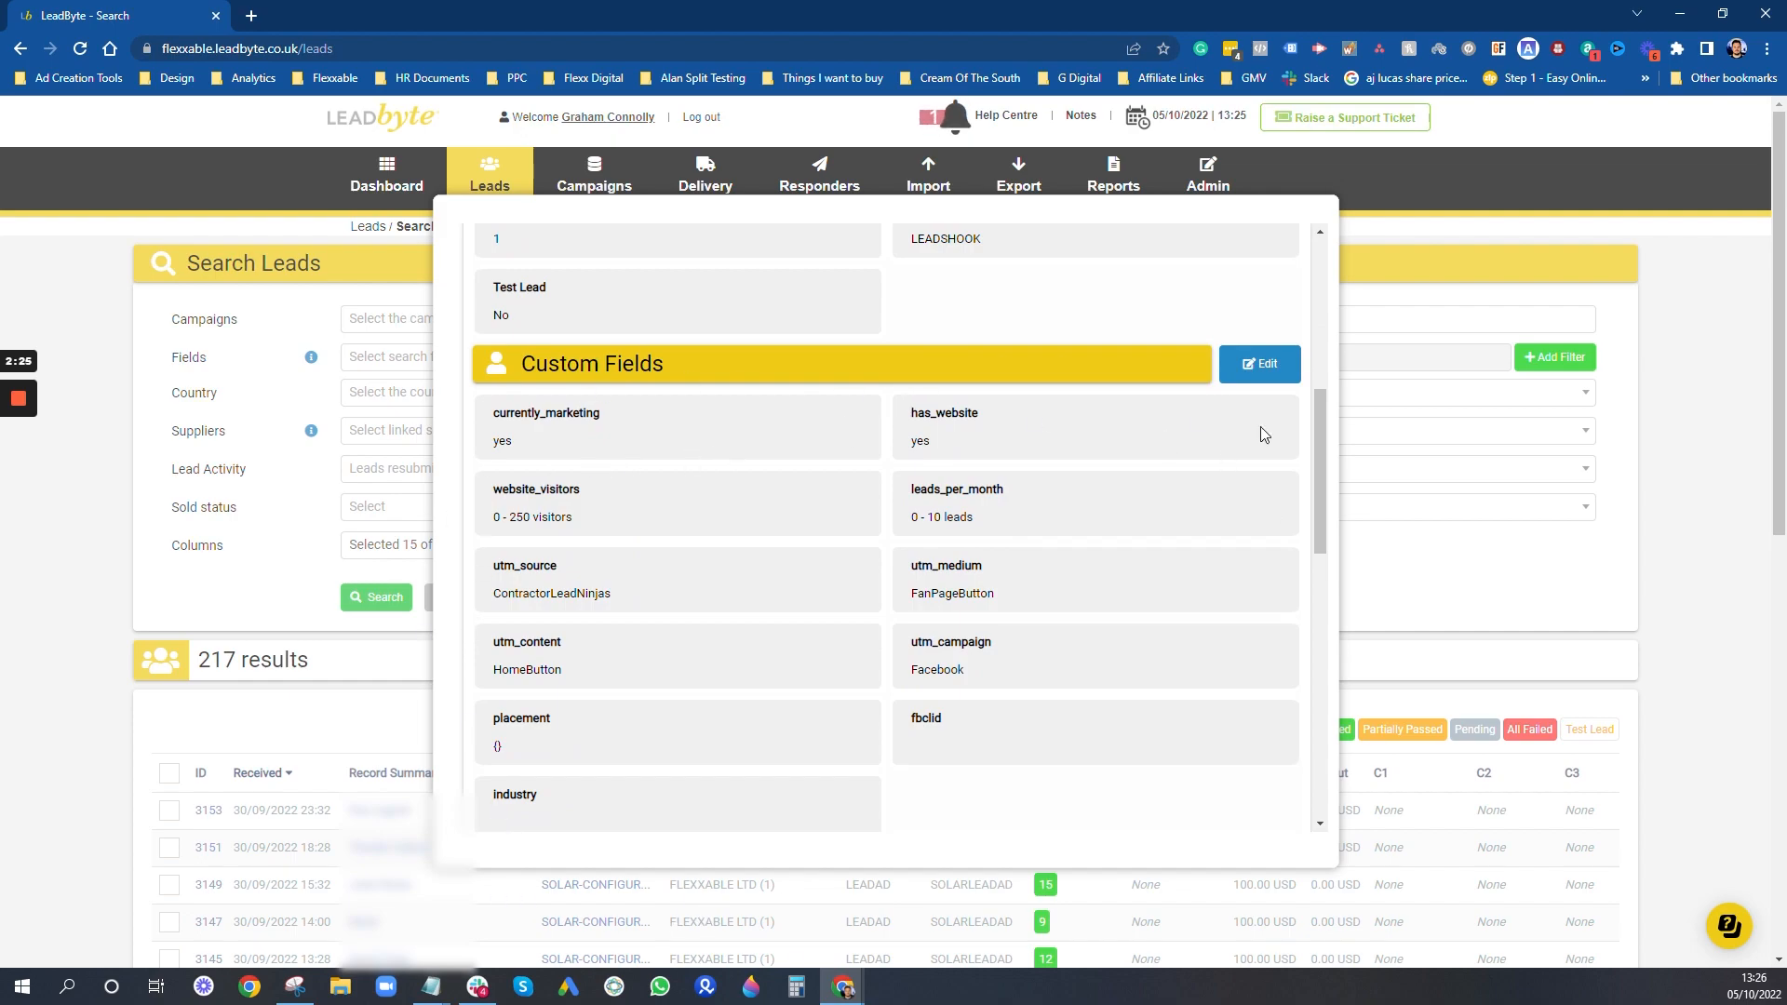
mouse_move(792, 451)
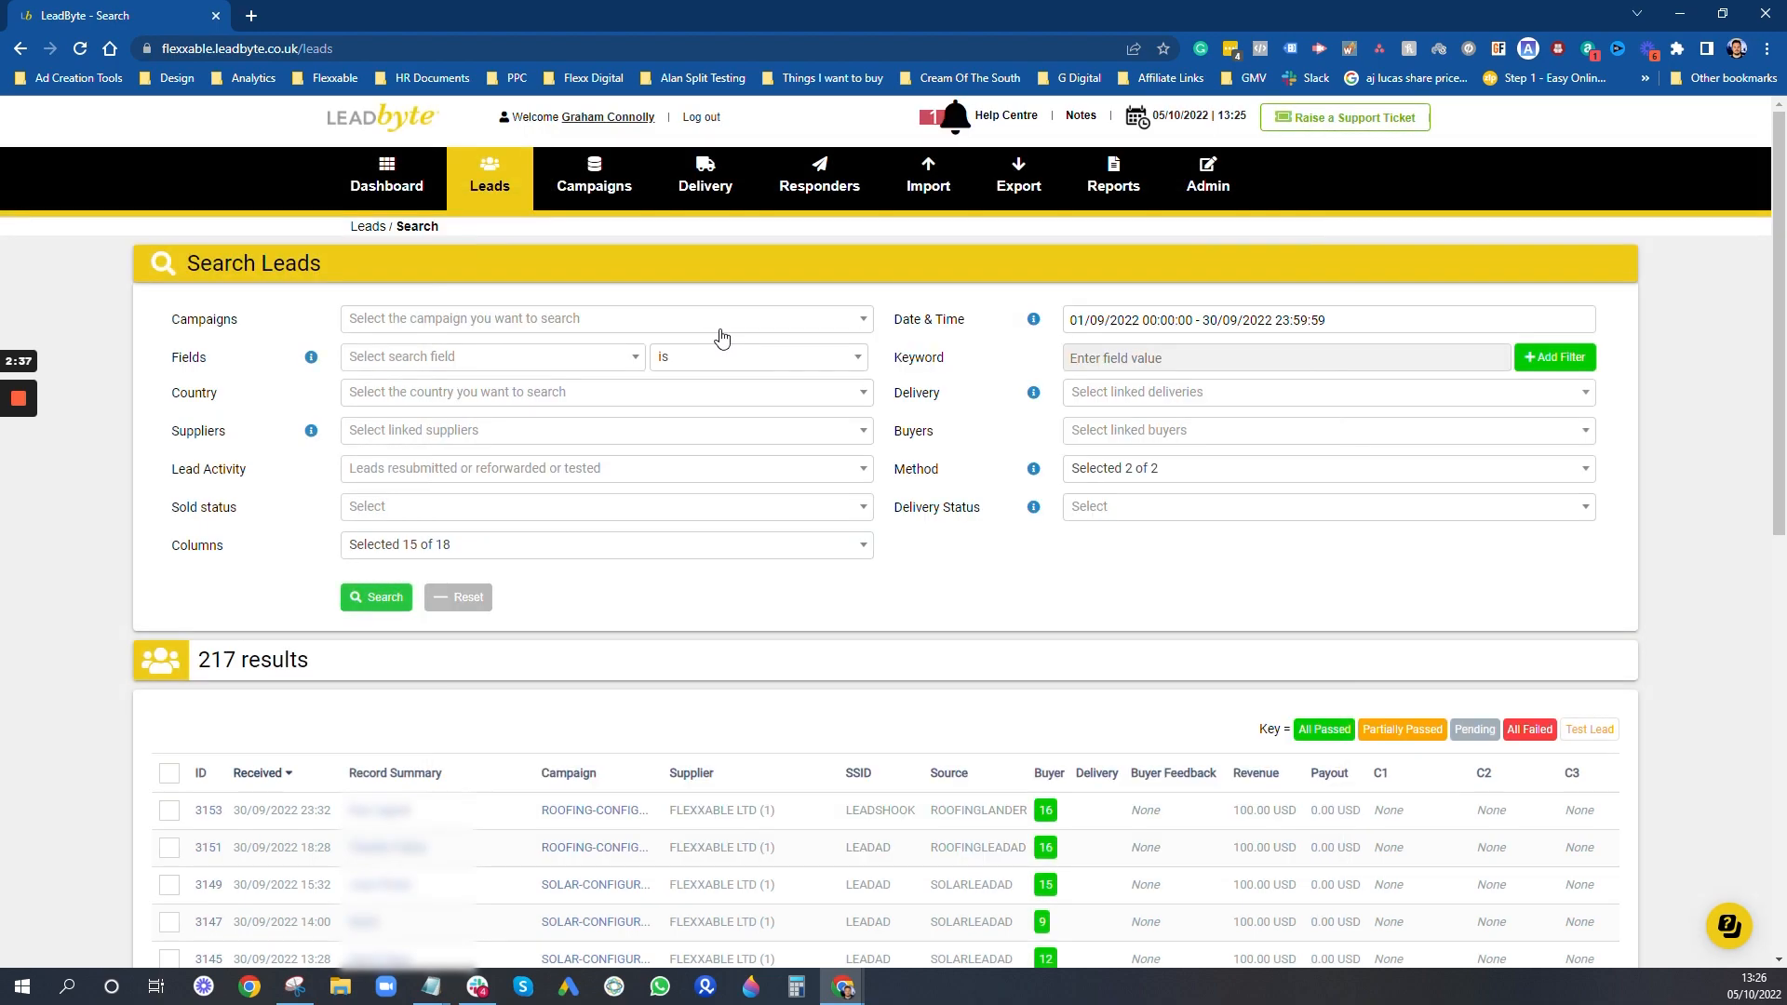
mouse_move(998, 389)
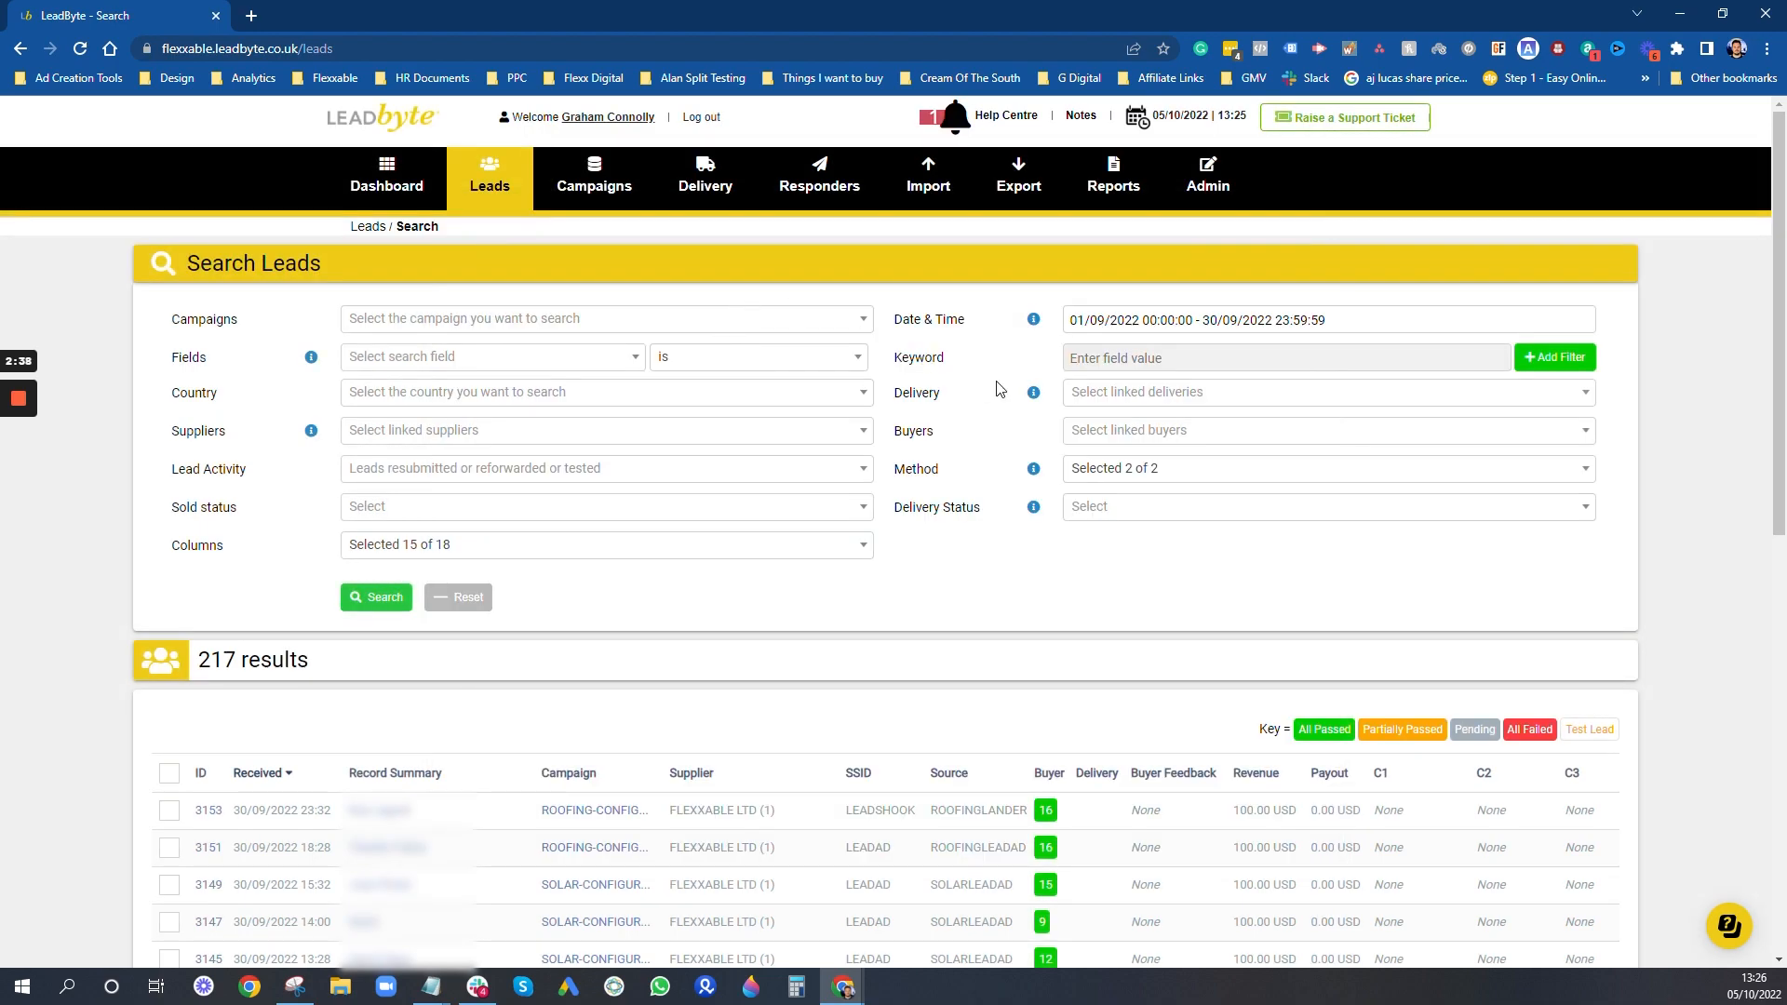
Step: From Manage Campaigns, choose Update Settings for the BizCar Appointment Setting campaign
click(594, 177)
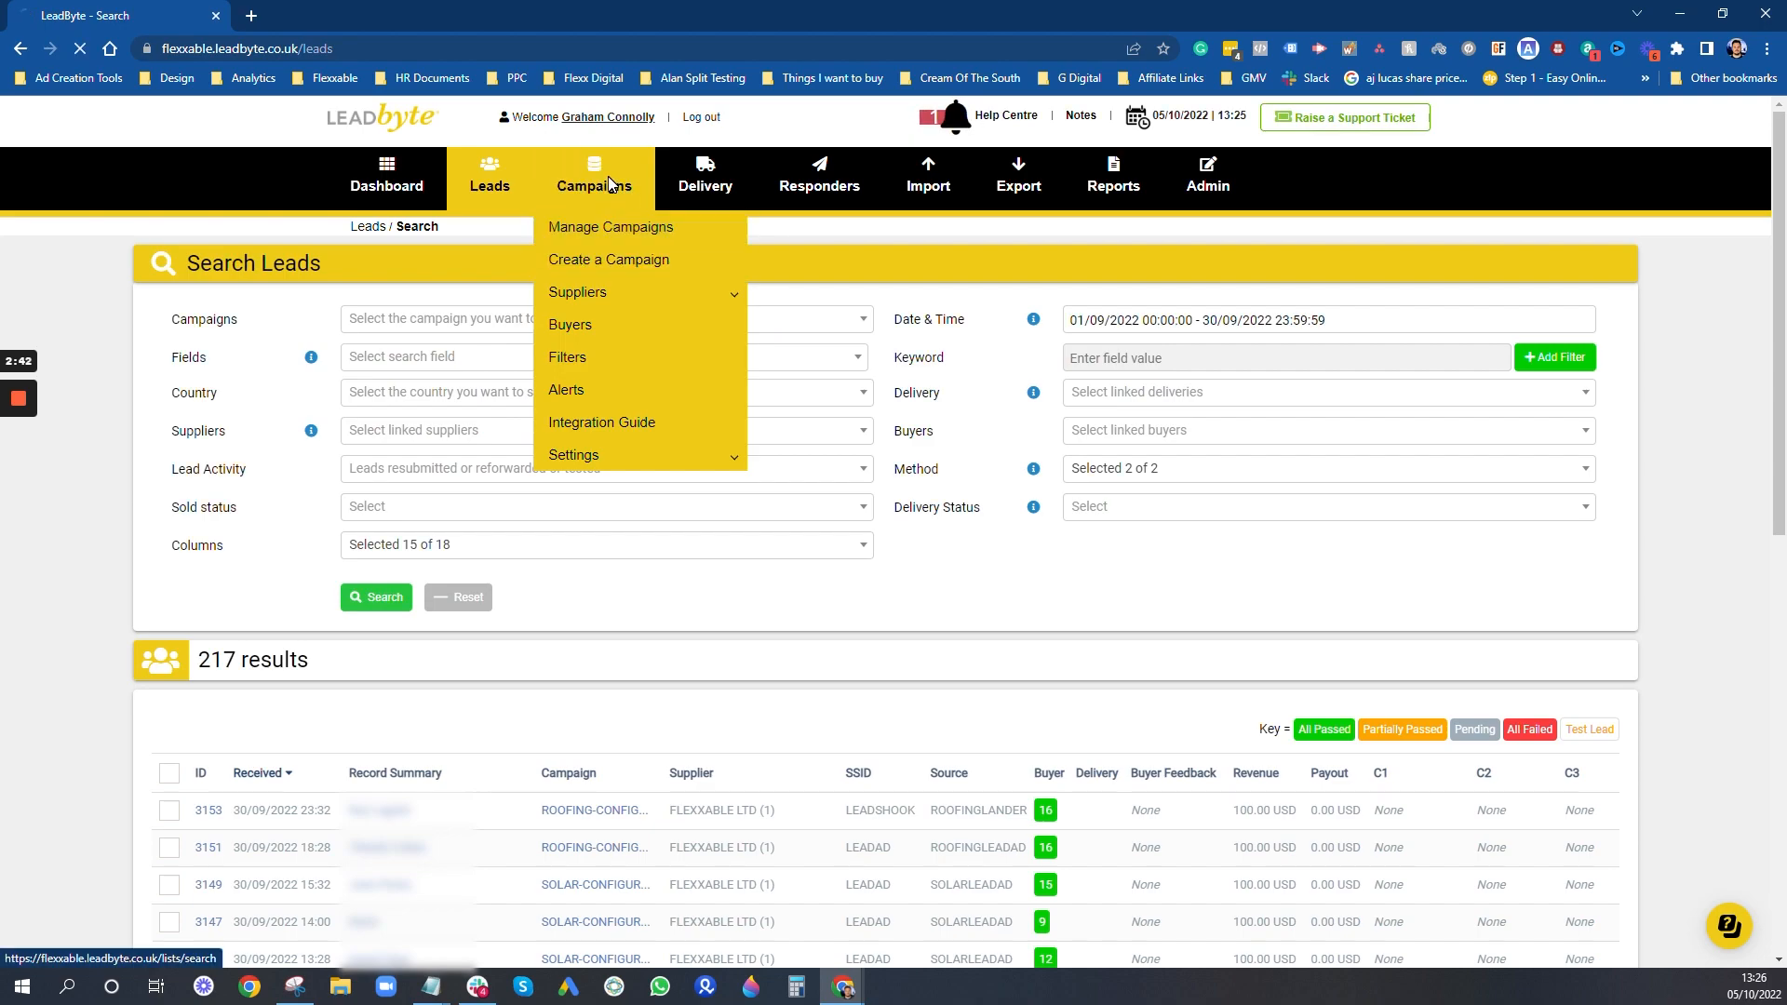
click(609, 227)
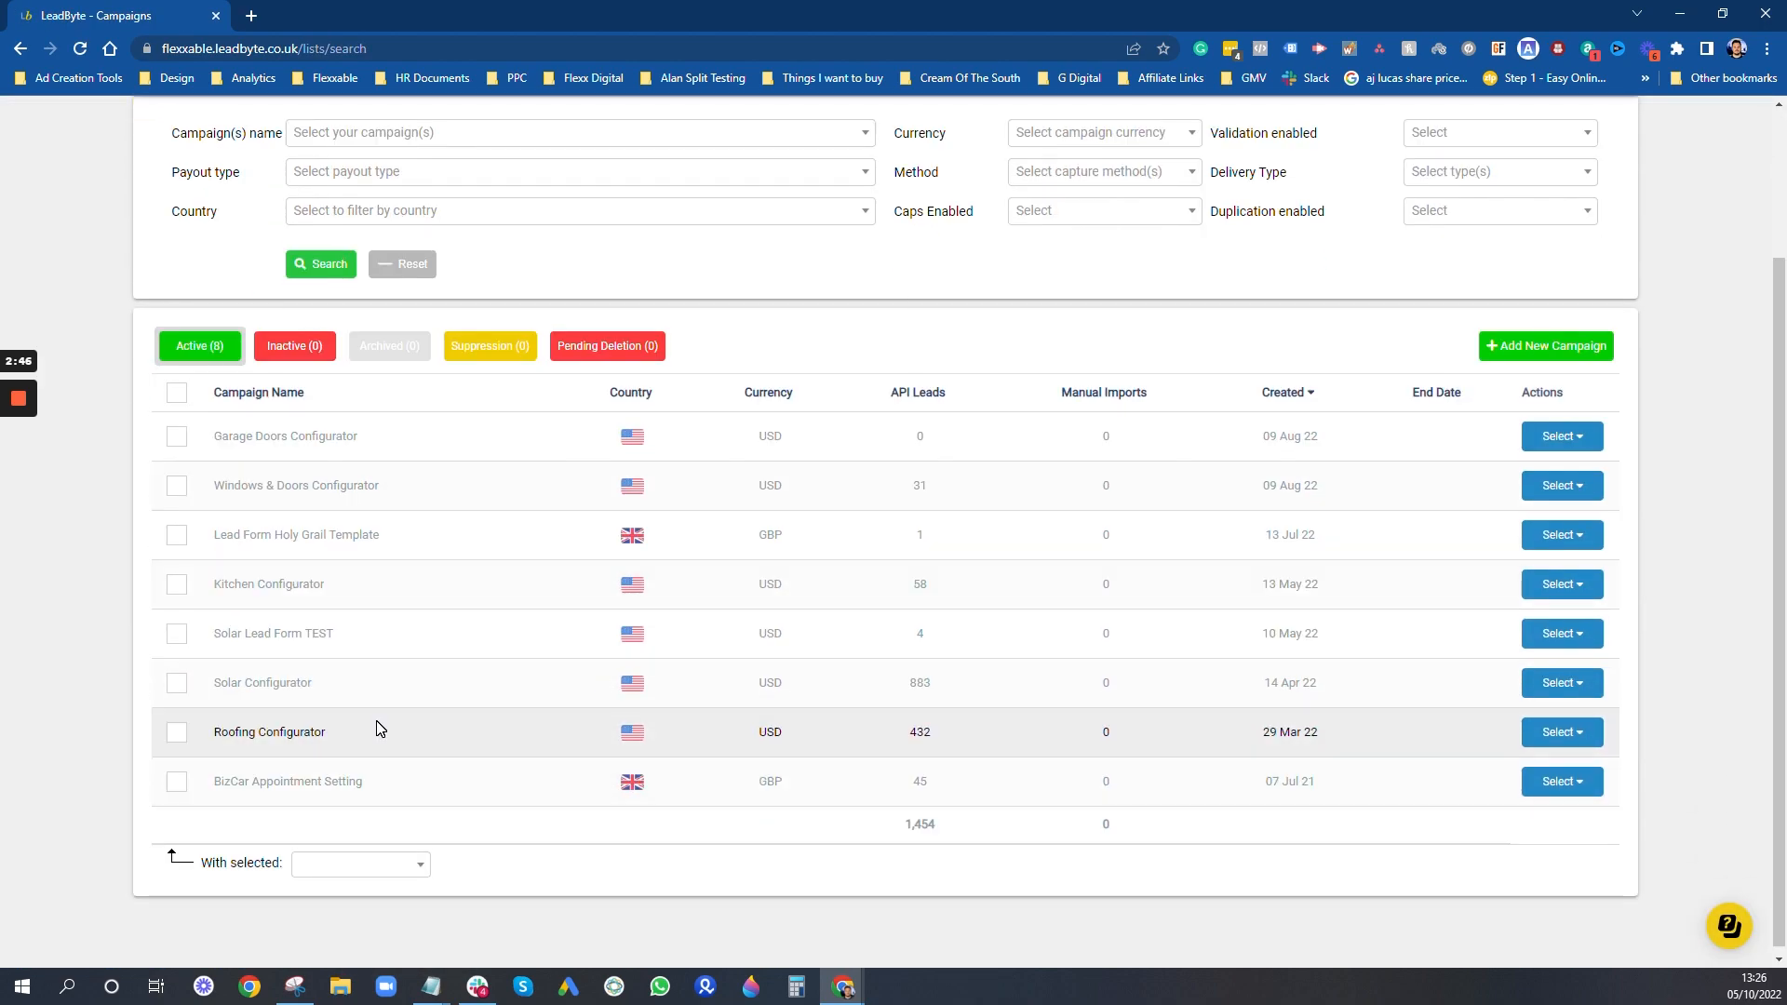
click(1559, 782)
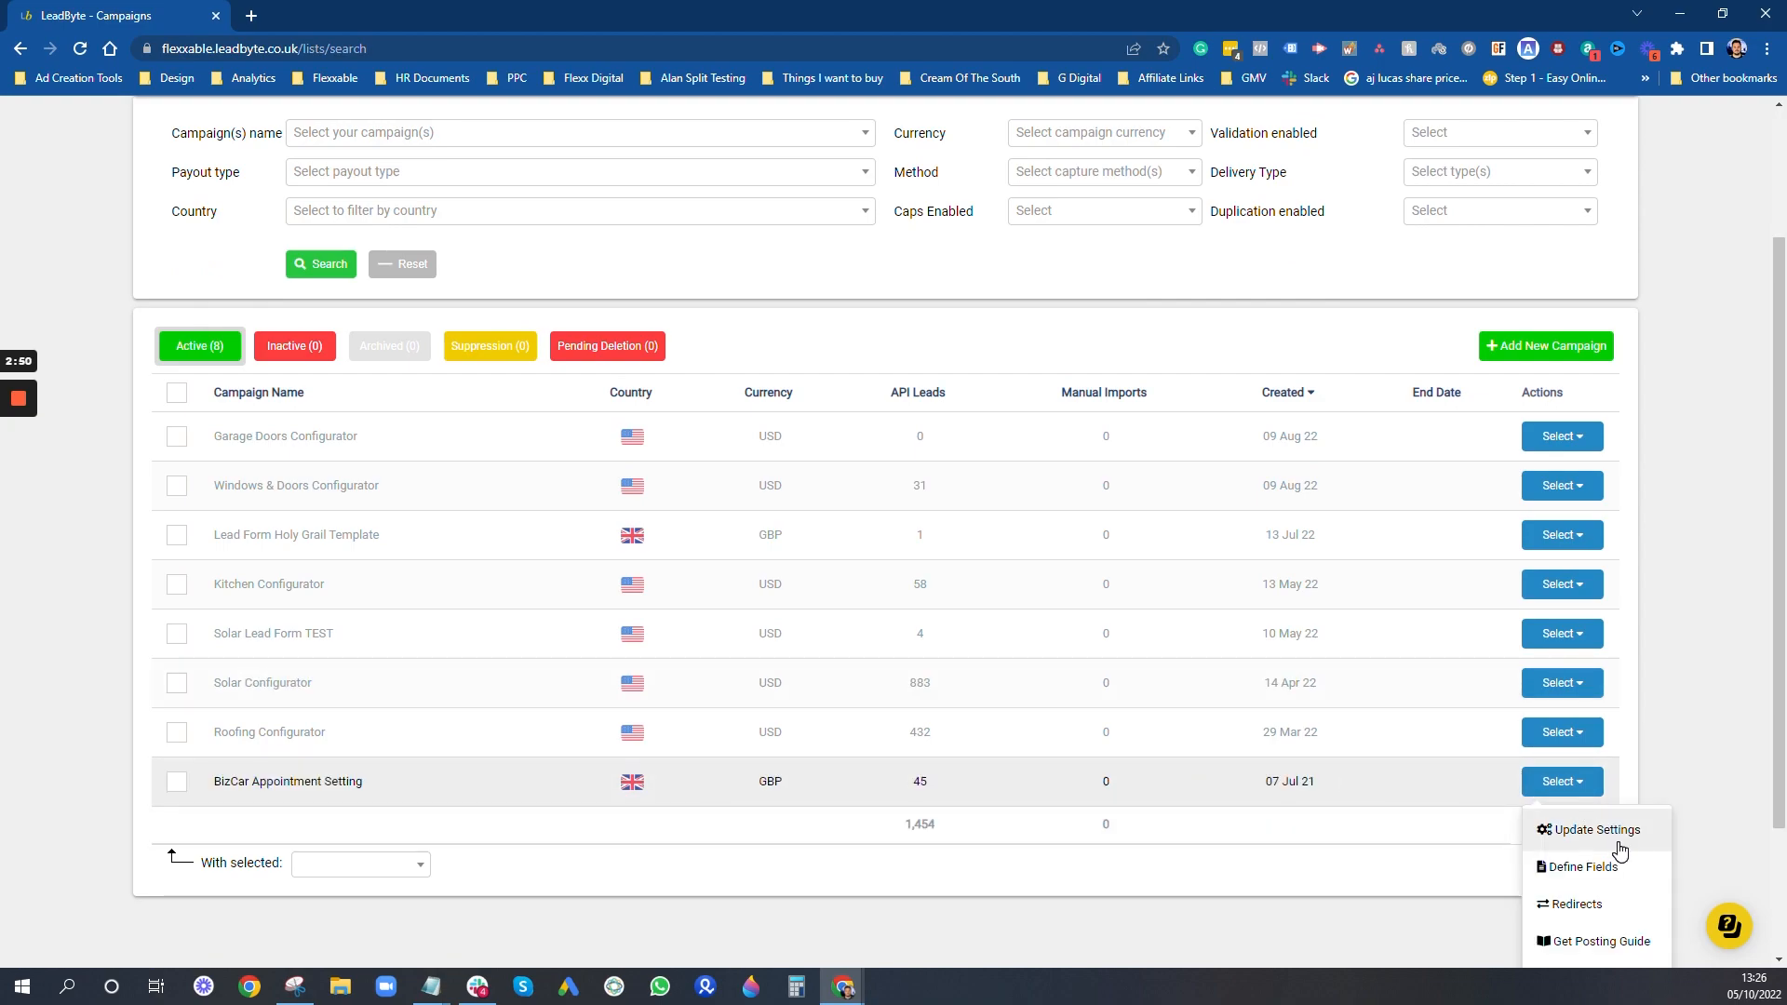
click(1594, 829)
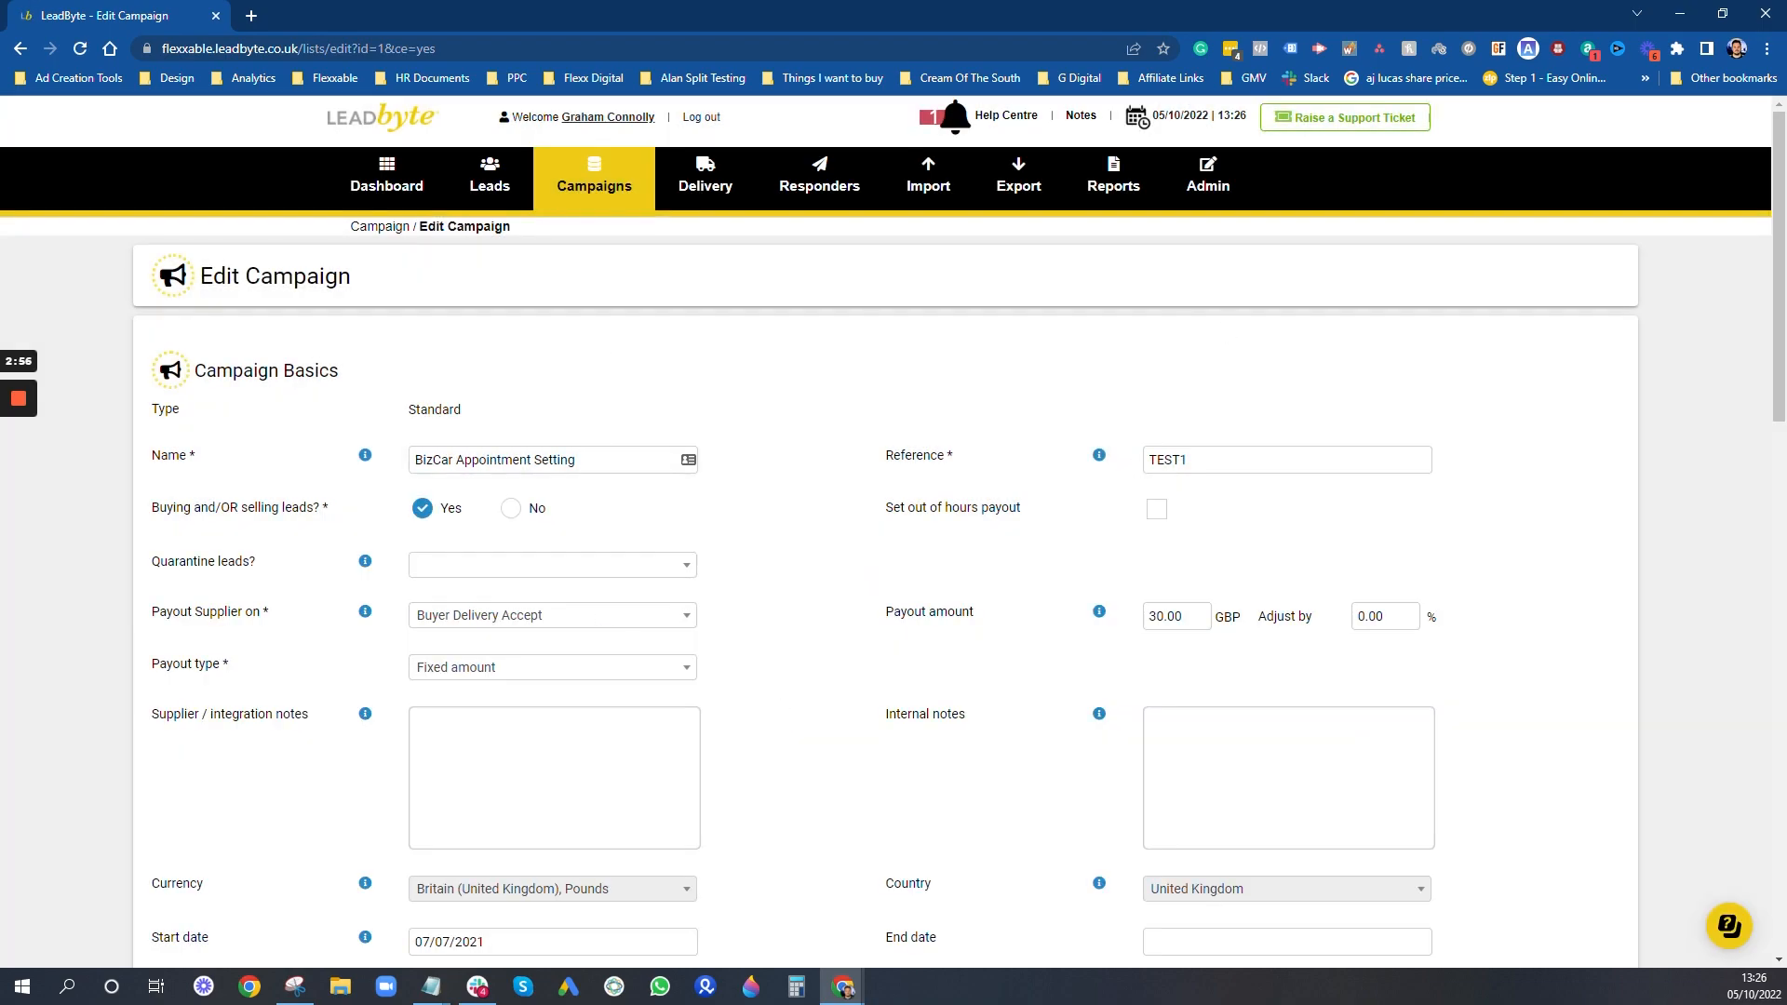
mouse_move(507, 416)
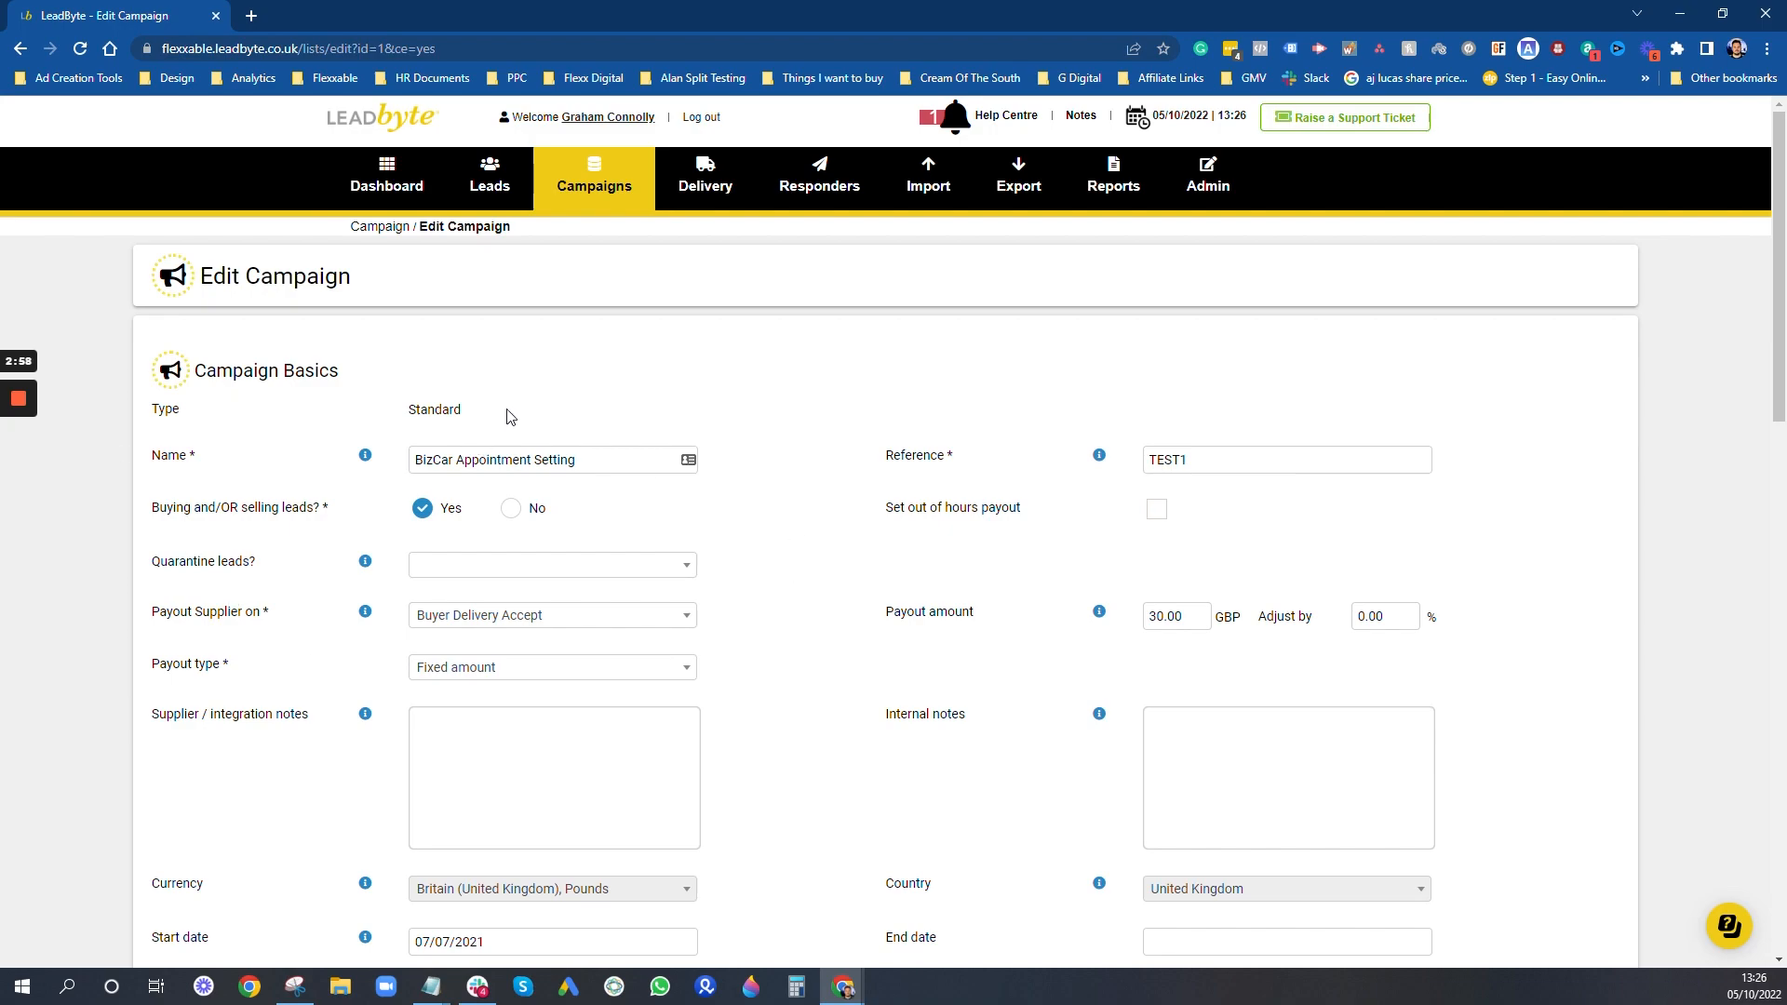
mouse_move(575, 455)
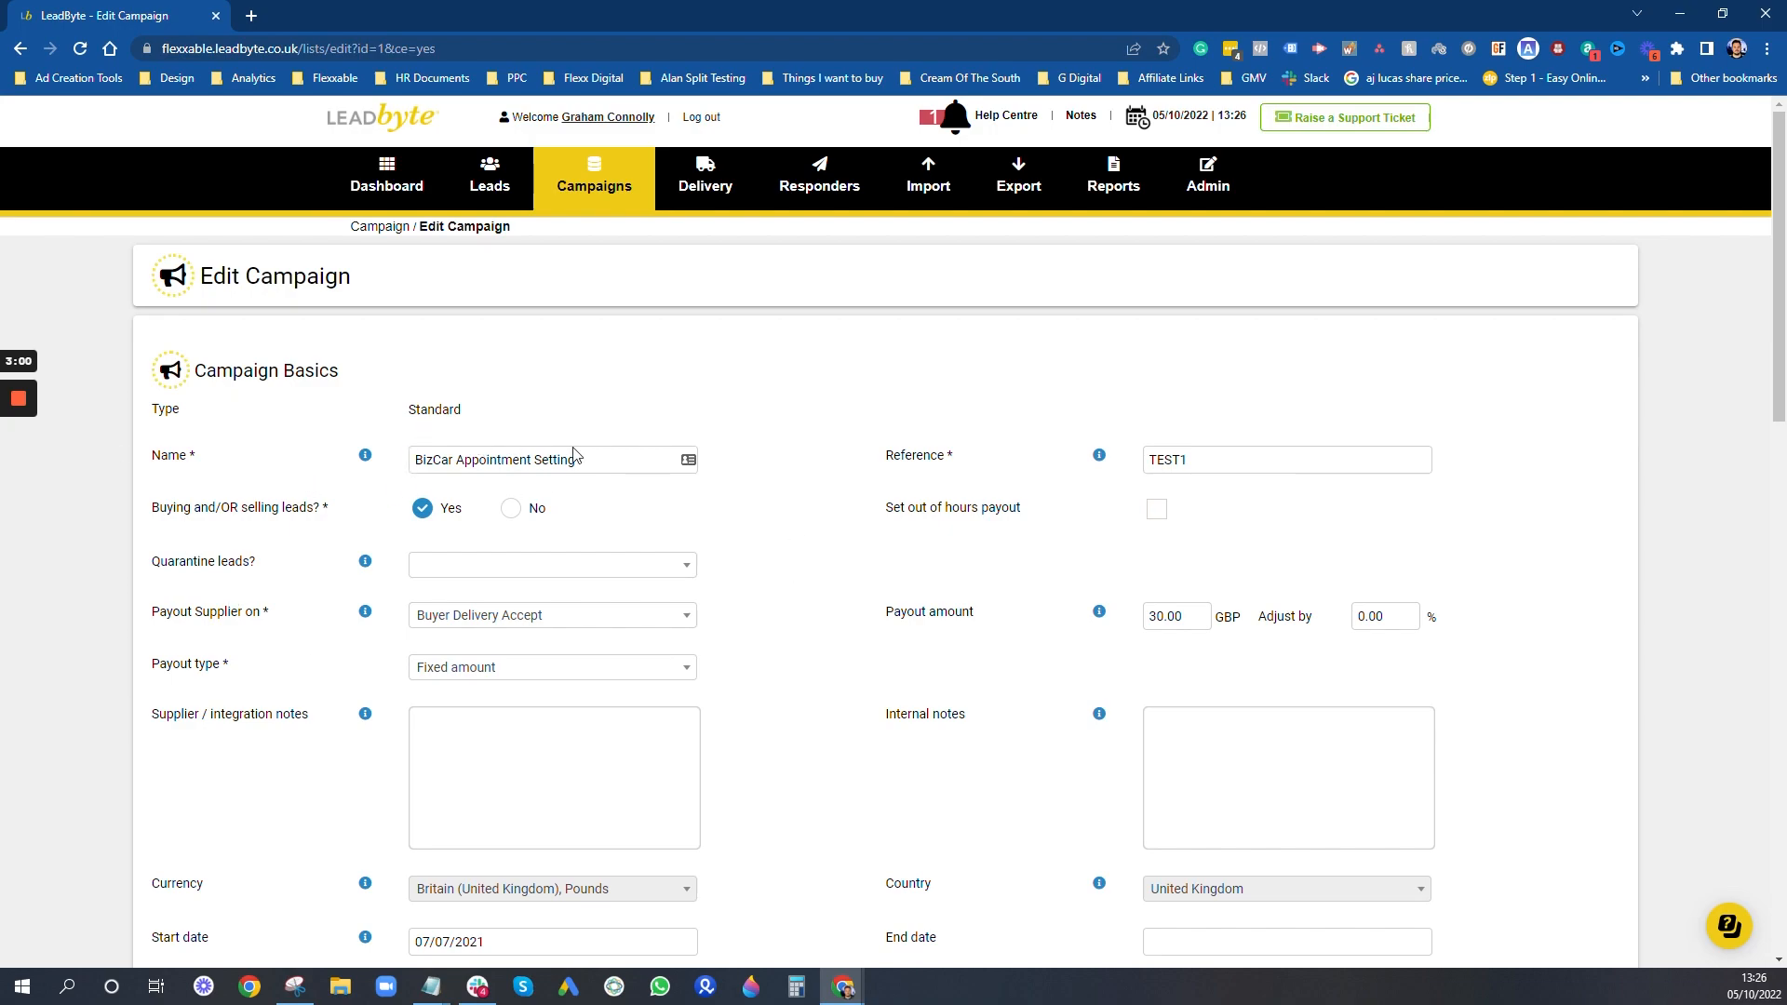
scroll(down, 3)
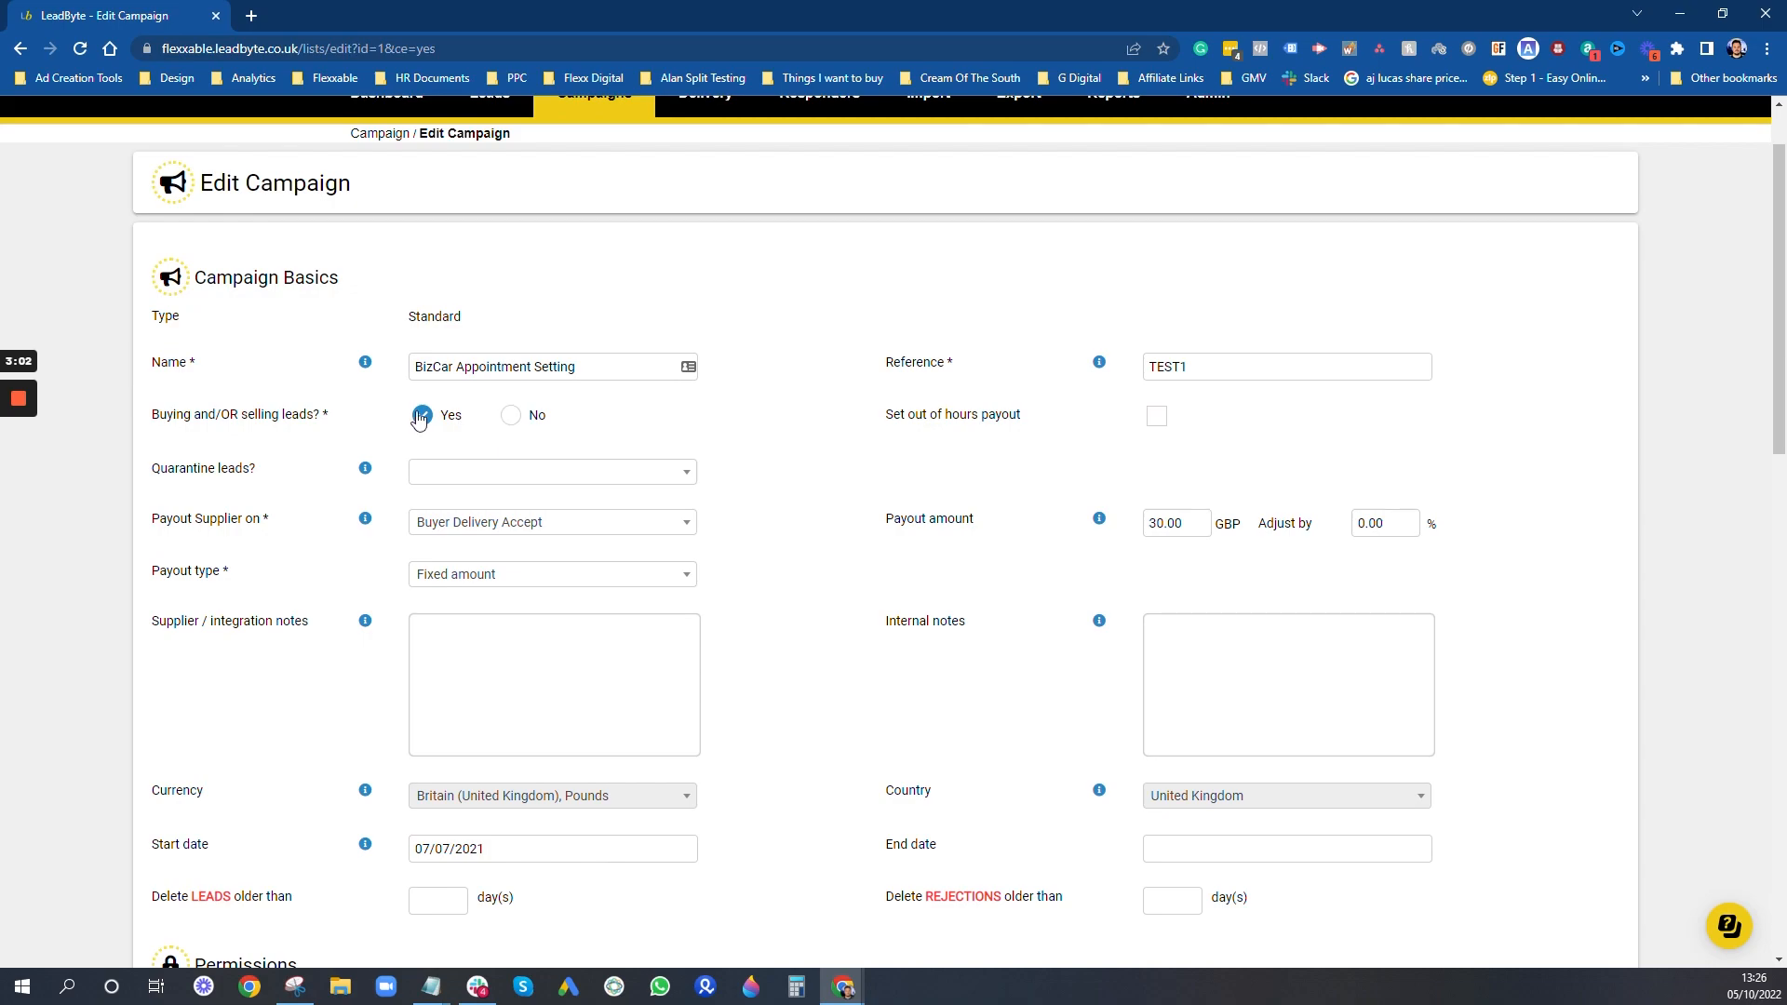
click(421, 415)
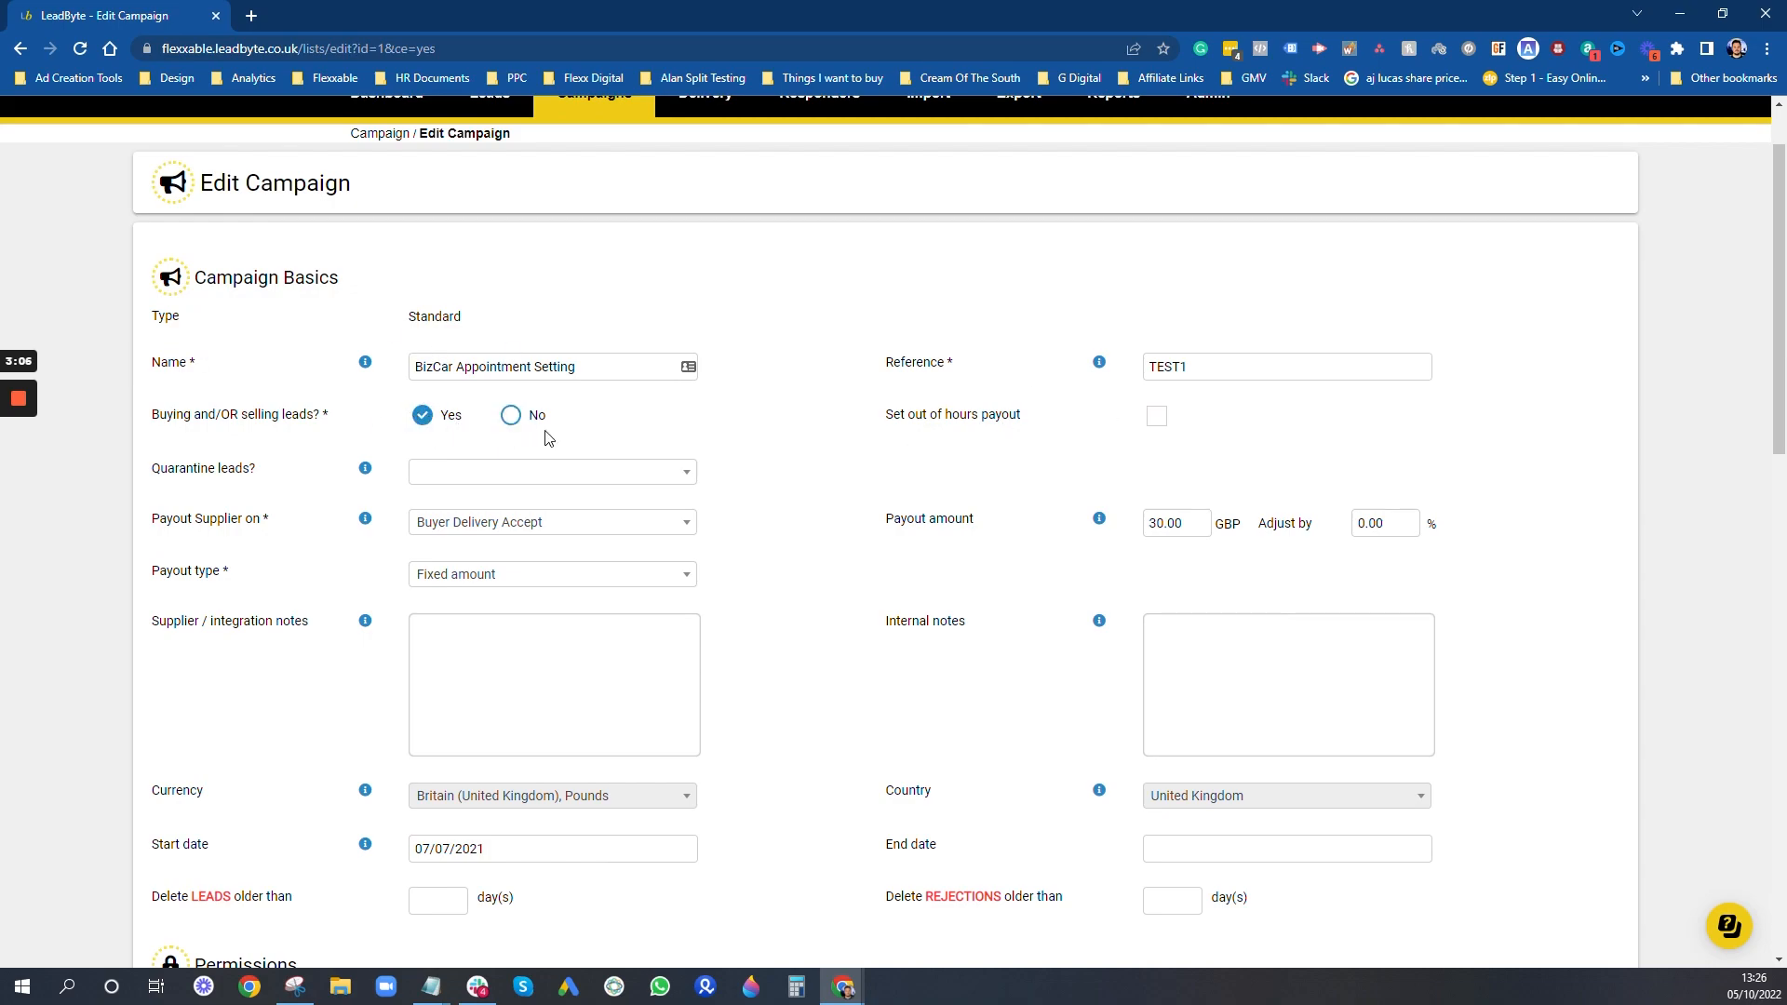
scroll(down, 3)
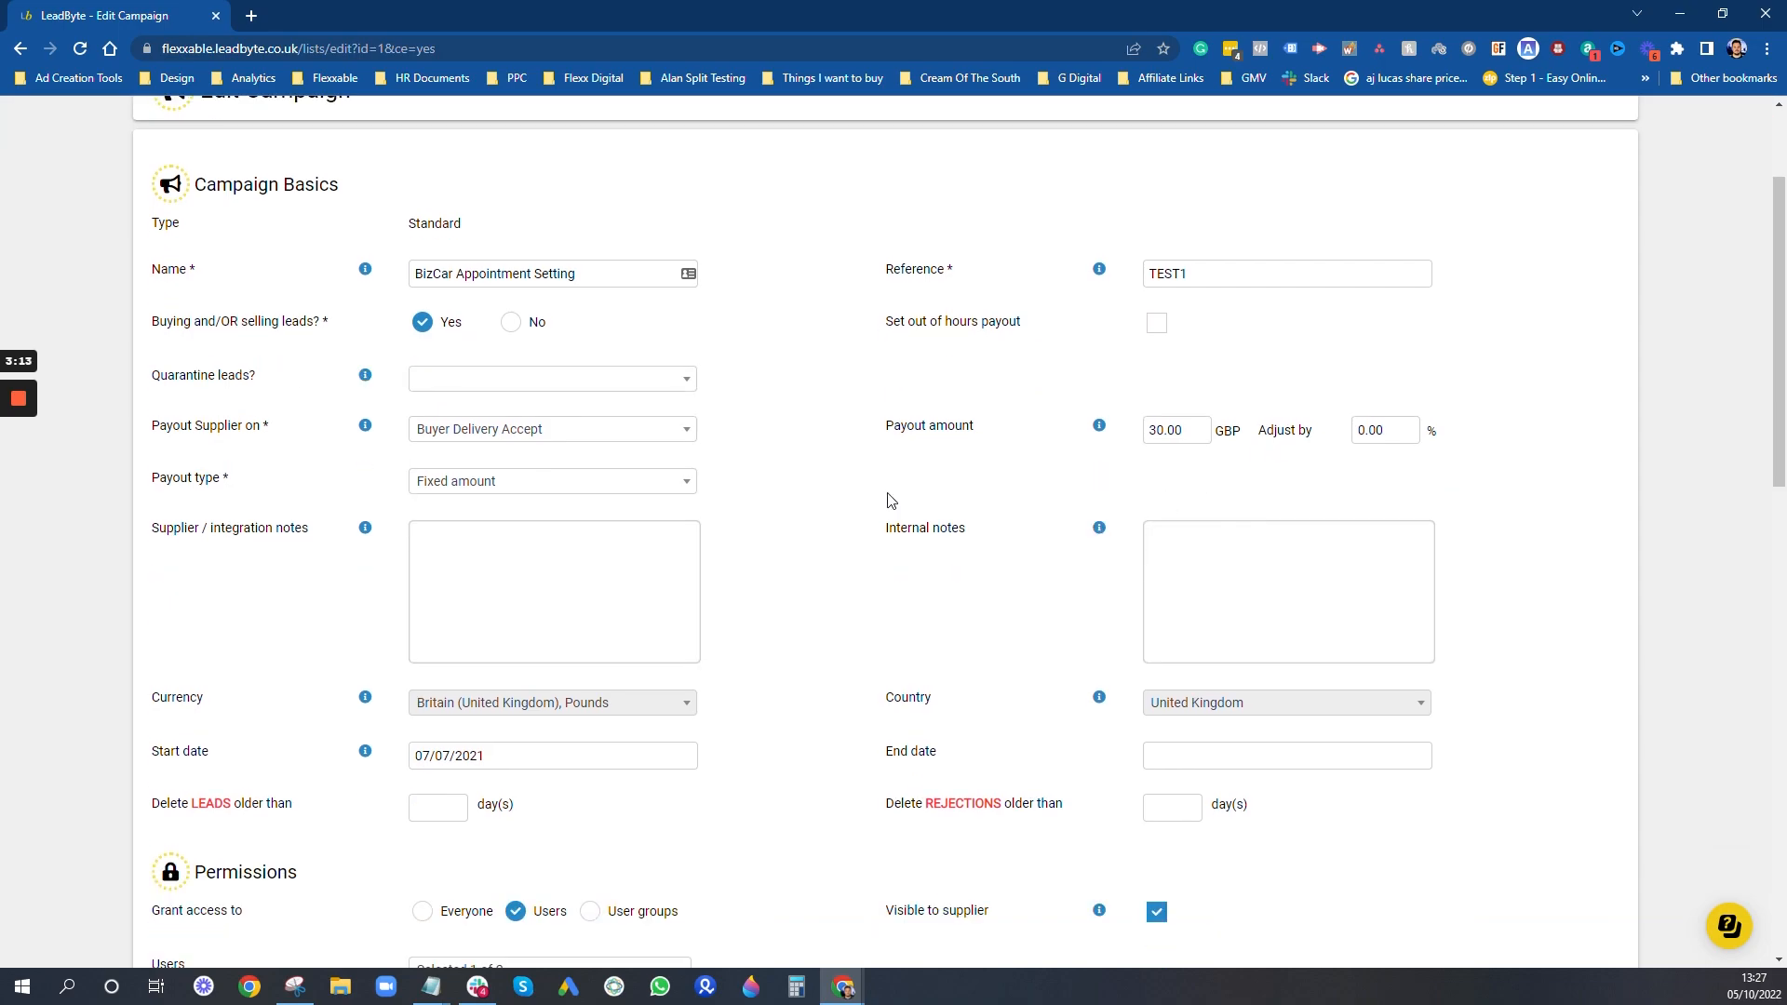
mouse_move(610, 441)
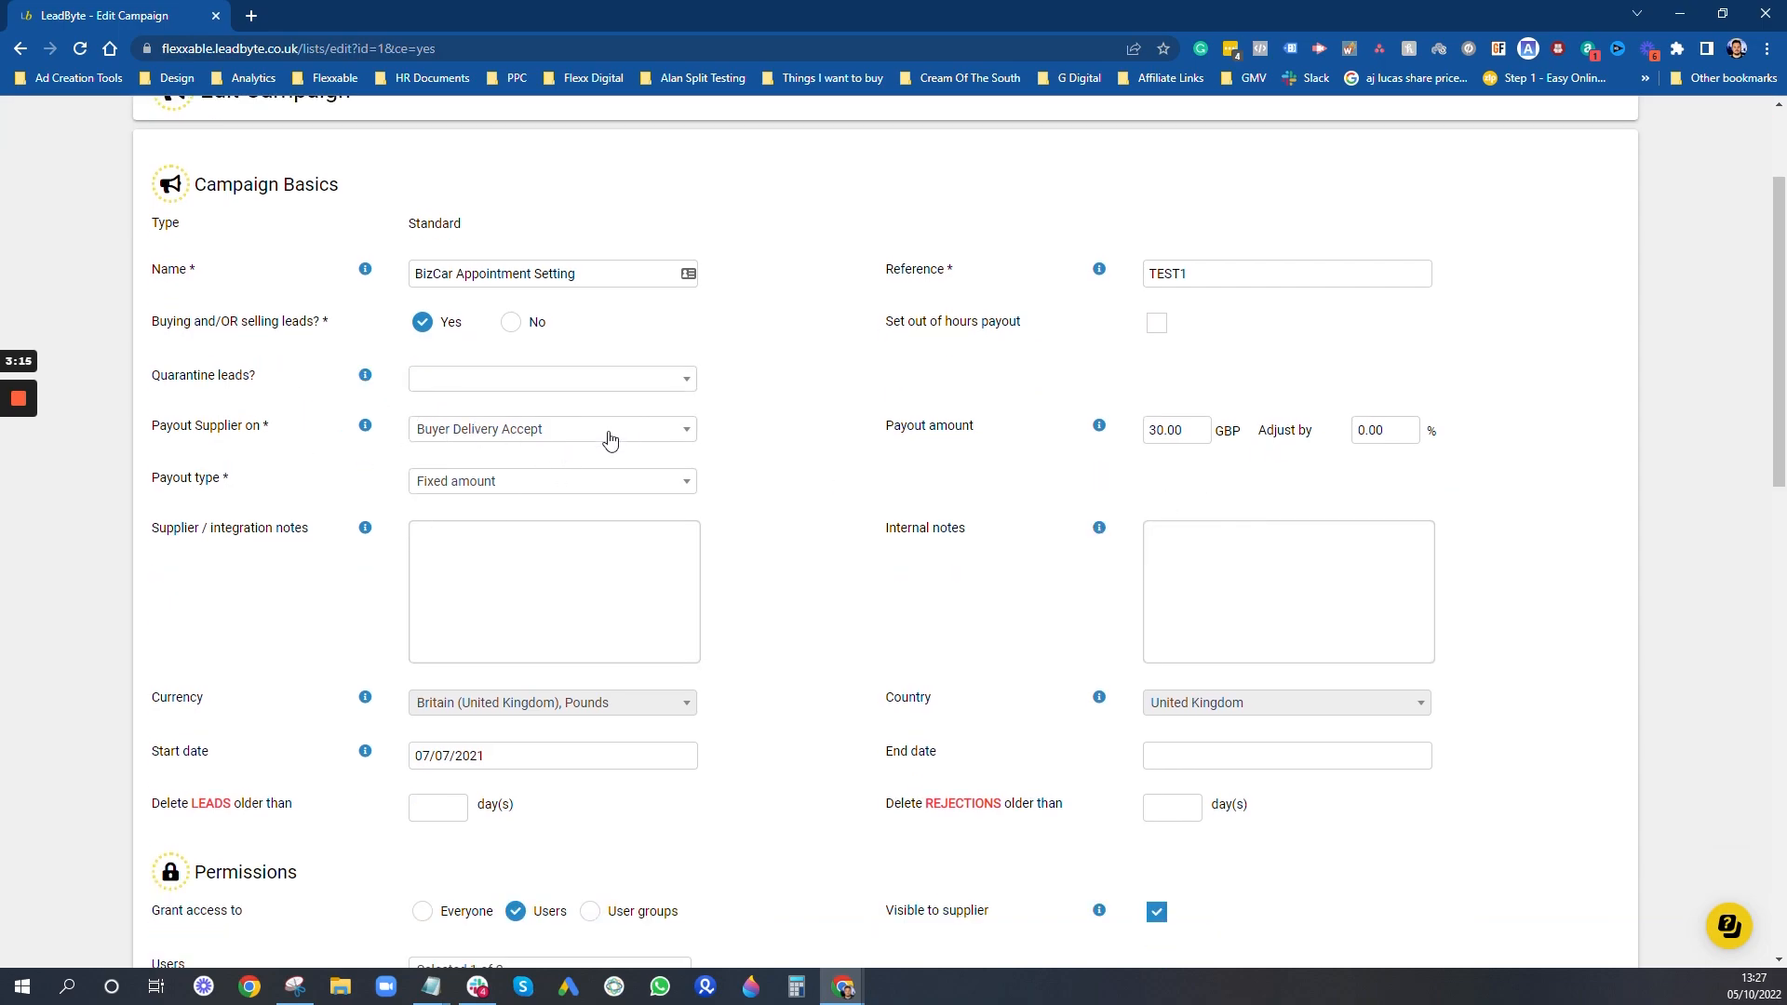
mouse_move(1091, 428)
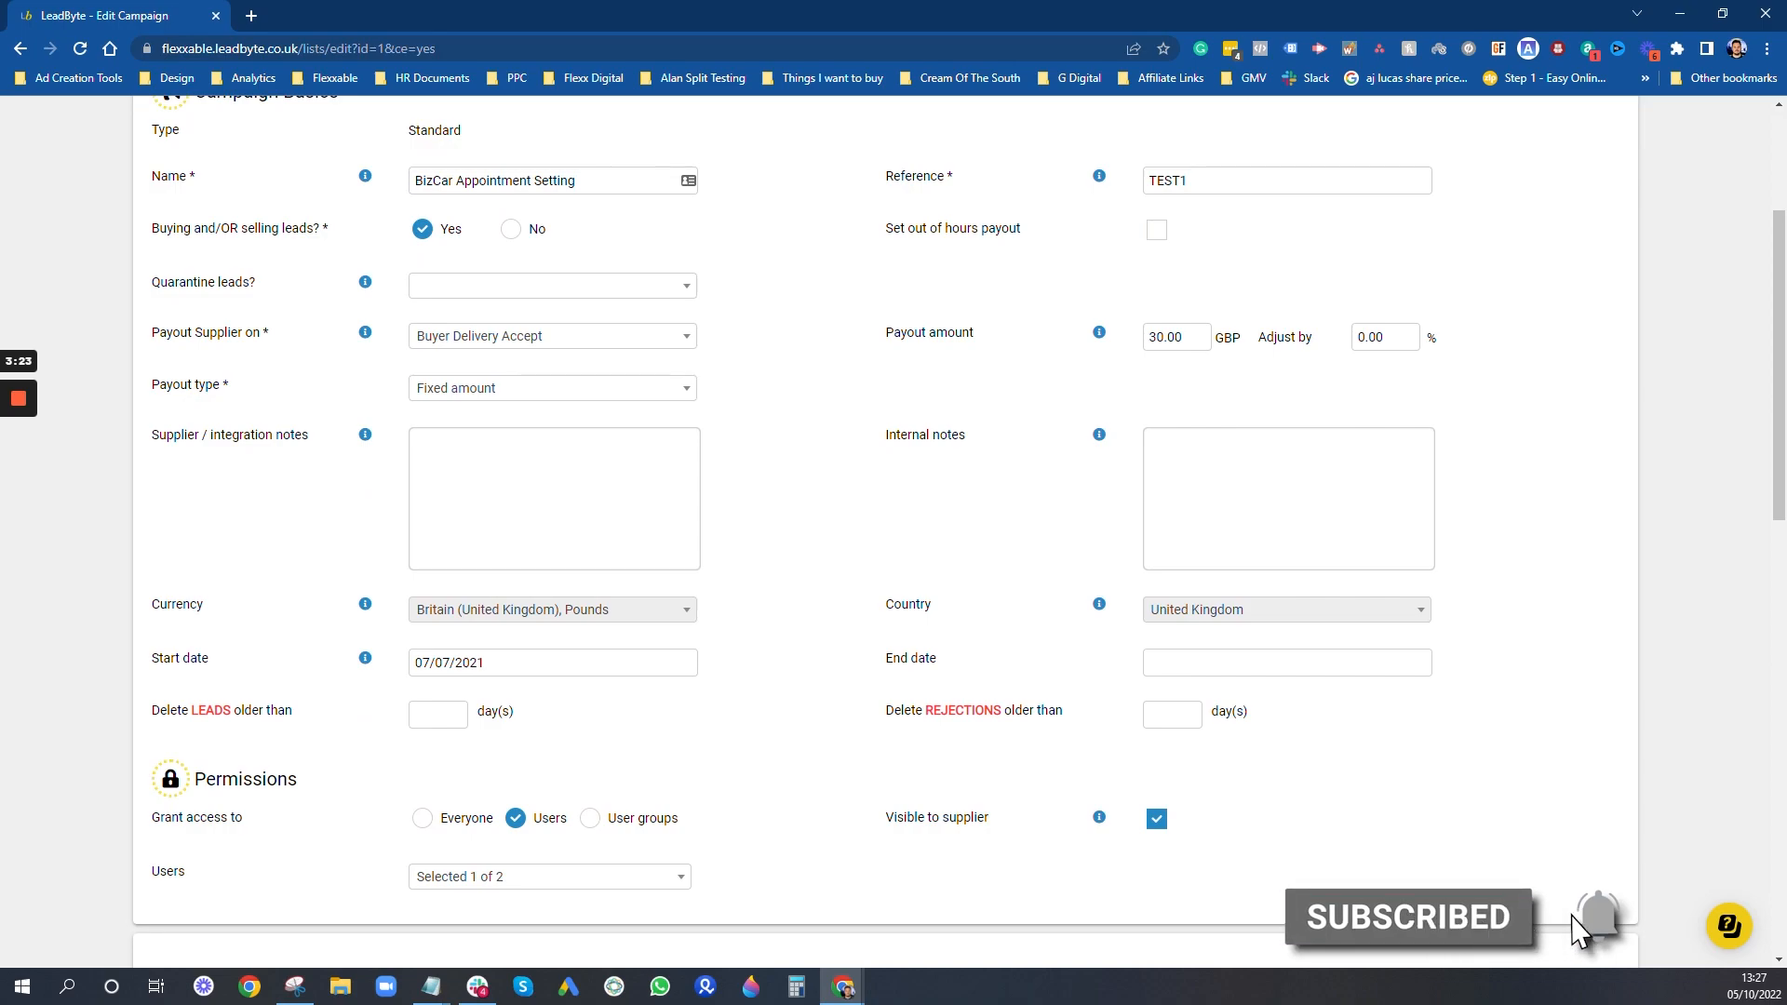
mouse_move(559, 630)
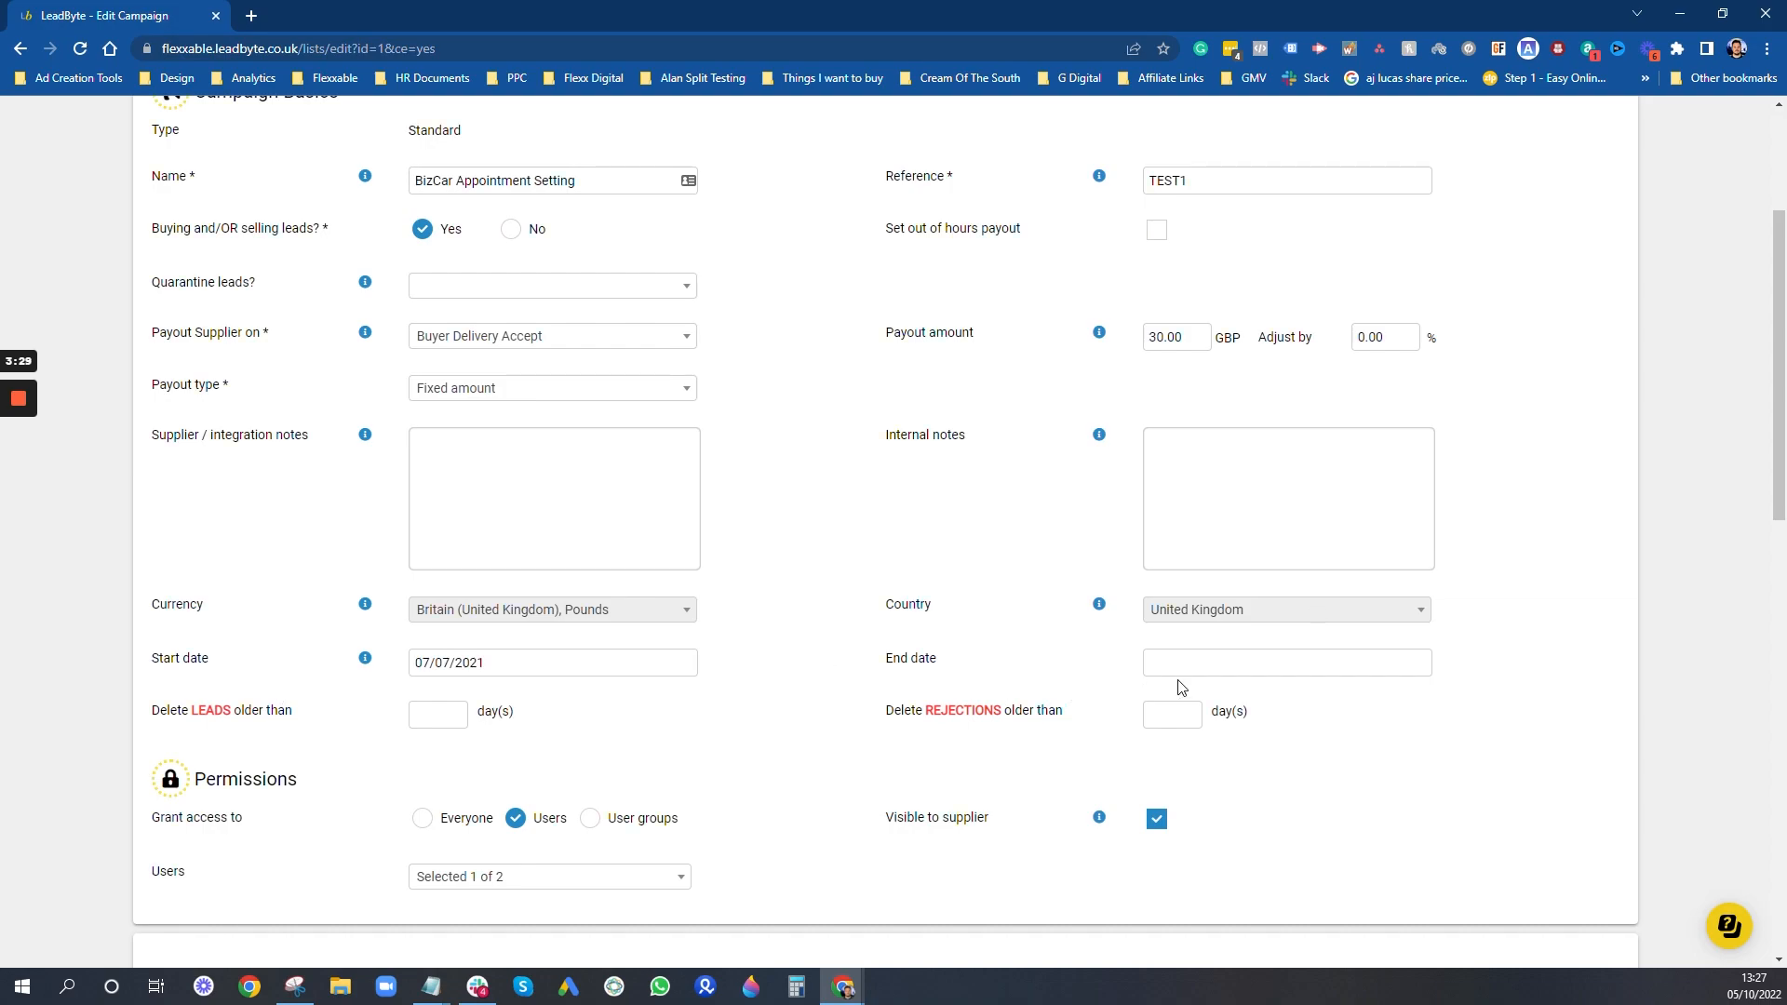
mouse_move(747, 630)
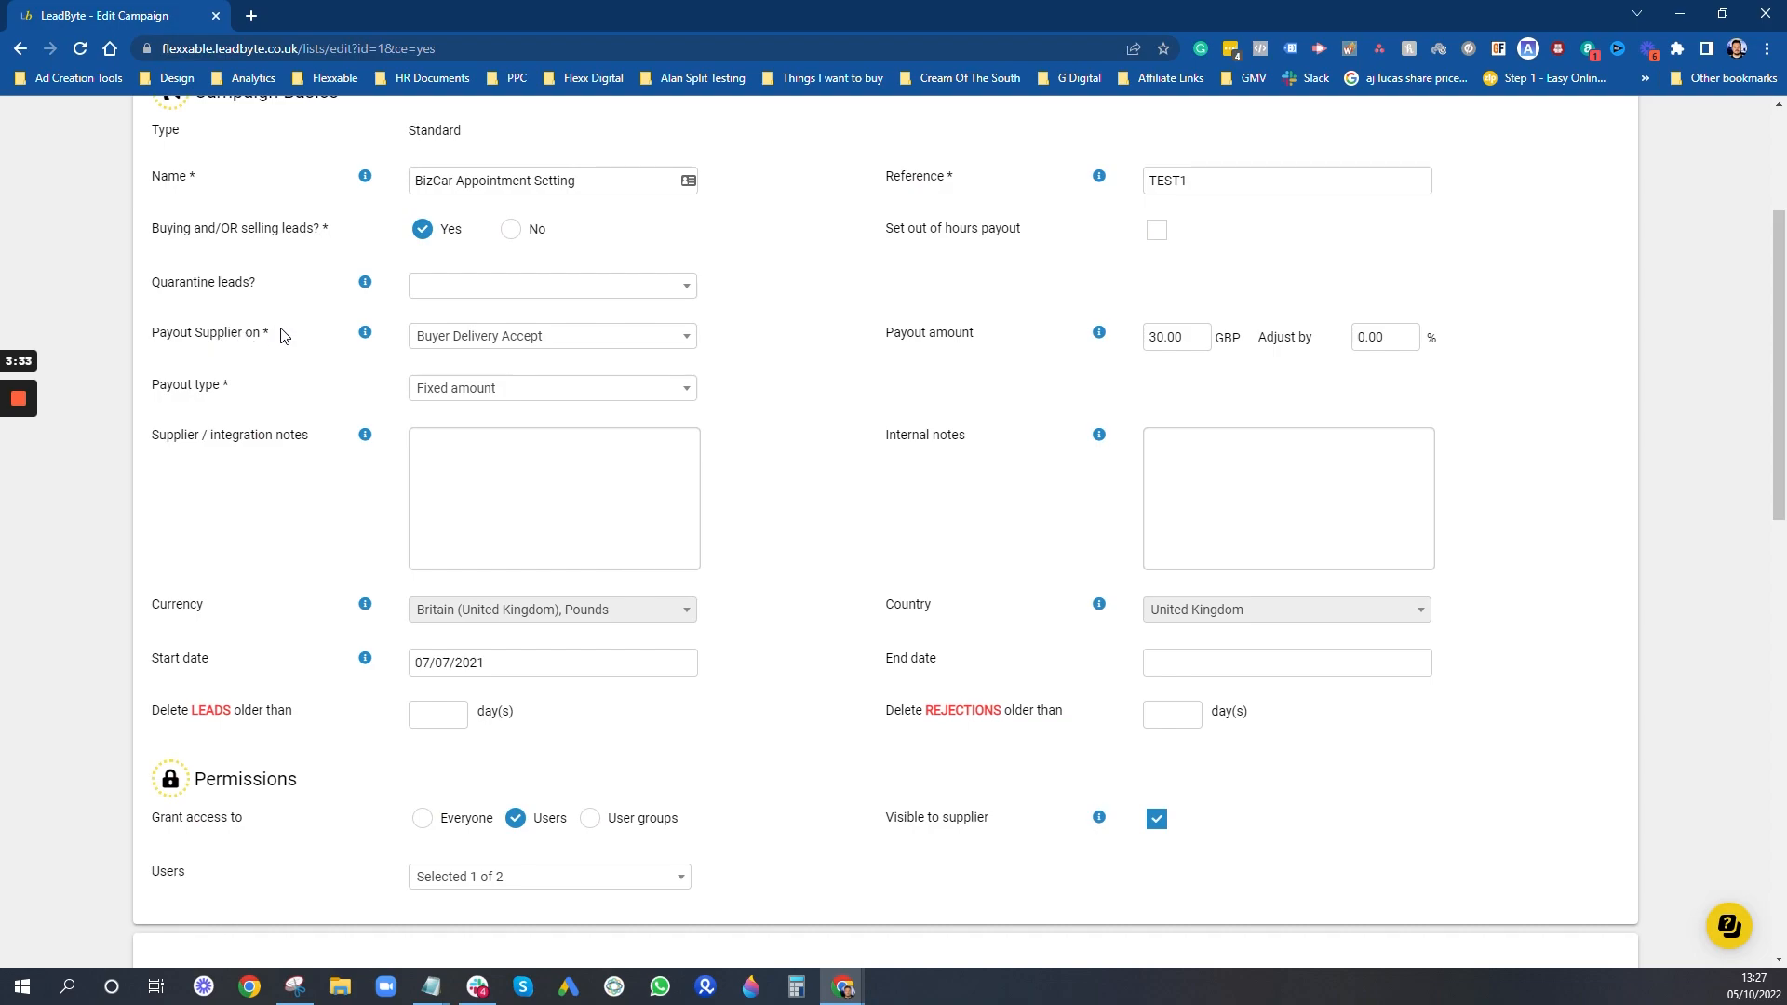
mouse_move(672, 355)
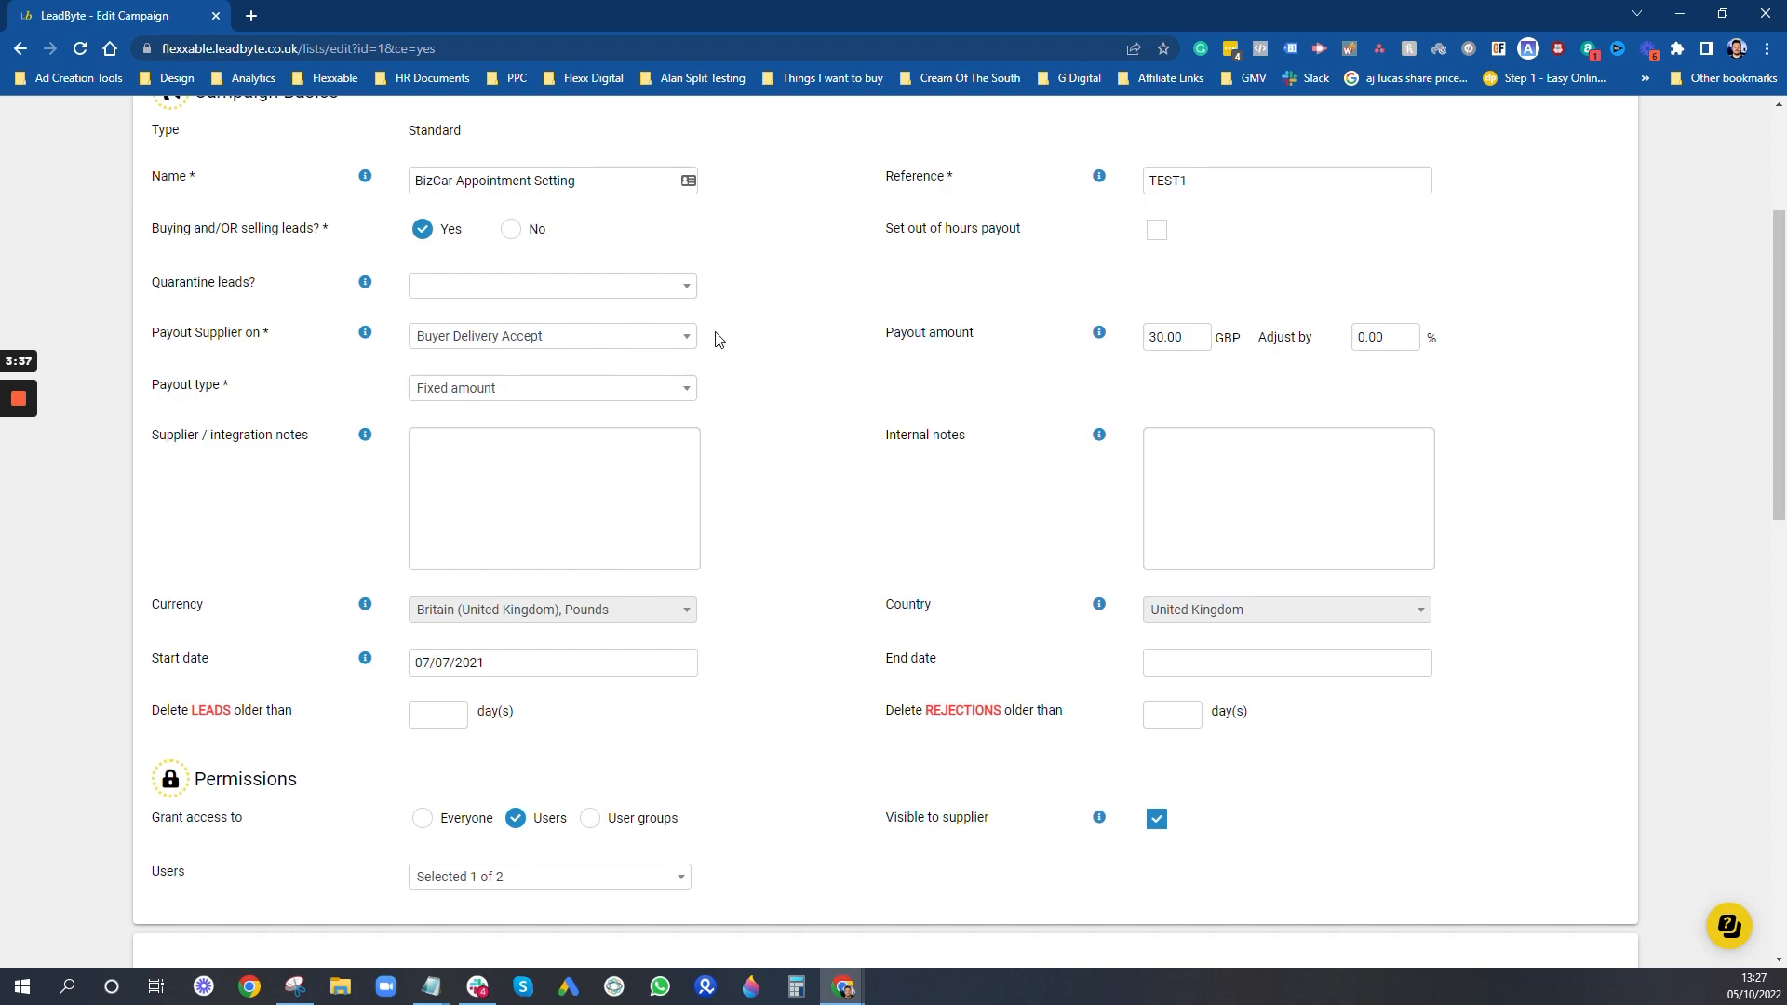
mouse_move(755, 327)
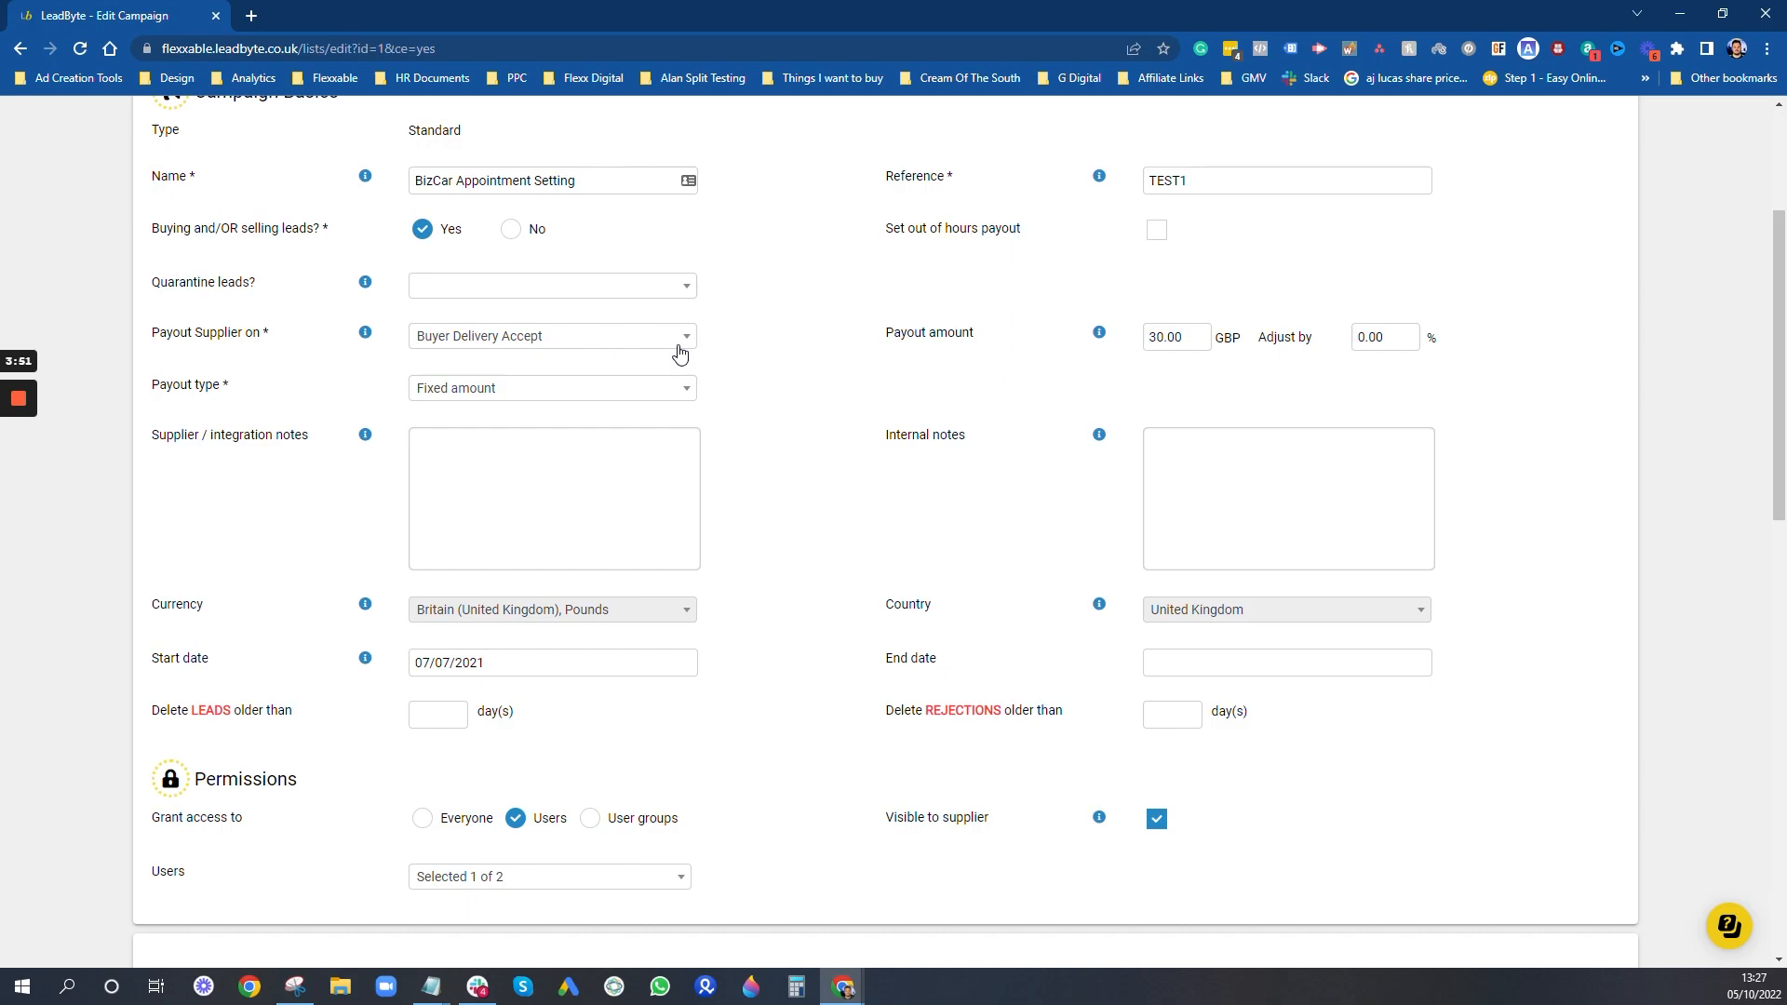
mouse_move(678, 325)
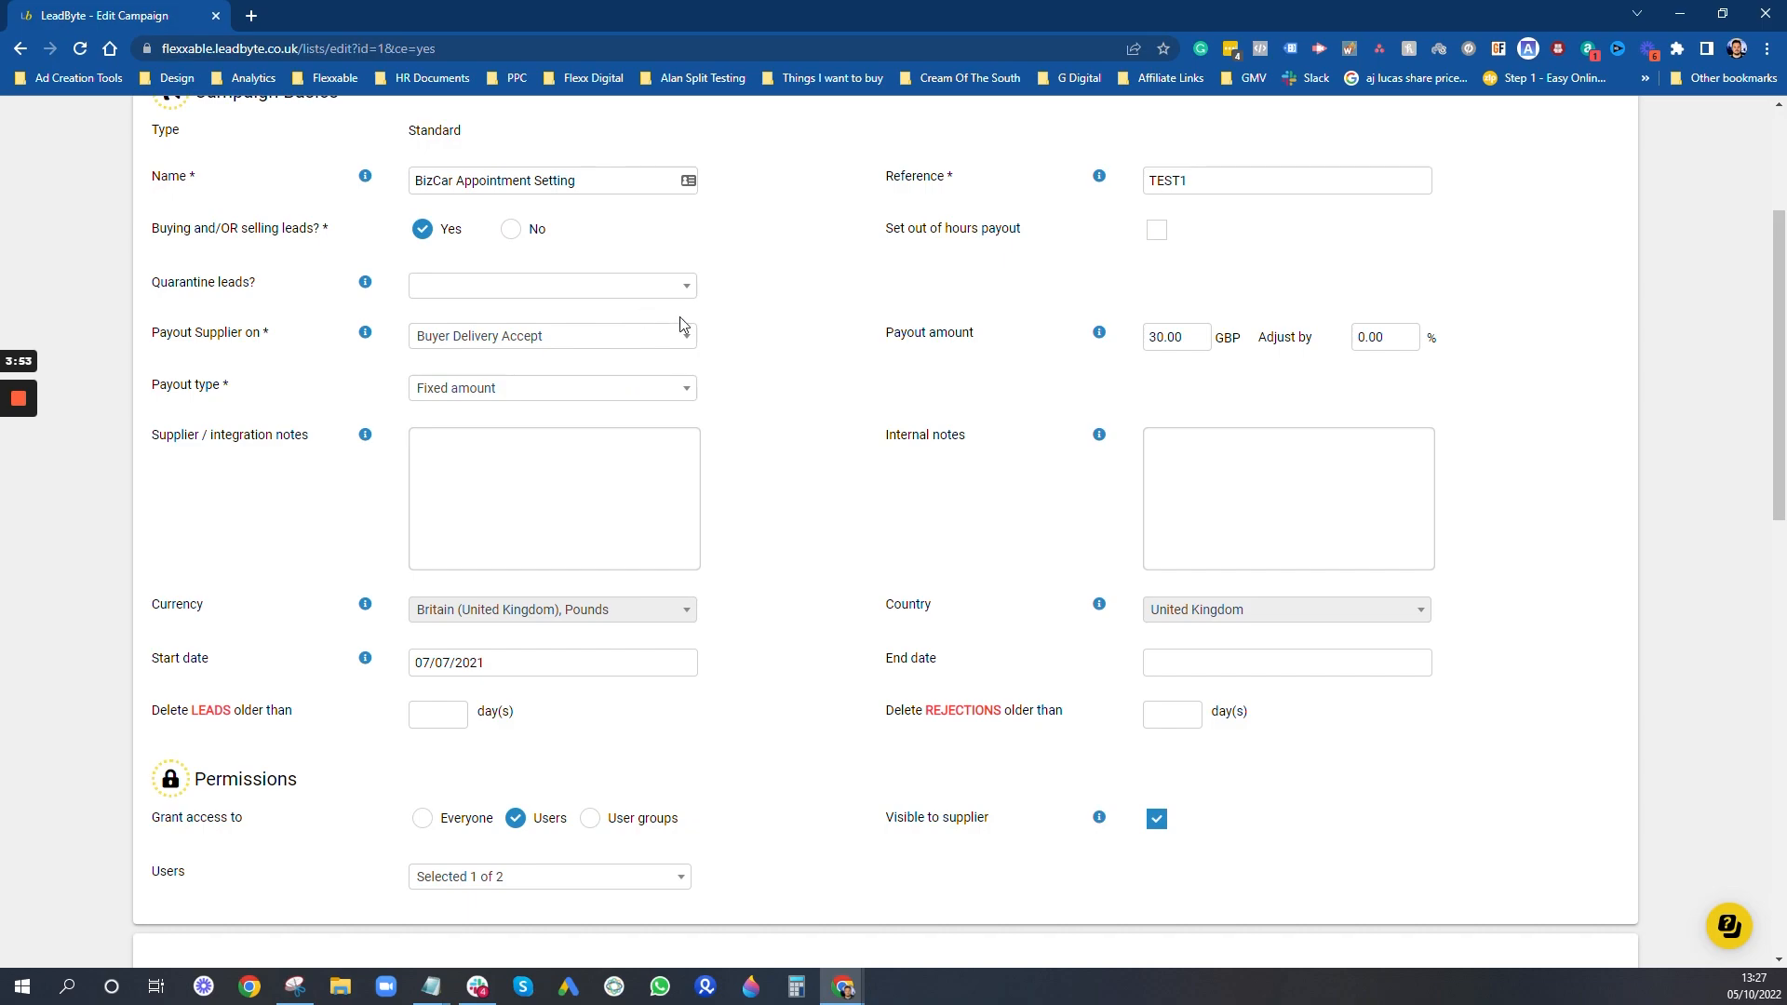
mouse_move(740, 313)
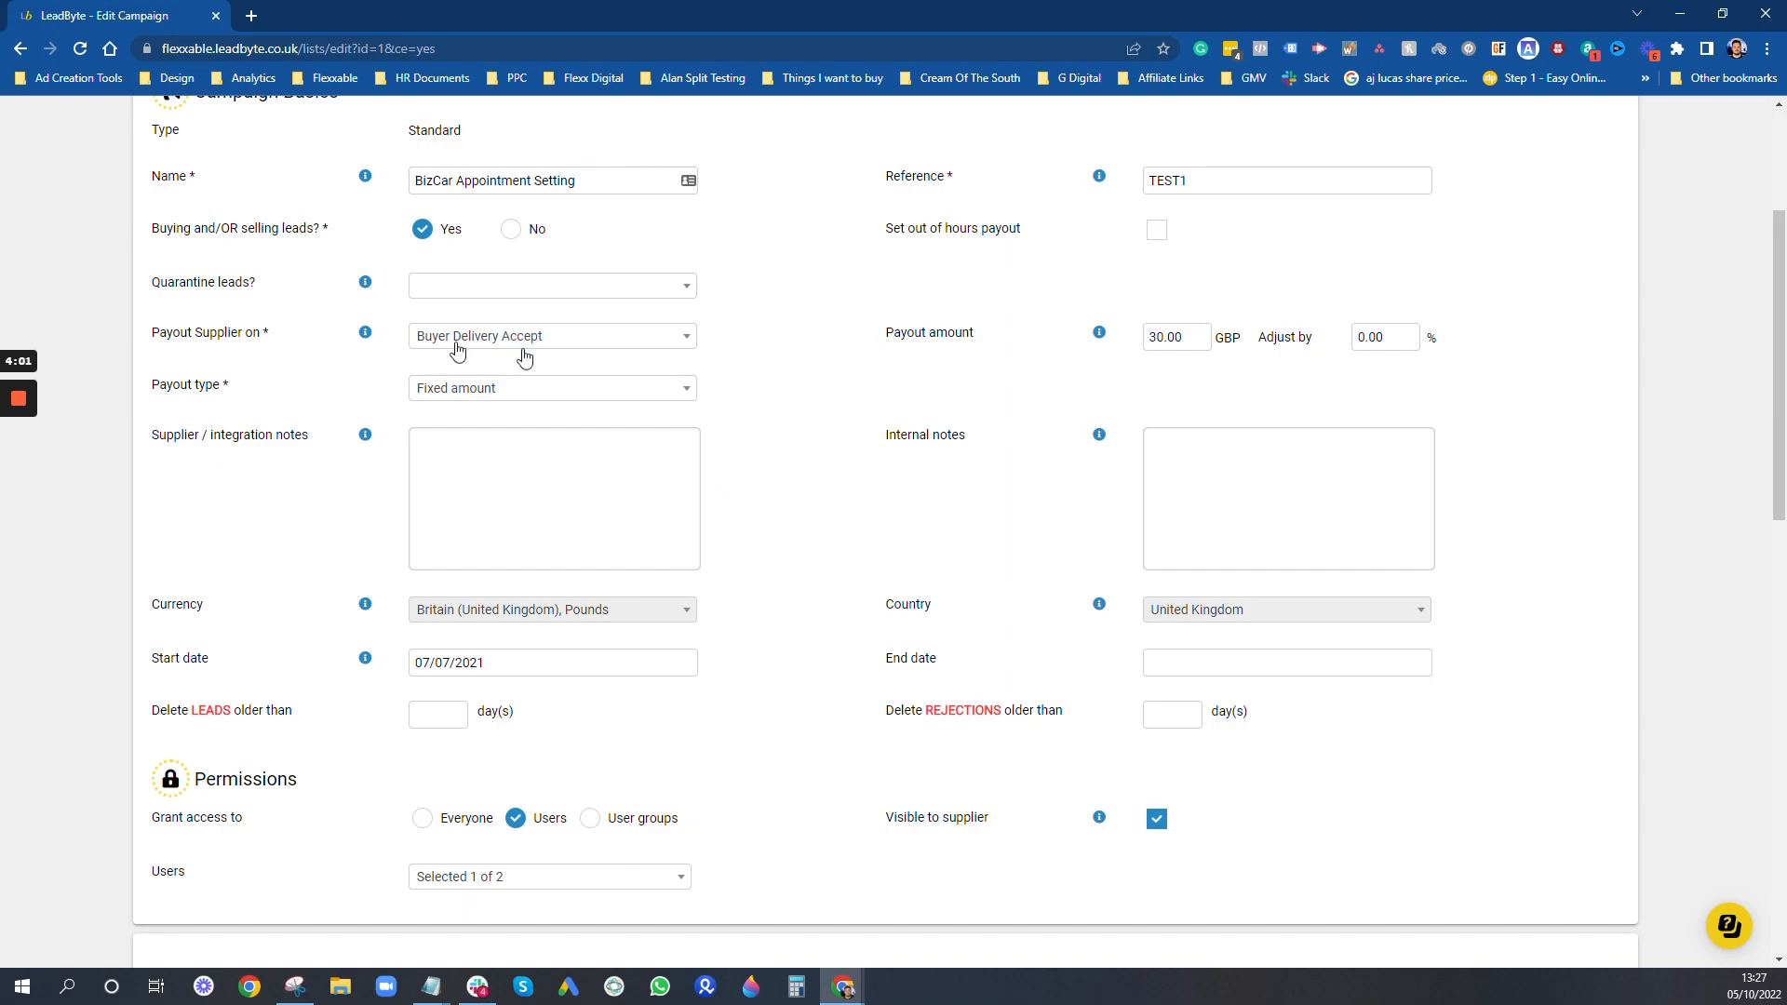
click(552, 335)
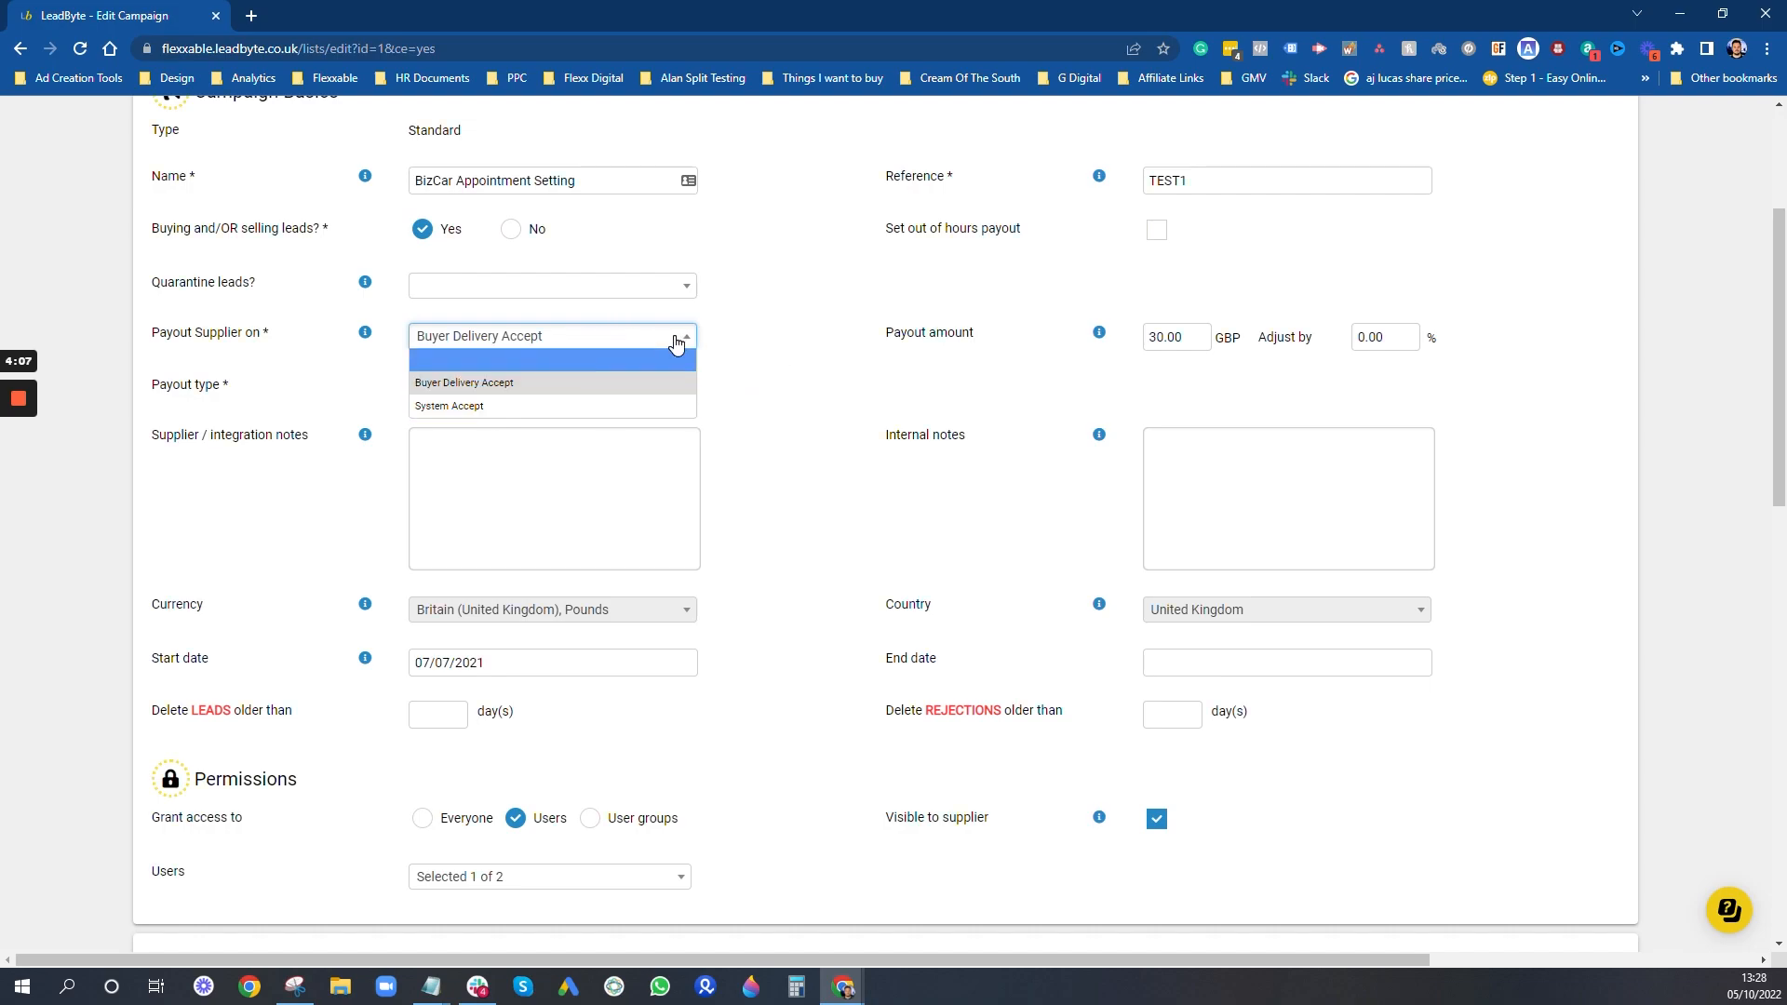
mouse_move(510, 412)
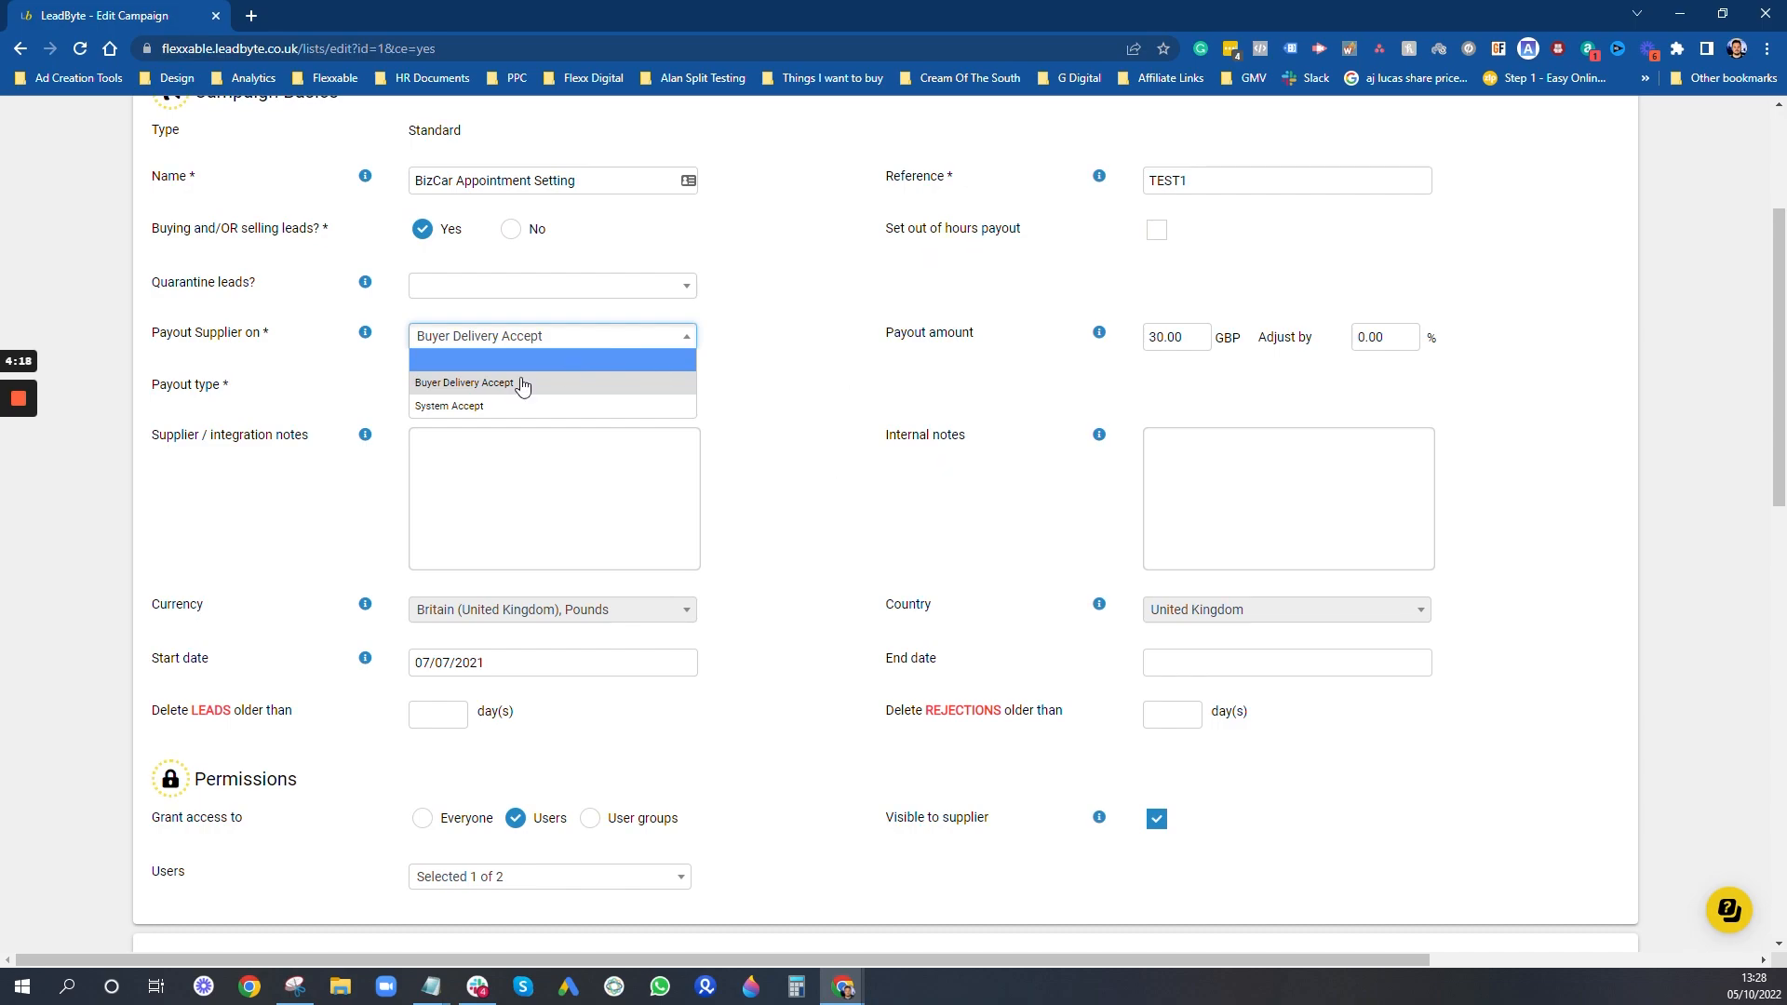
mouse_move(502, 382)
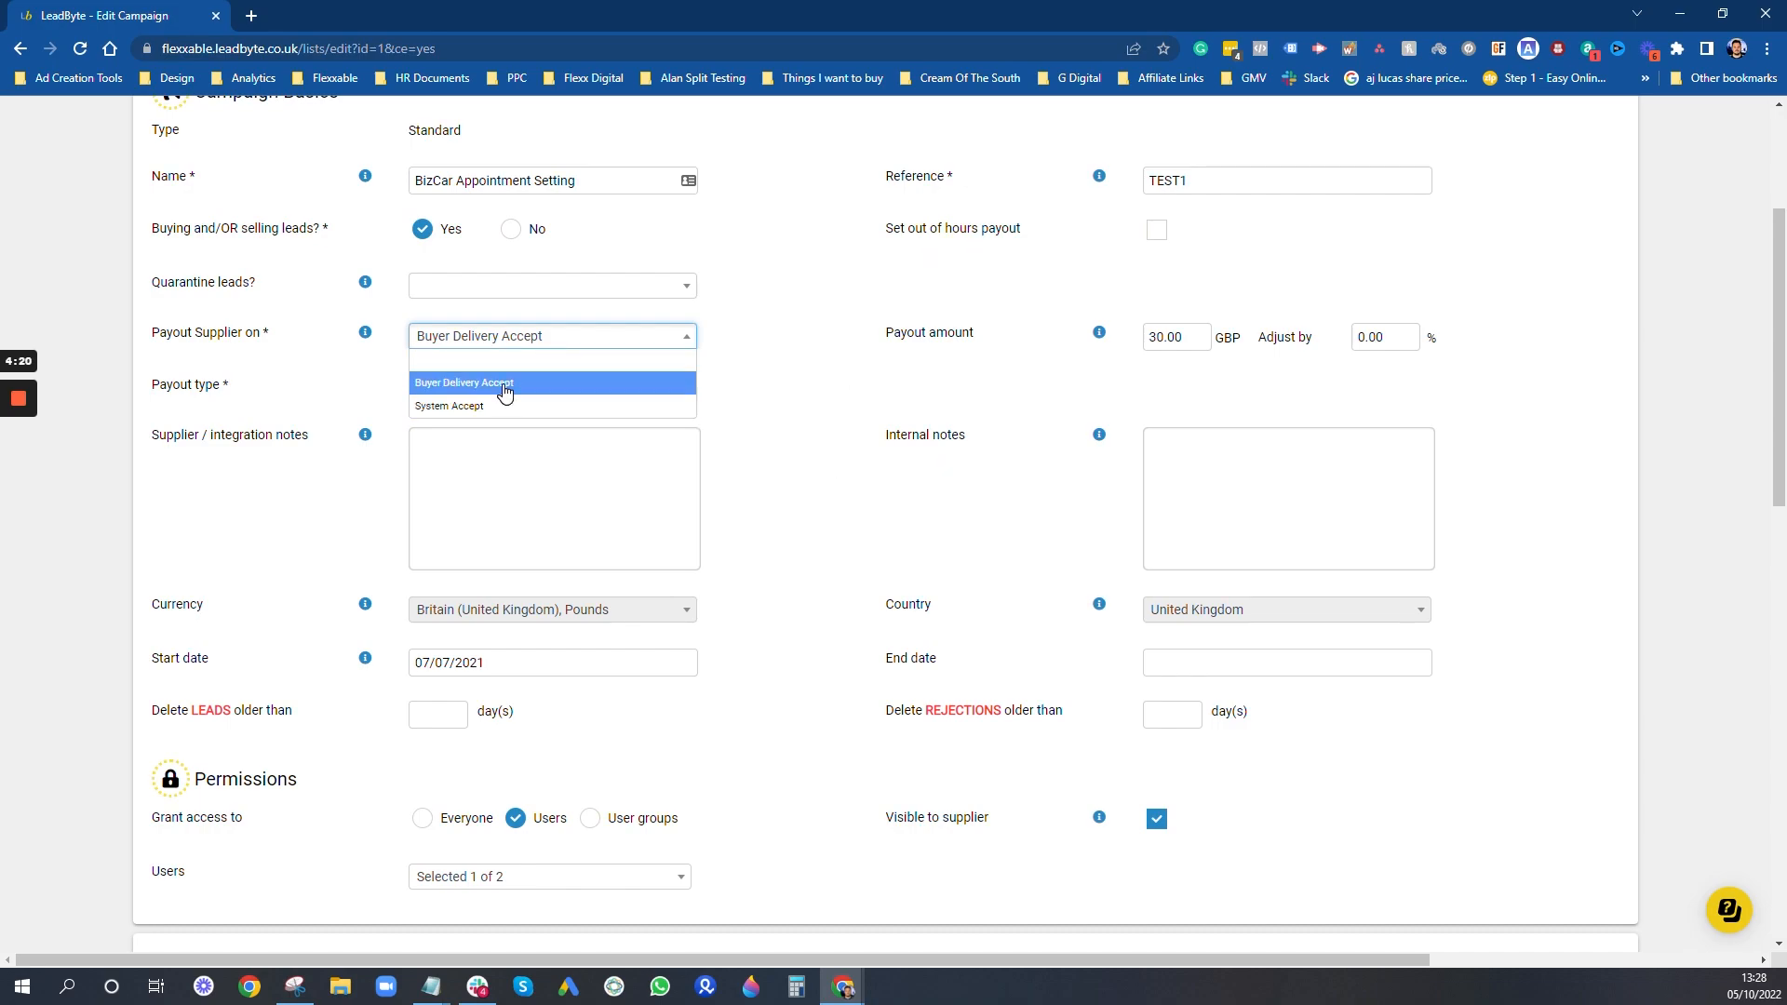
mouse_move(325, 370)
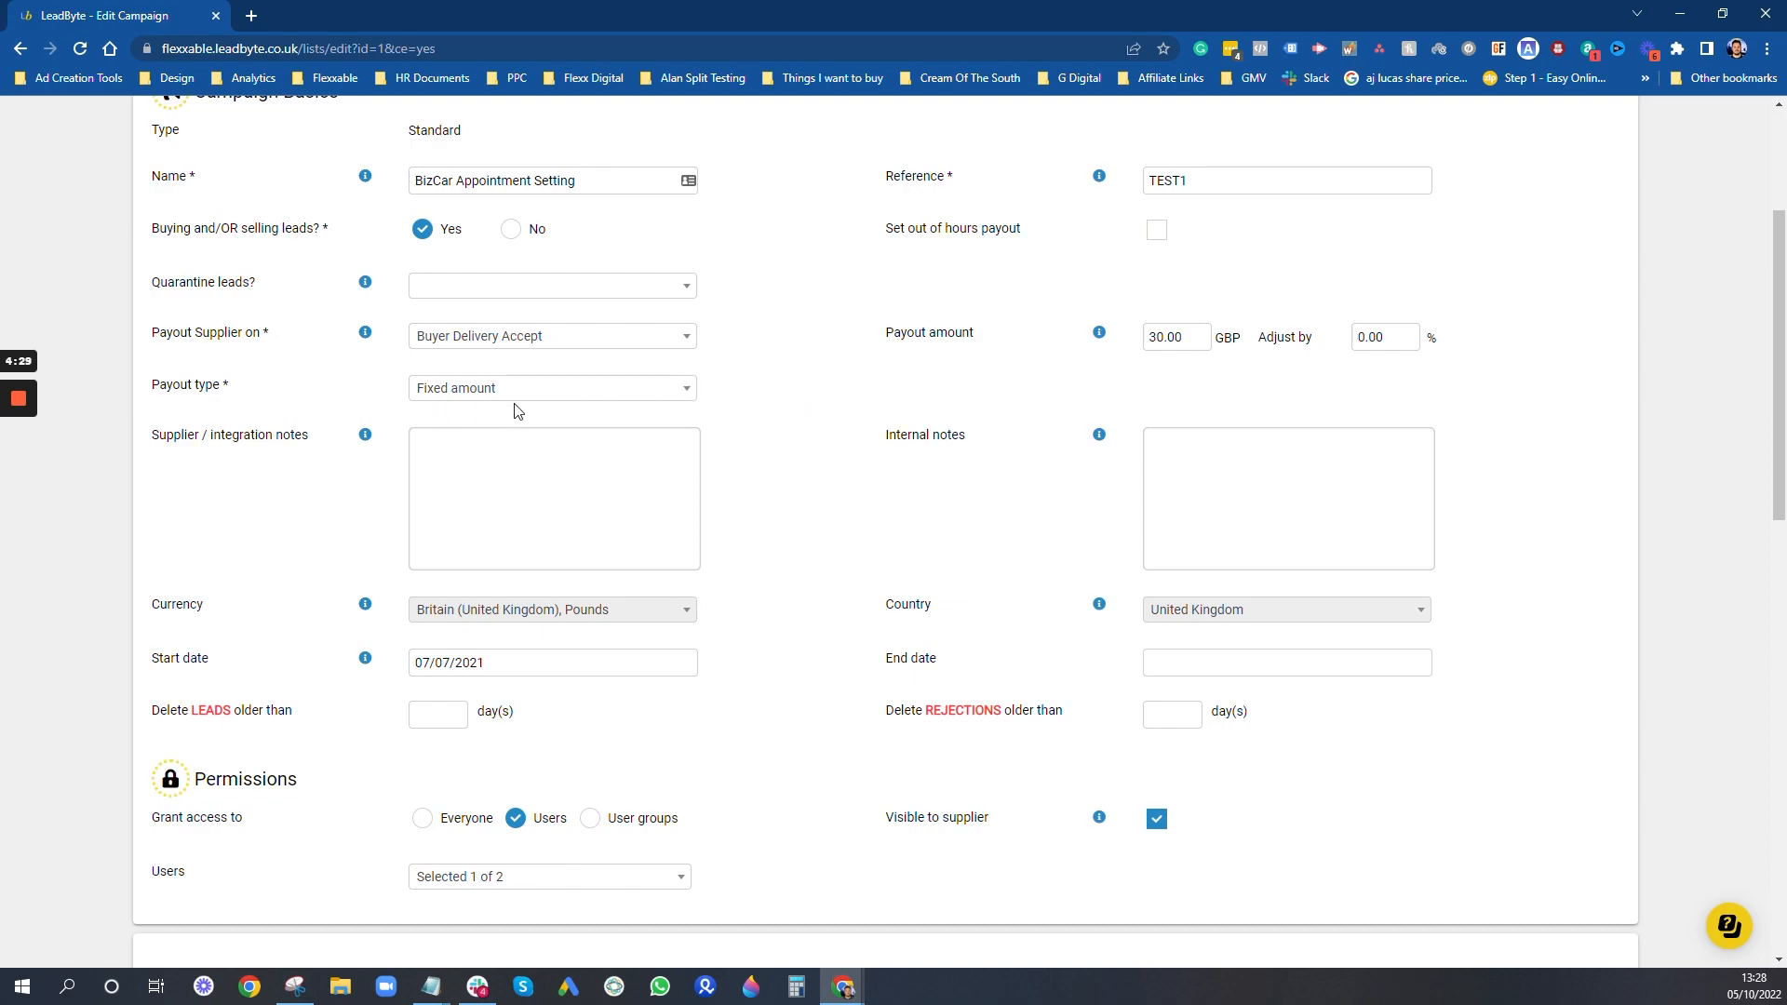
mouse_move(762, 396)
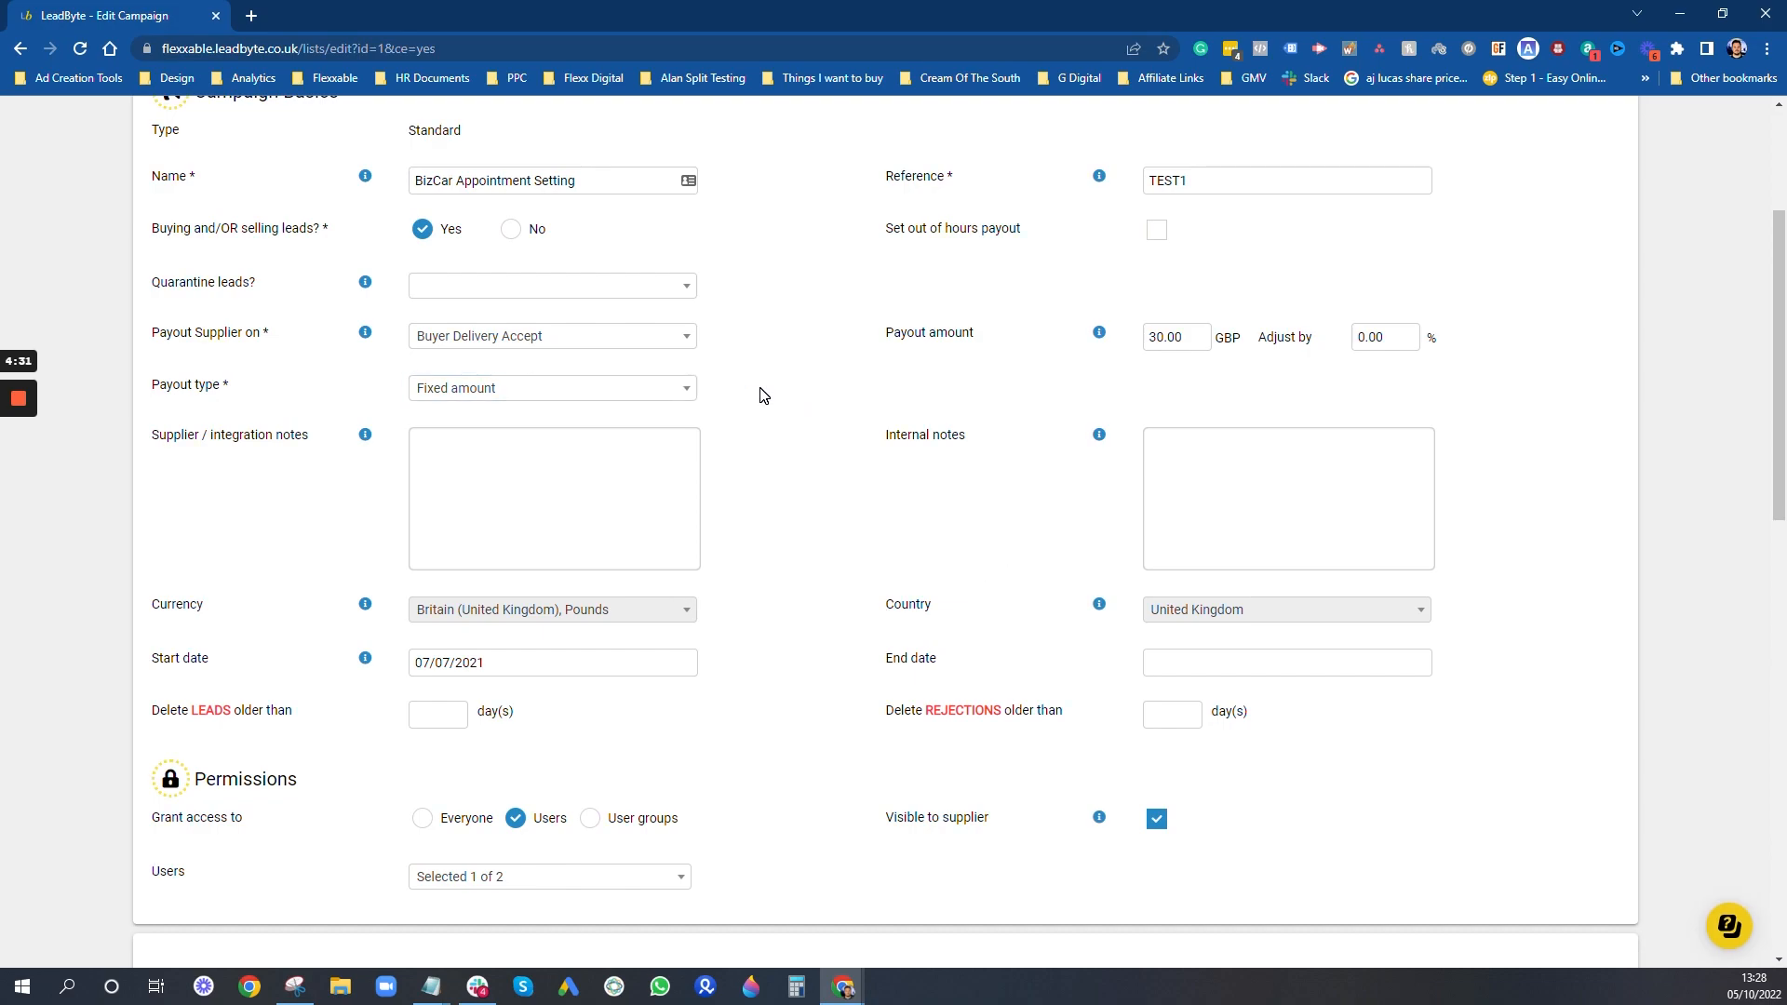
Step: Scroll past Permissions to the Caps panel showing the Valid leads cap type
scroll(down, 3)
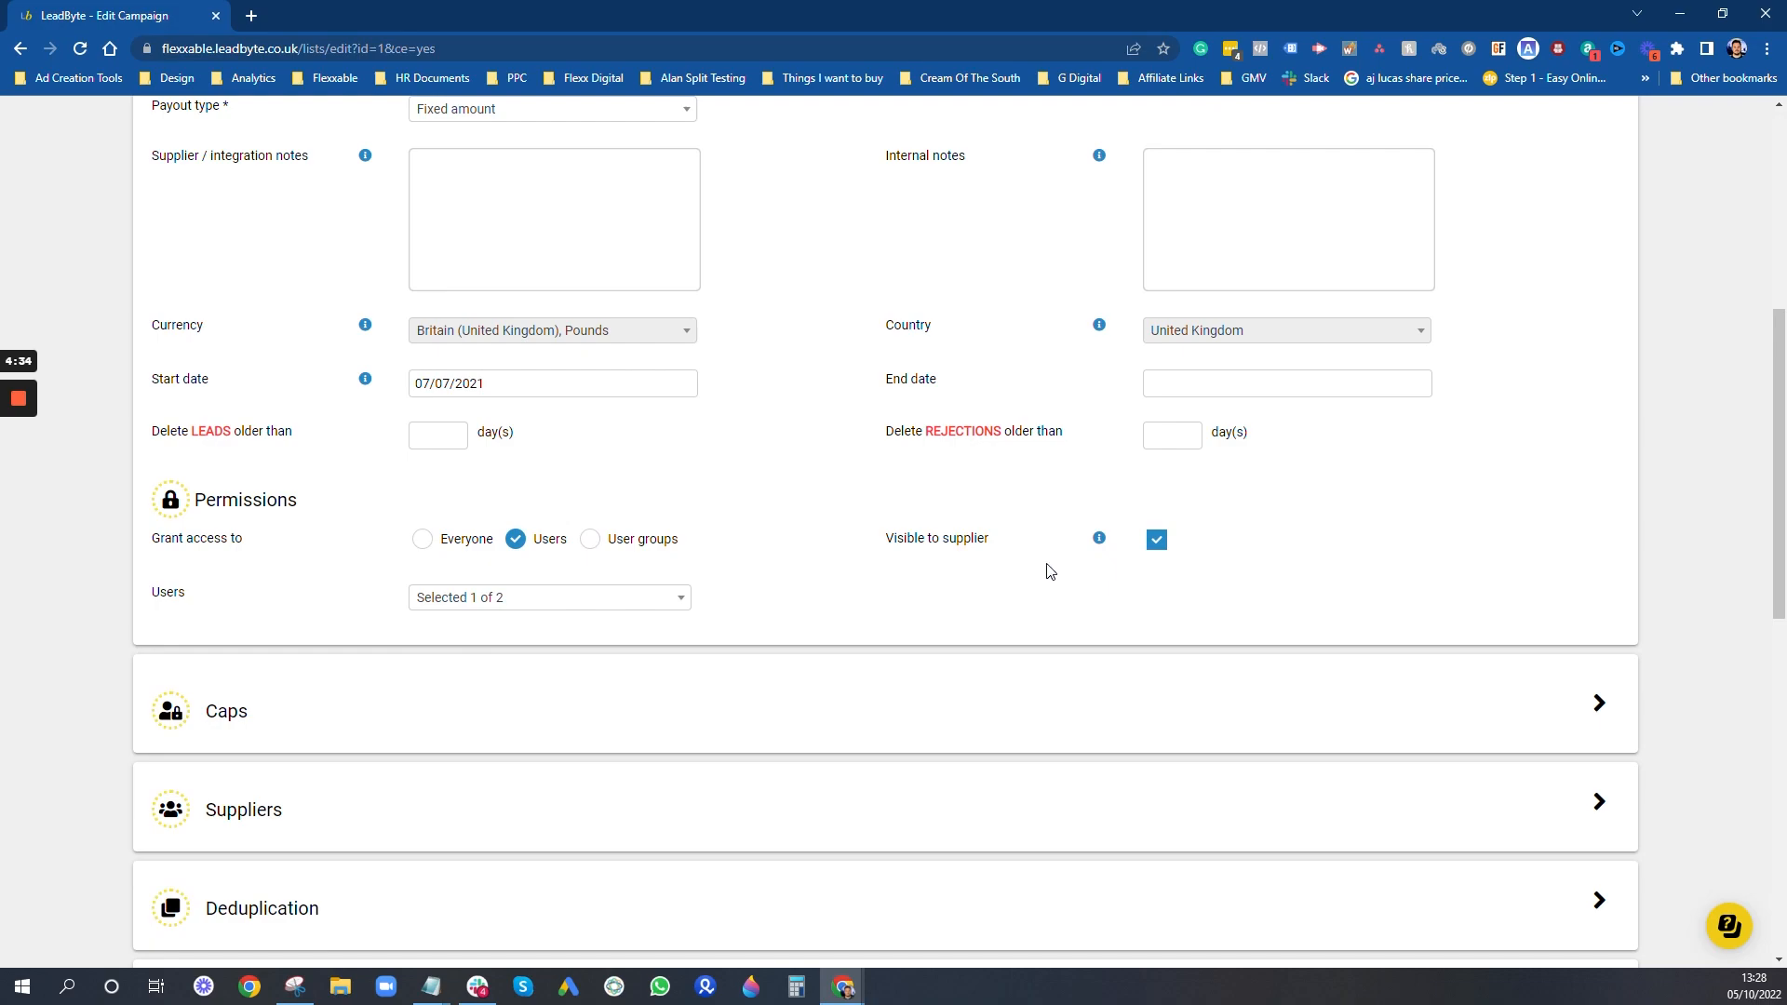
mouse_move(453, 707)
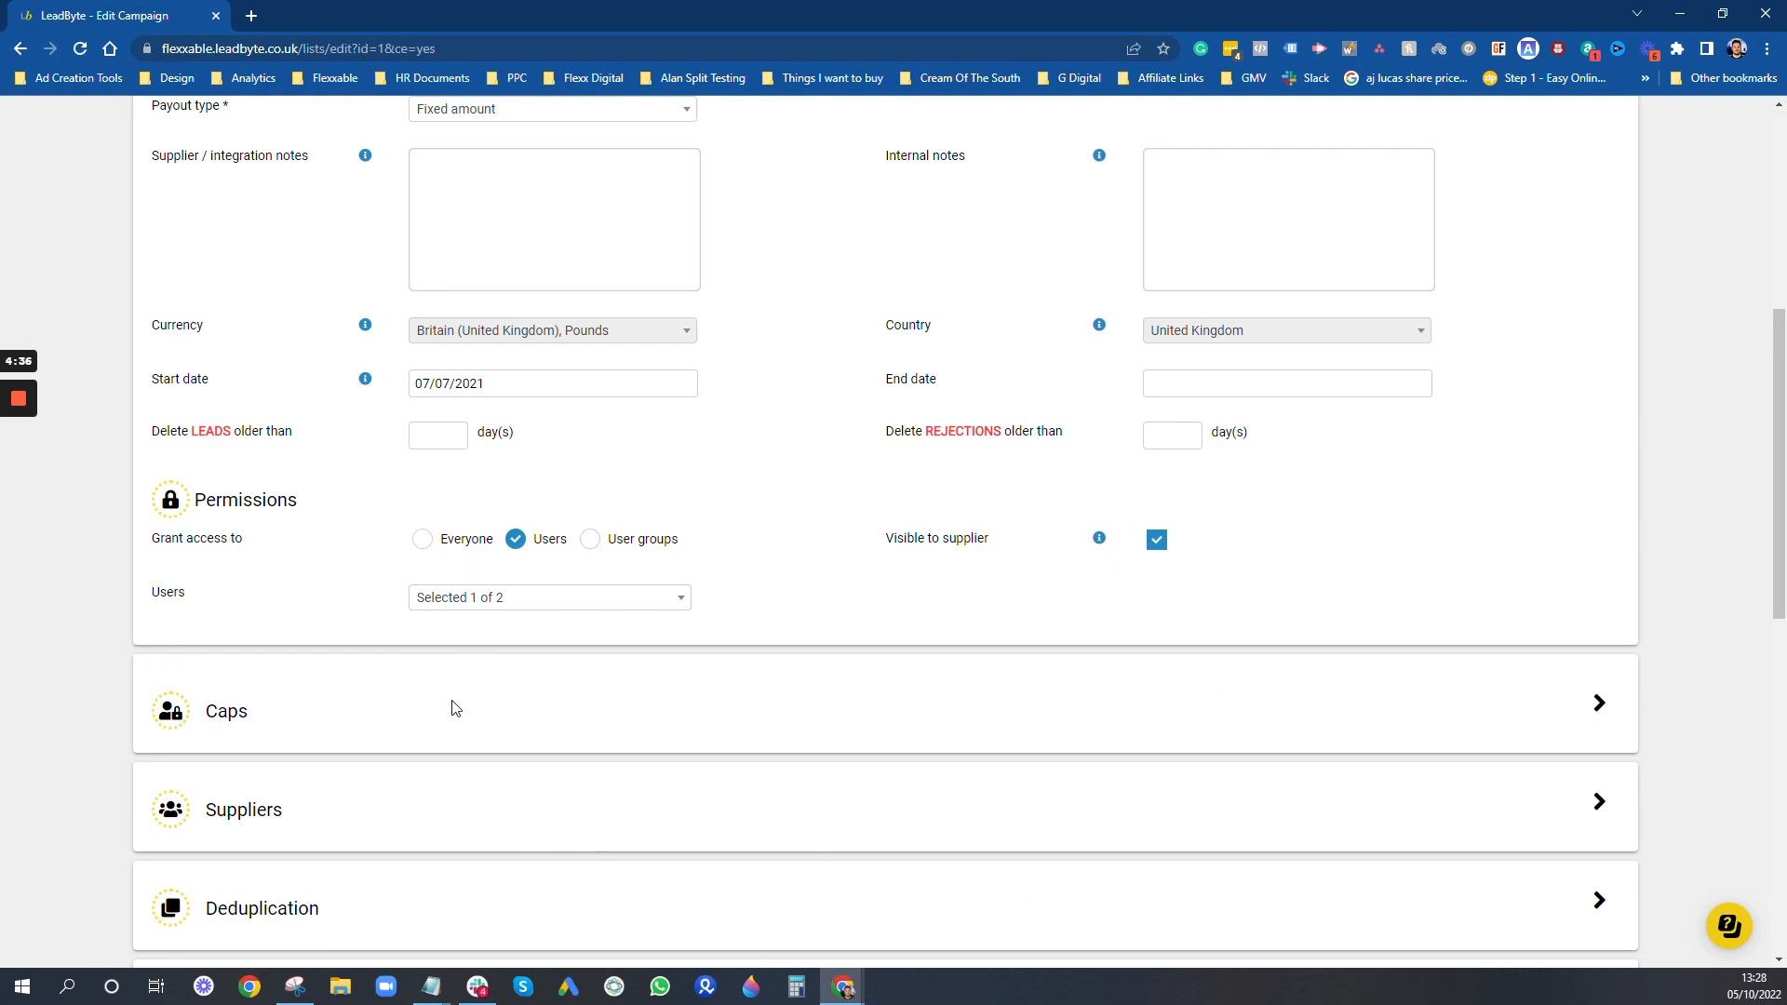
mouse_move(919, 392)
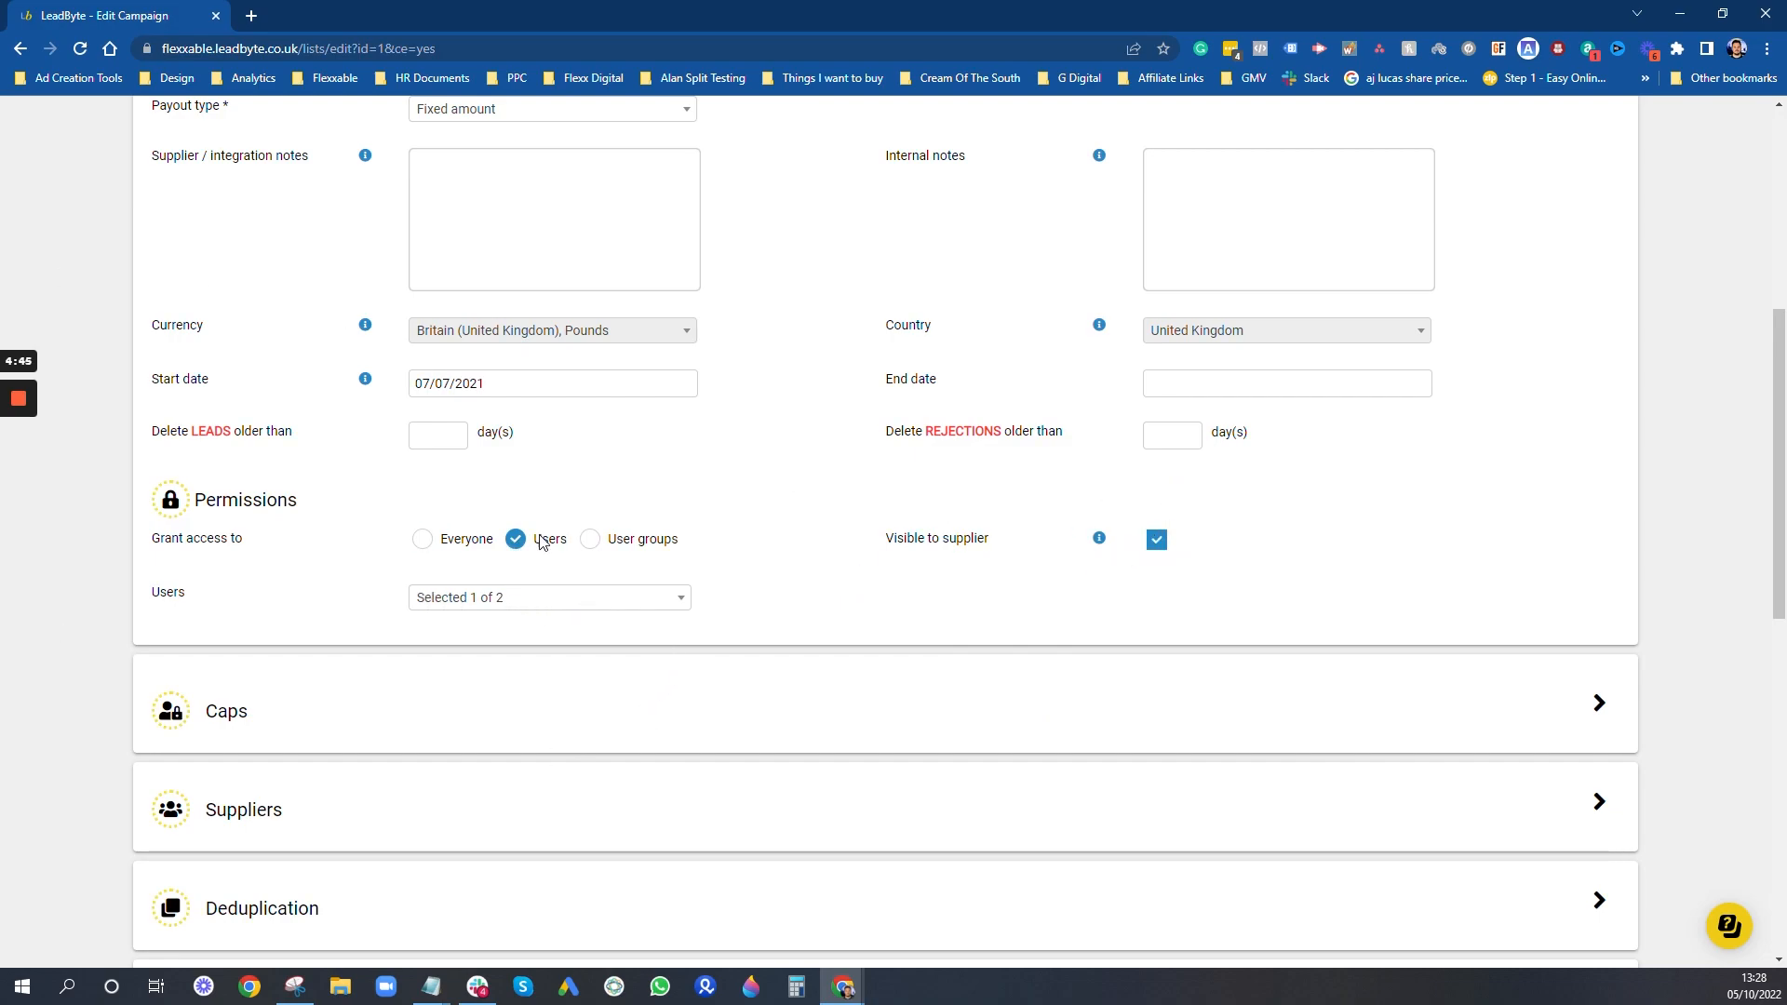
scroll(down, 3)
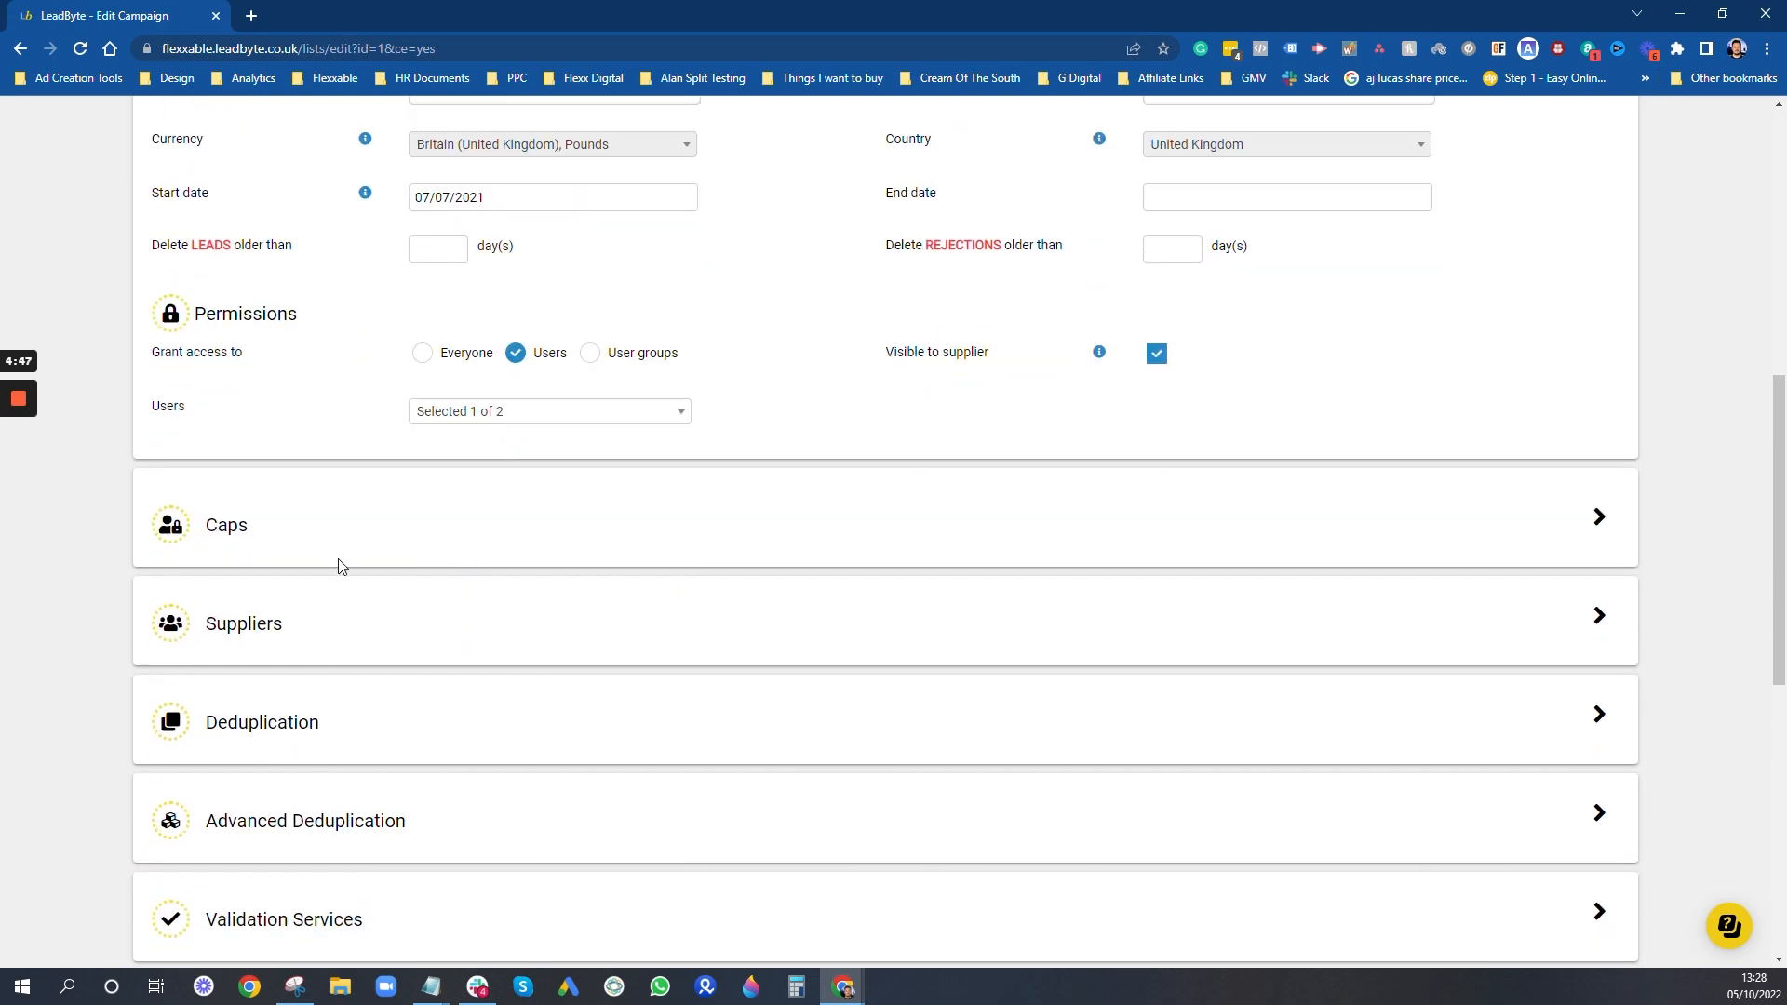
scroll(down, 3)
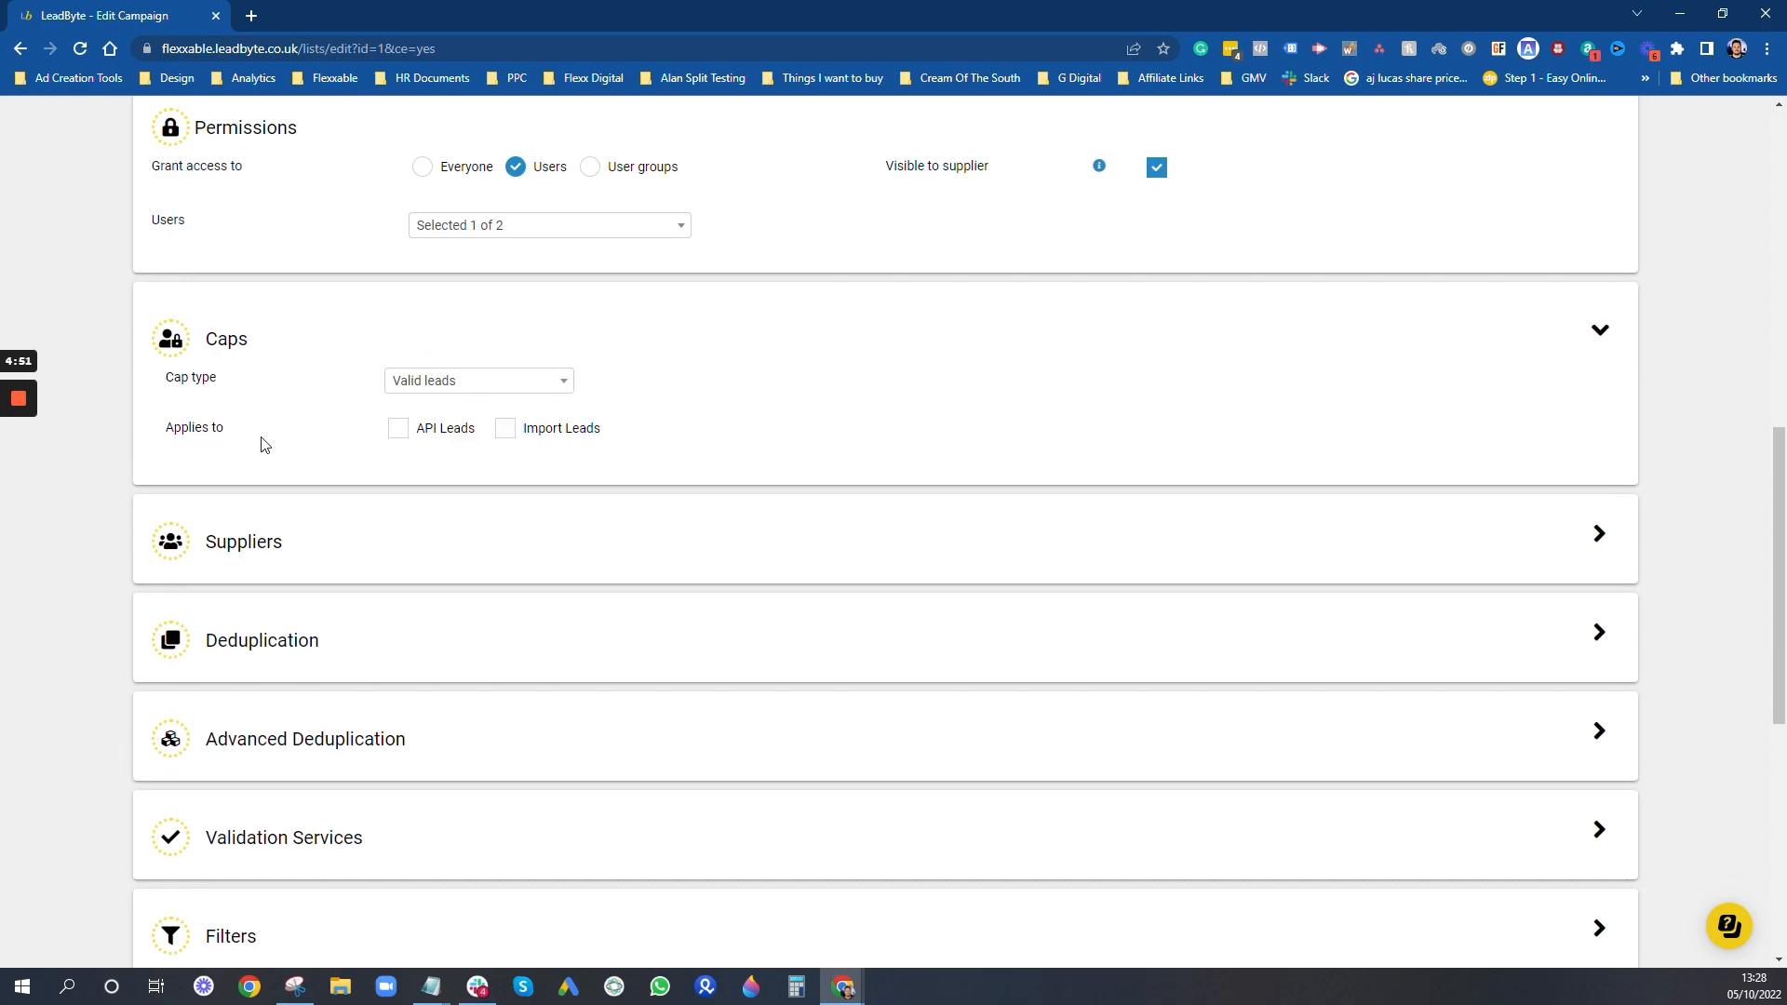
click(478, 381)
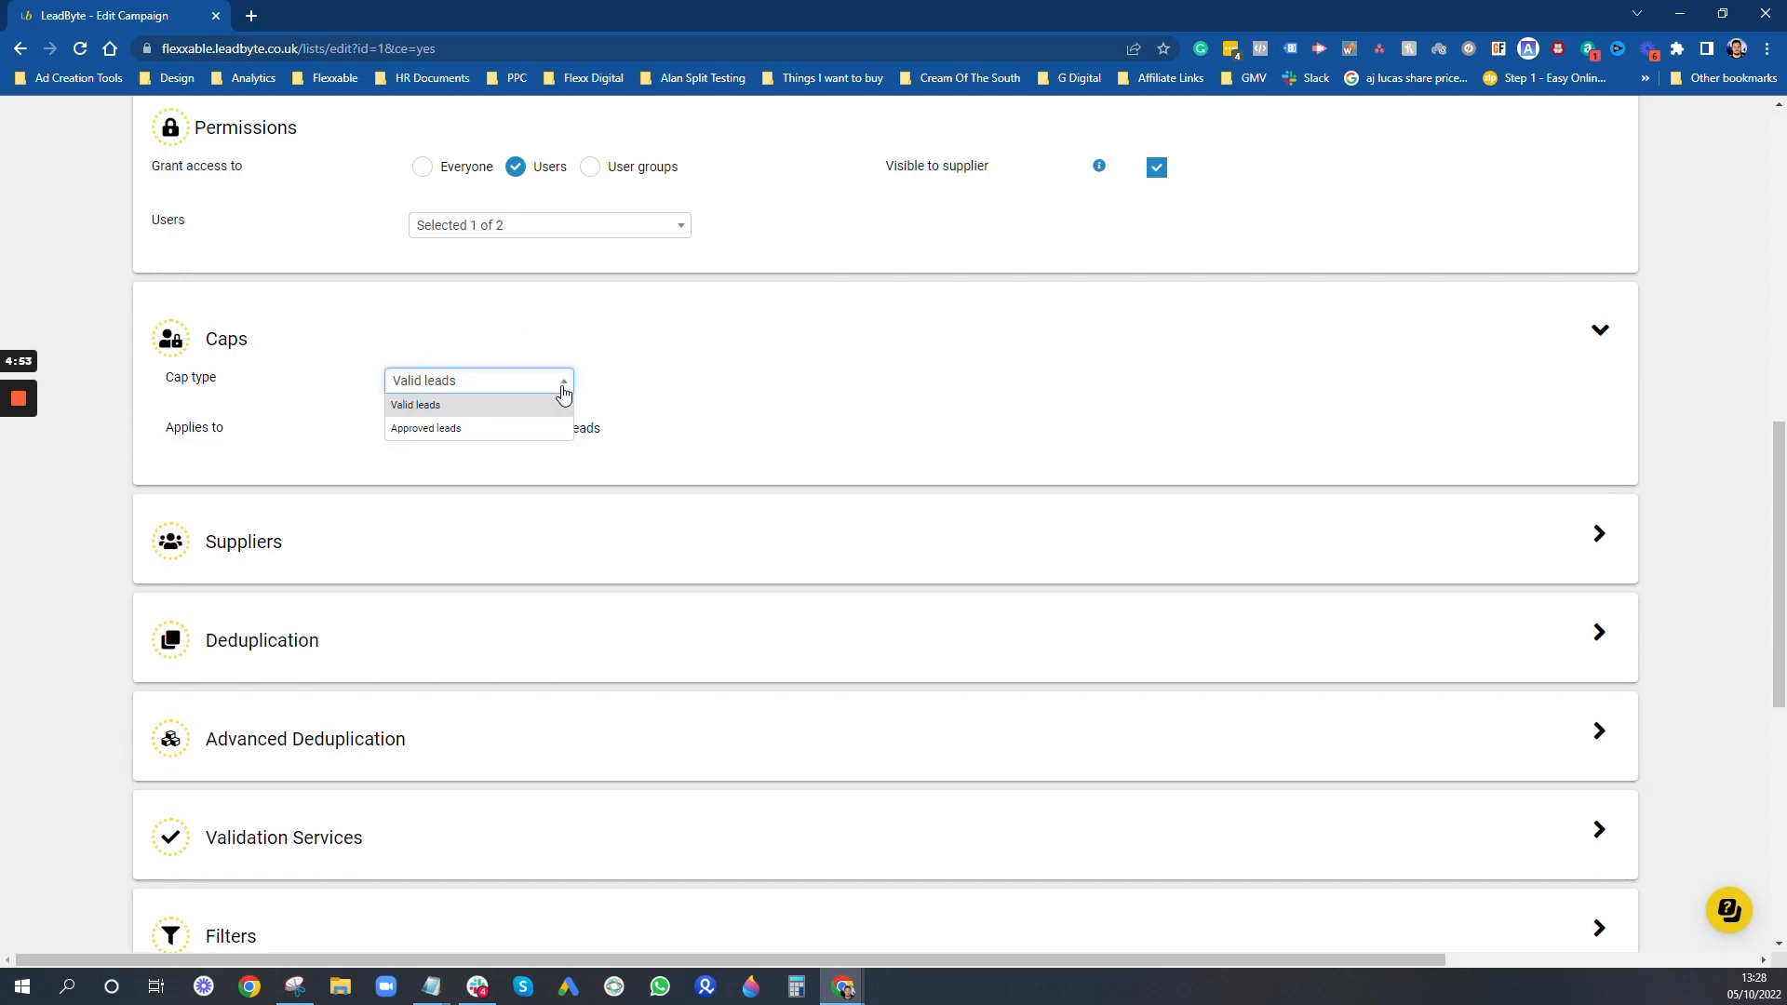
click(416, 405)
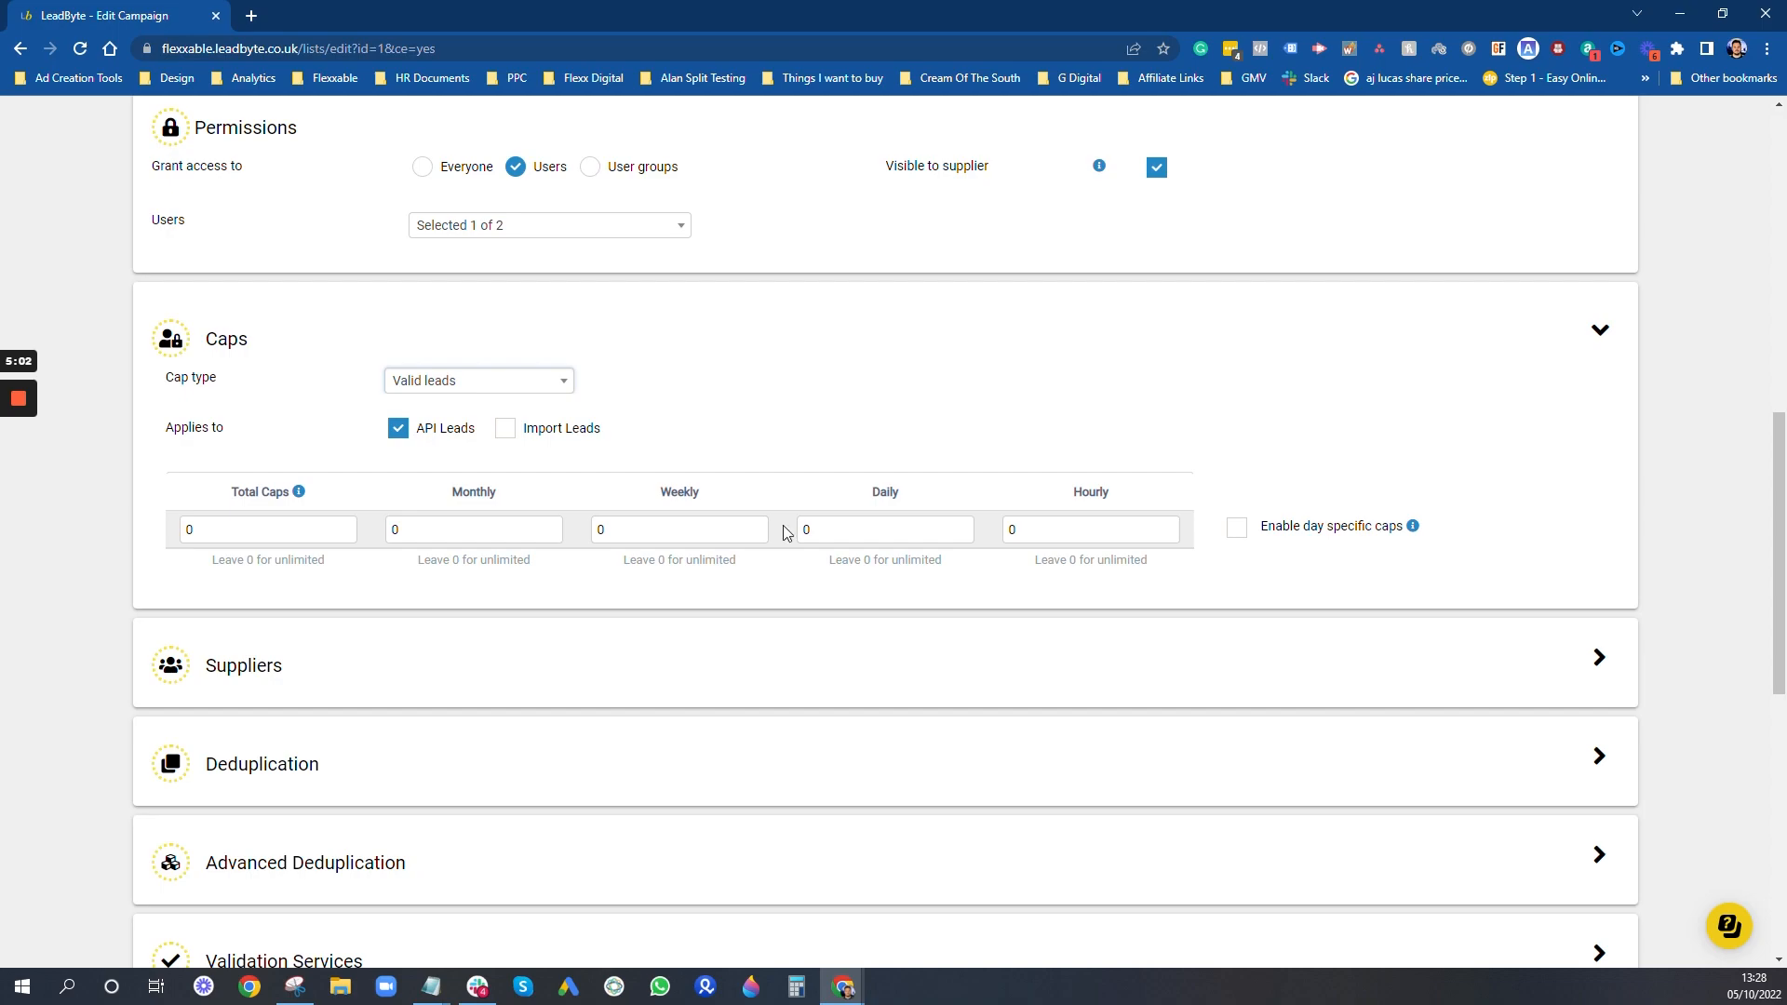
scroll(down, 3)
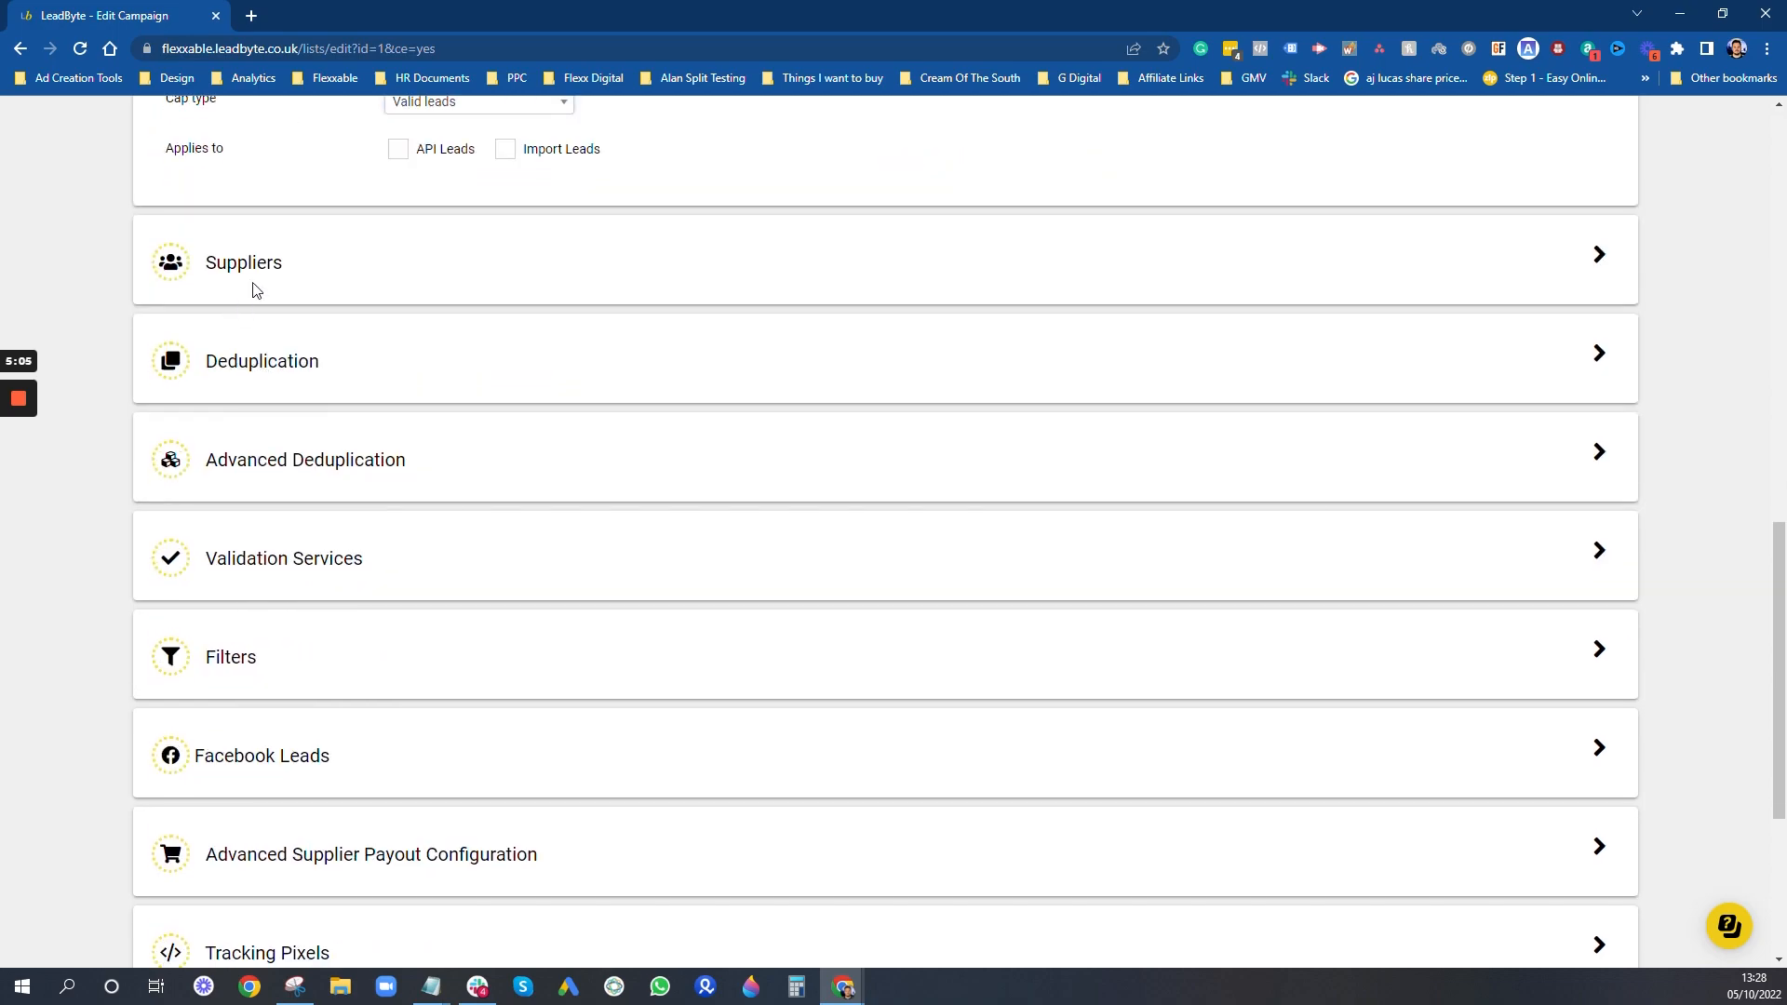
Step: Expand Suppliers to show BizCar's three active suppliers on fixed £30 payouts
click(243, 262)
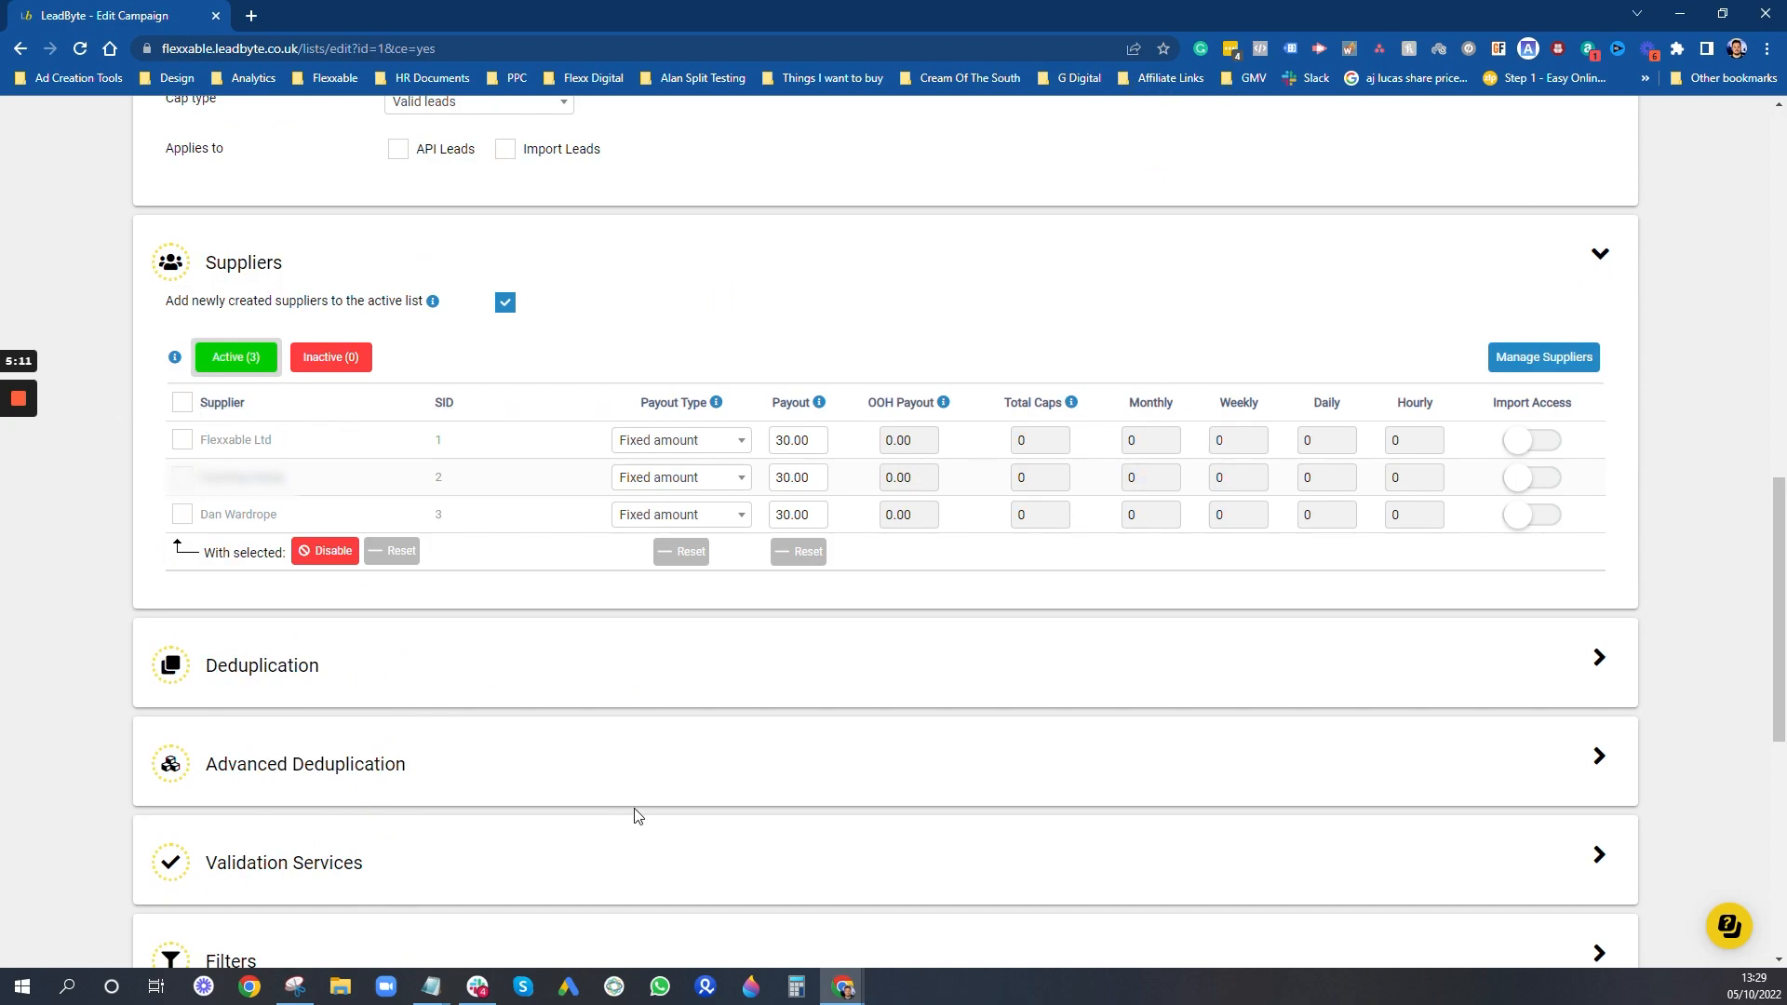
mouse_move(1557, 329)
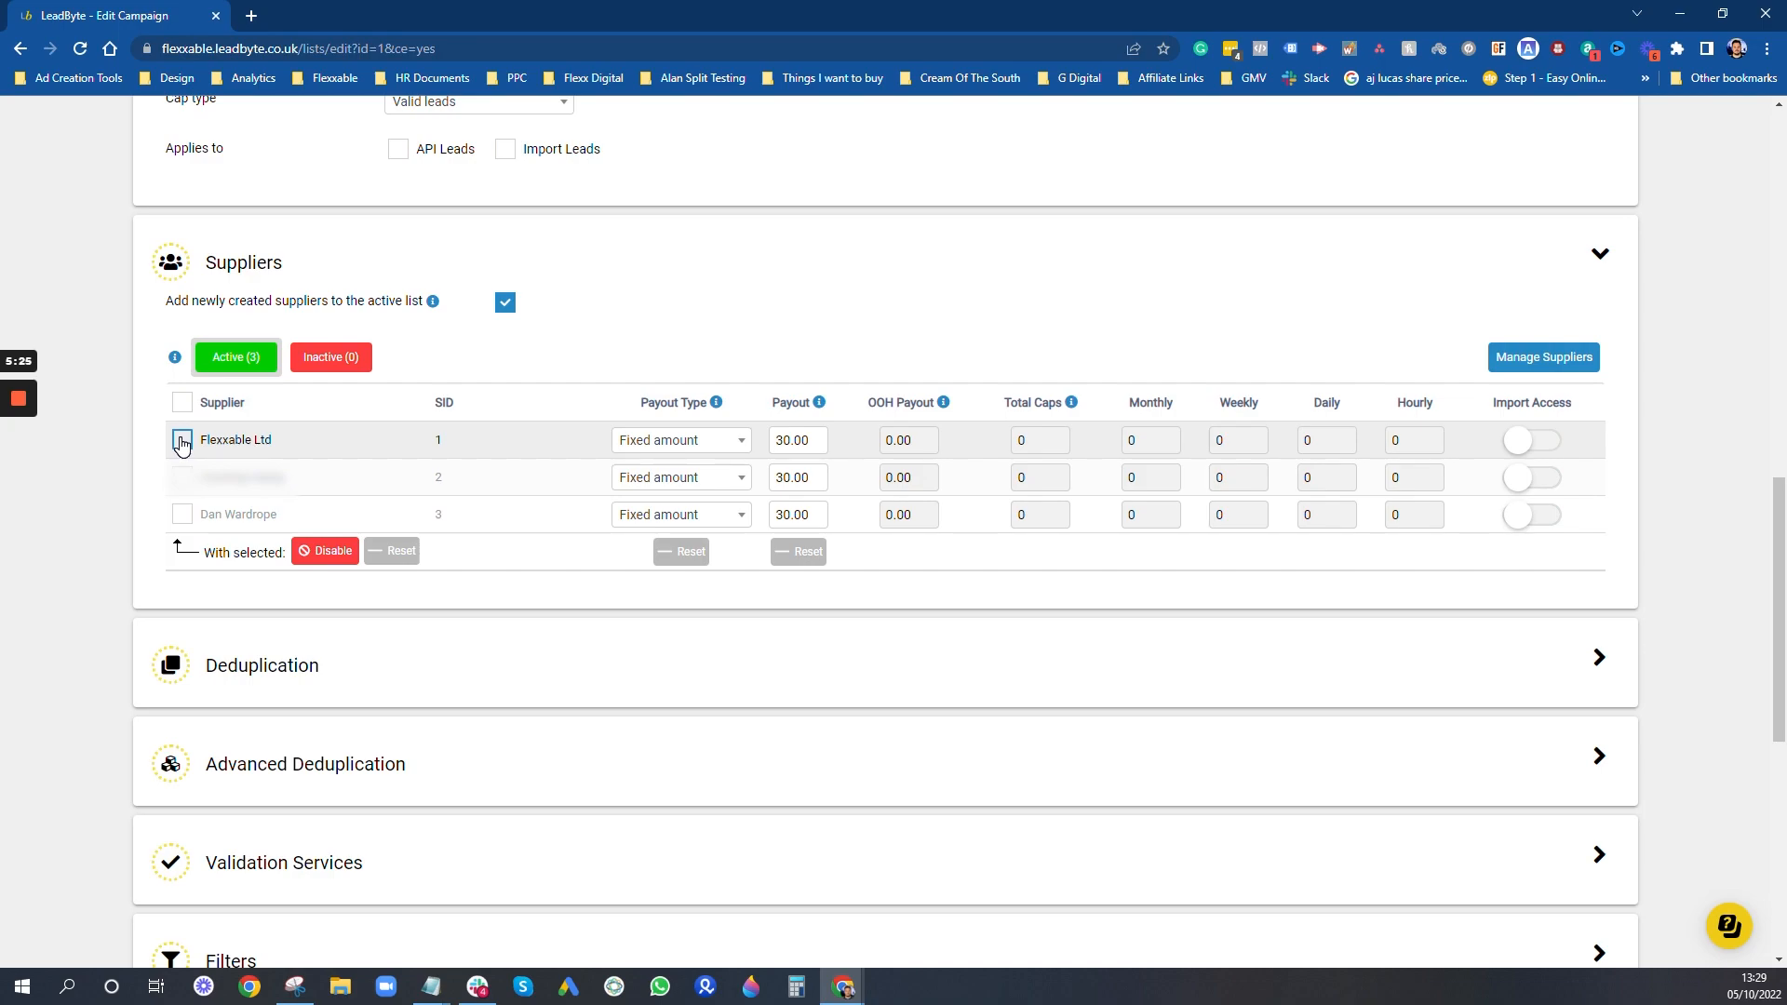
click(182, 440)
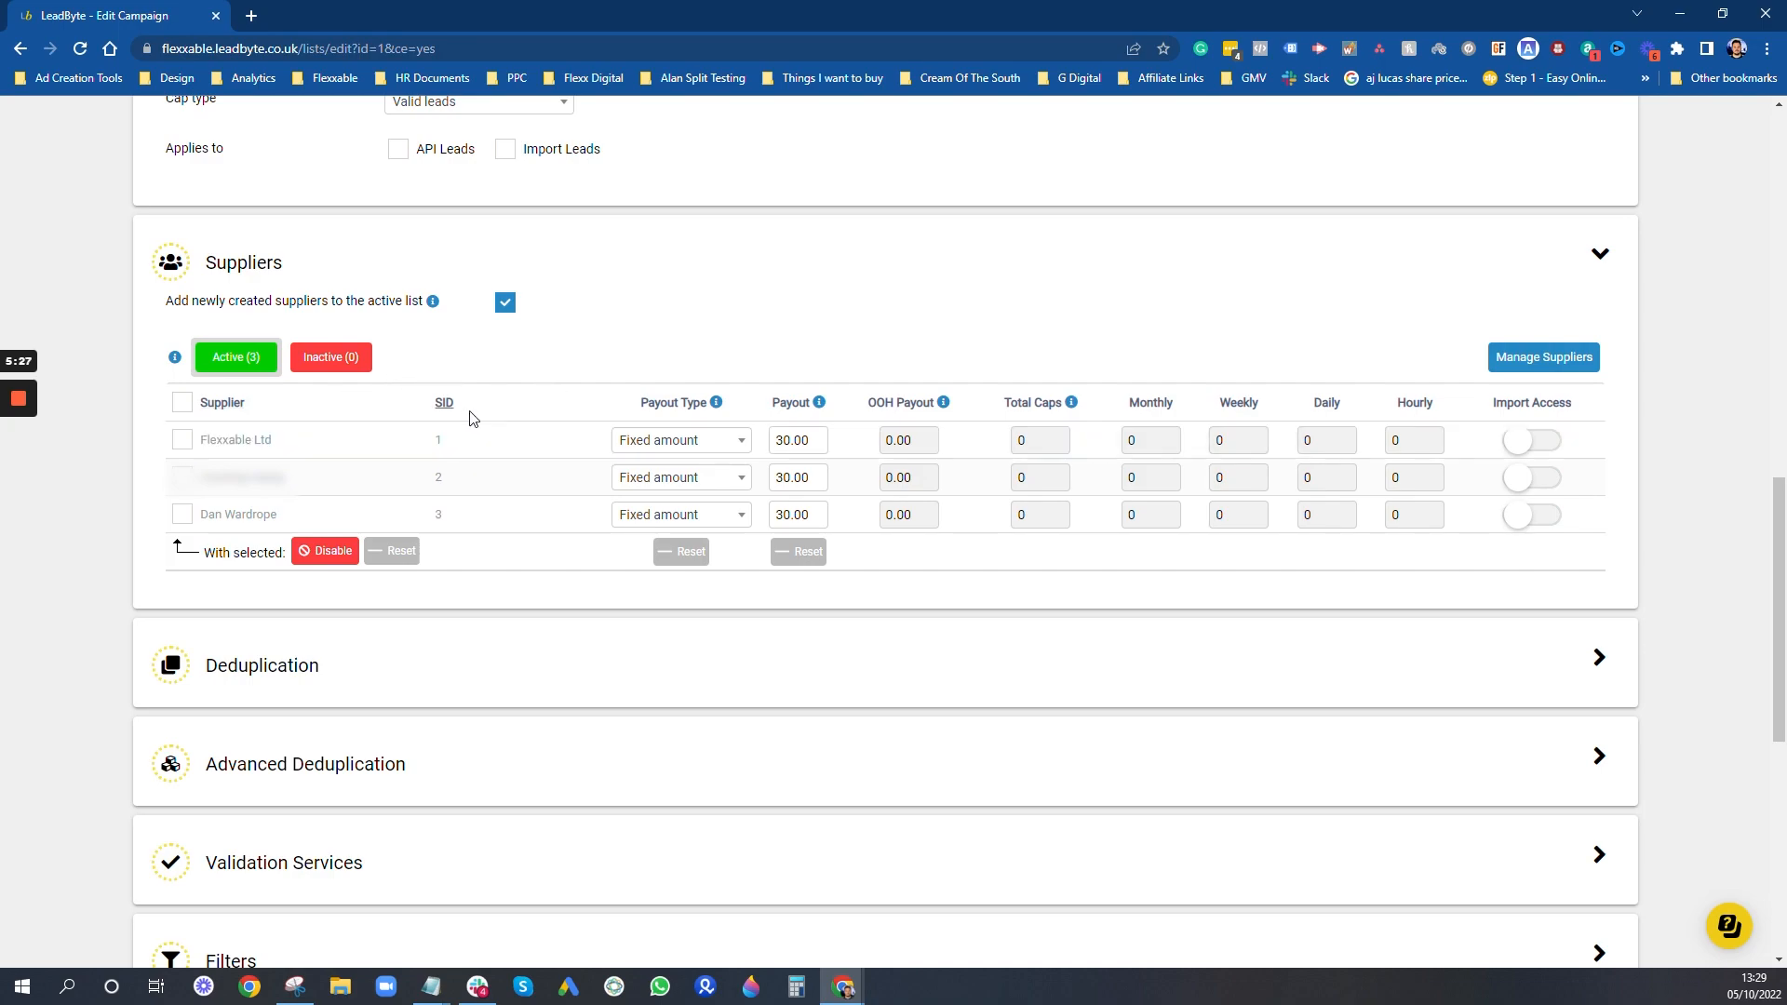
mouse_move(670, 315)
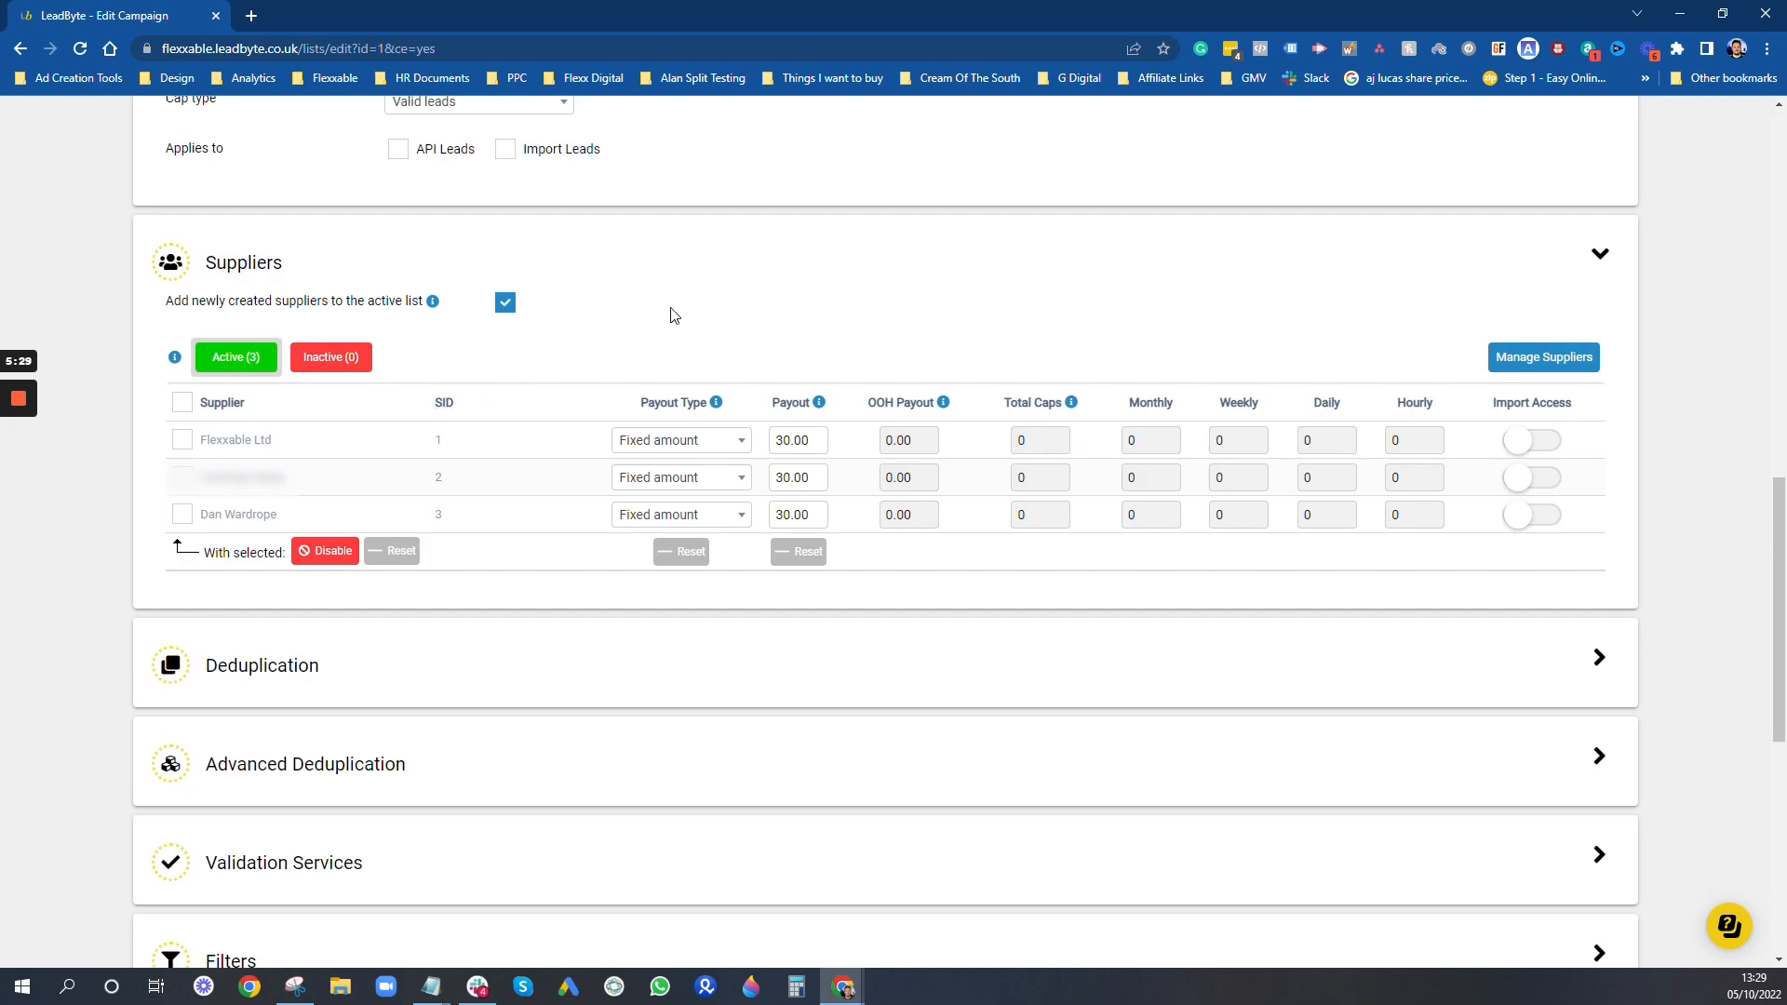
mouse_move(819, 270)
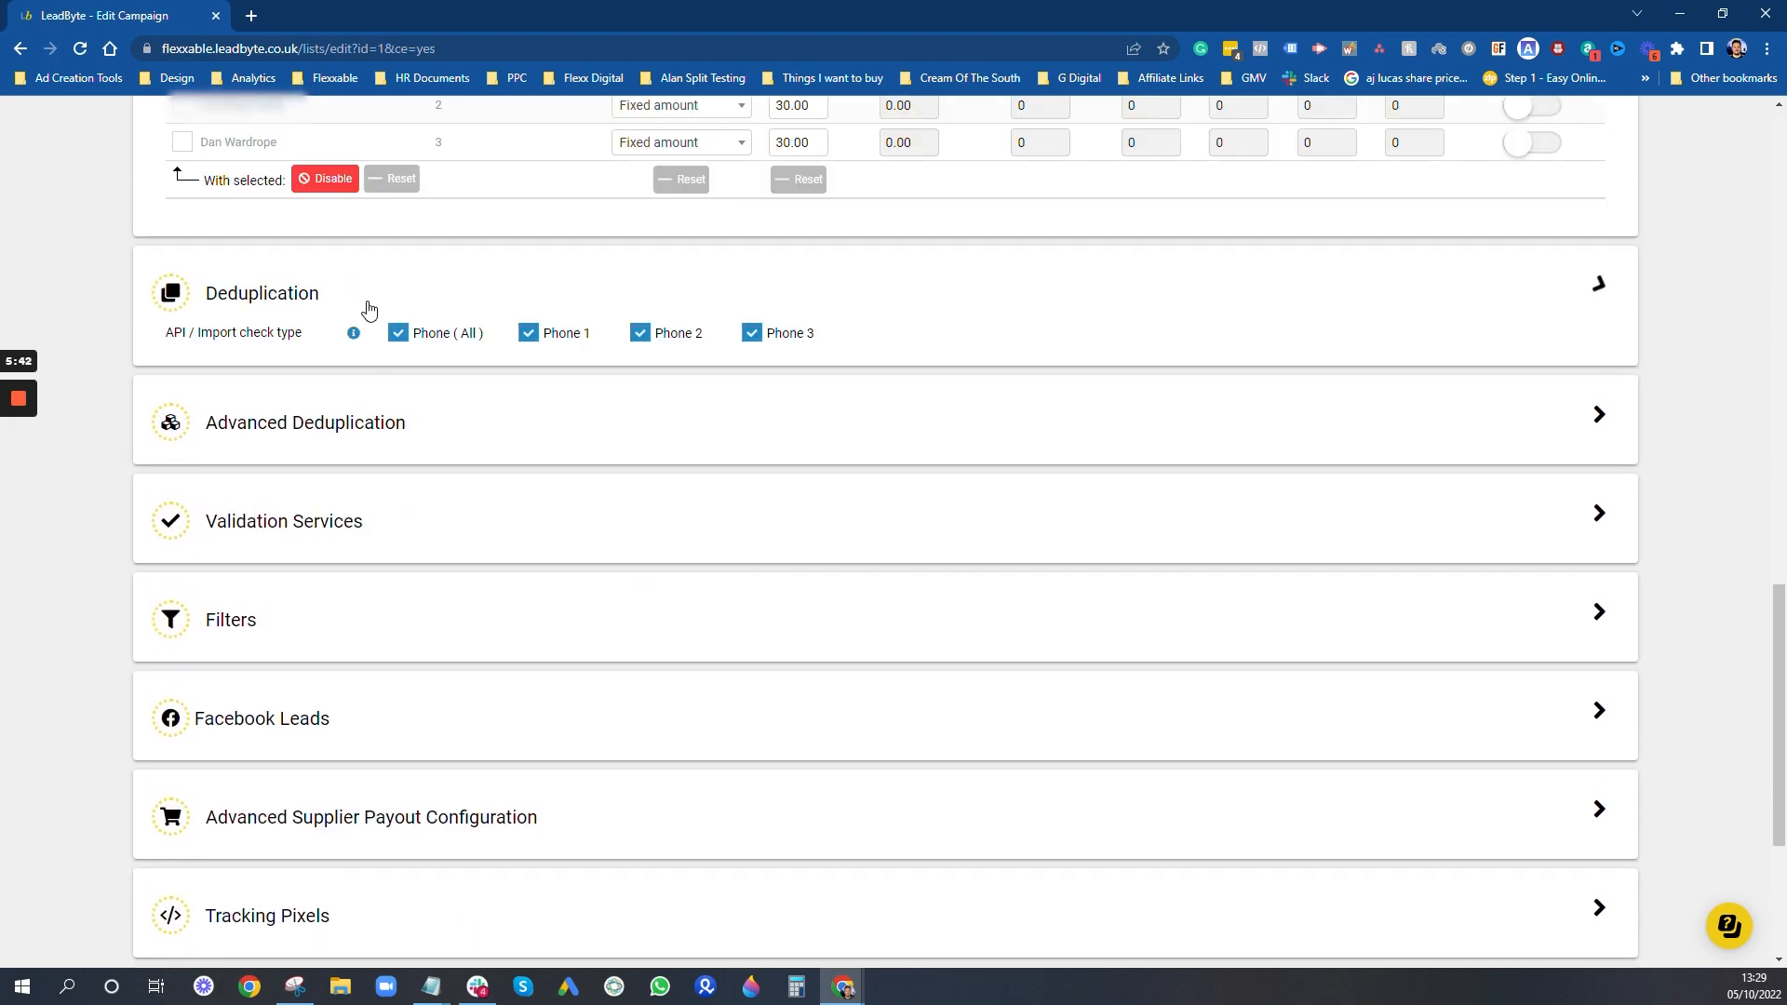
Step: Expand Deduplication showing phone and email checks over 30 days, browsing the campaign list without choosing
click(262, 293)
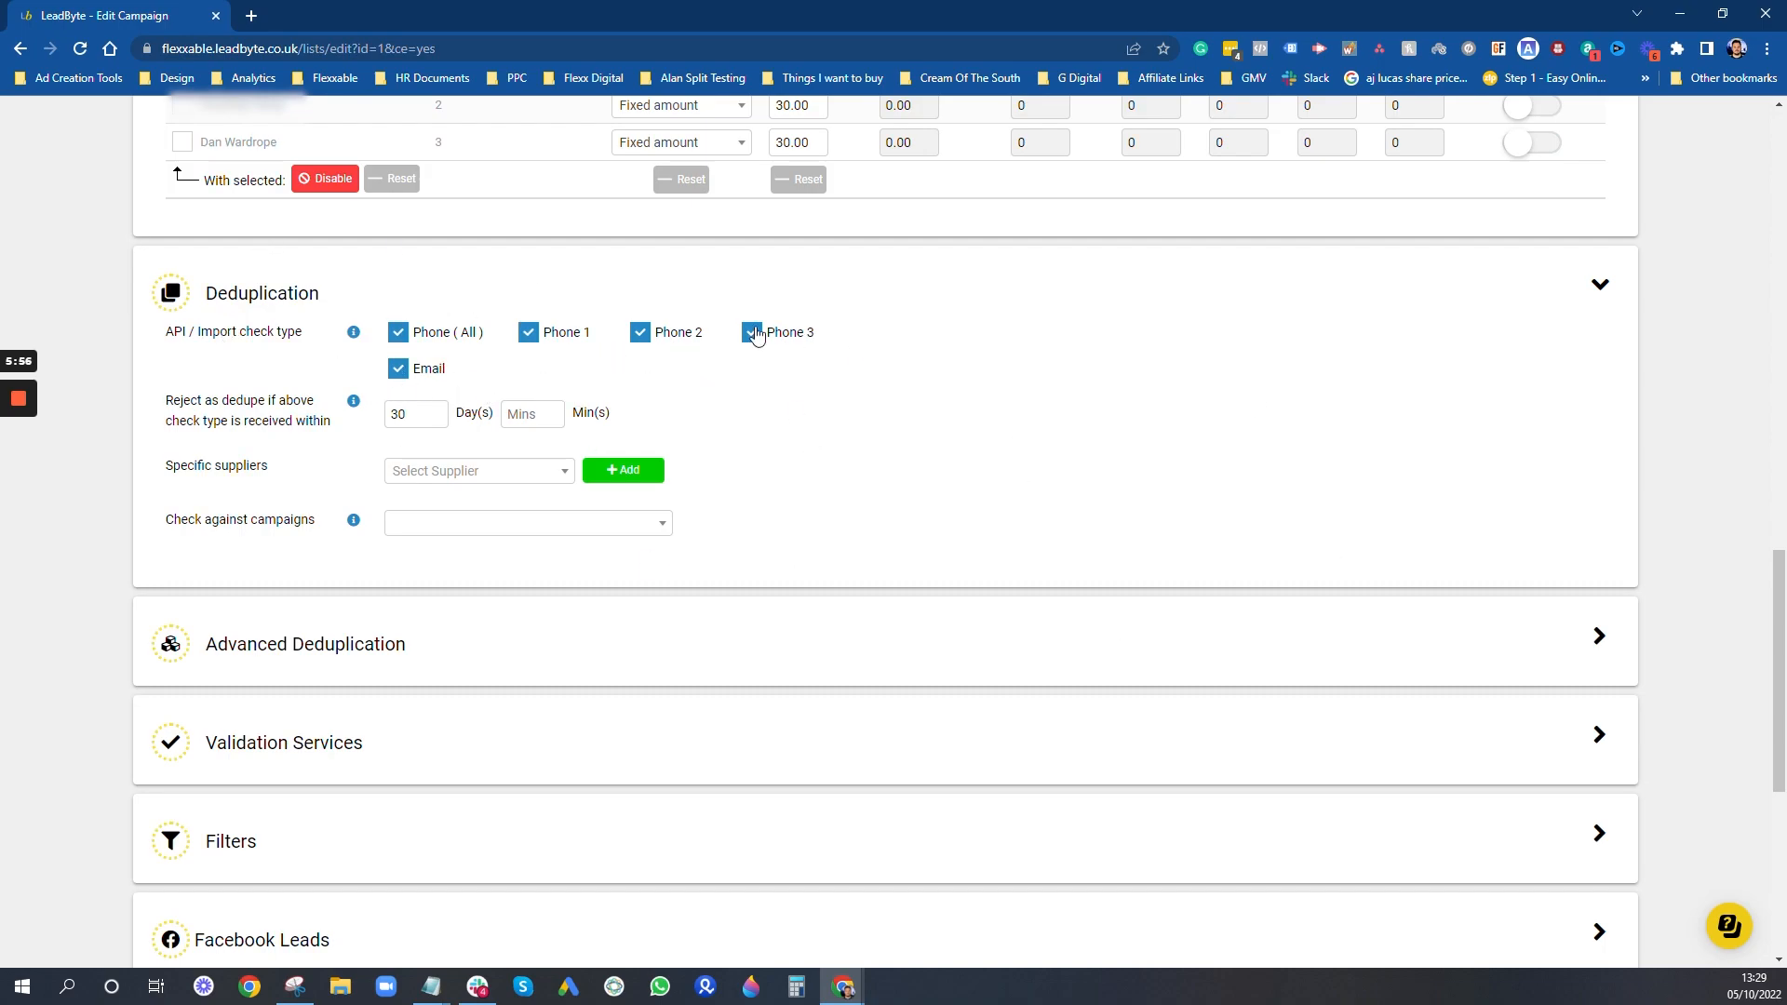
click(750, 332)
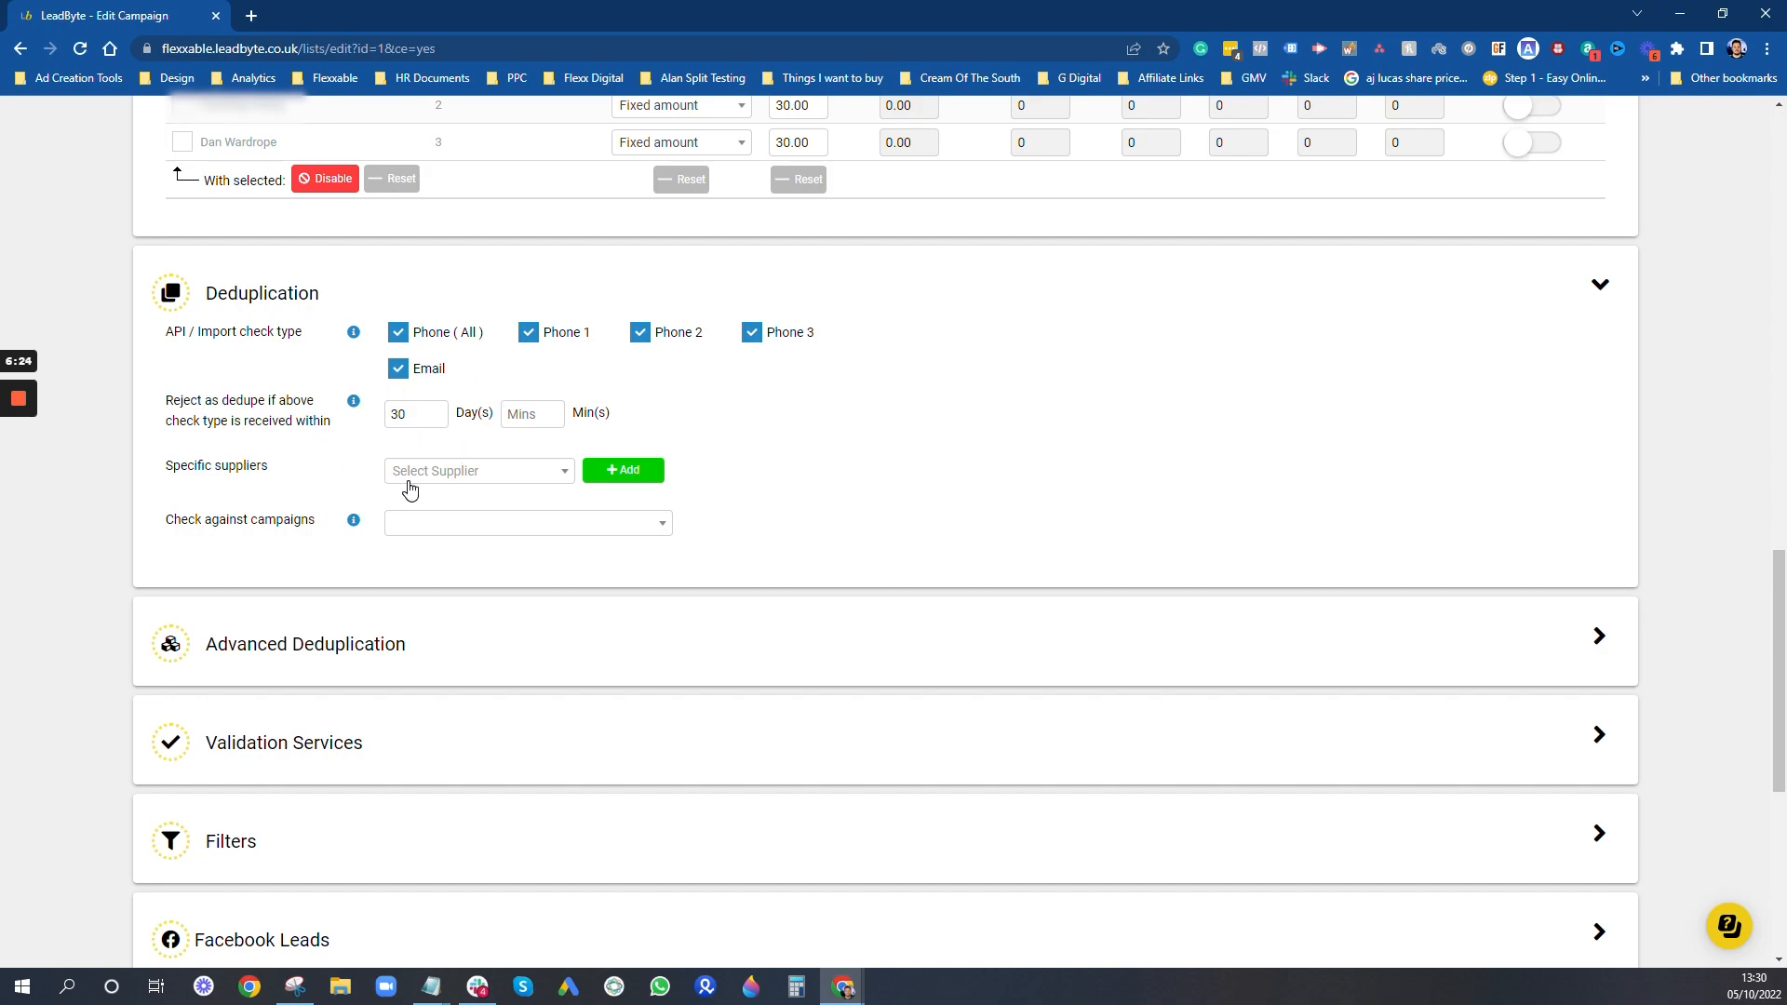
mouse_move(523, 482)
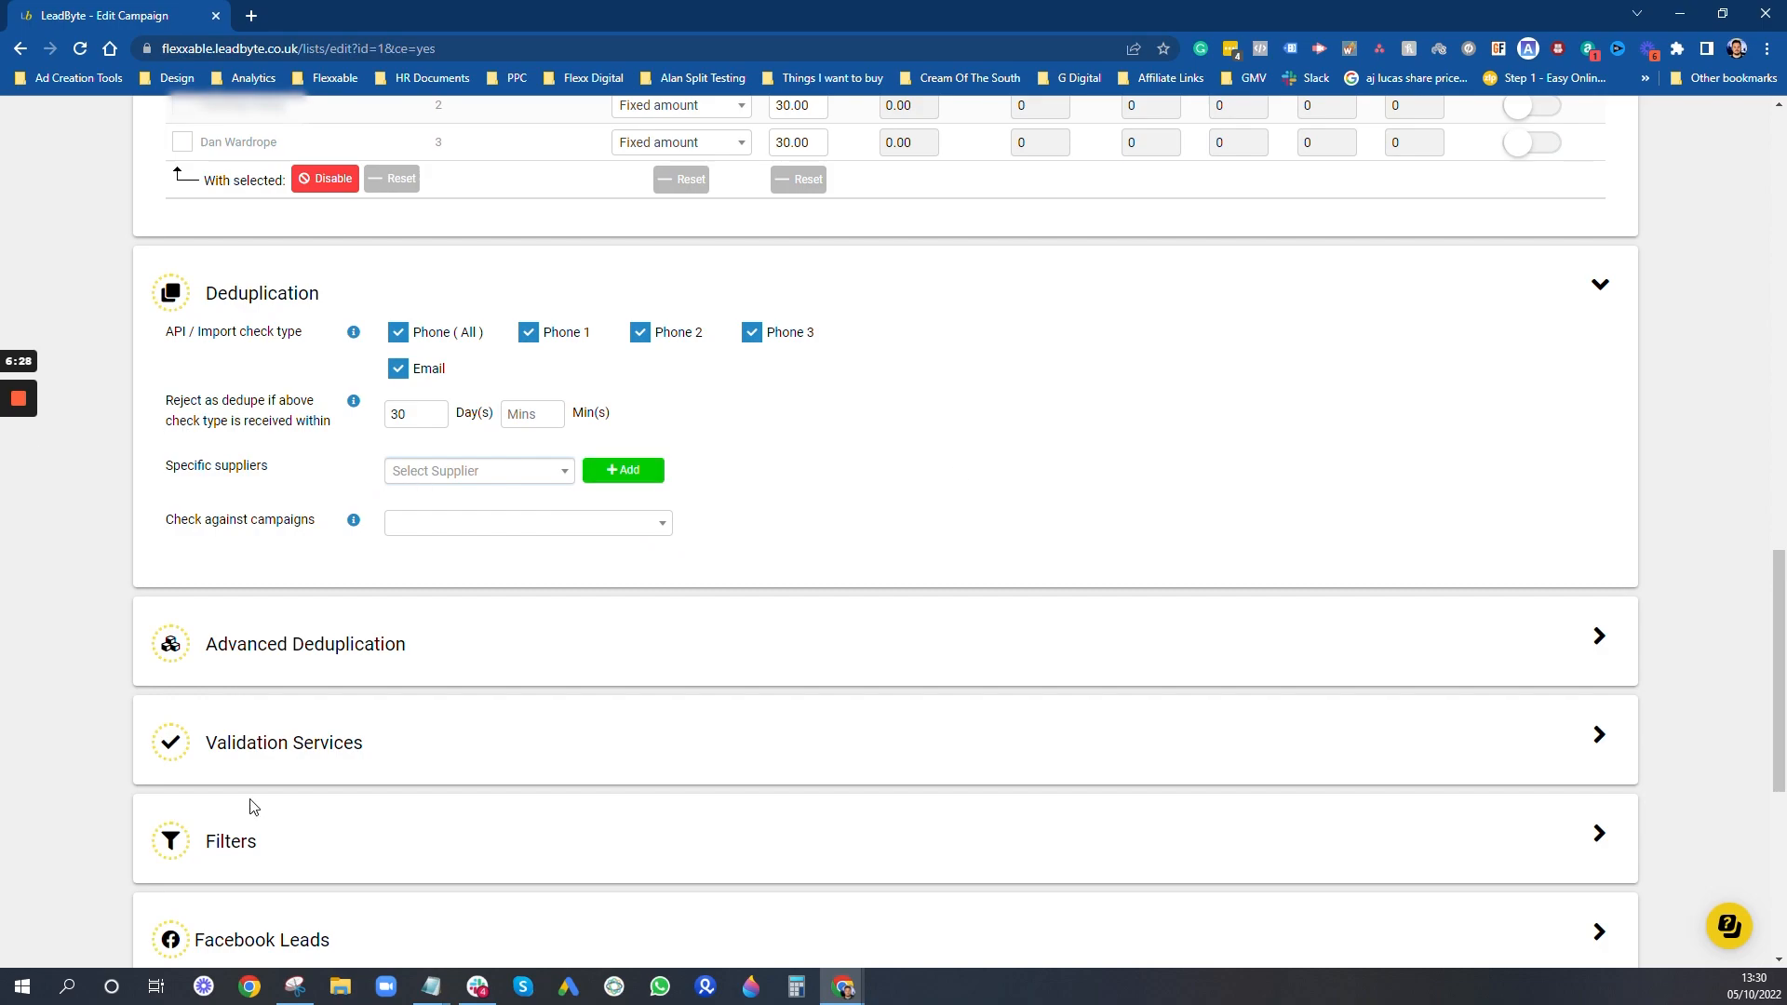
mouse_move(279, 391)
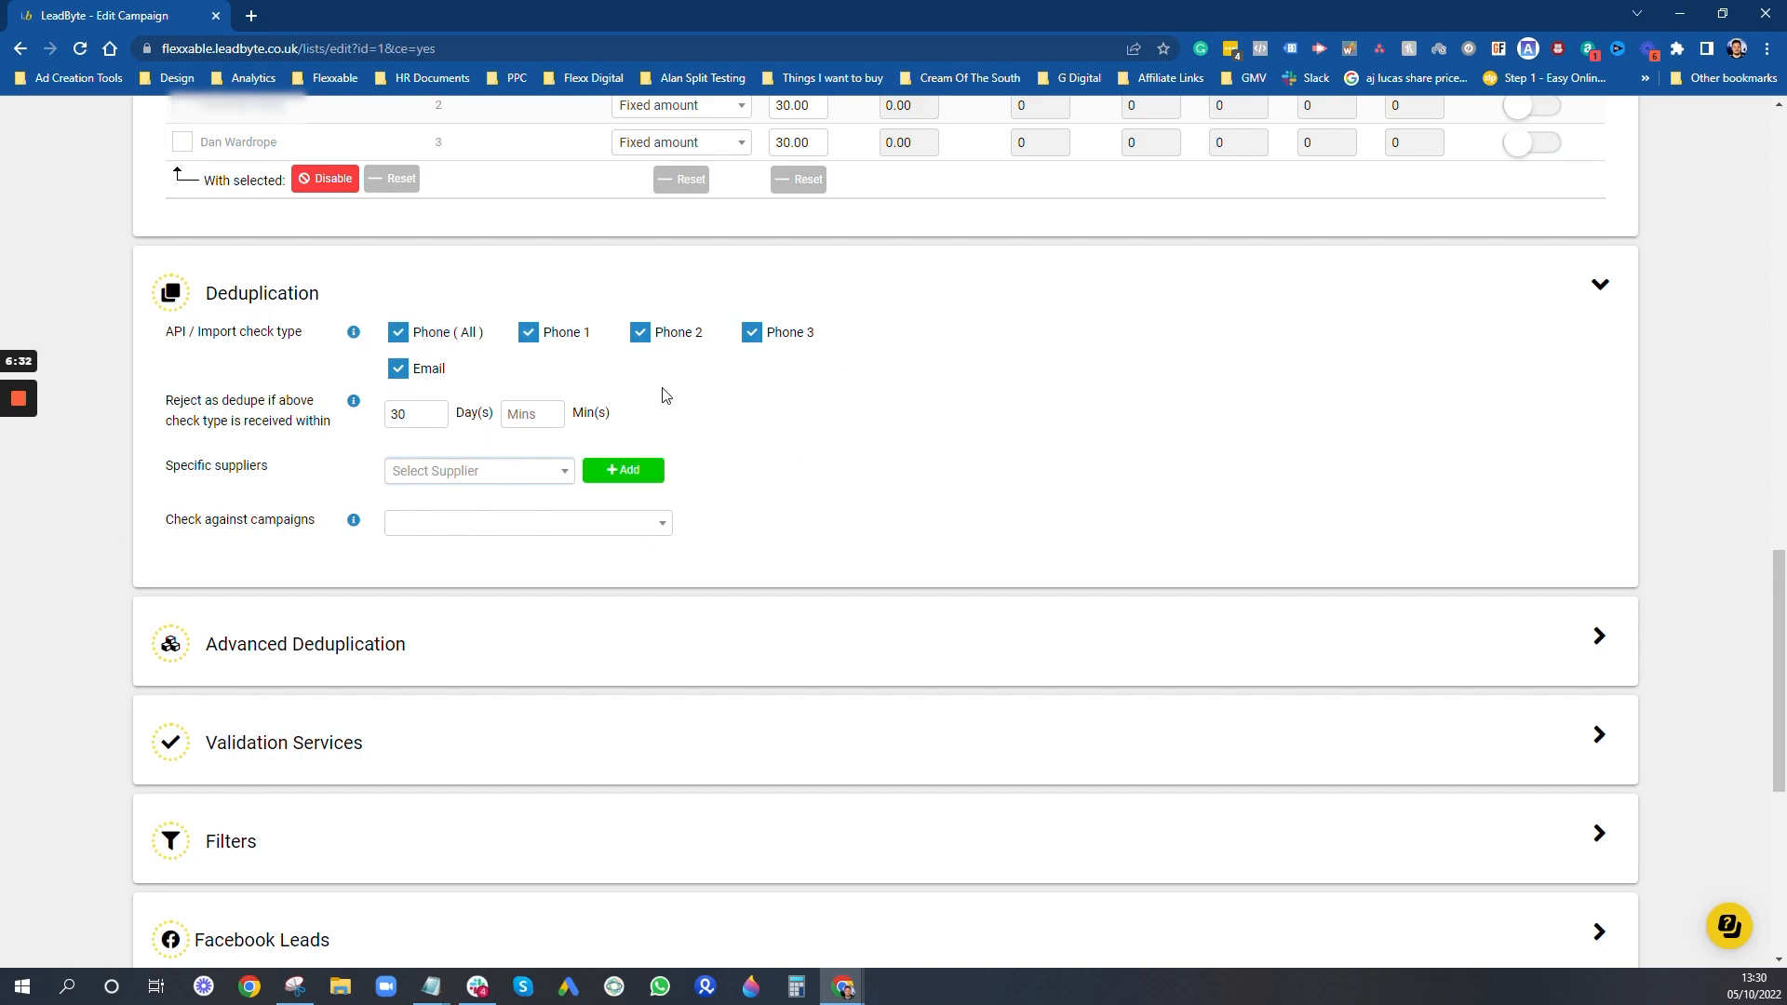
mouse_move(1041, 302)
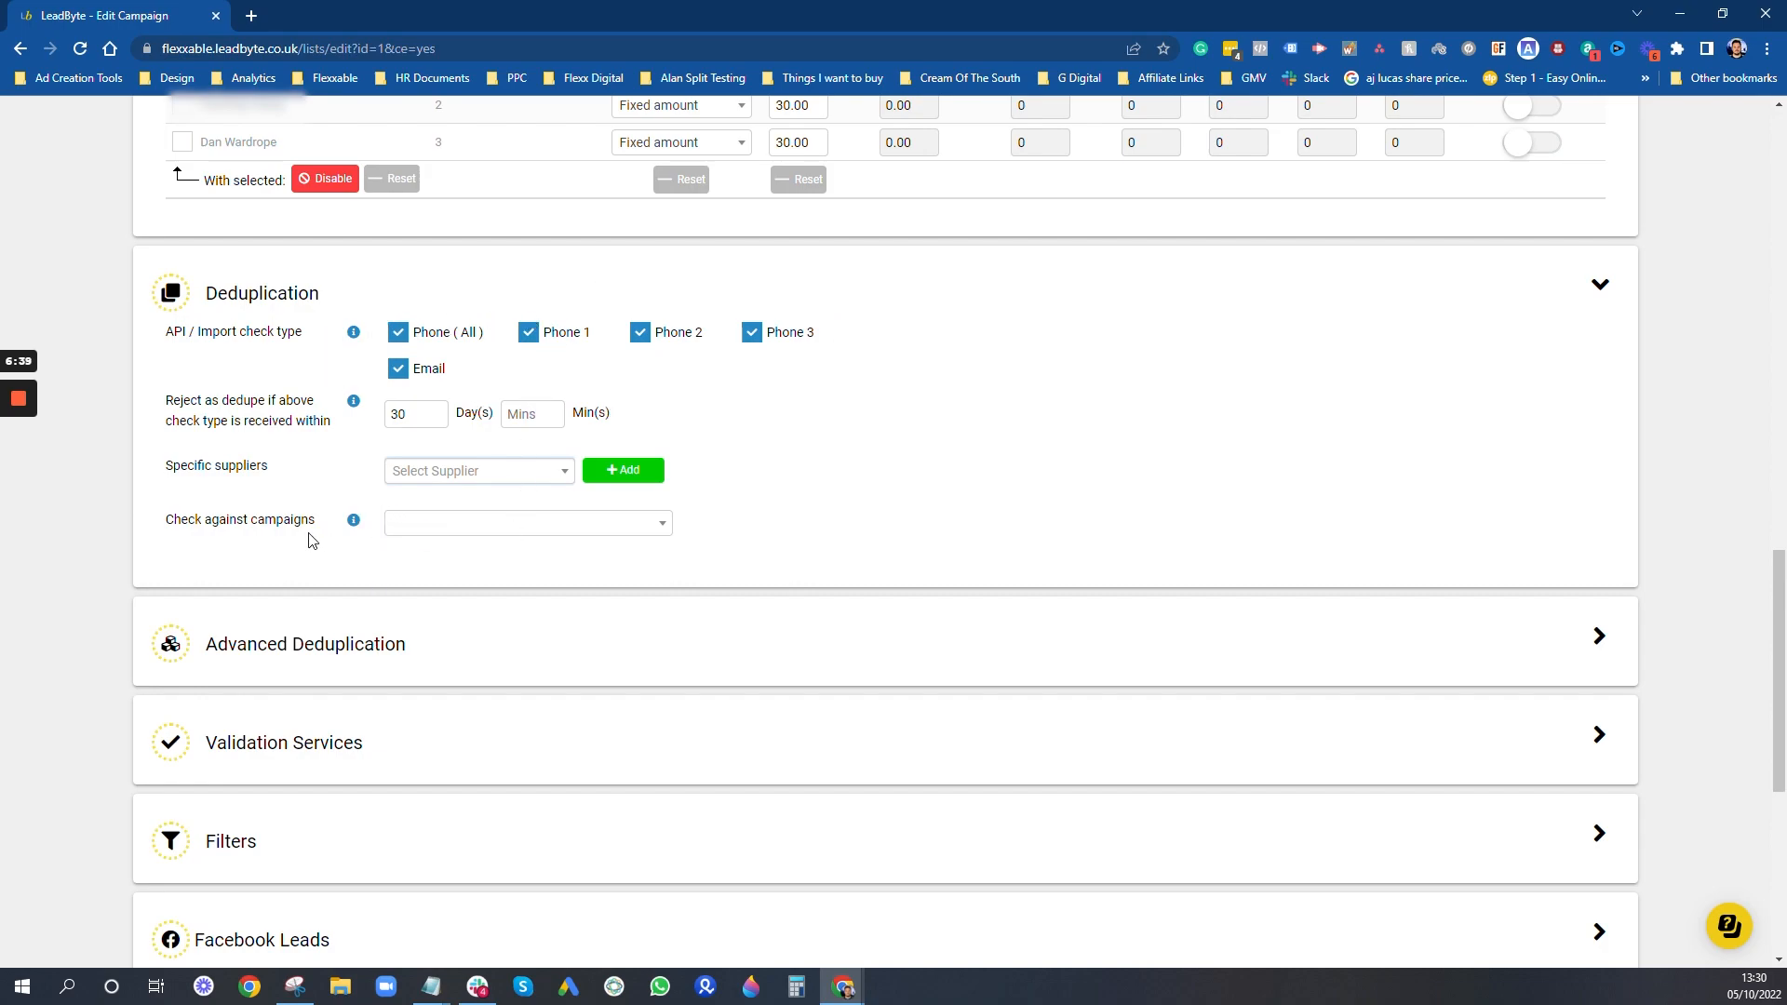
click(527, 522)
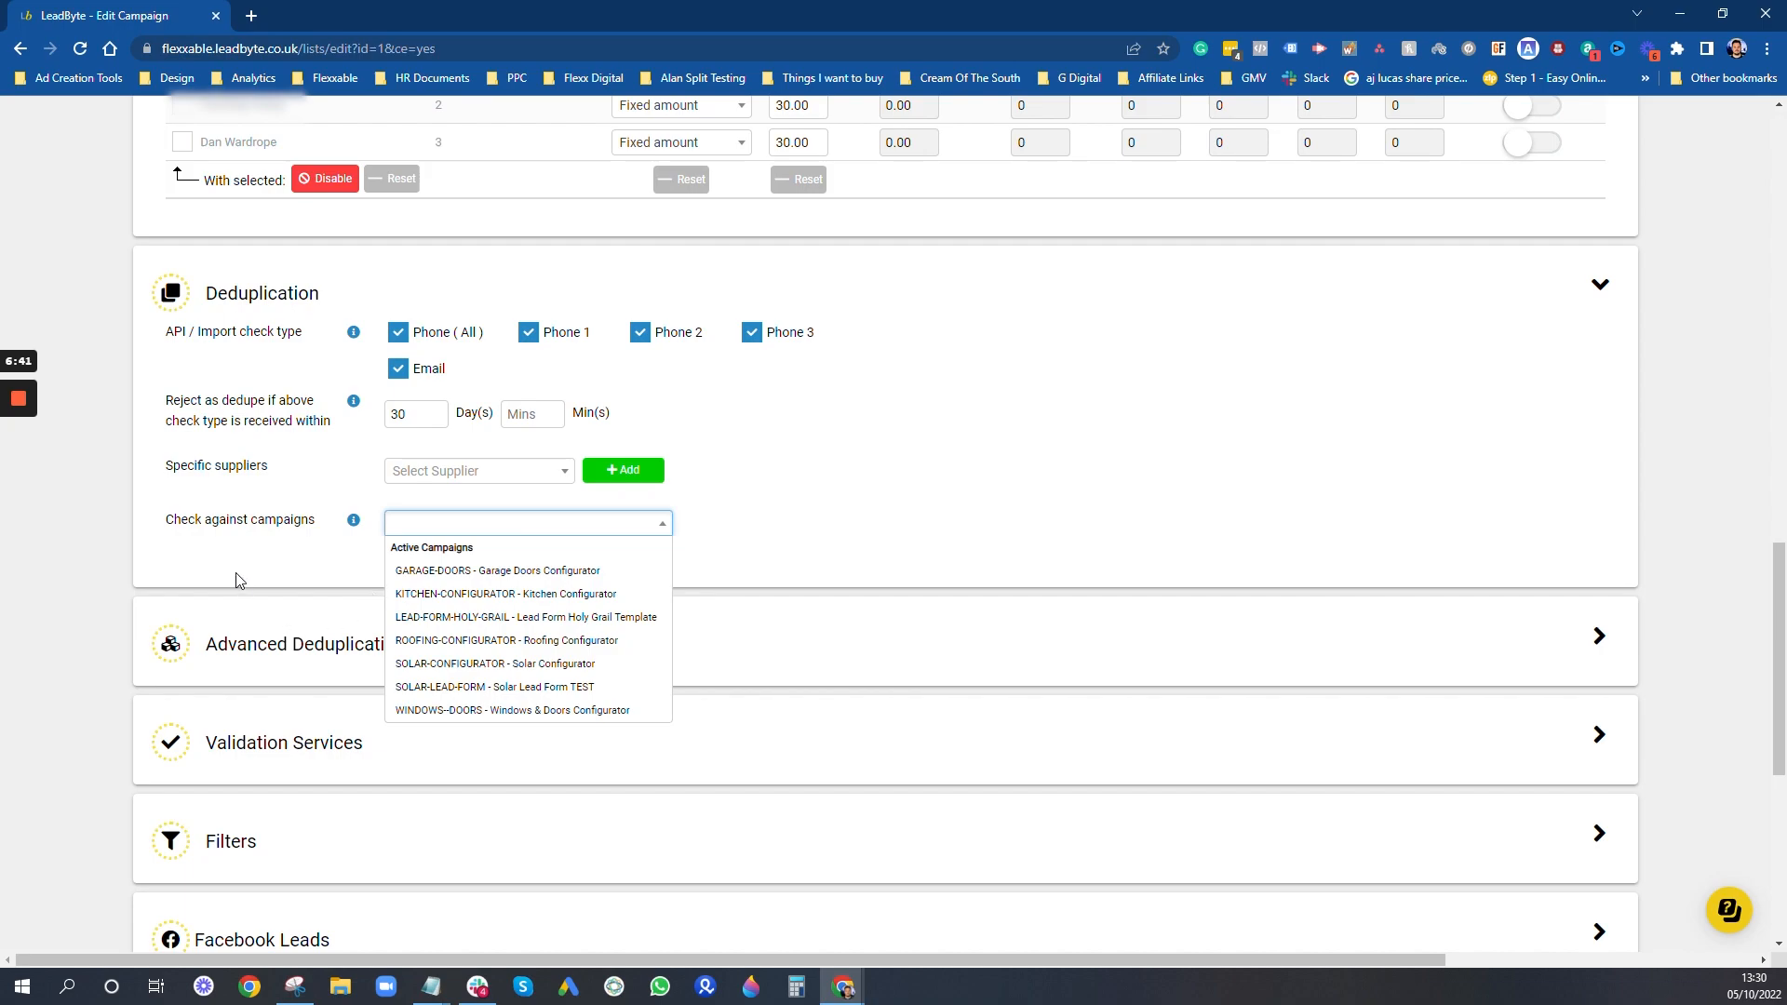
click(644, 592)
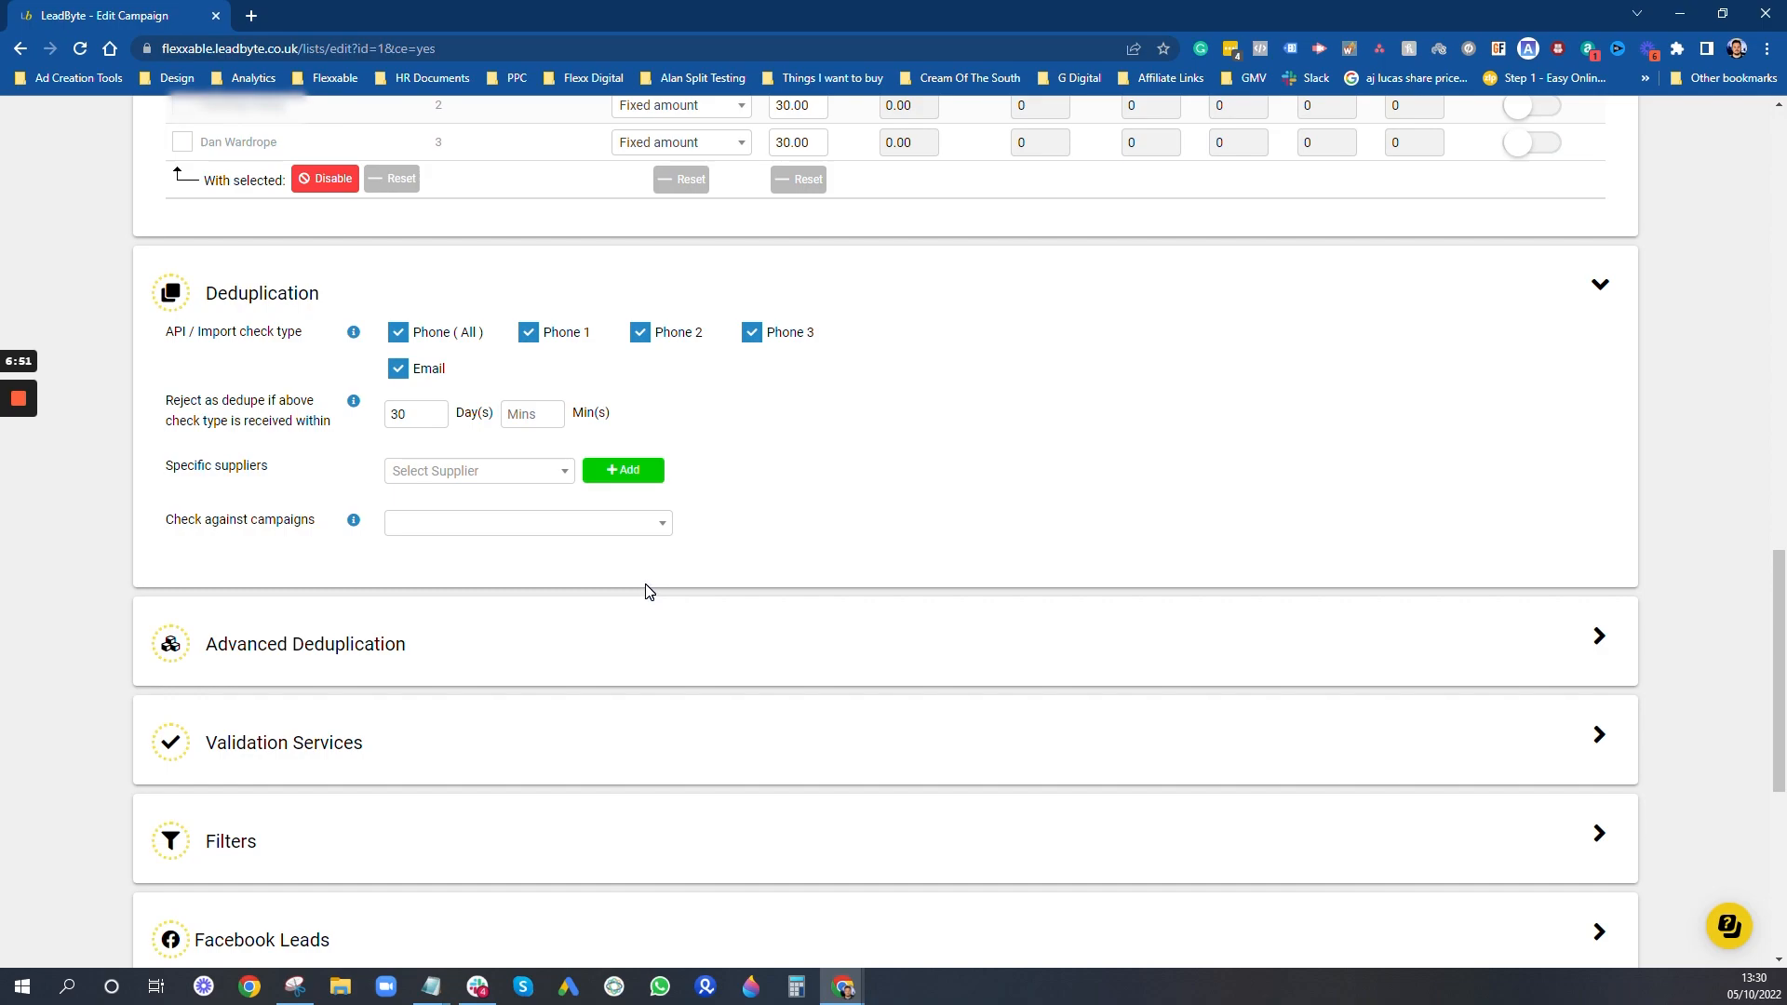
mouse_move(395, 667)
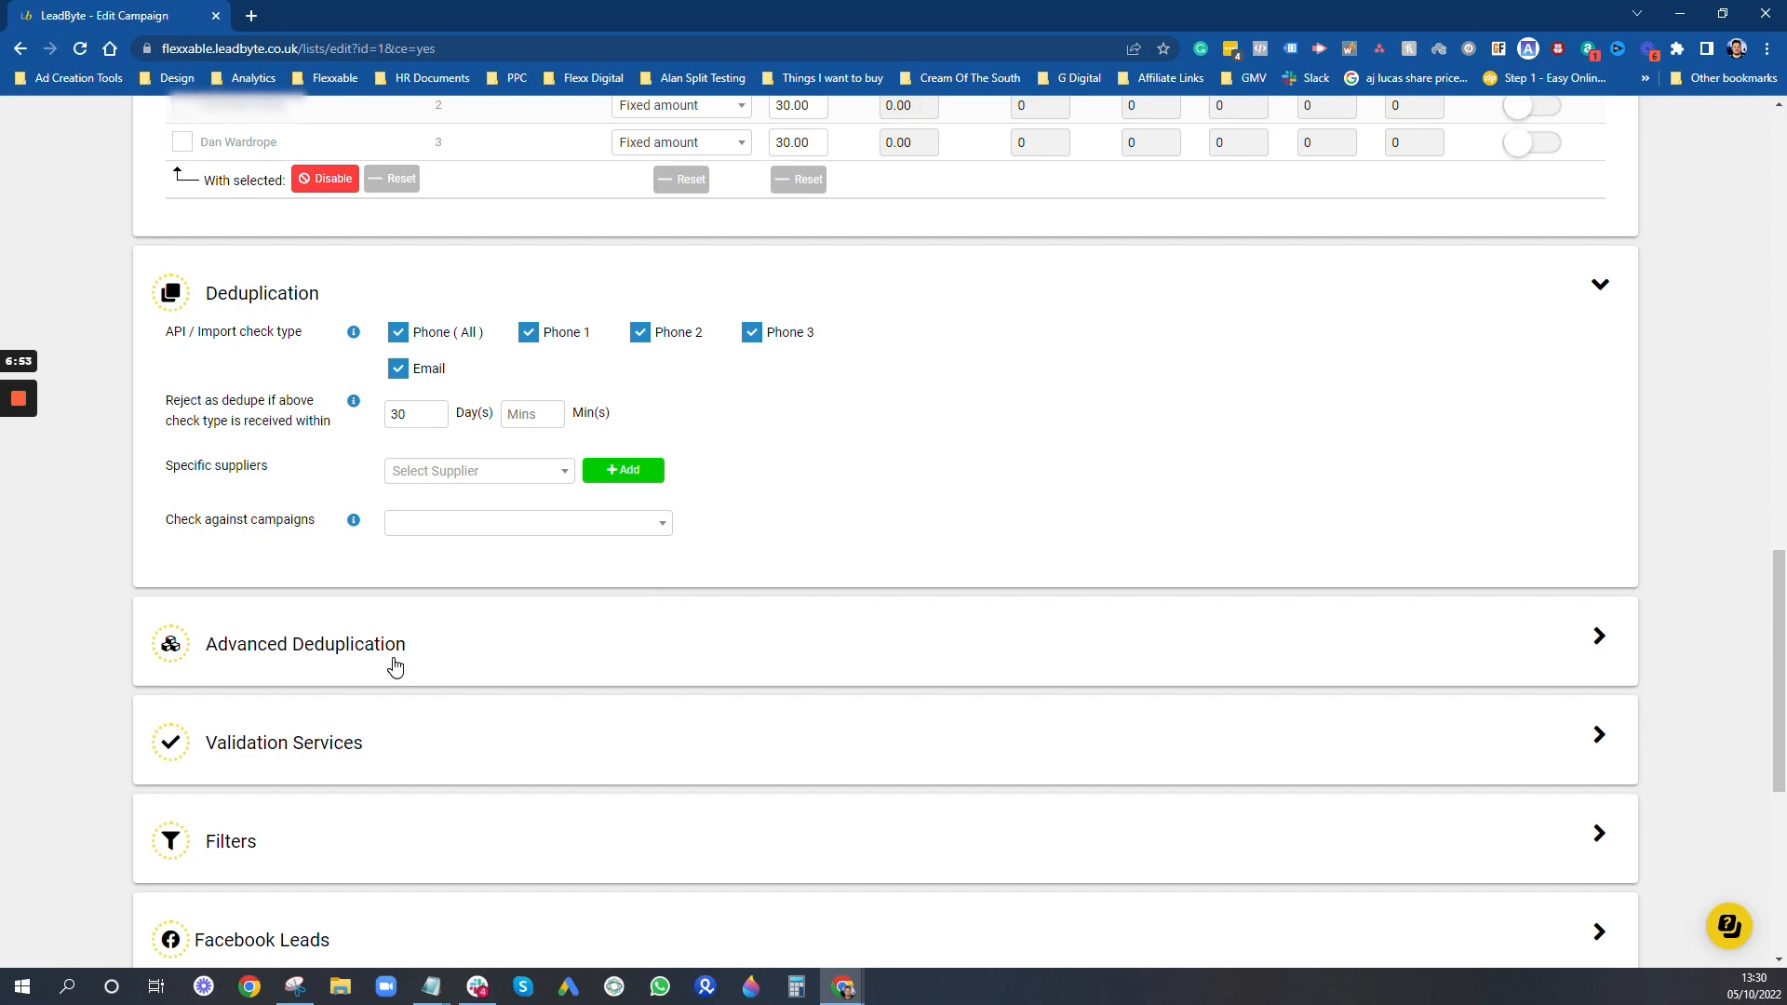
Step: Expand and scroll through BizCar's empty Advanced Deduplication section
click(305, 643)
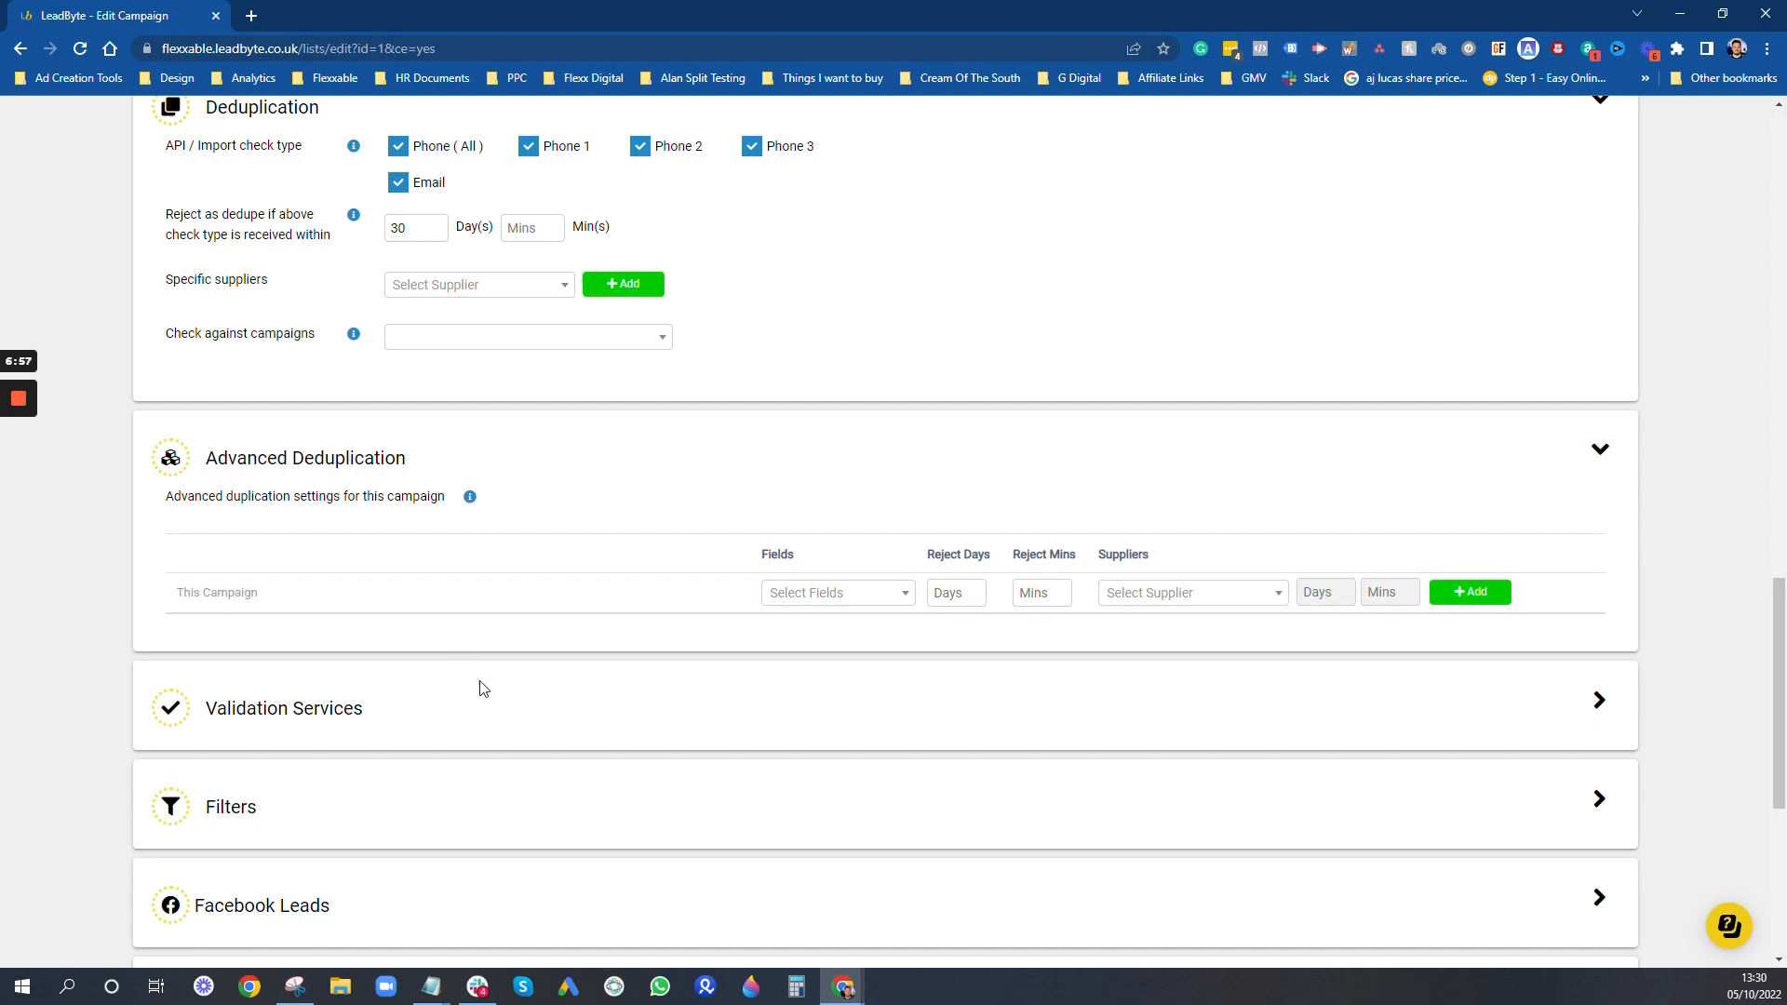
scroll(down, 3)
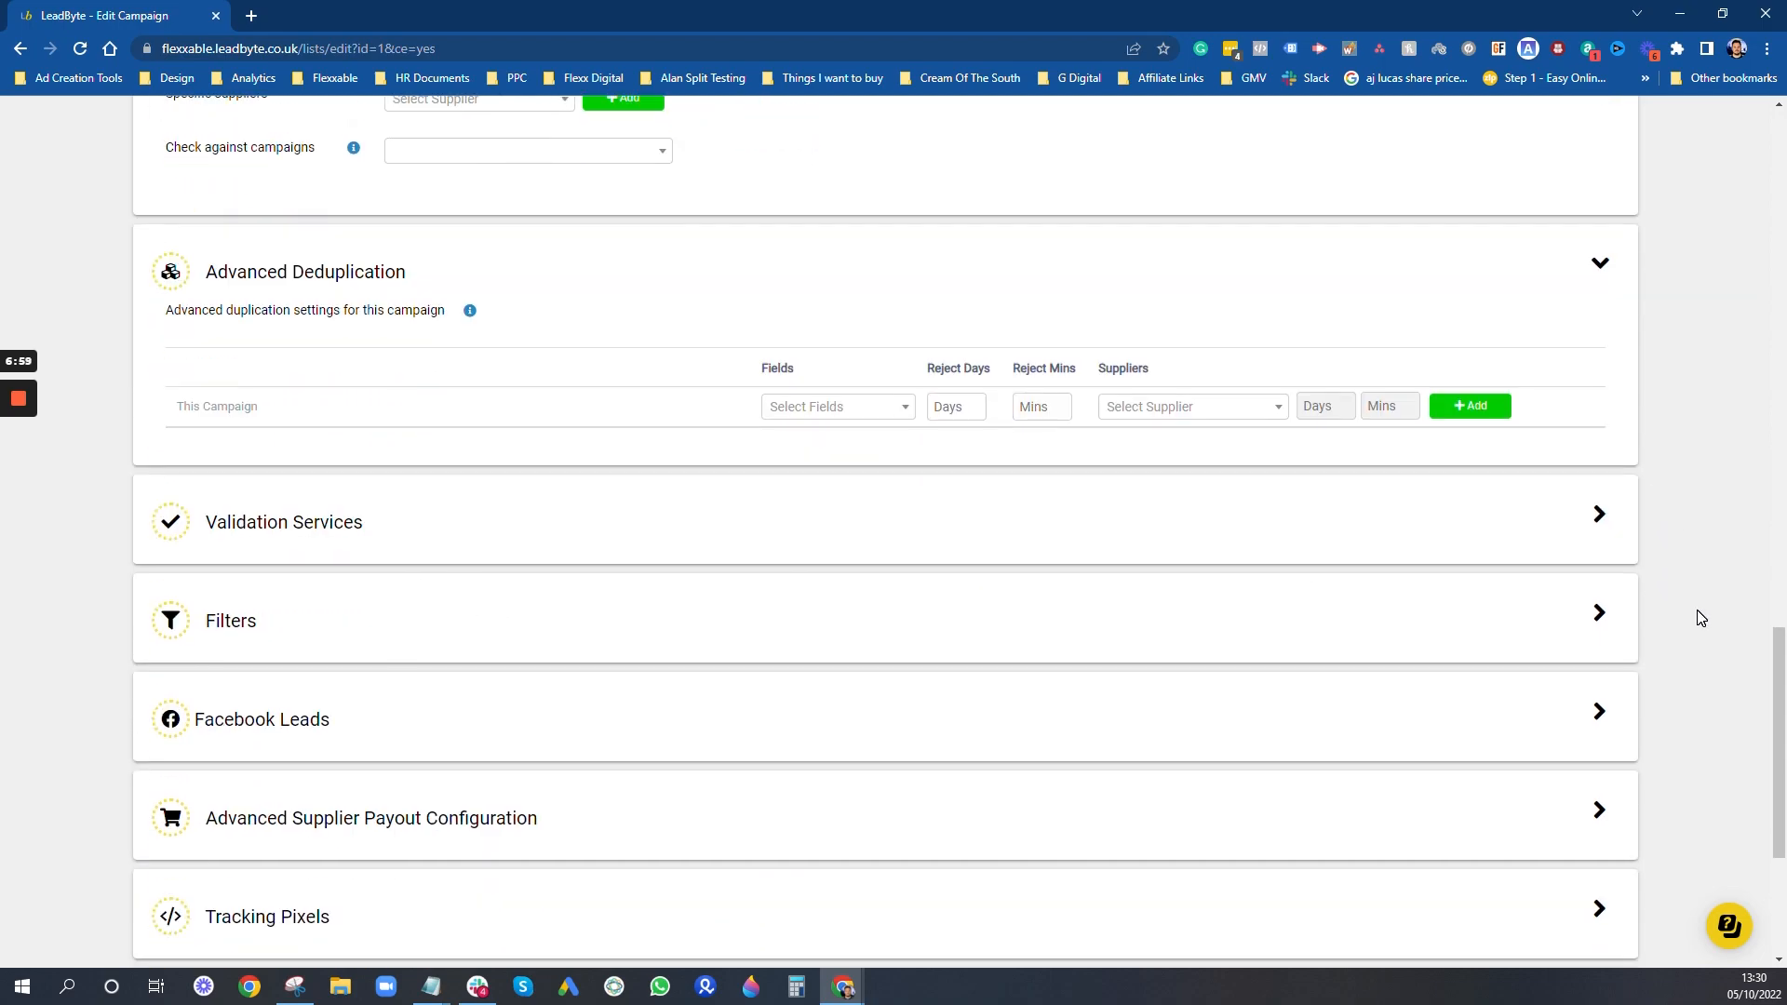
scroll(down, 3)
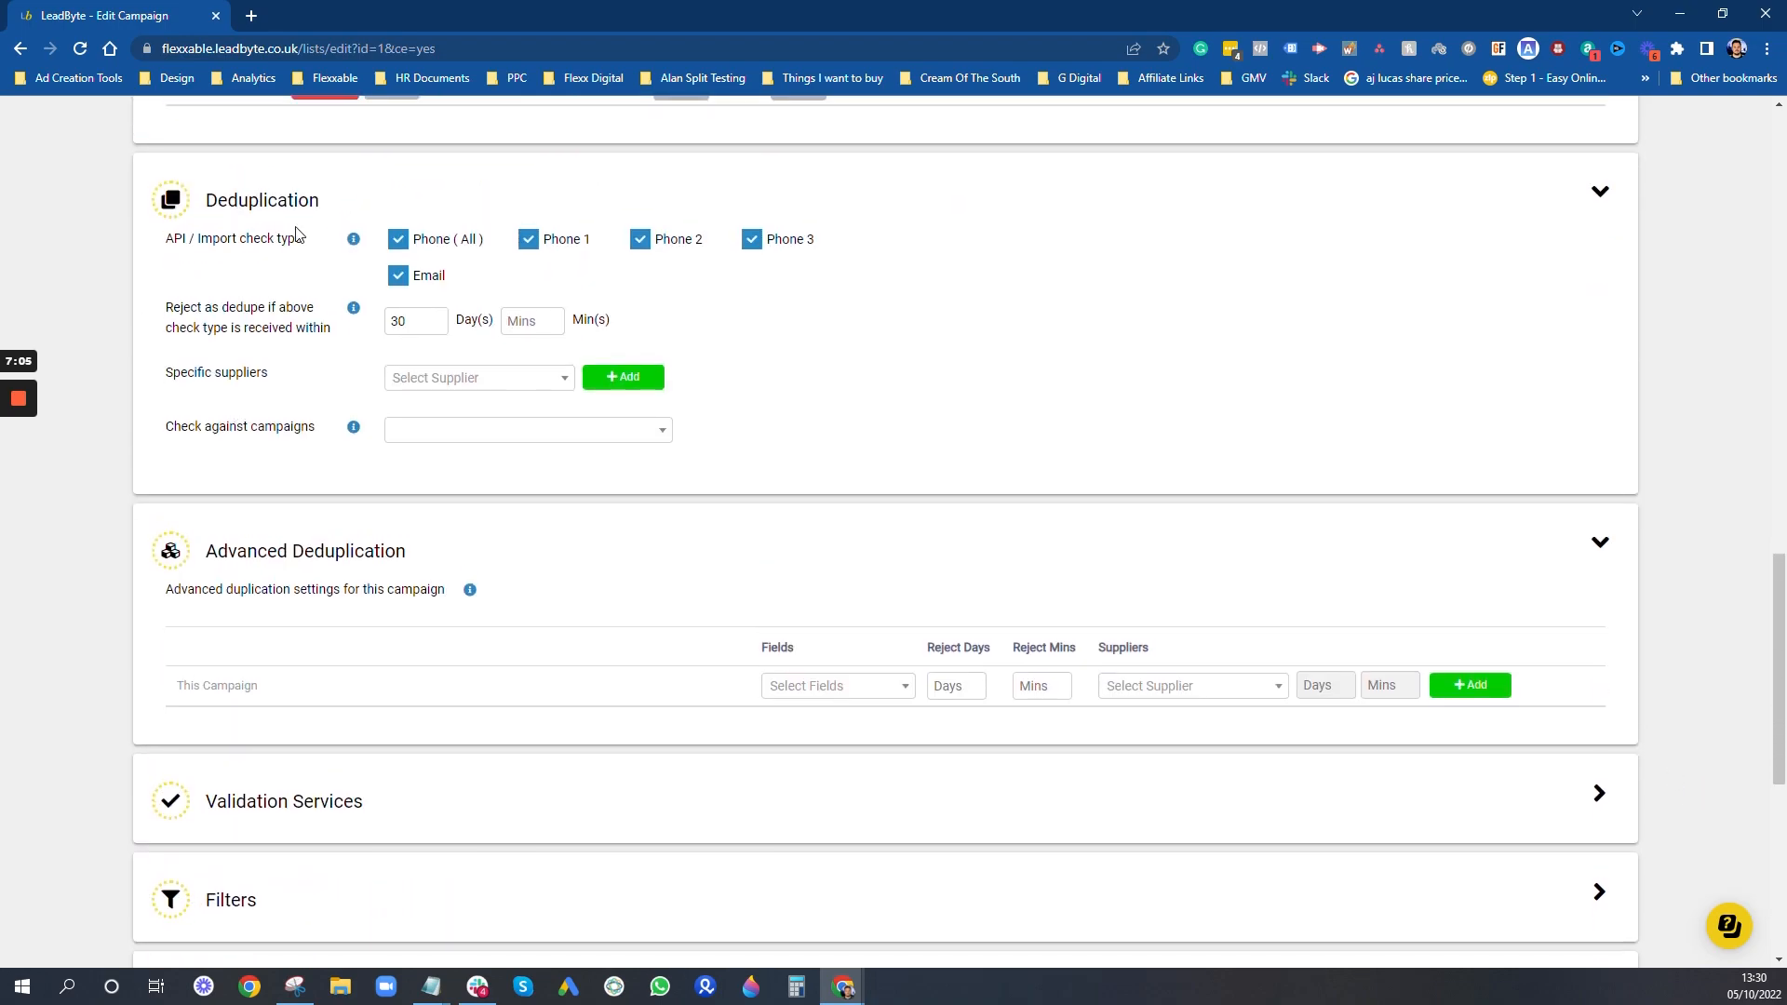
Step: Scroll through the Validation Services toggles, all off, and the empty Filters section
scroll(down, 3)
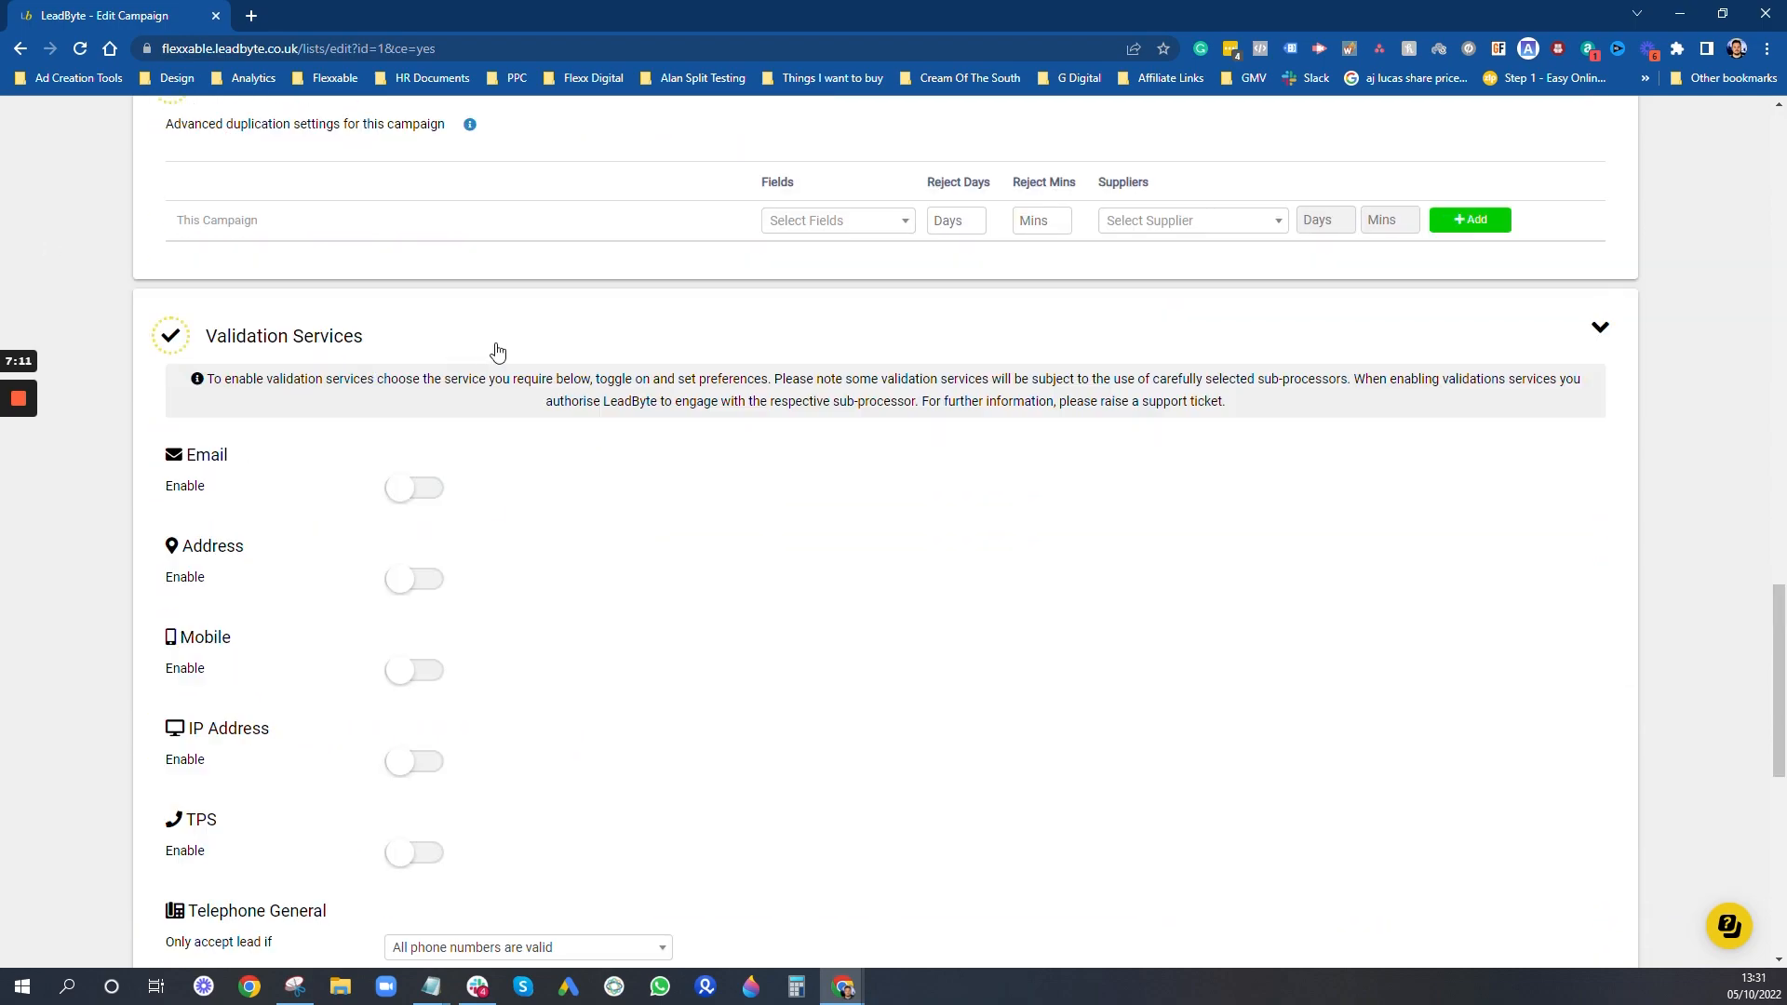
mouse_move(1206, 577)
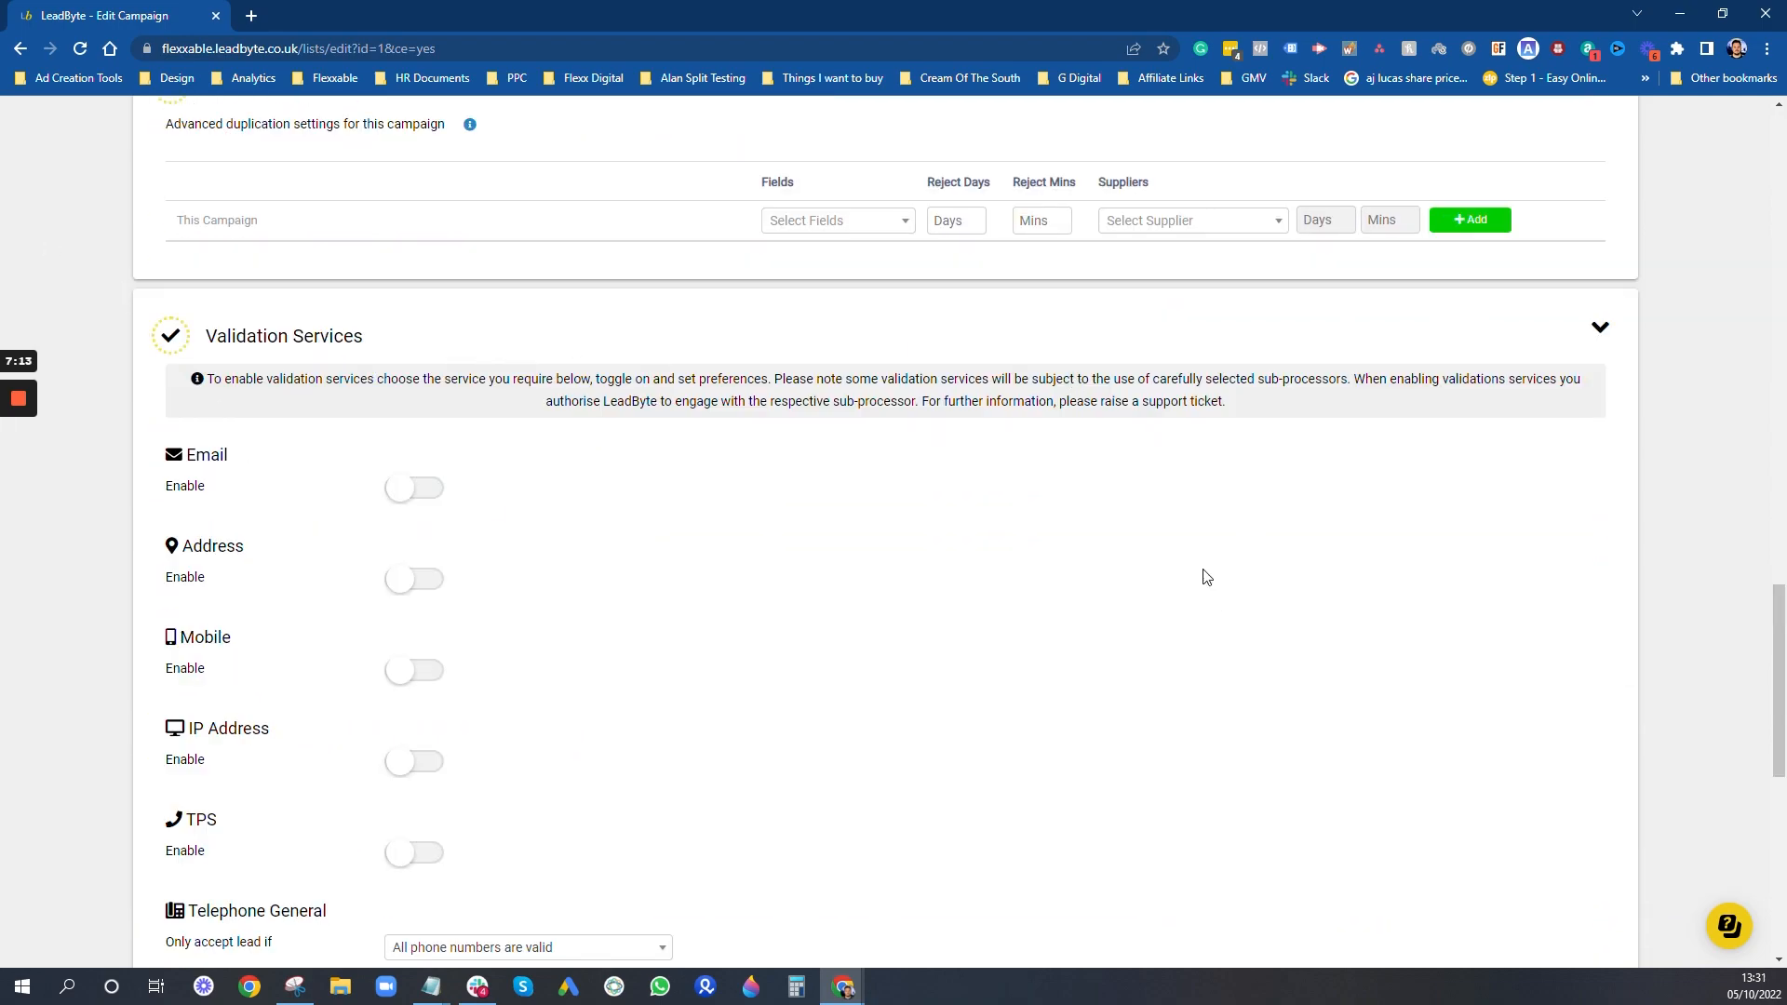
scroll(down, 3)
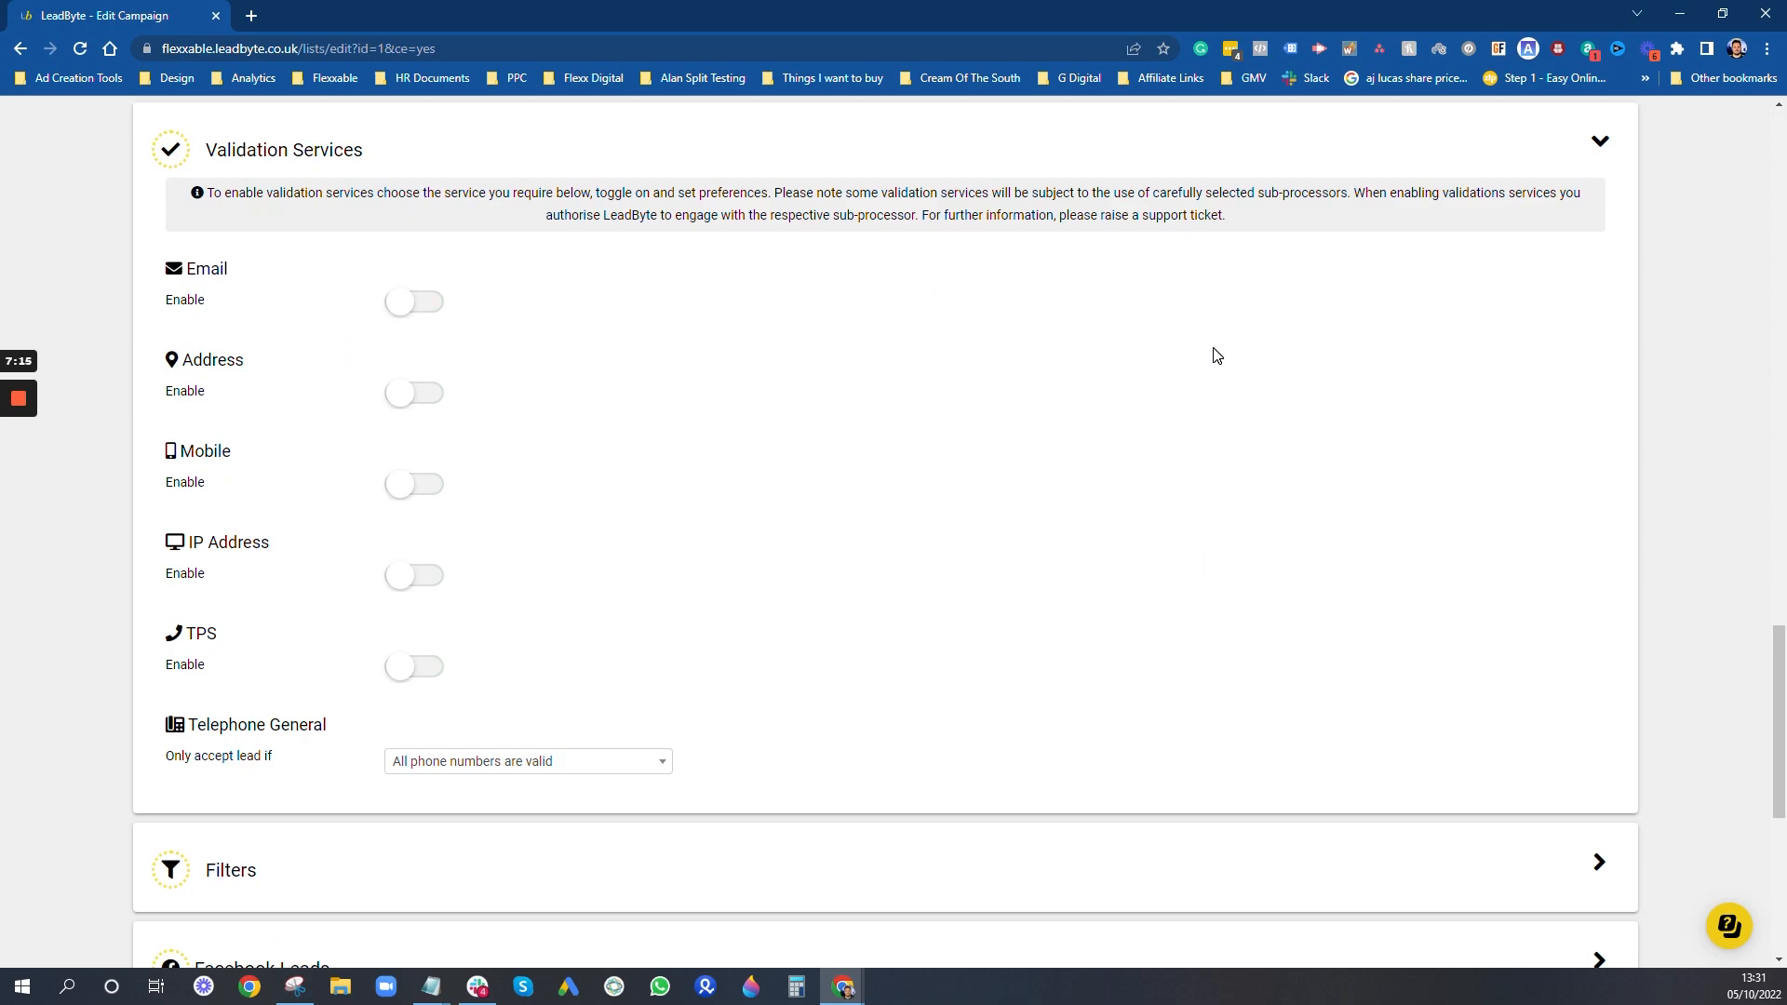
mouse_move(710, 255)
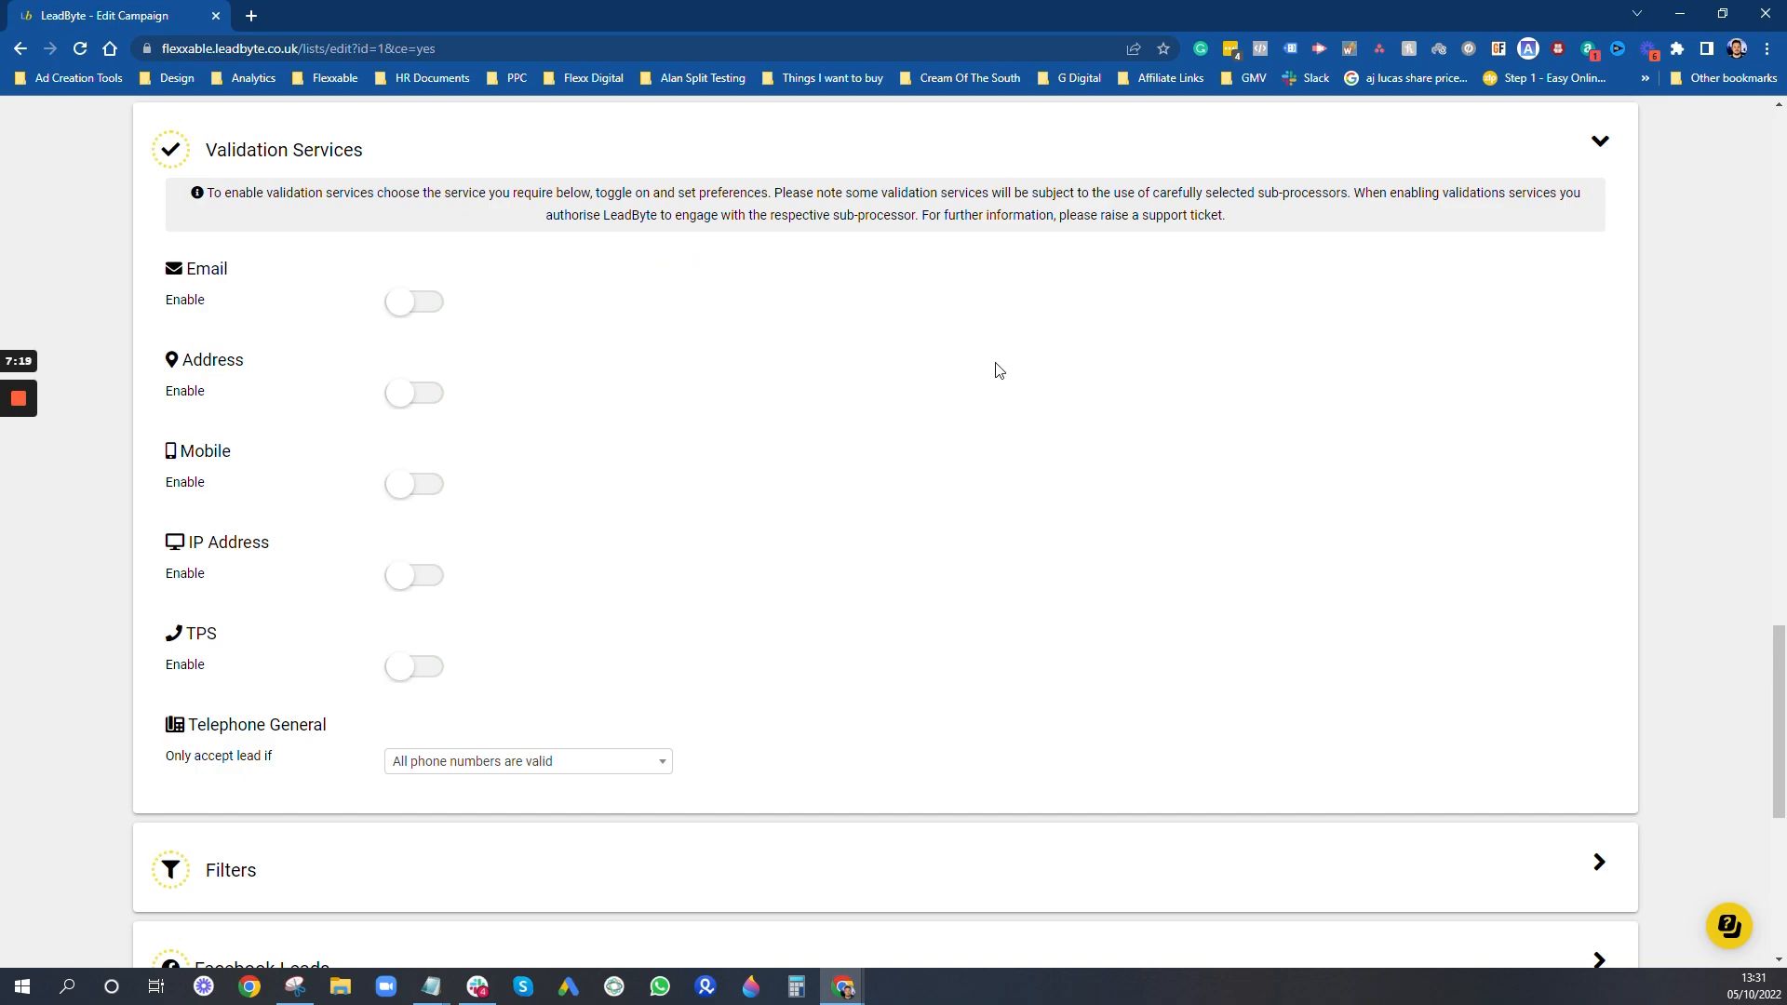
scroll(down, 3)
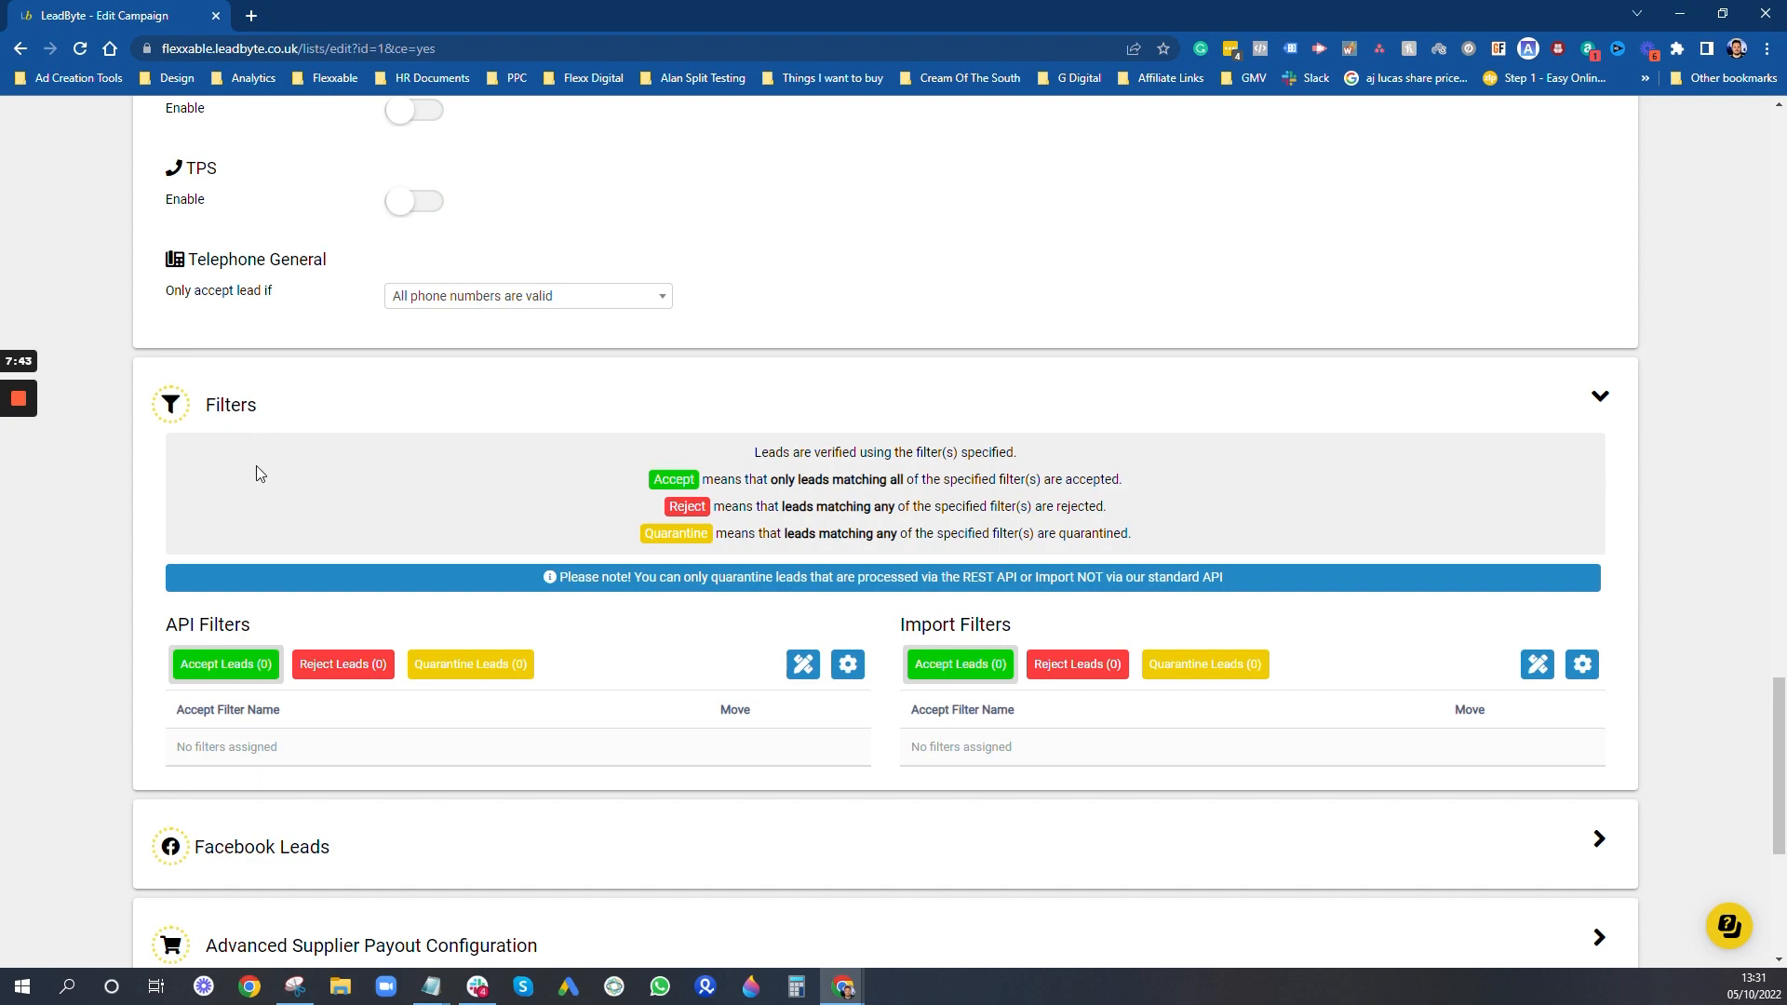
mouse_move(706, 615)
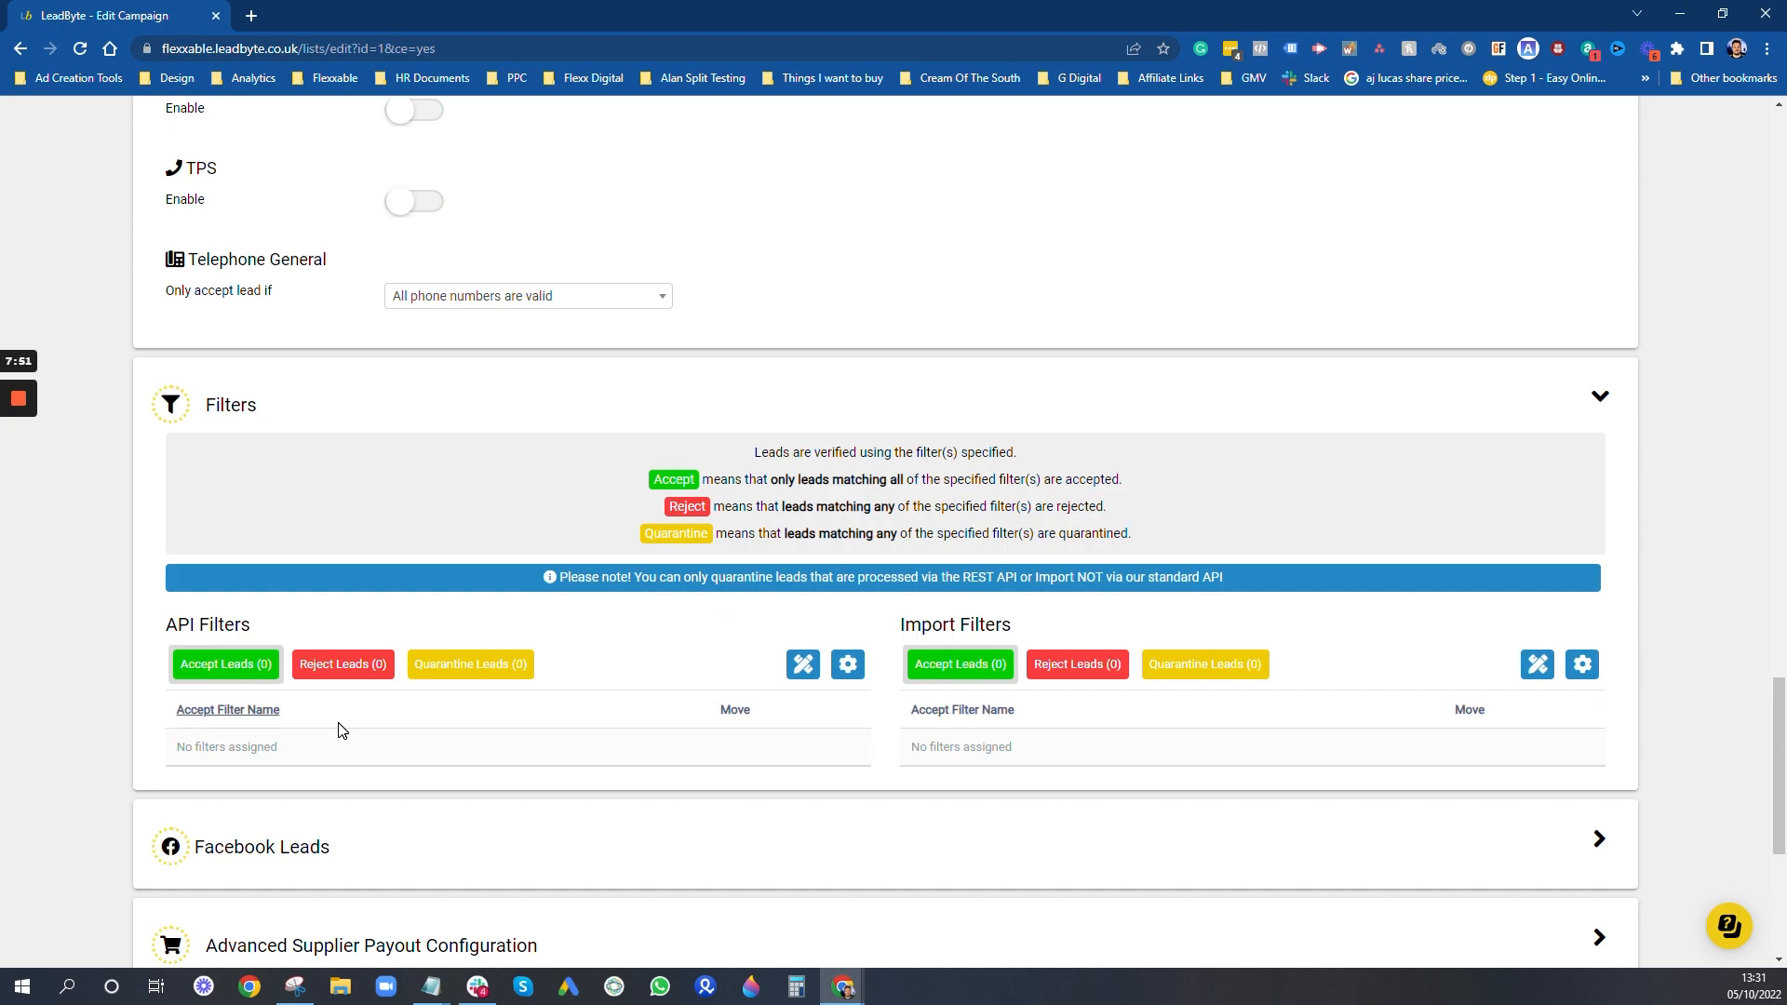
scroll(down, 3)
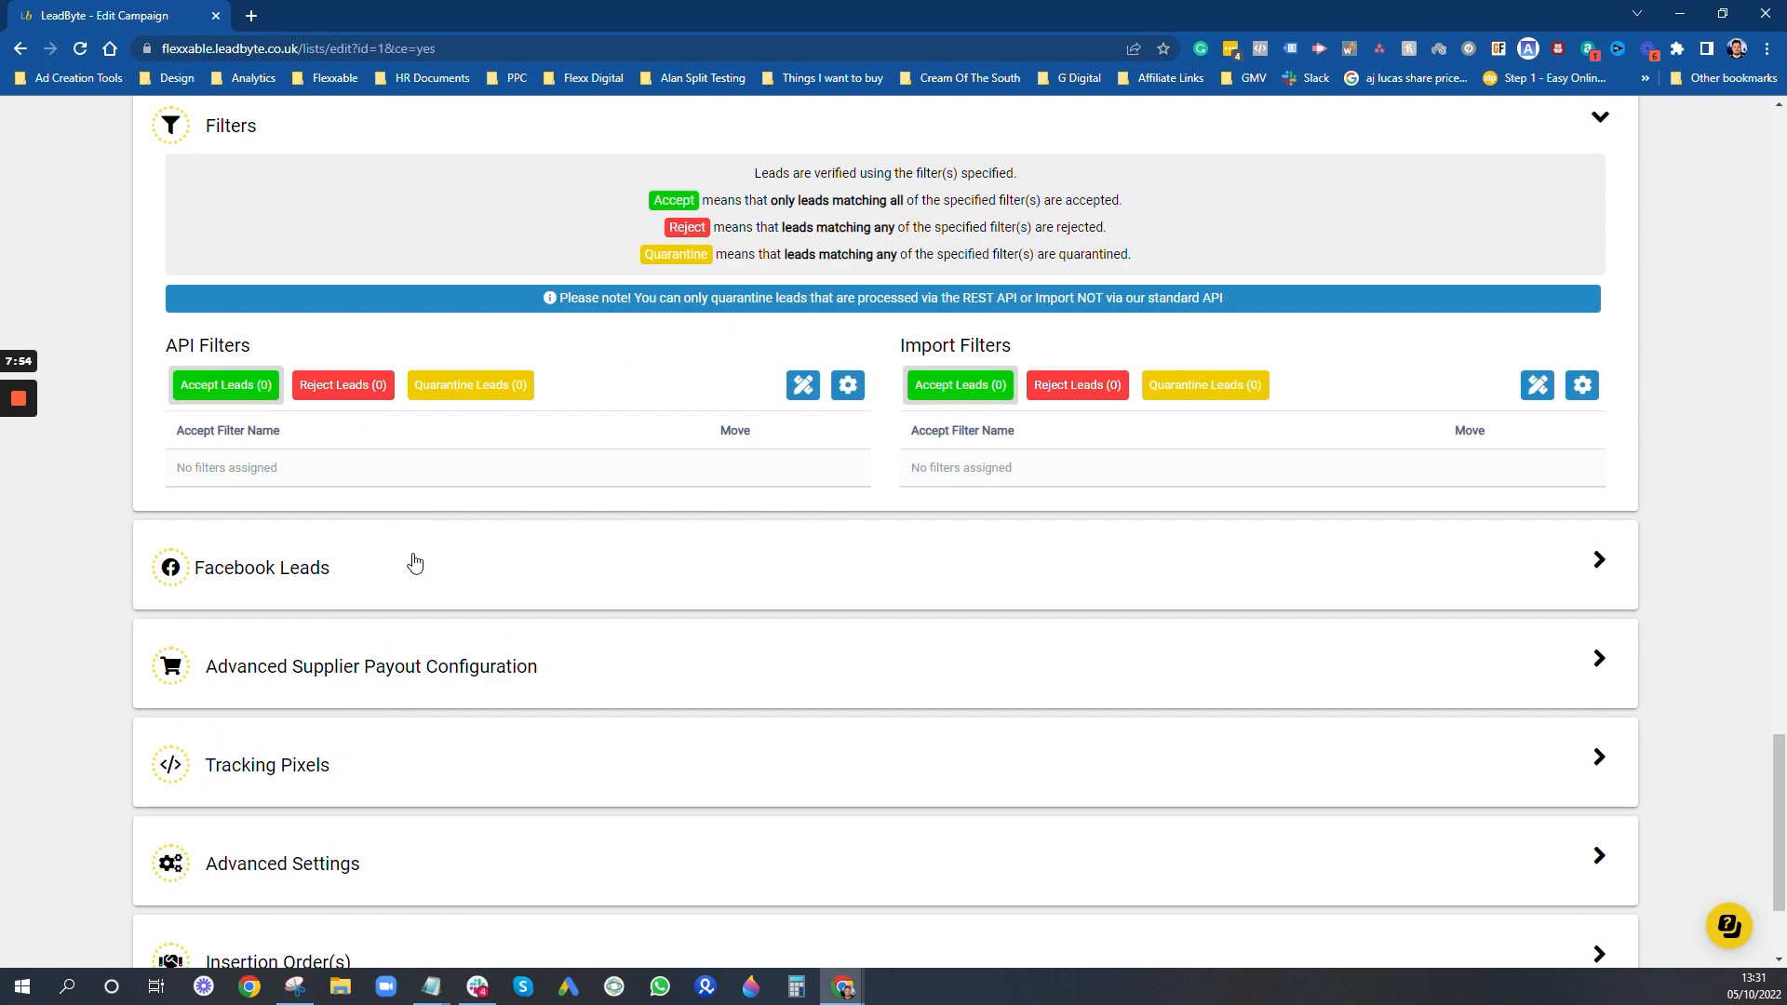
scroll(down, 3)
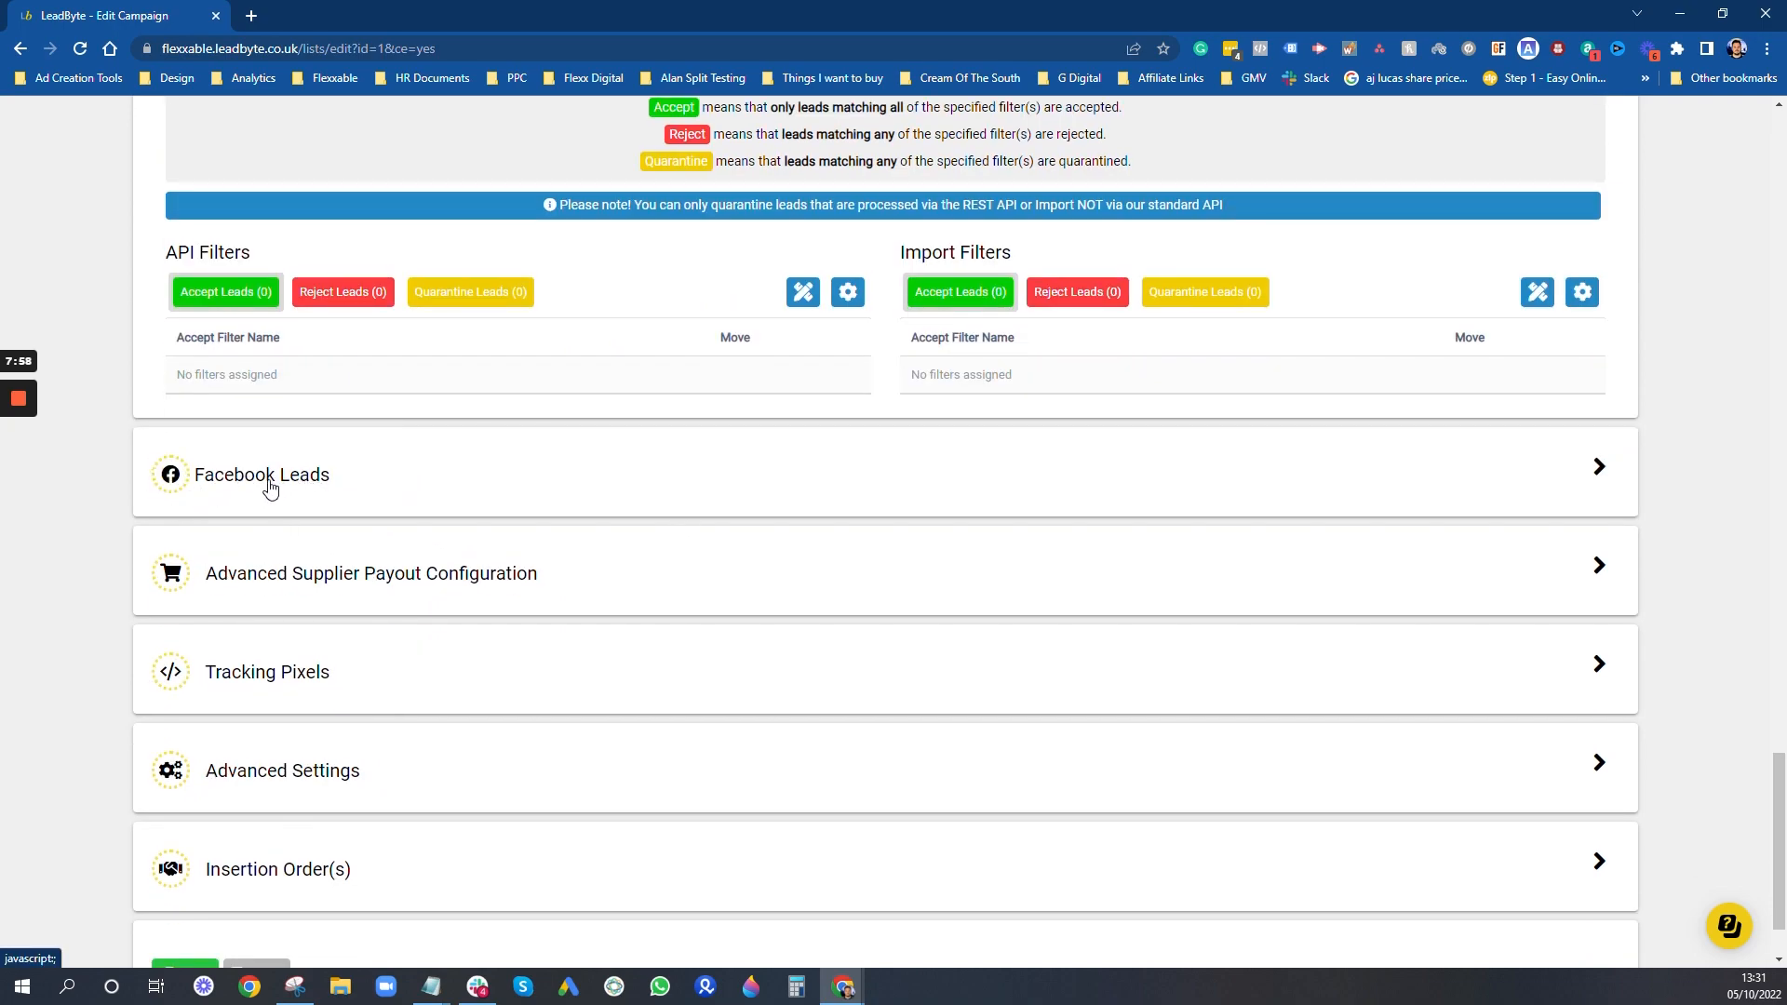
mouse_move(392, 549)
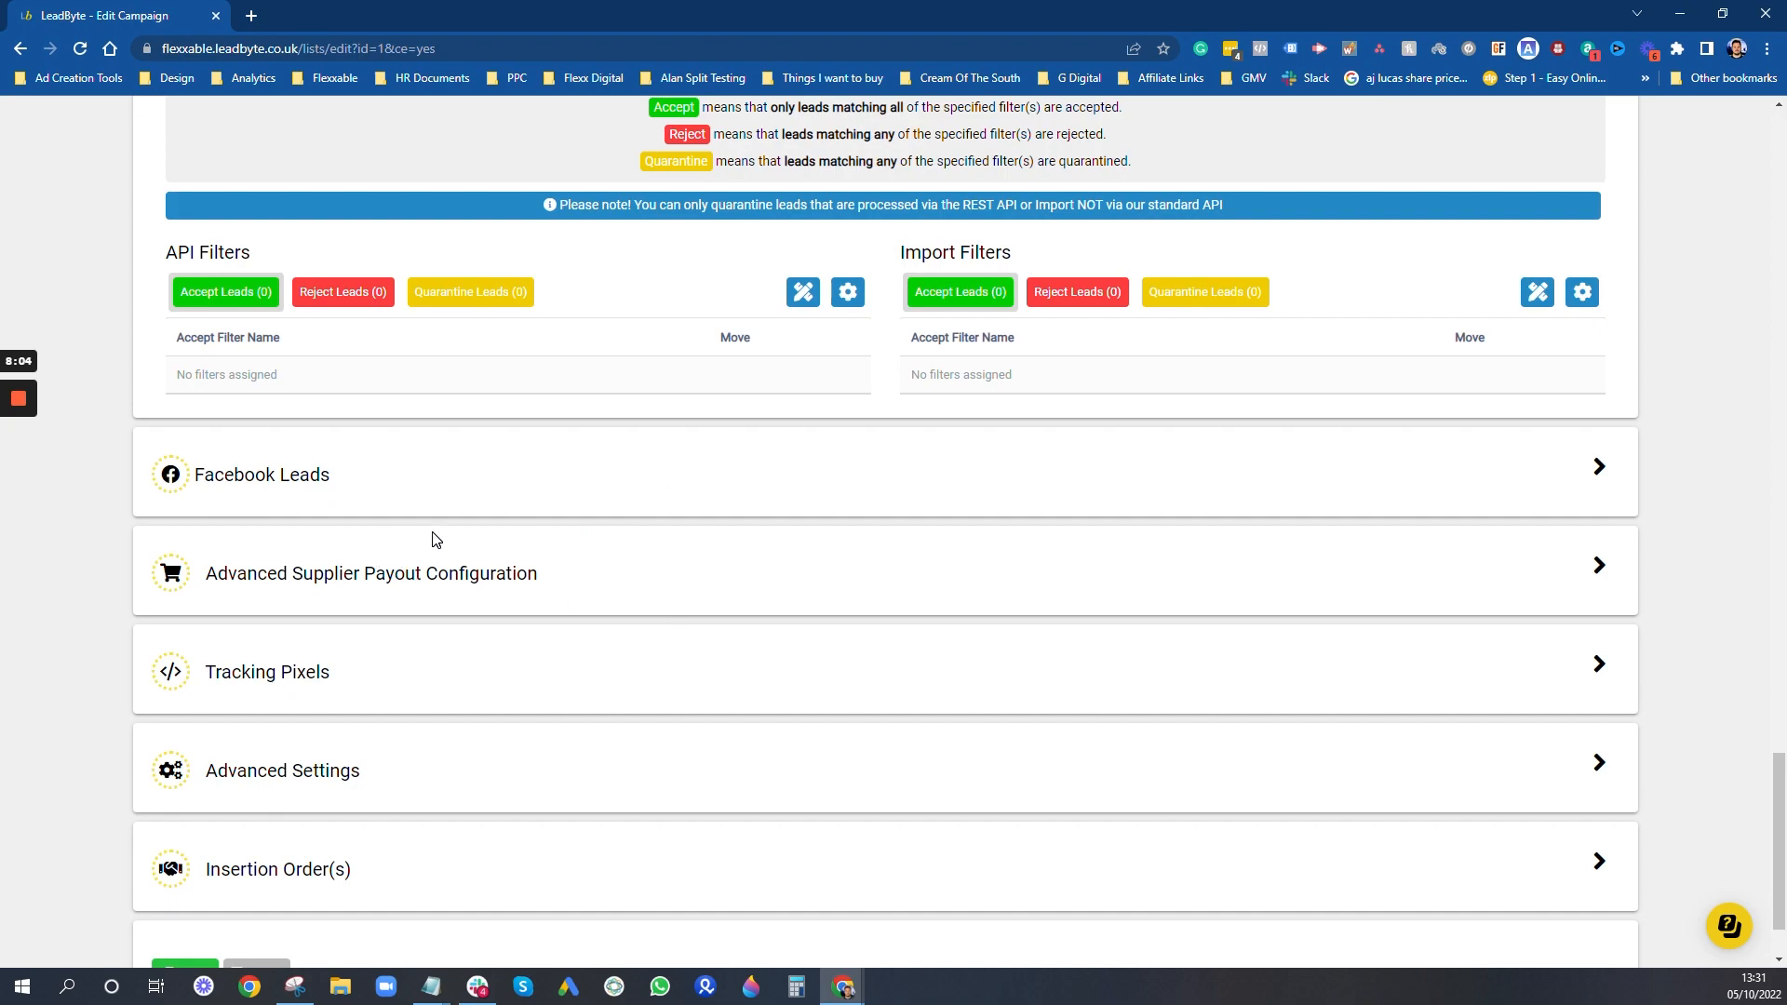
Step: Scroll to Advanced Settings and toggle Live buyer responses off and back on
scroll(down, 3)
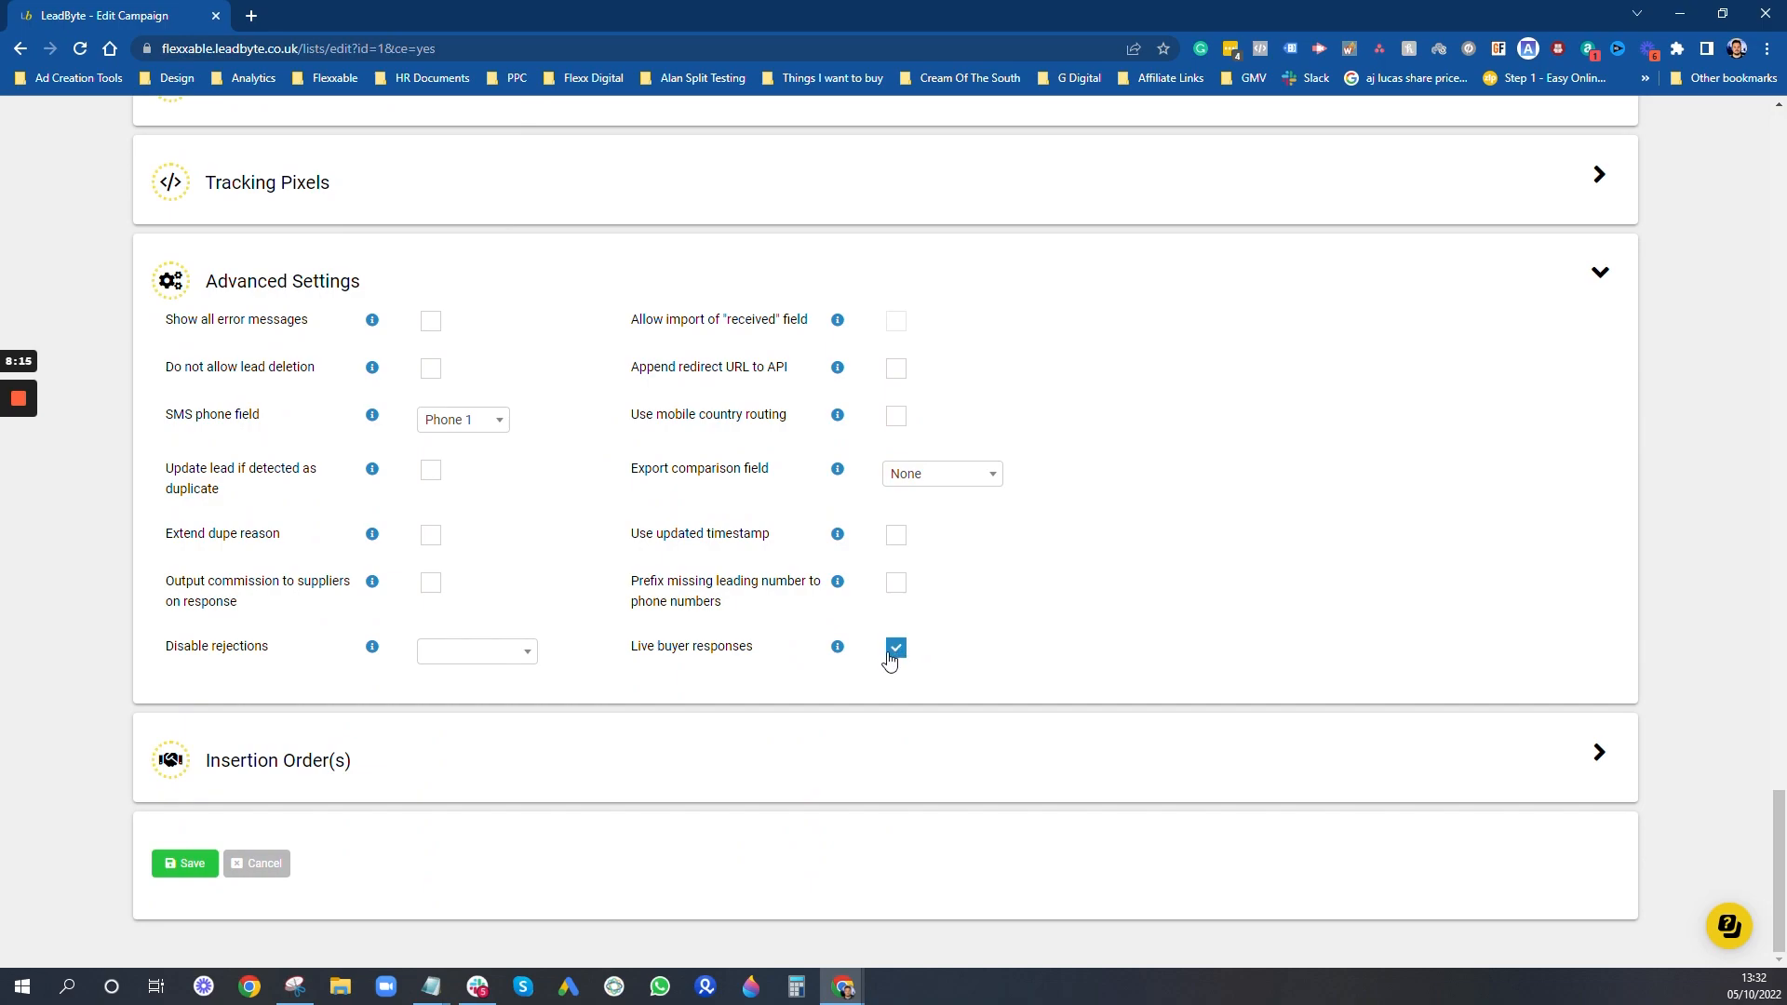
mouse_move(985, 620)
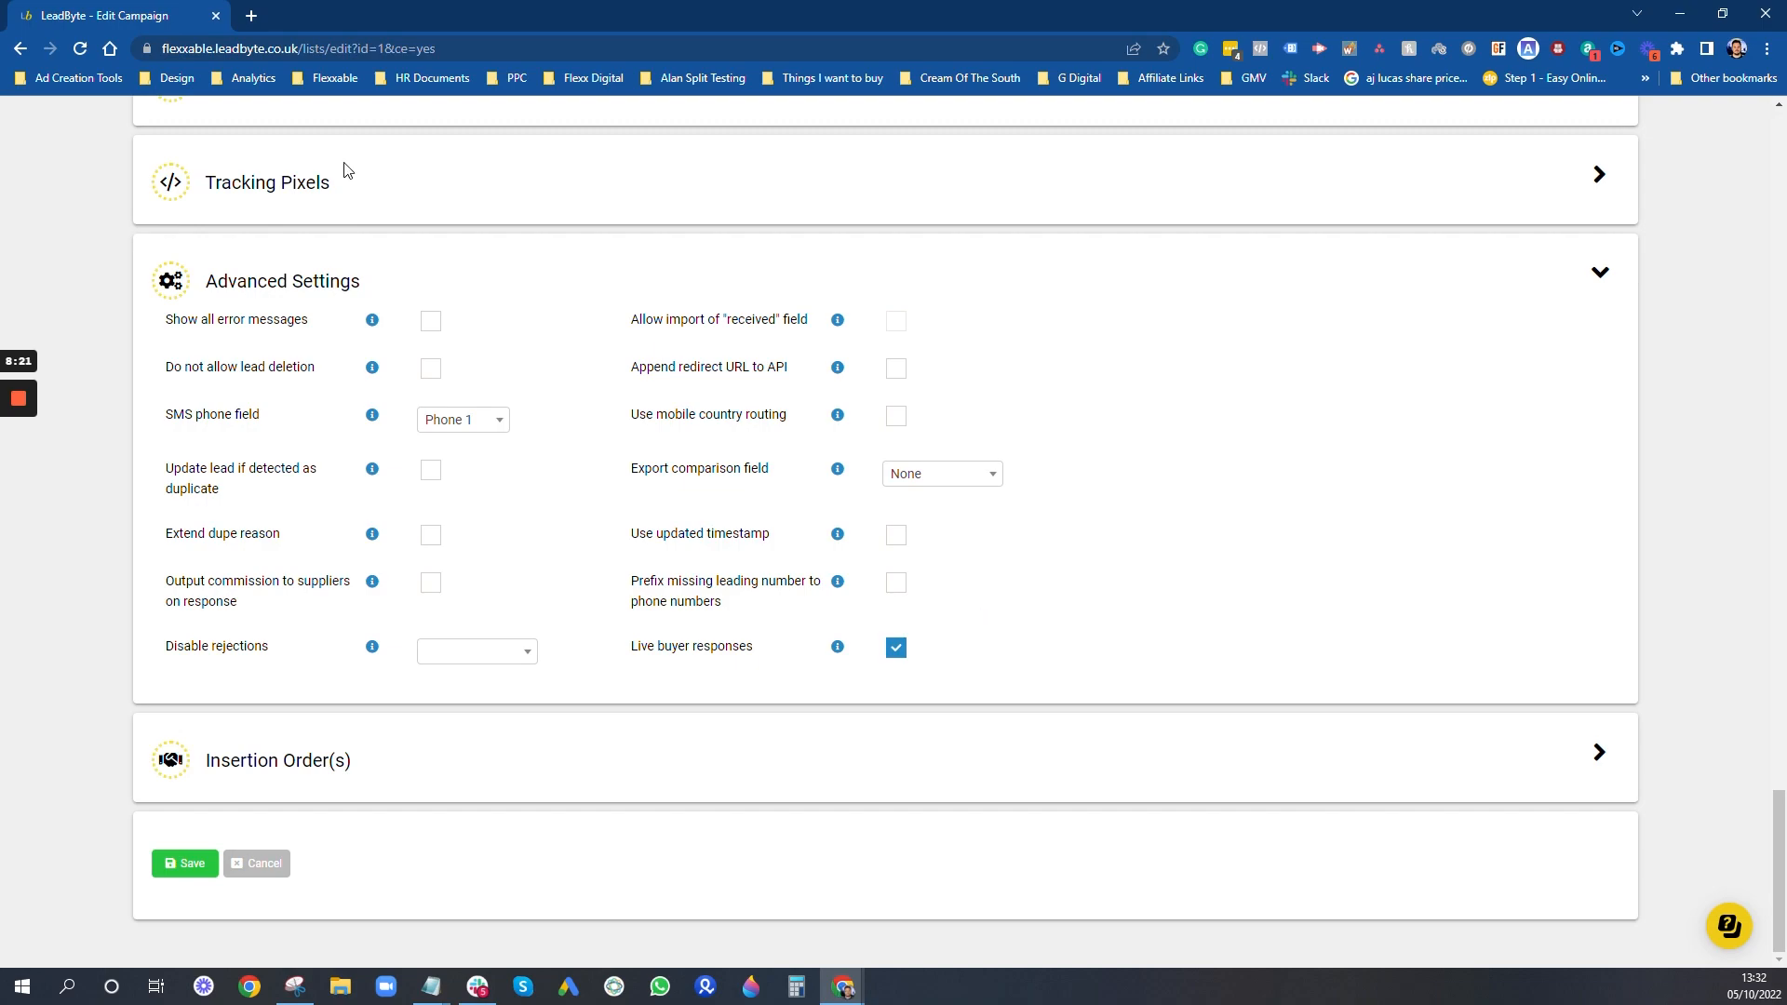
mouse_move(706, 518)
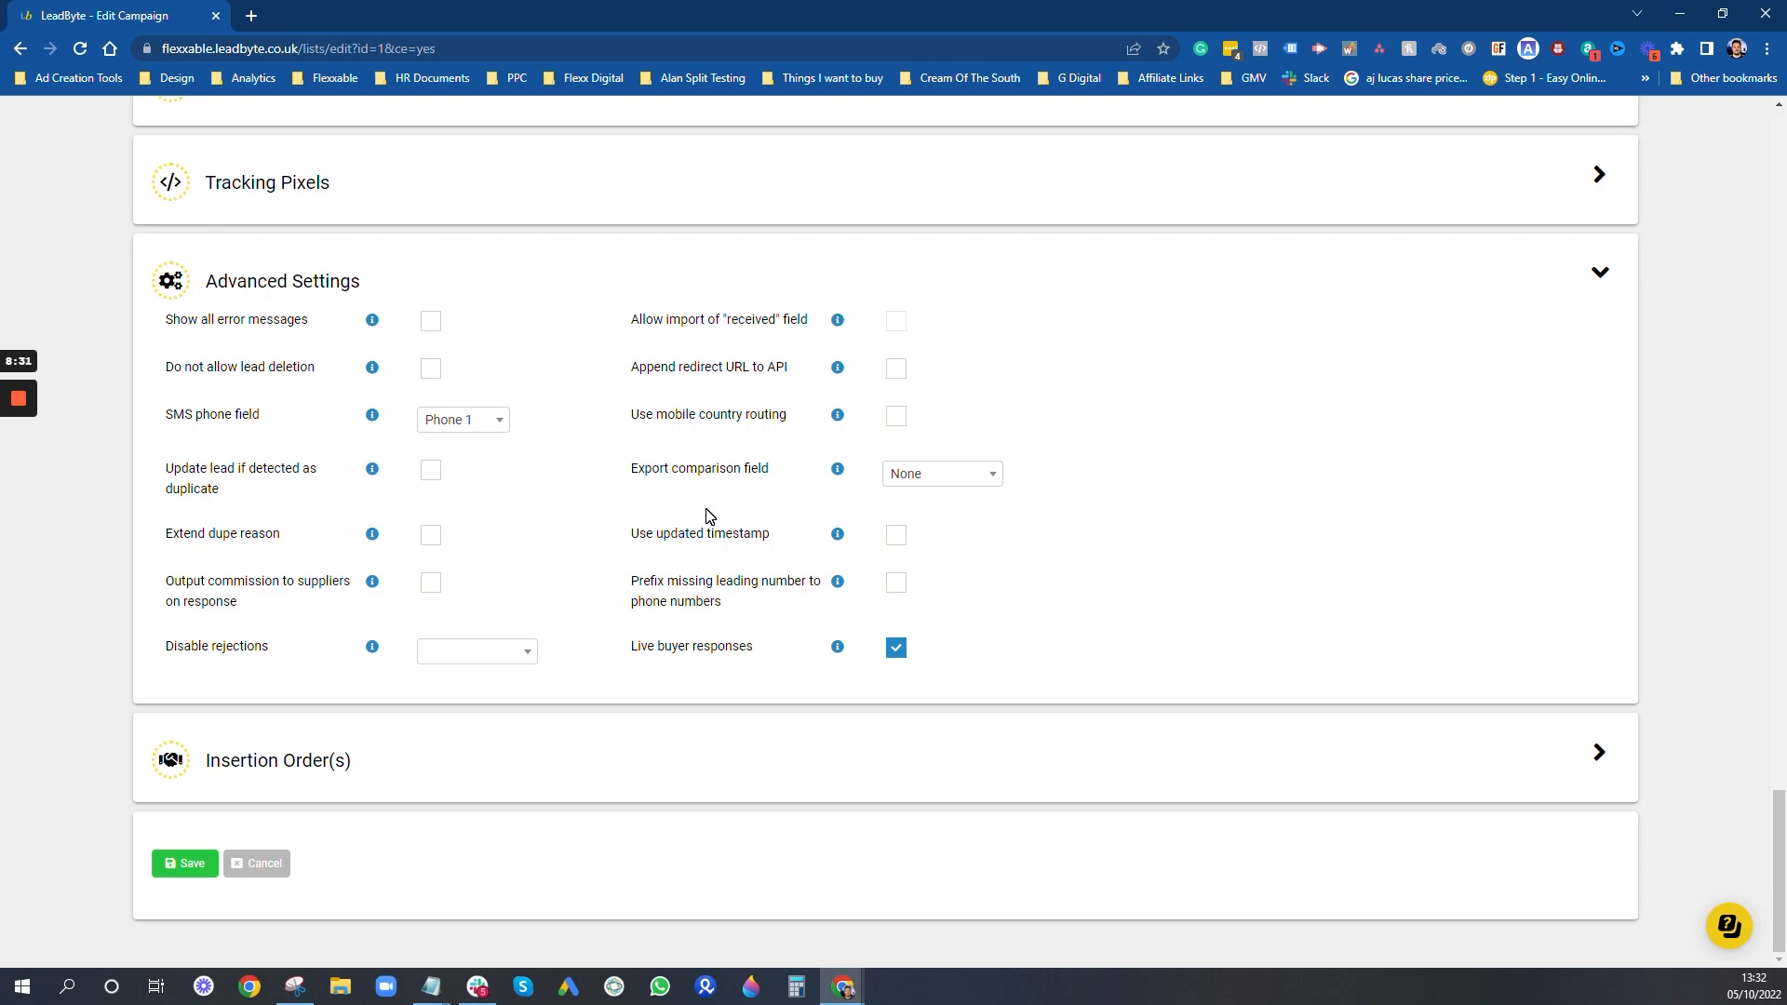
click(895, 648)
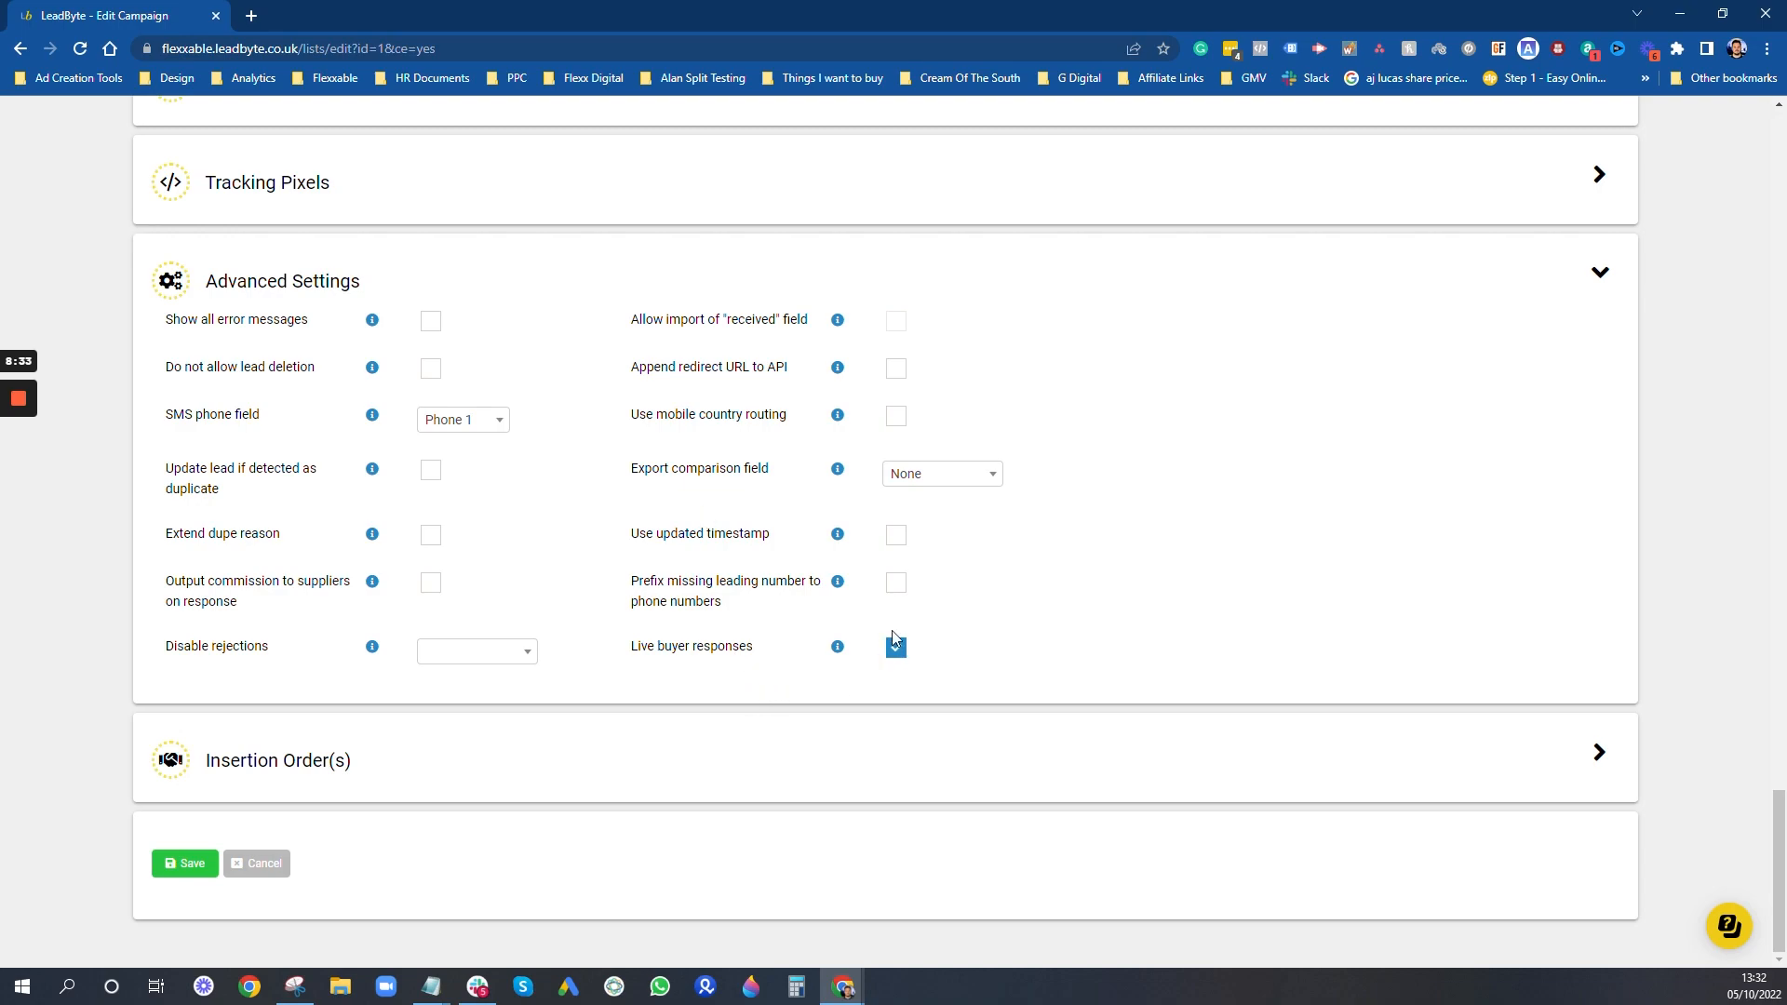
click(895, 648)
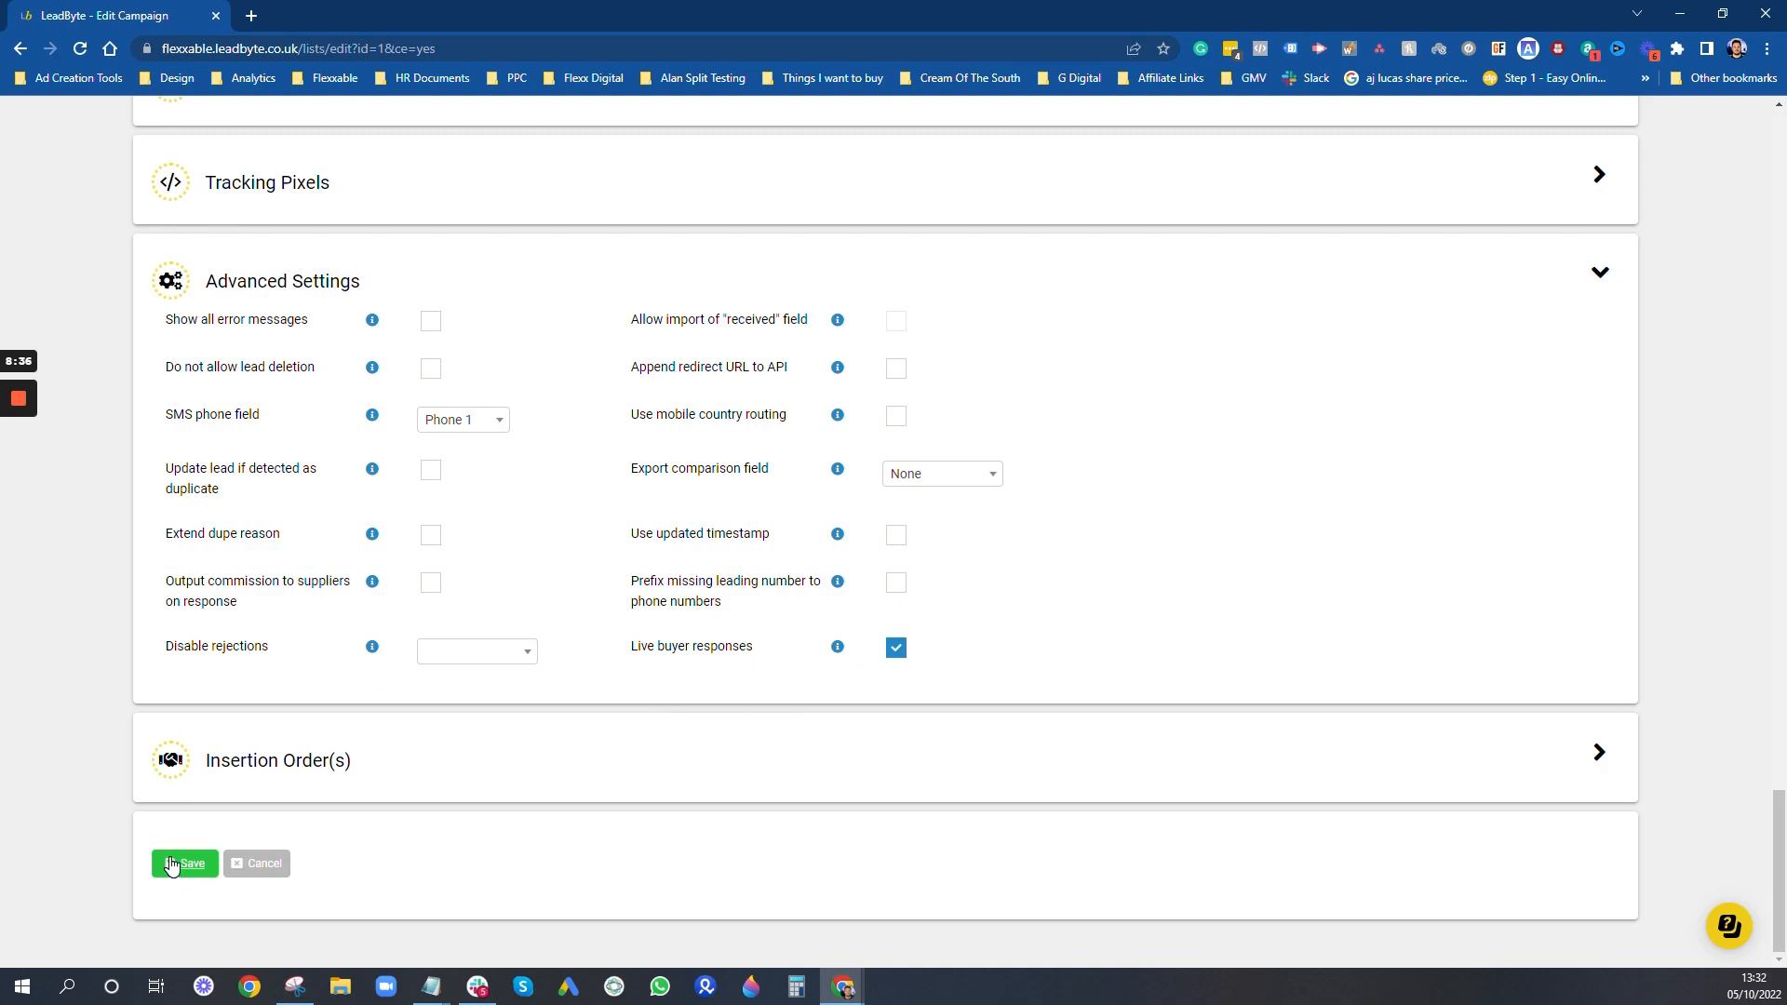
Step: Save the BizCar campaign settings and bring up the Campaigns menu
click(183, 862)
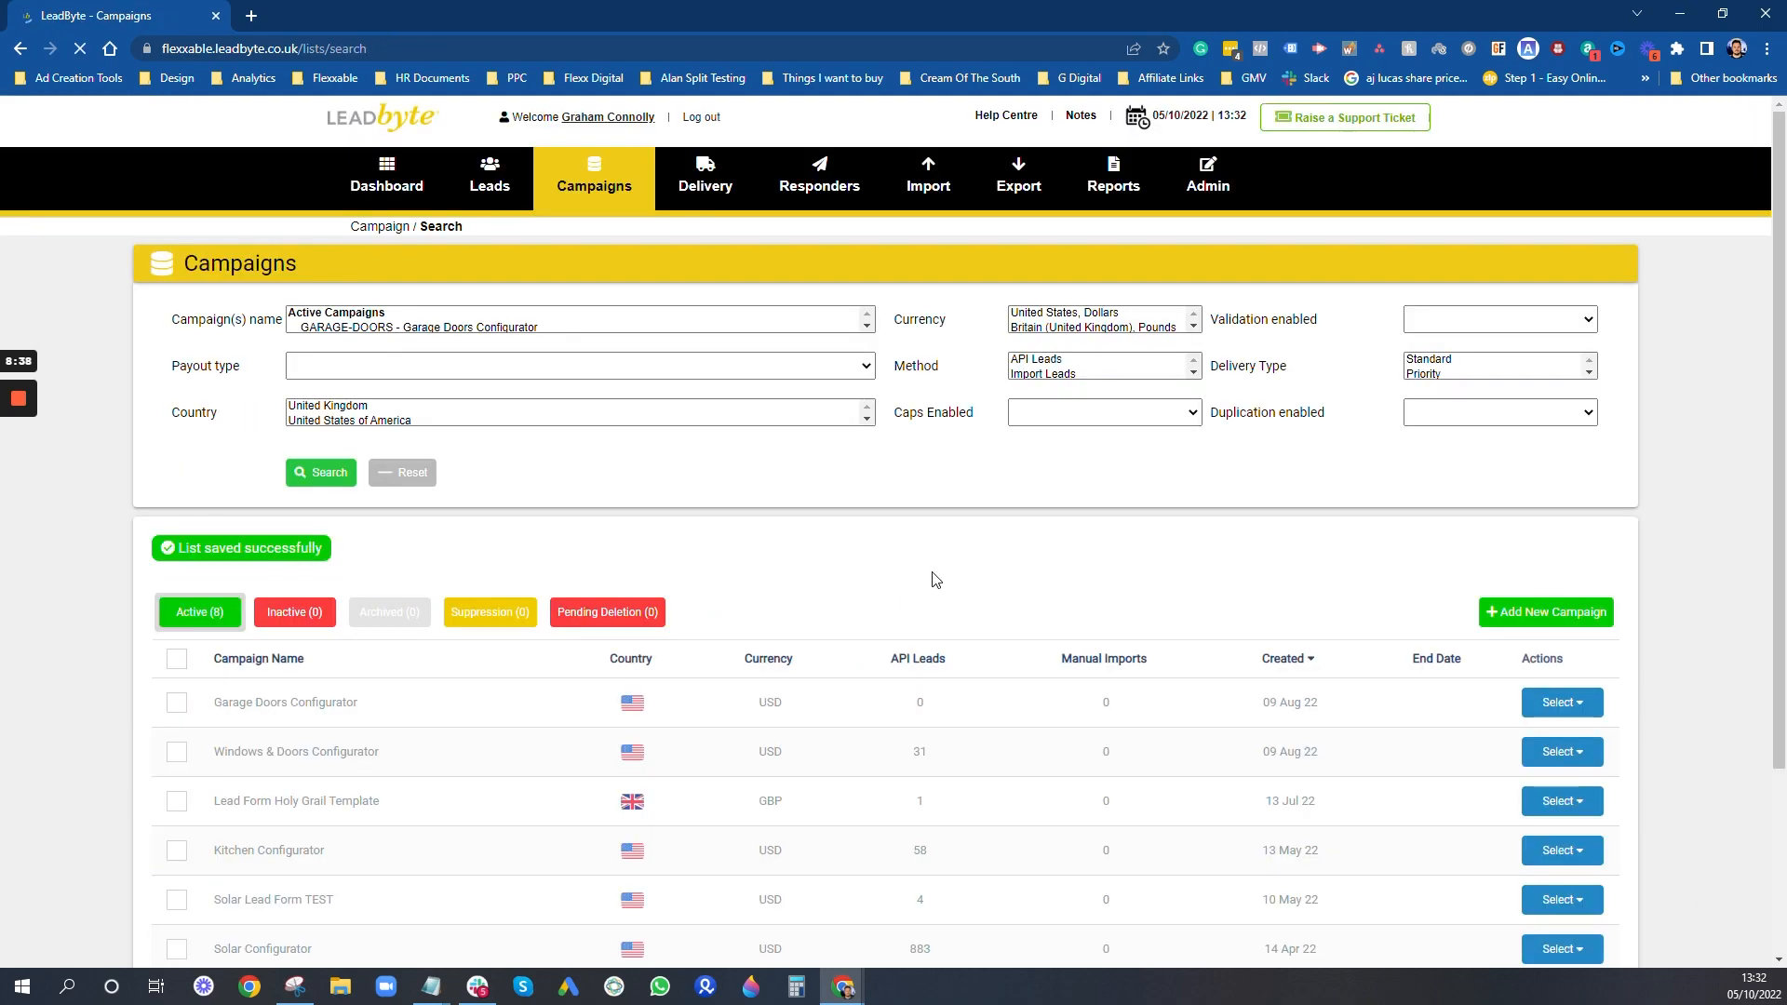
click(401, 472)
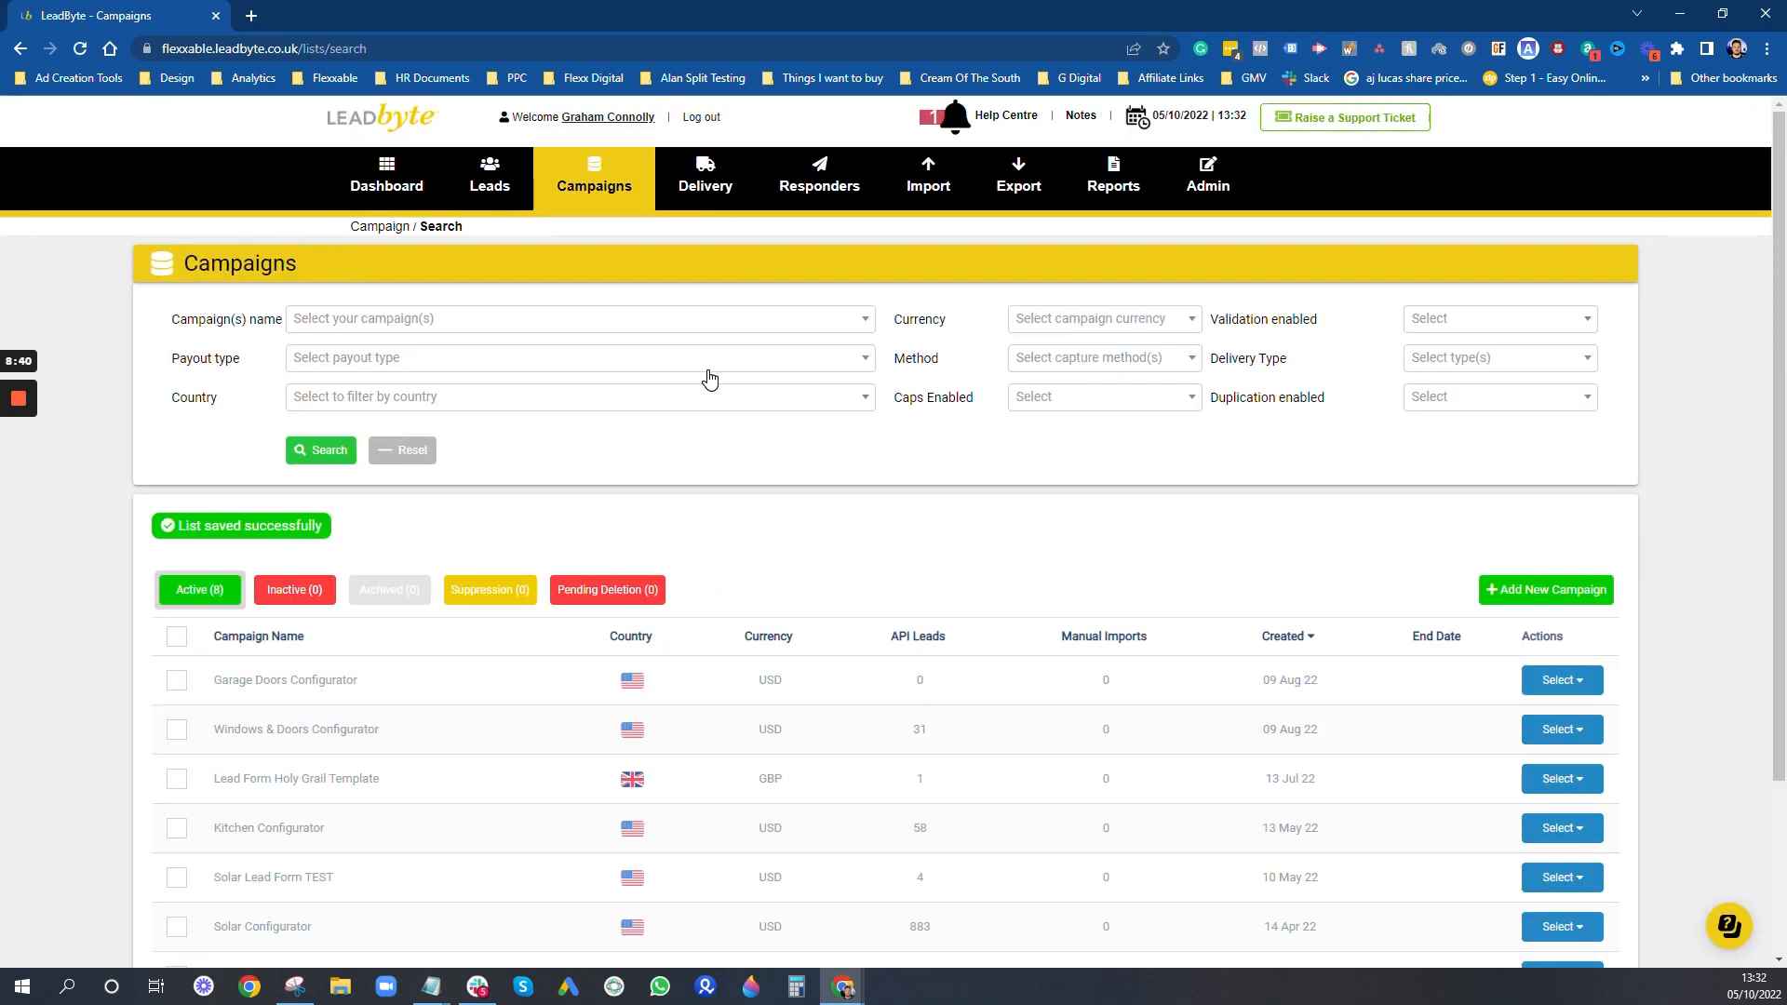
click(593, 177)
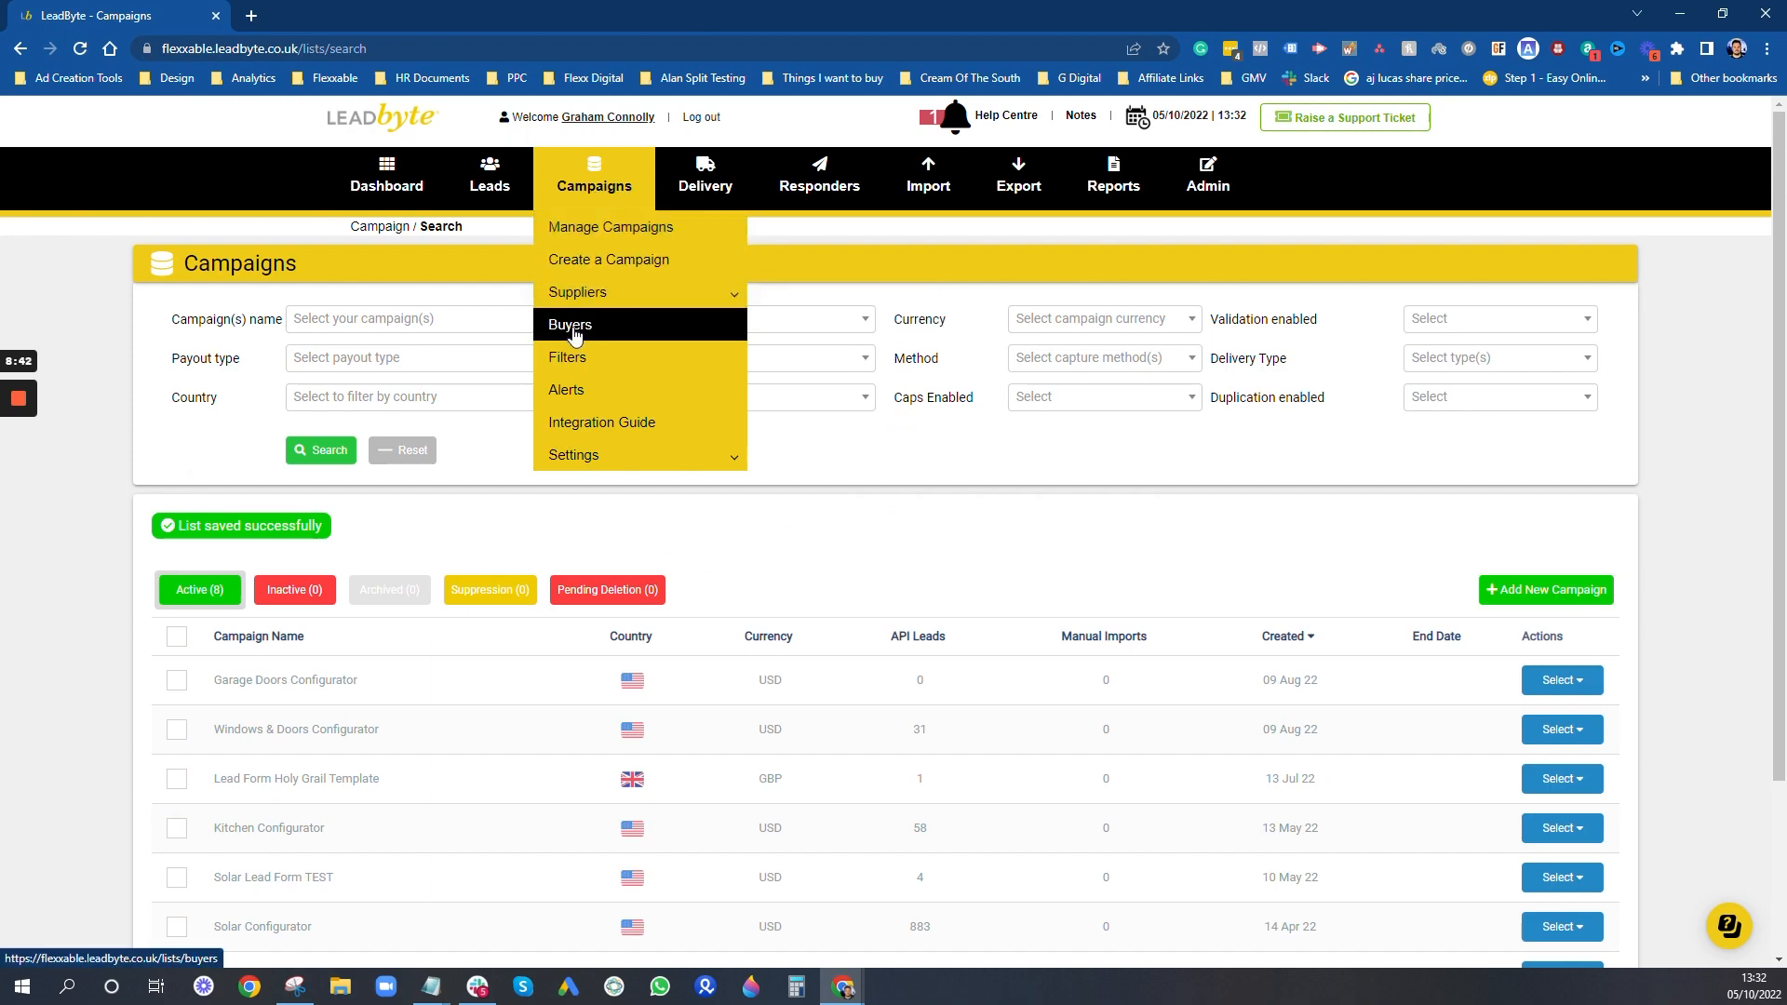
mouse_move(589, 330)
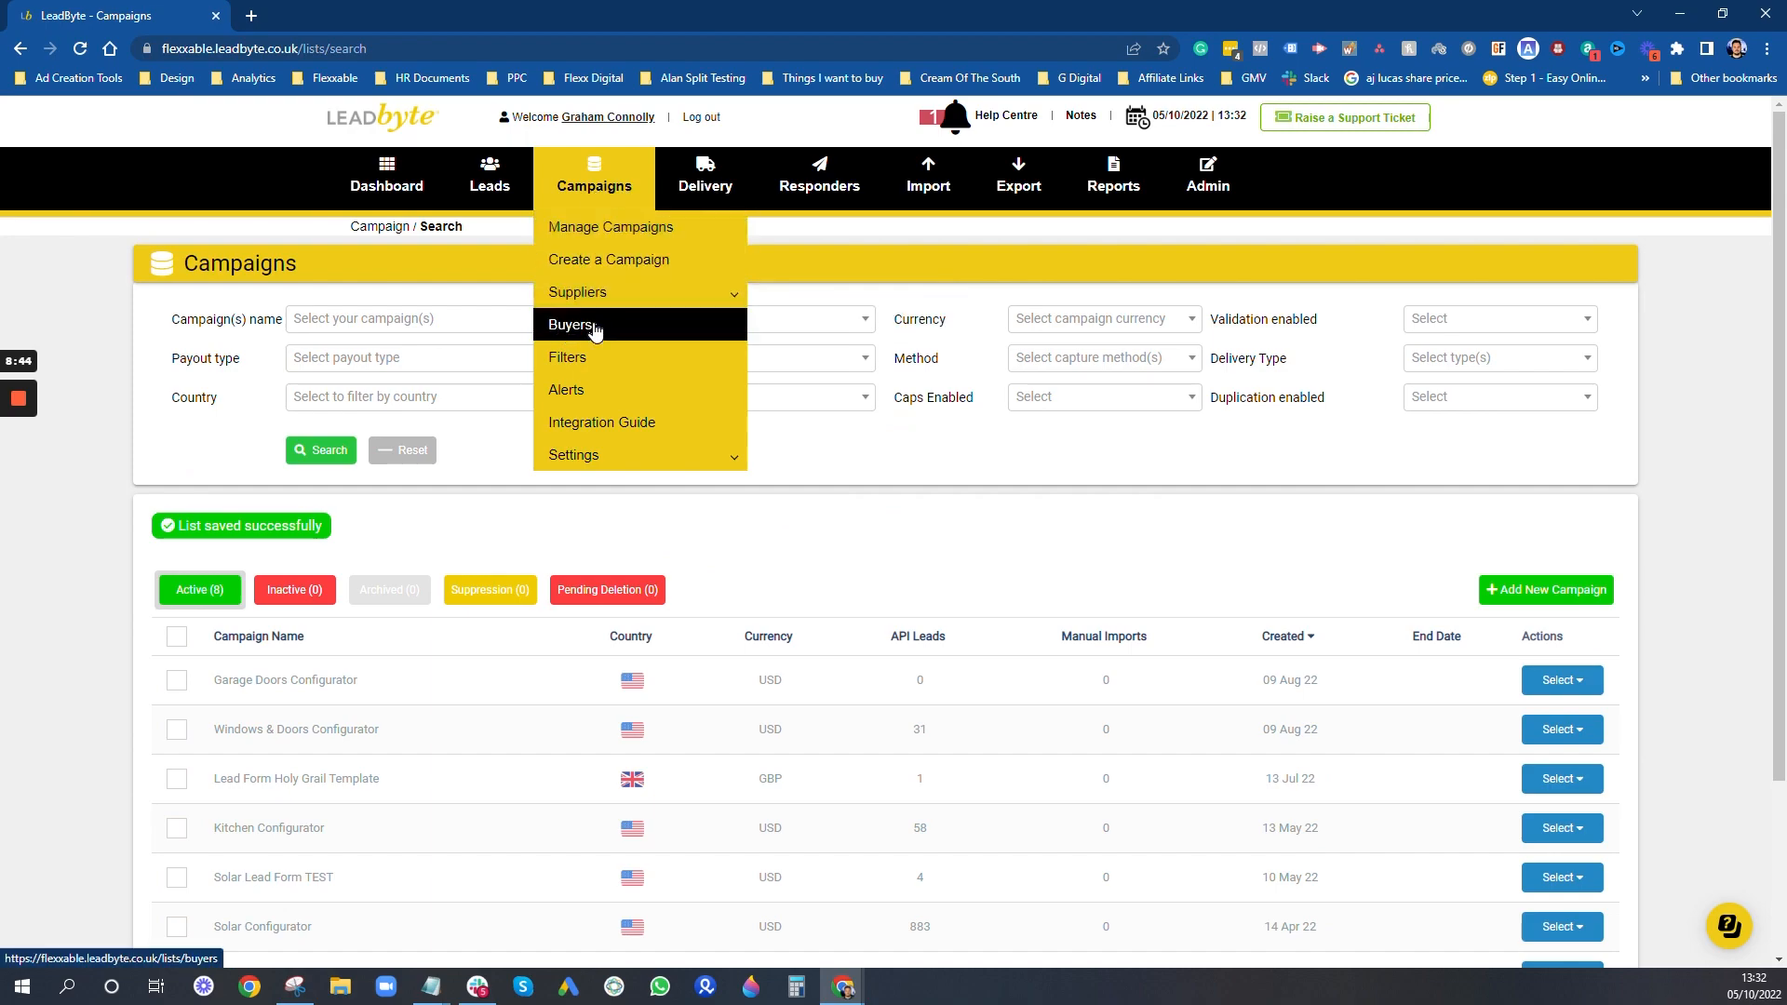
Step: Go to Buyers and open a buyer's Edit Buyer record
click(573, 324)
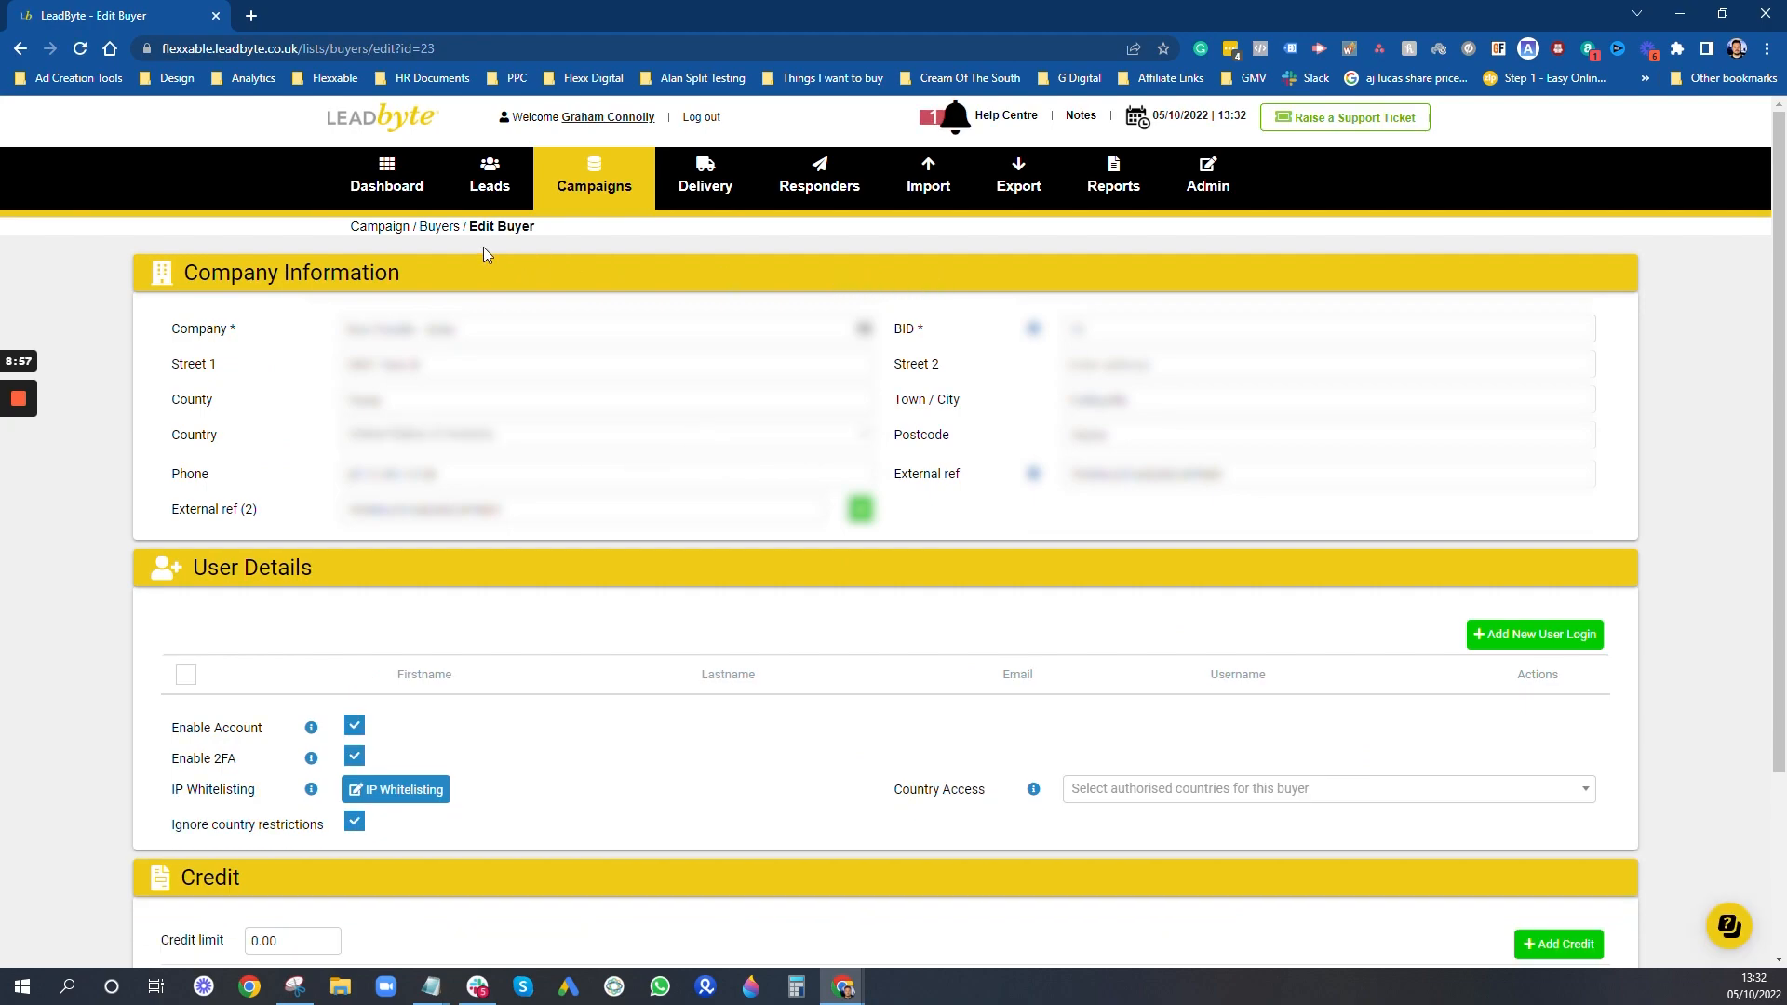
mouse_move(443, 281)
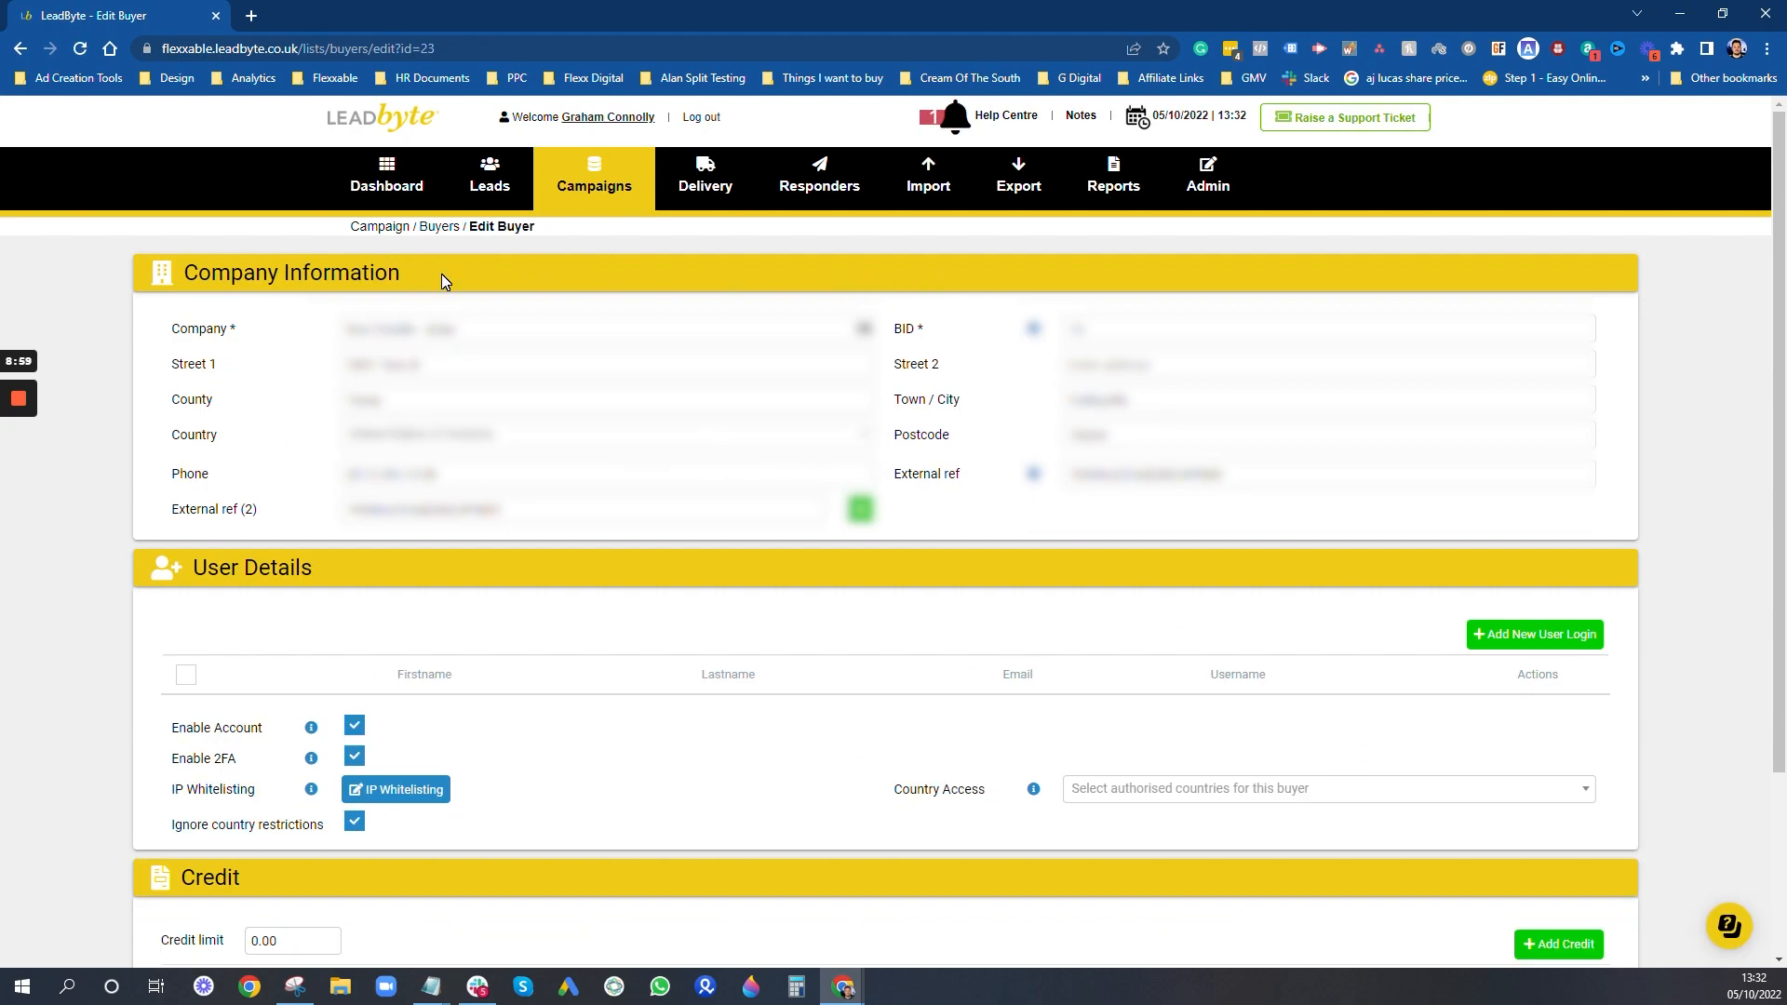
mouse_move(1012, 503)
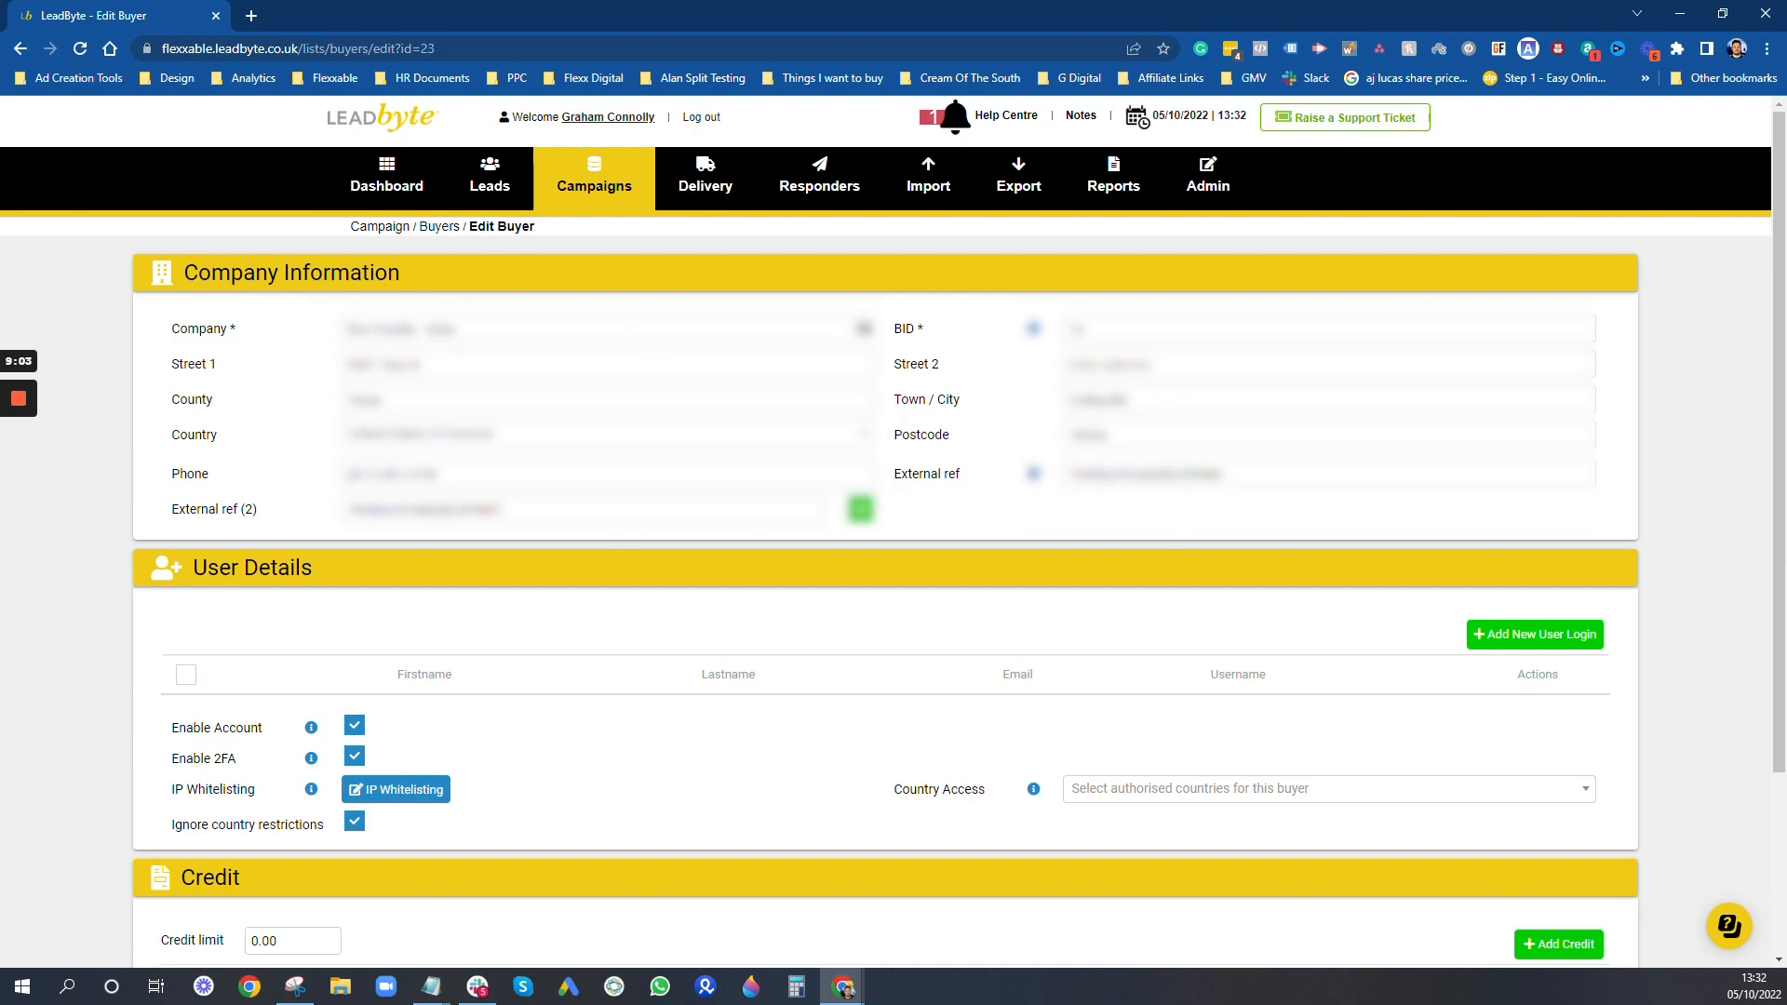
mouse_move(966, 432)
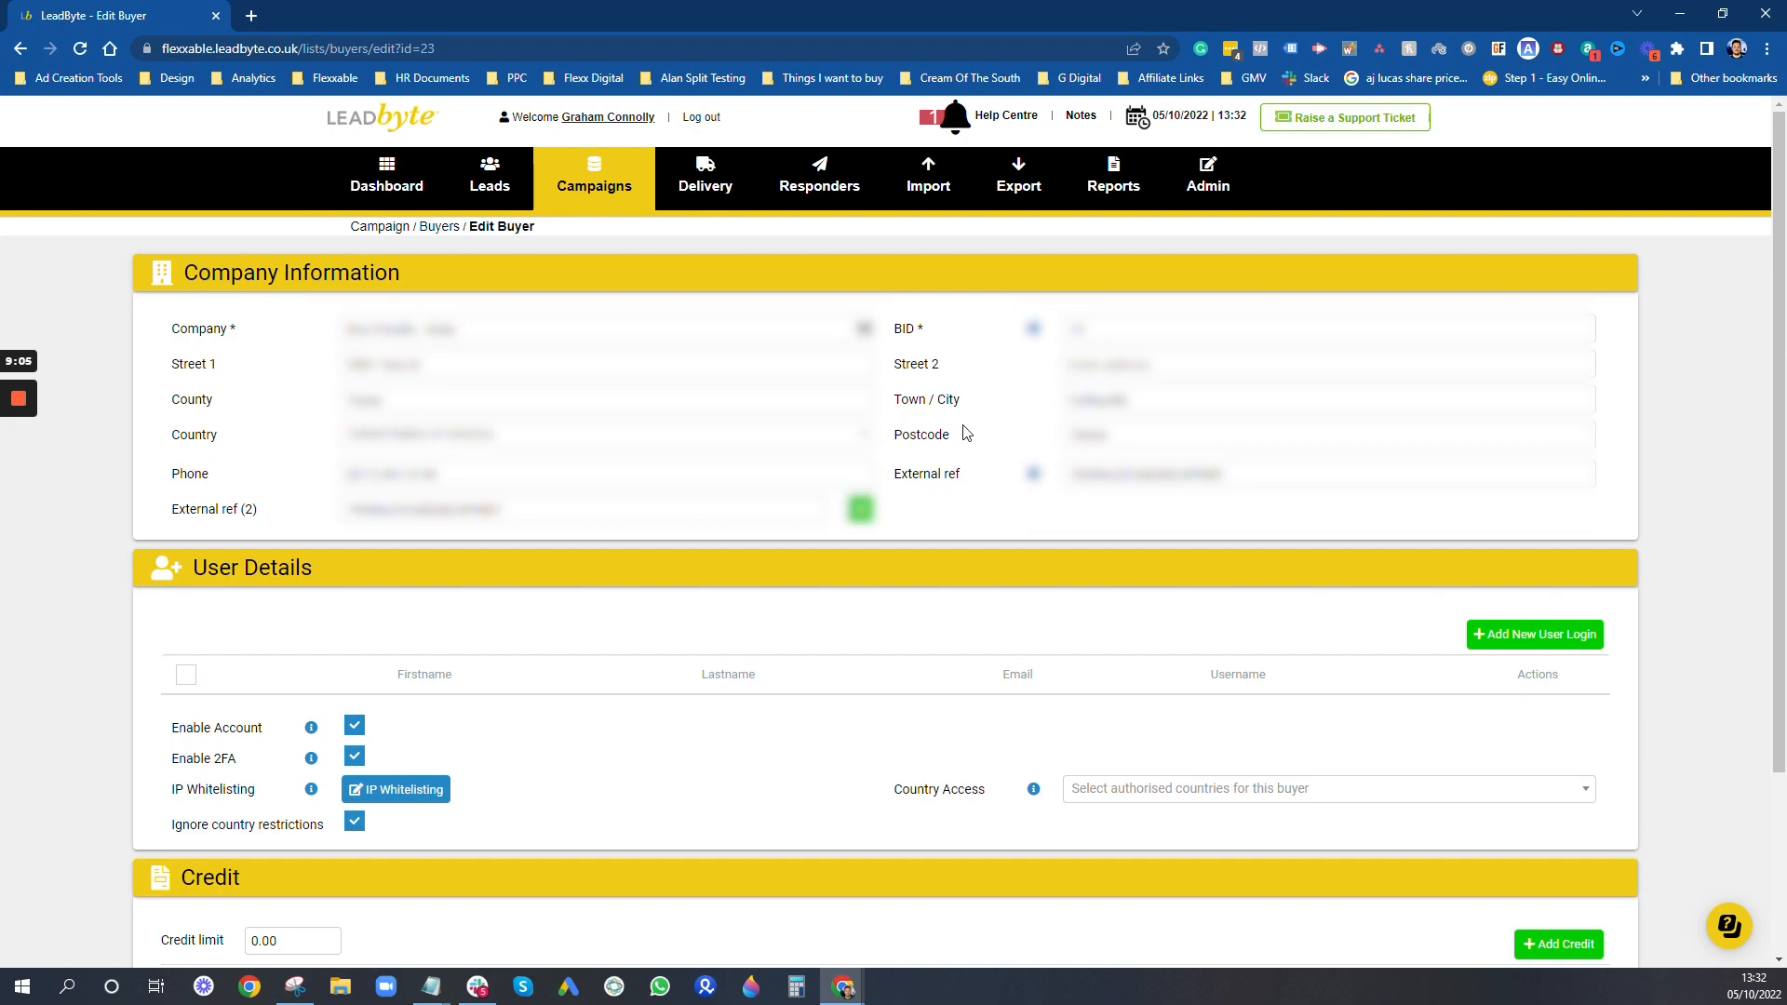
mouse_move(1150, 557)
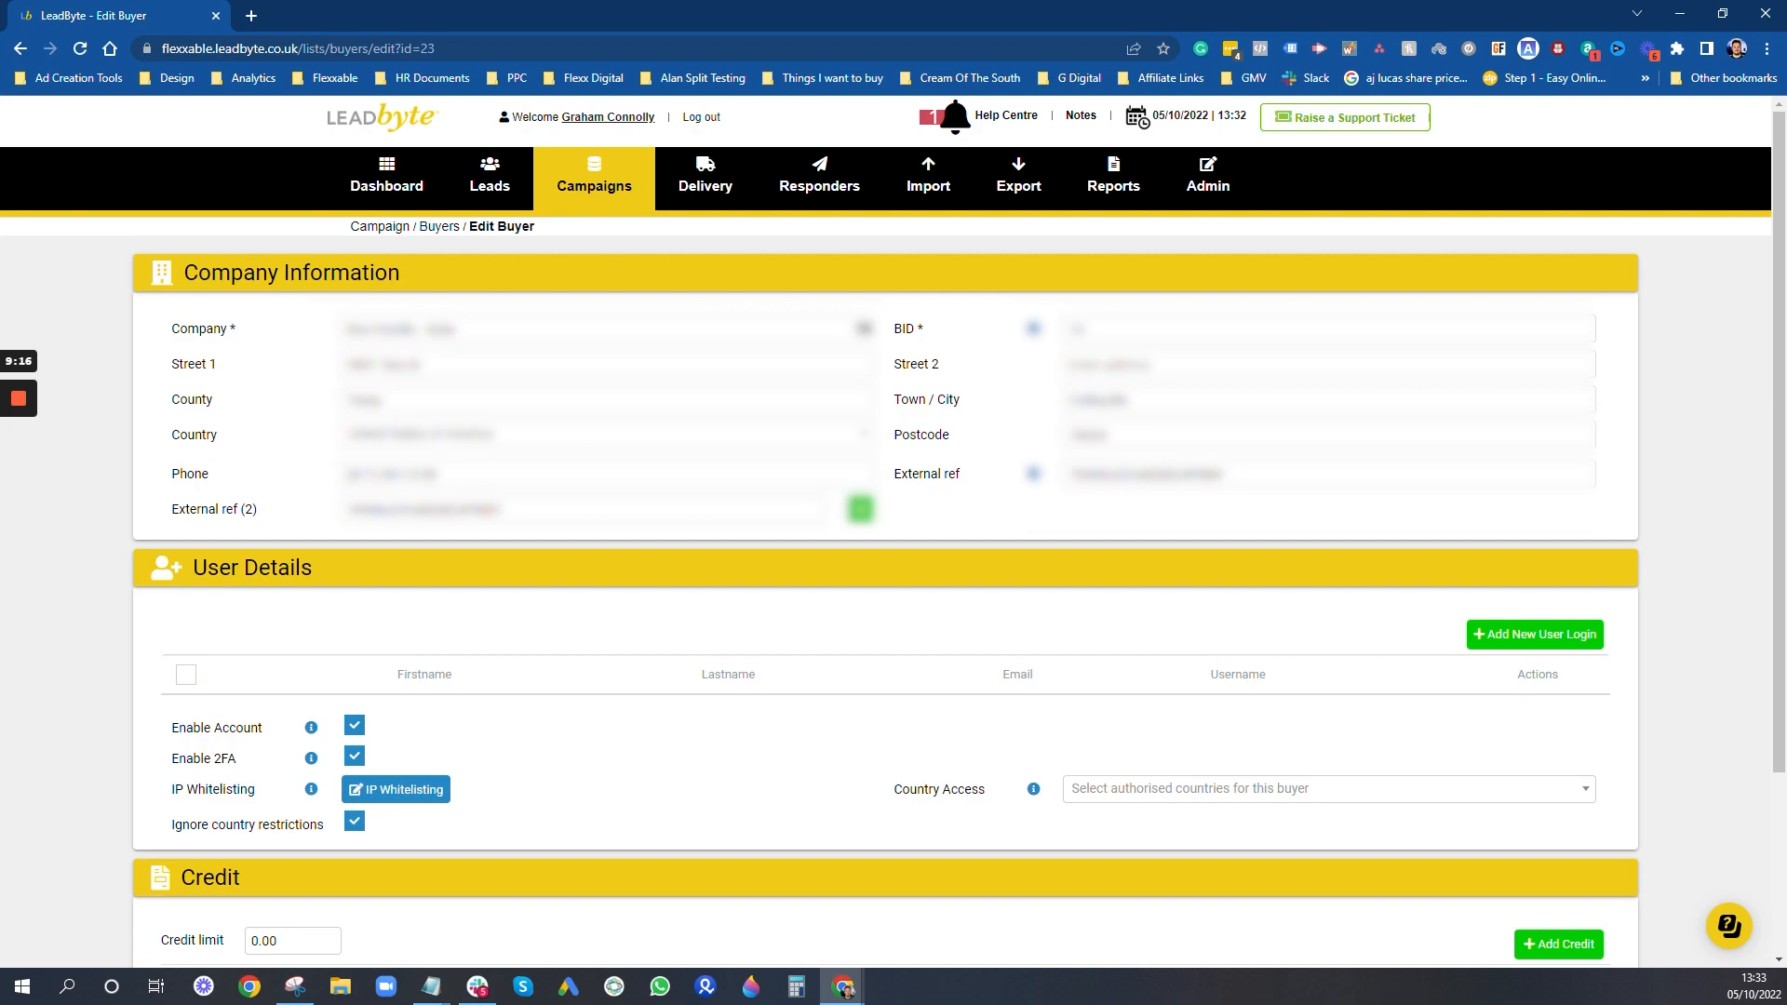
Step: Open Manage Deliveries from the Delivery menu to list the 25 active campaign deliveries
click(593, 178)
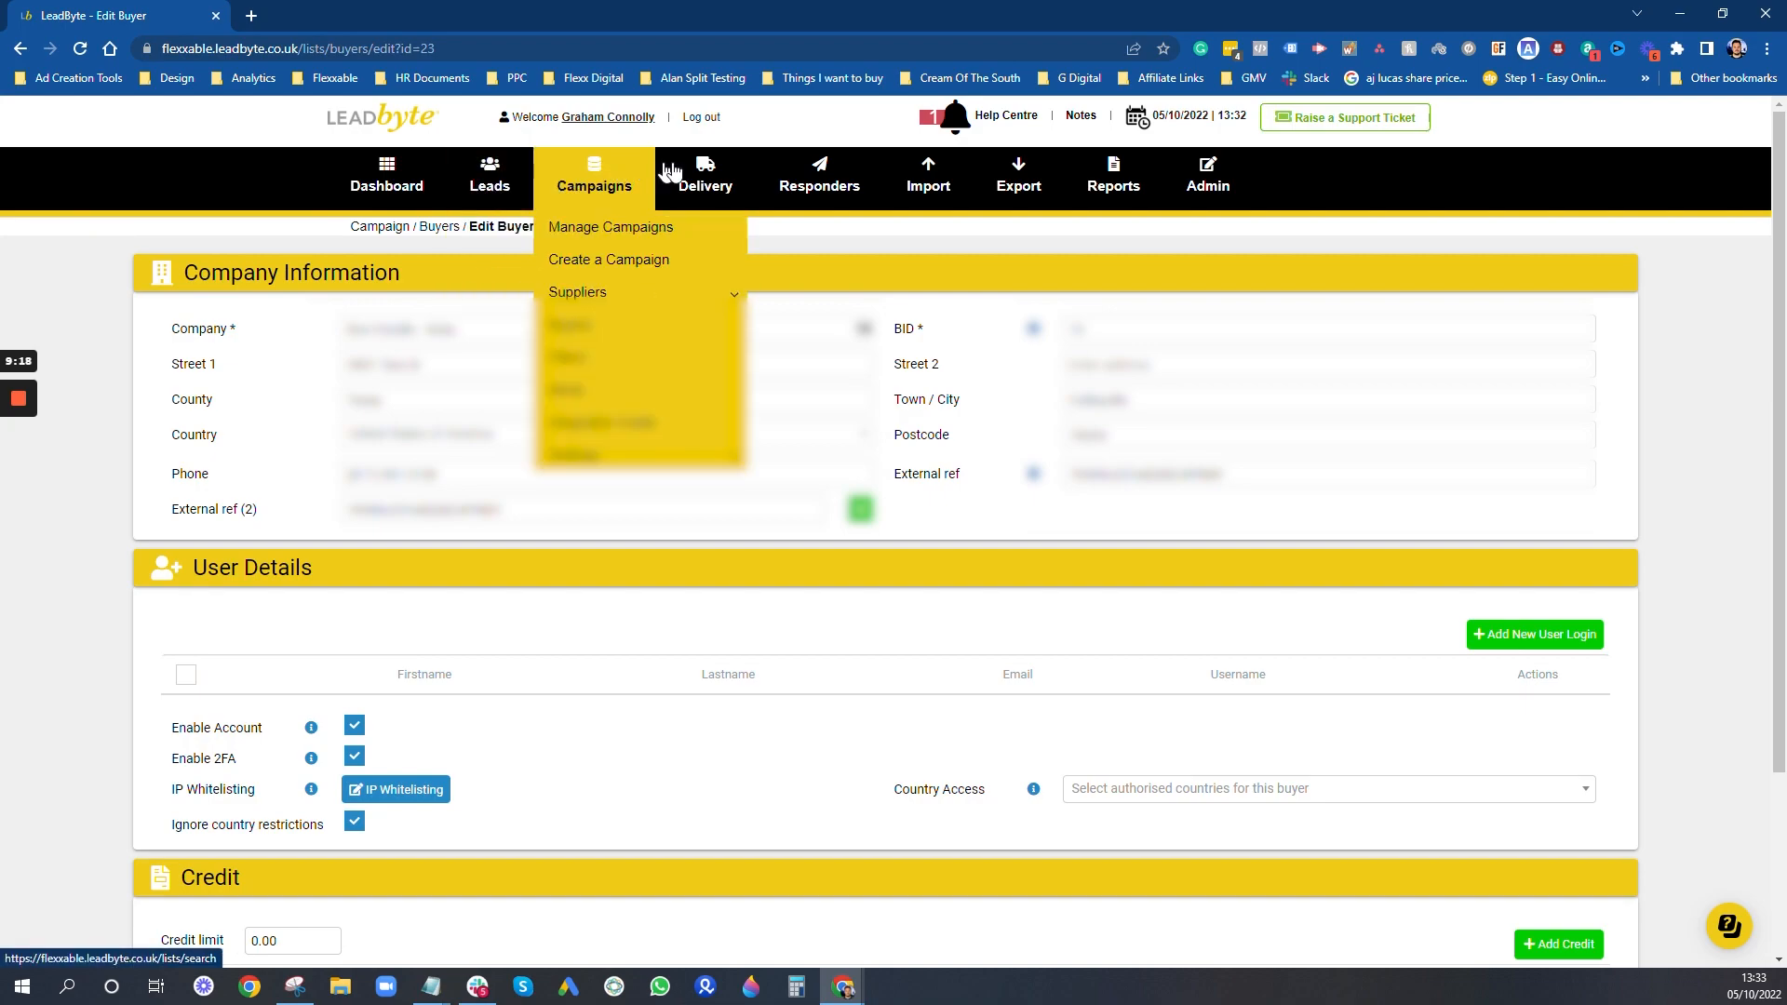
mouse_move(638, 189)
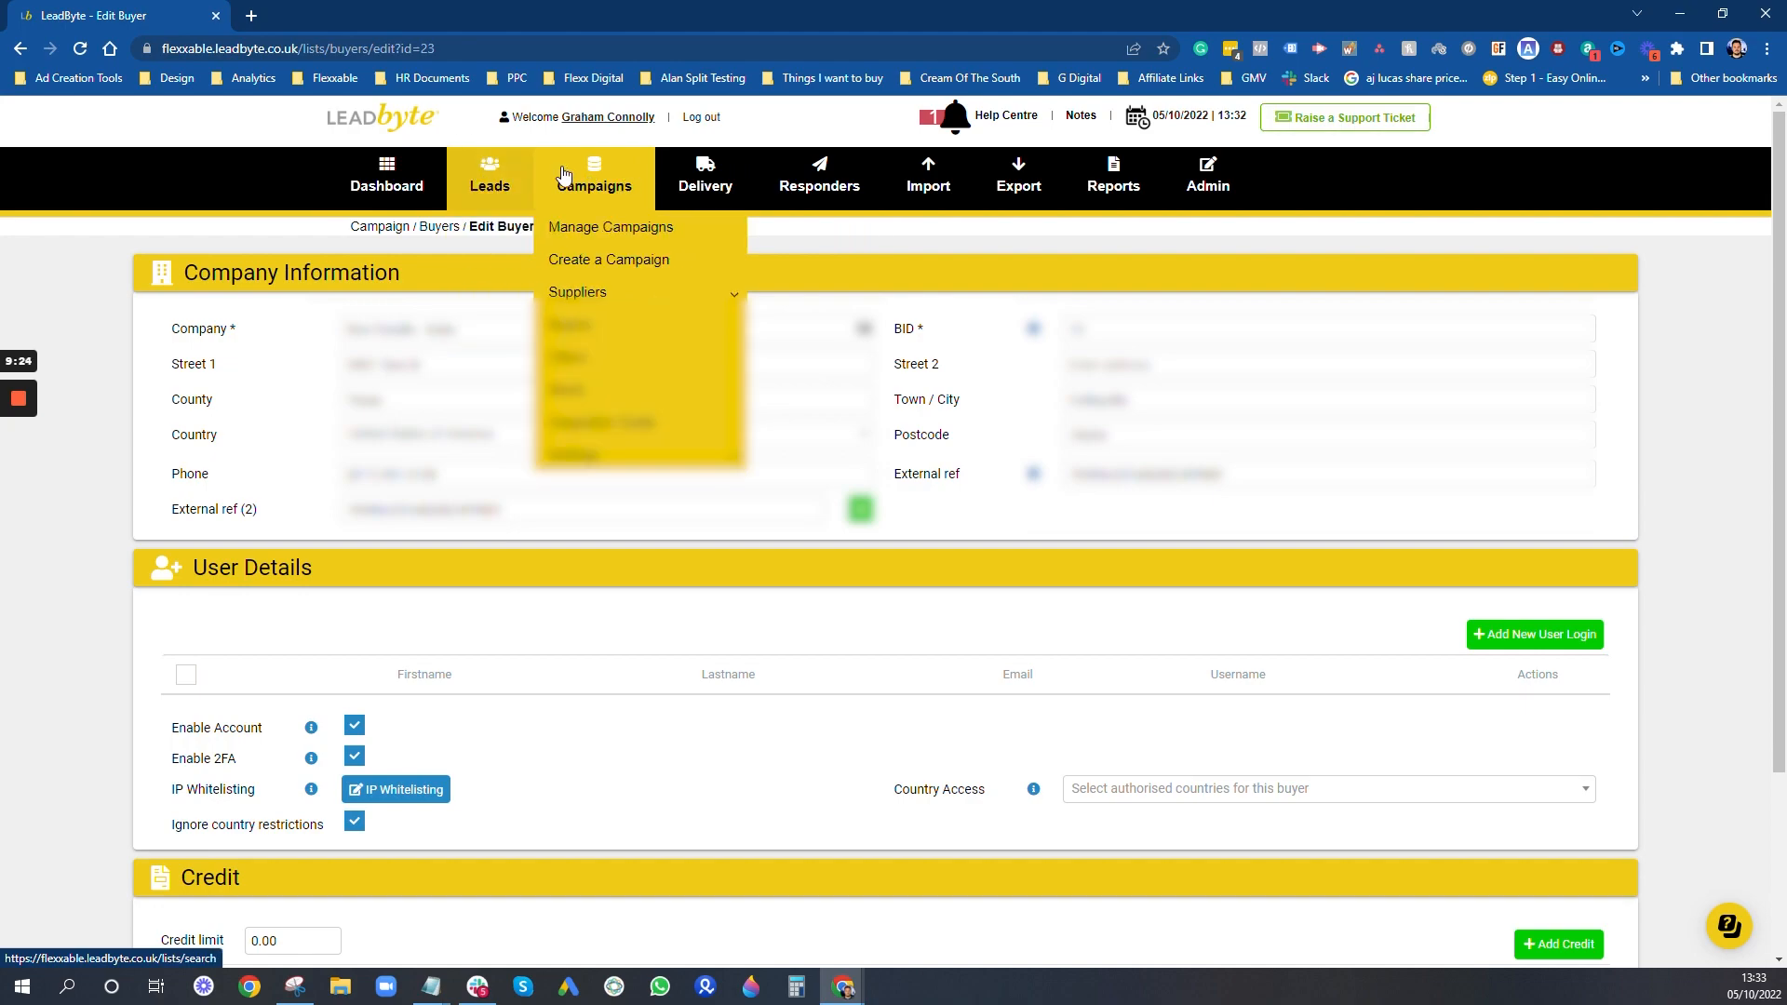
mouse_move(577, 291)
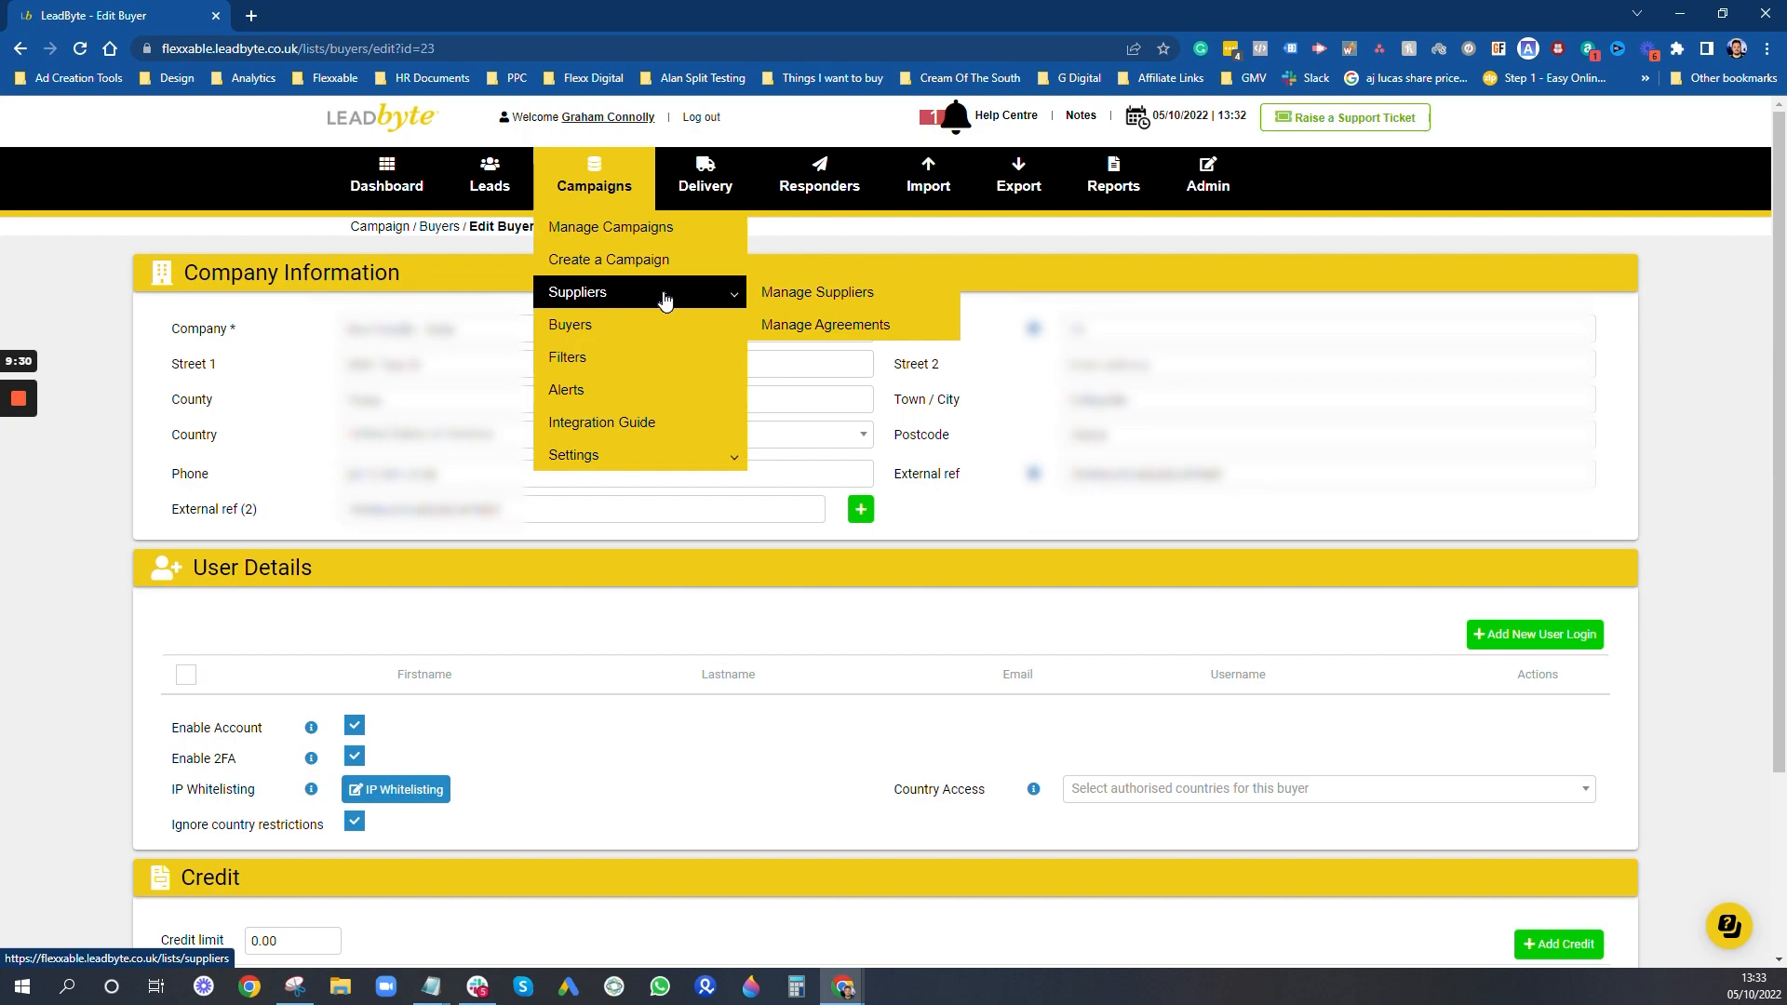
click(705, 177)
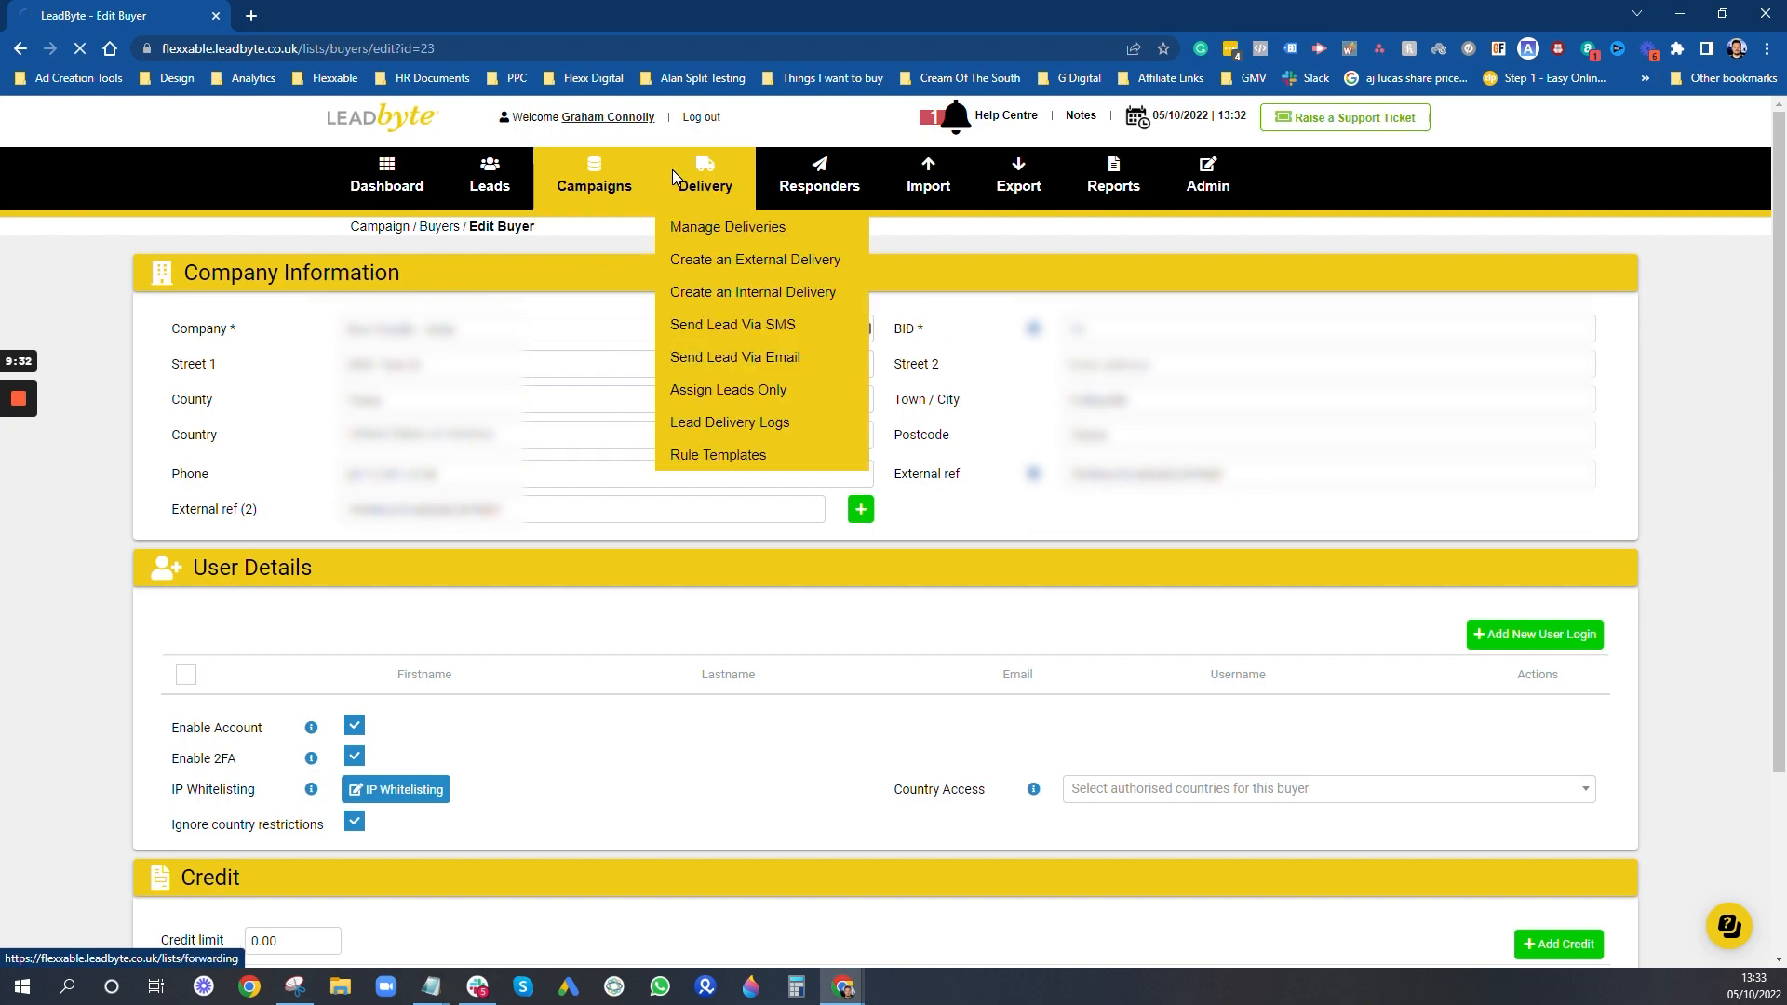
click(727, 227)
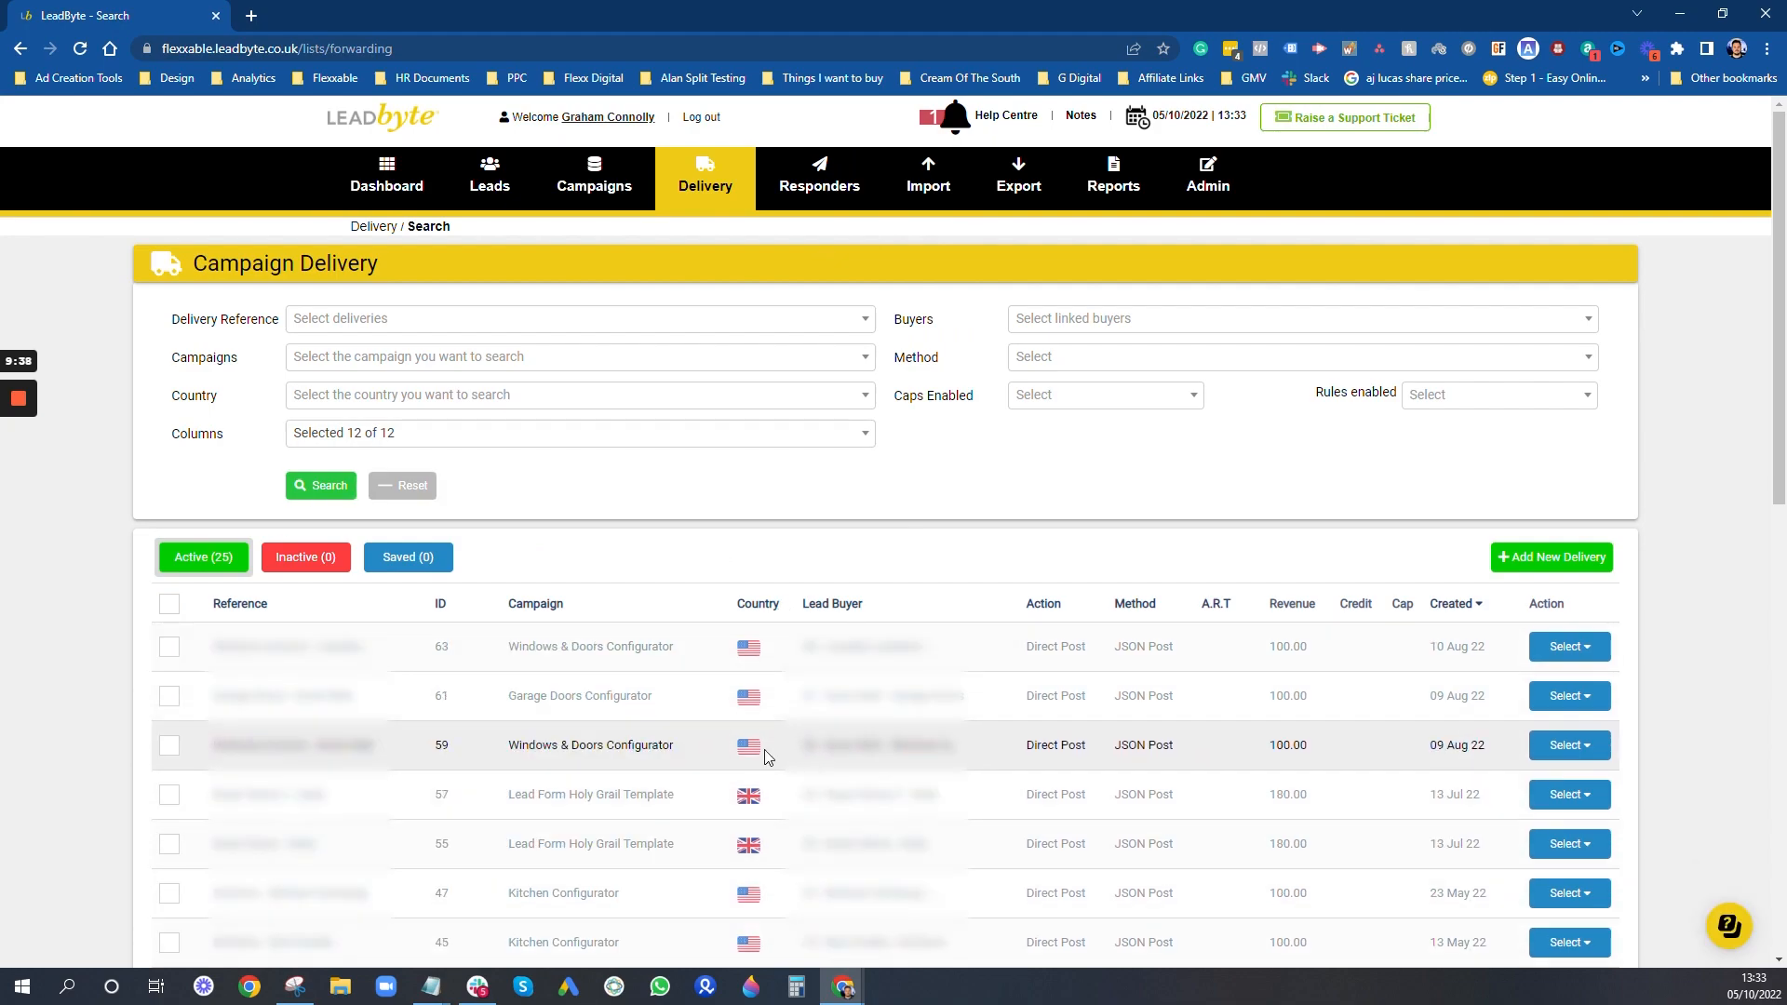
click(1568, 646)
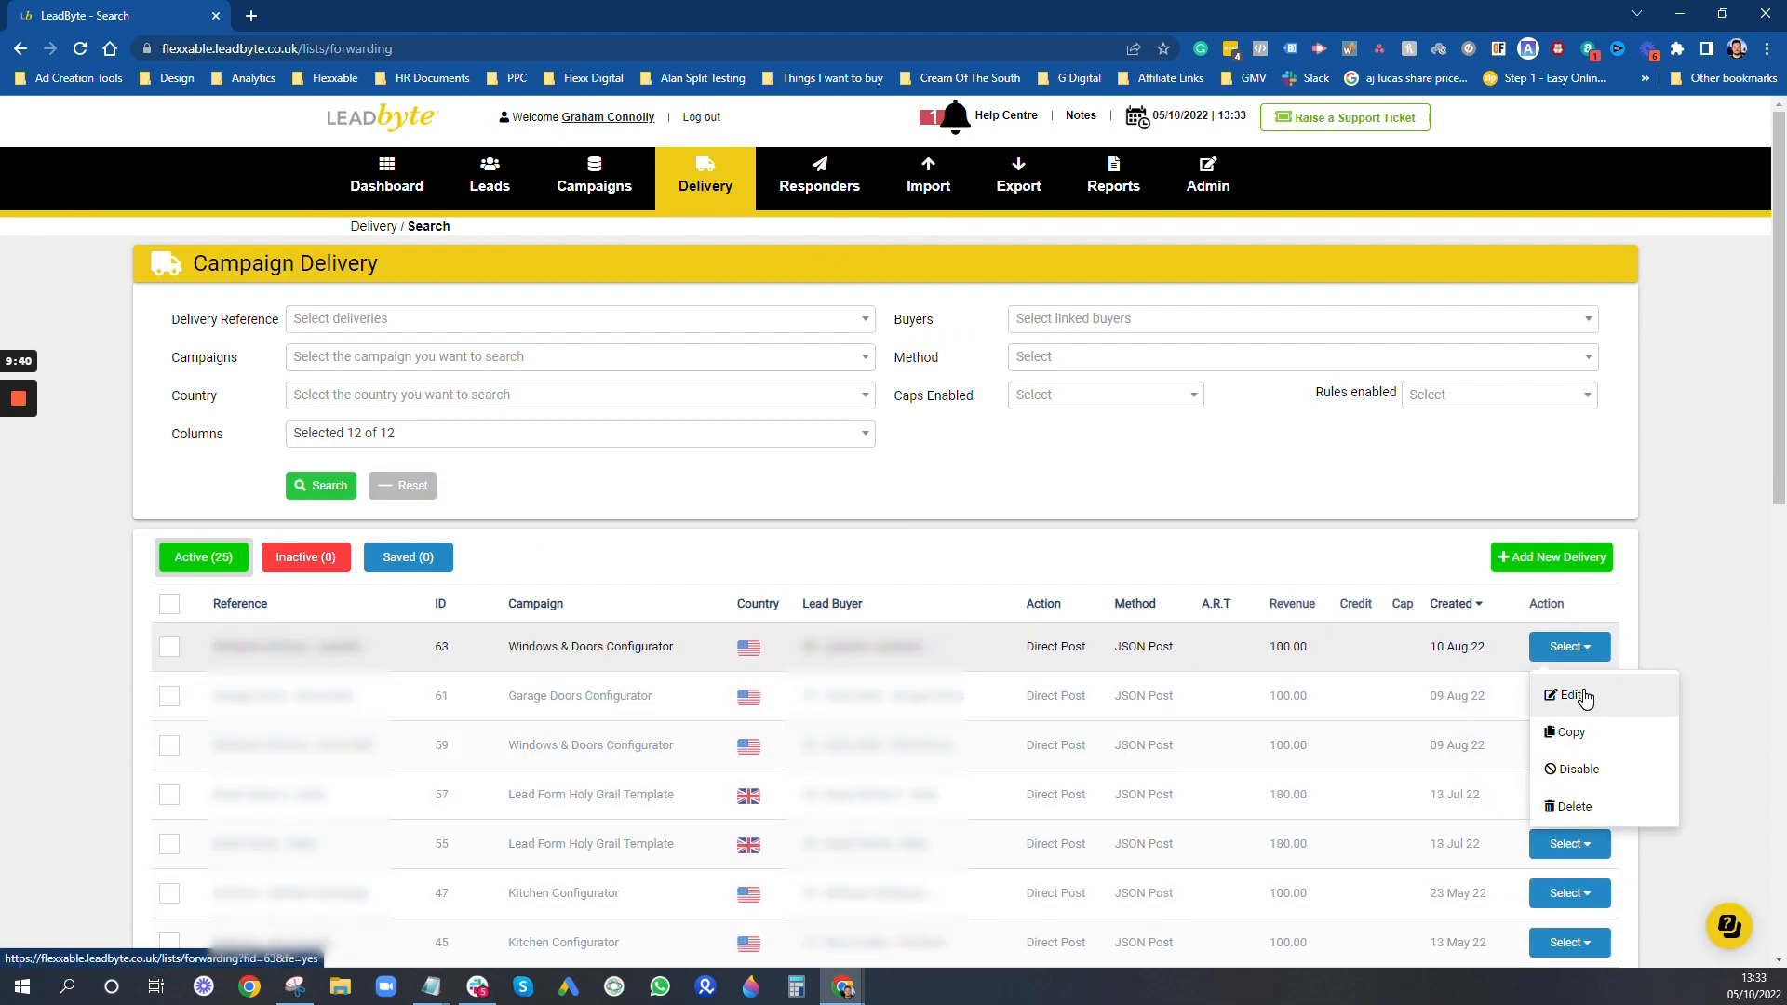
click(1575, 695)
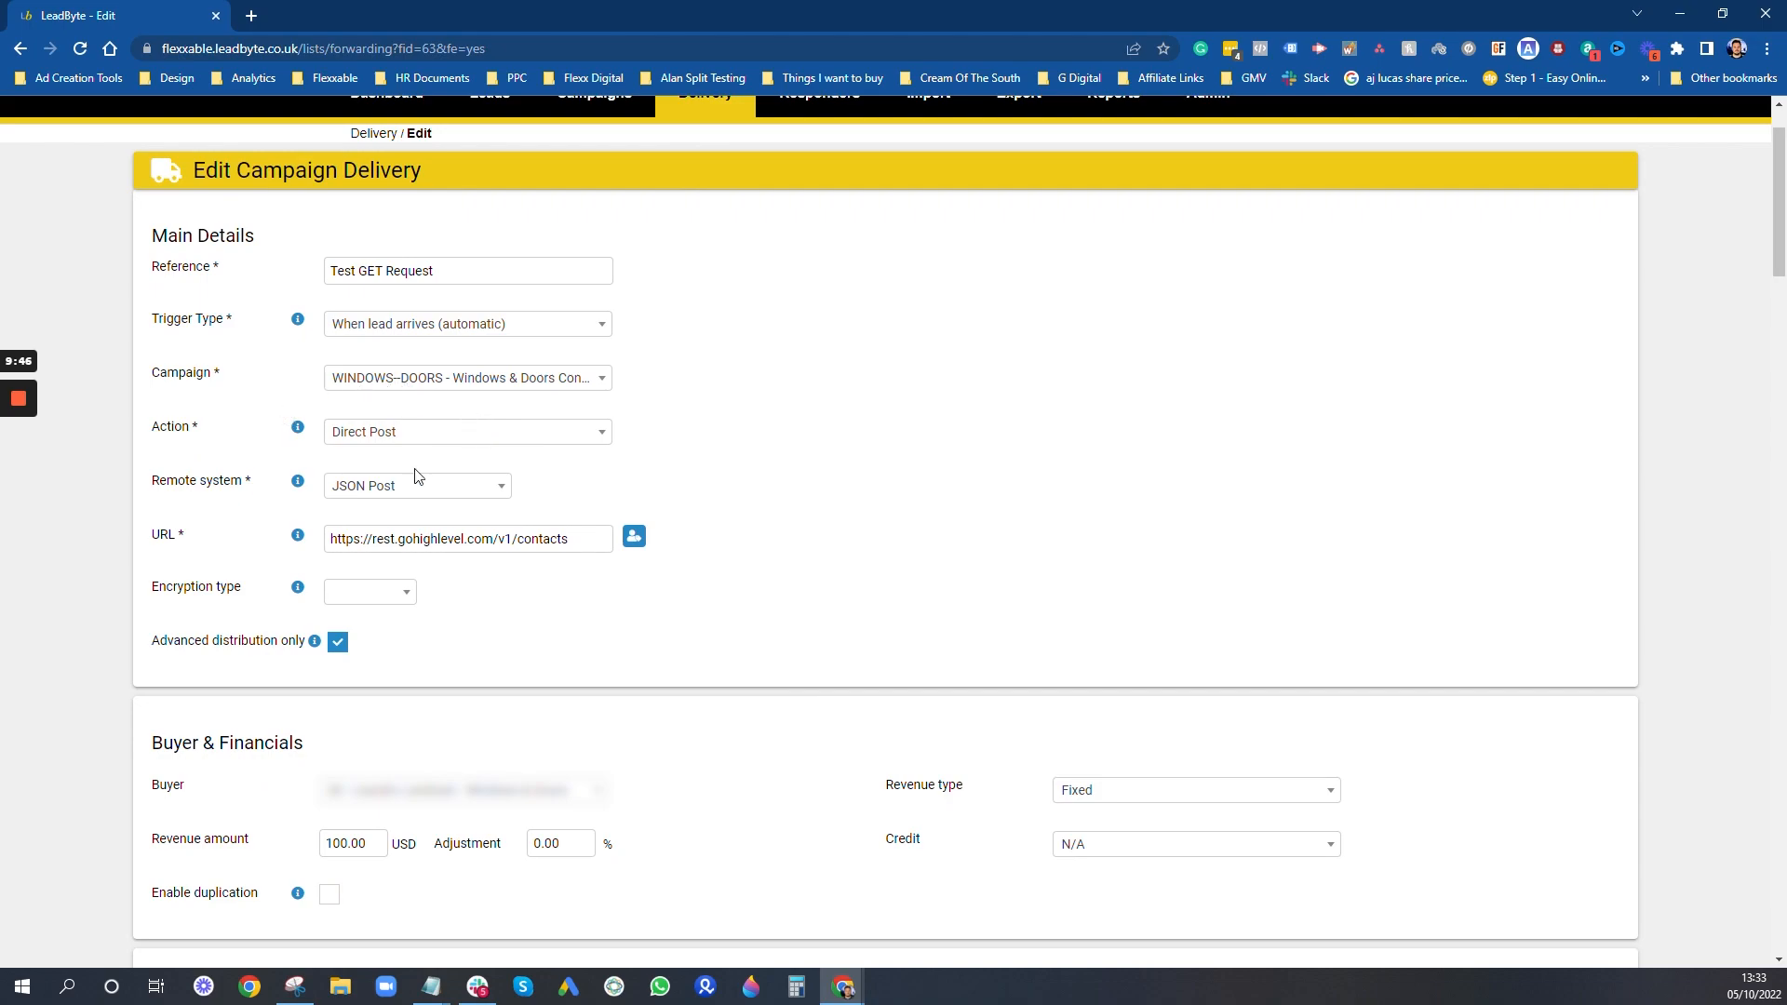
mouse_move(516, 390)
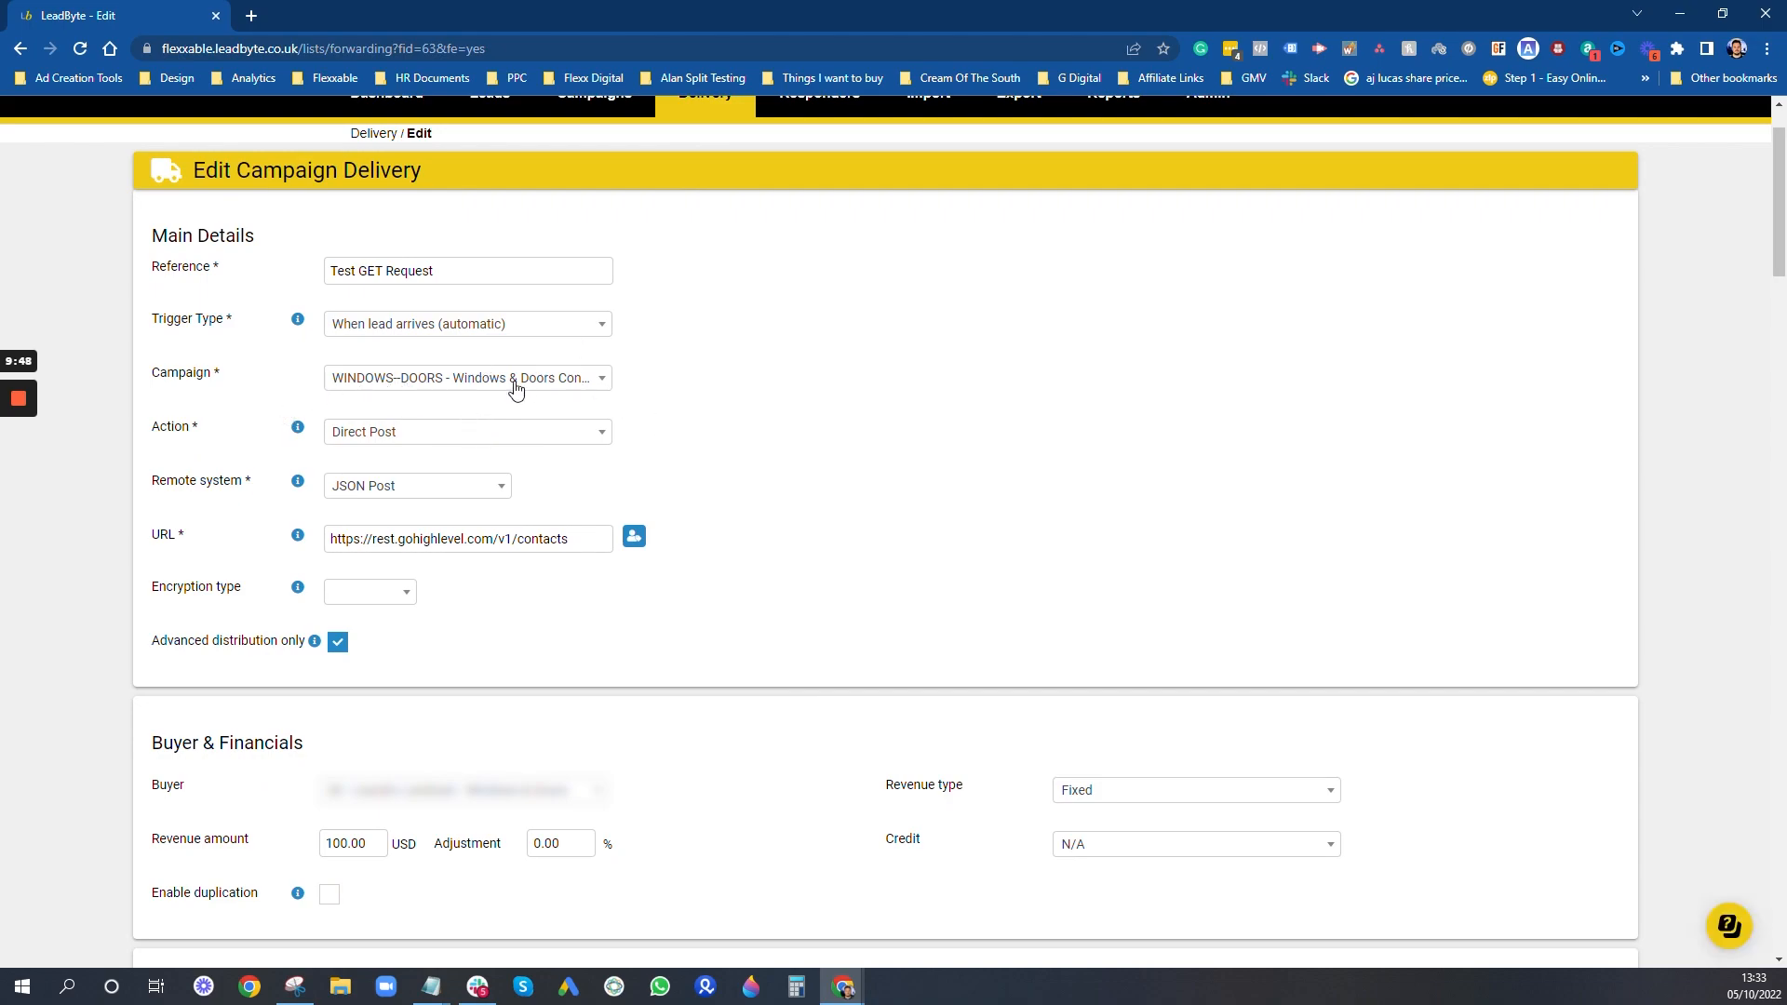
mouse_move(369, 389)
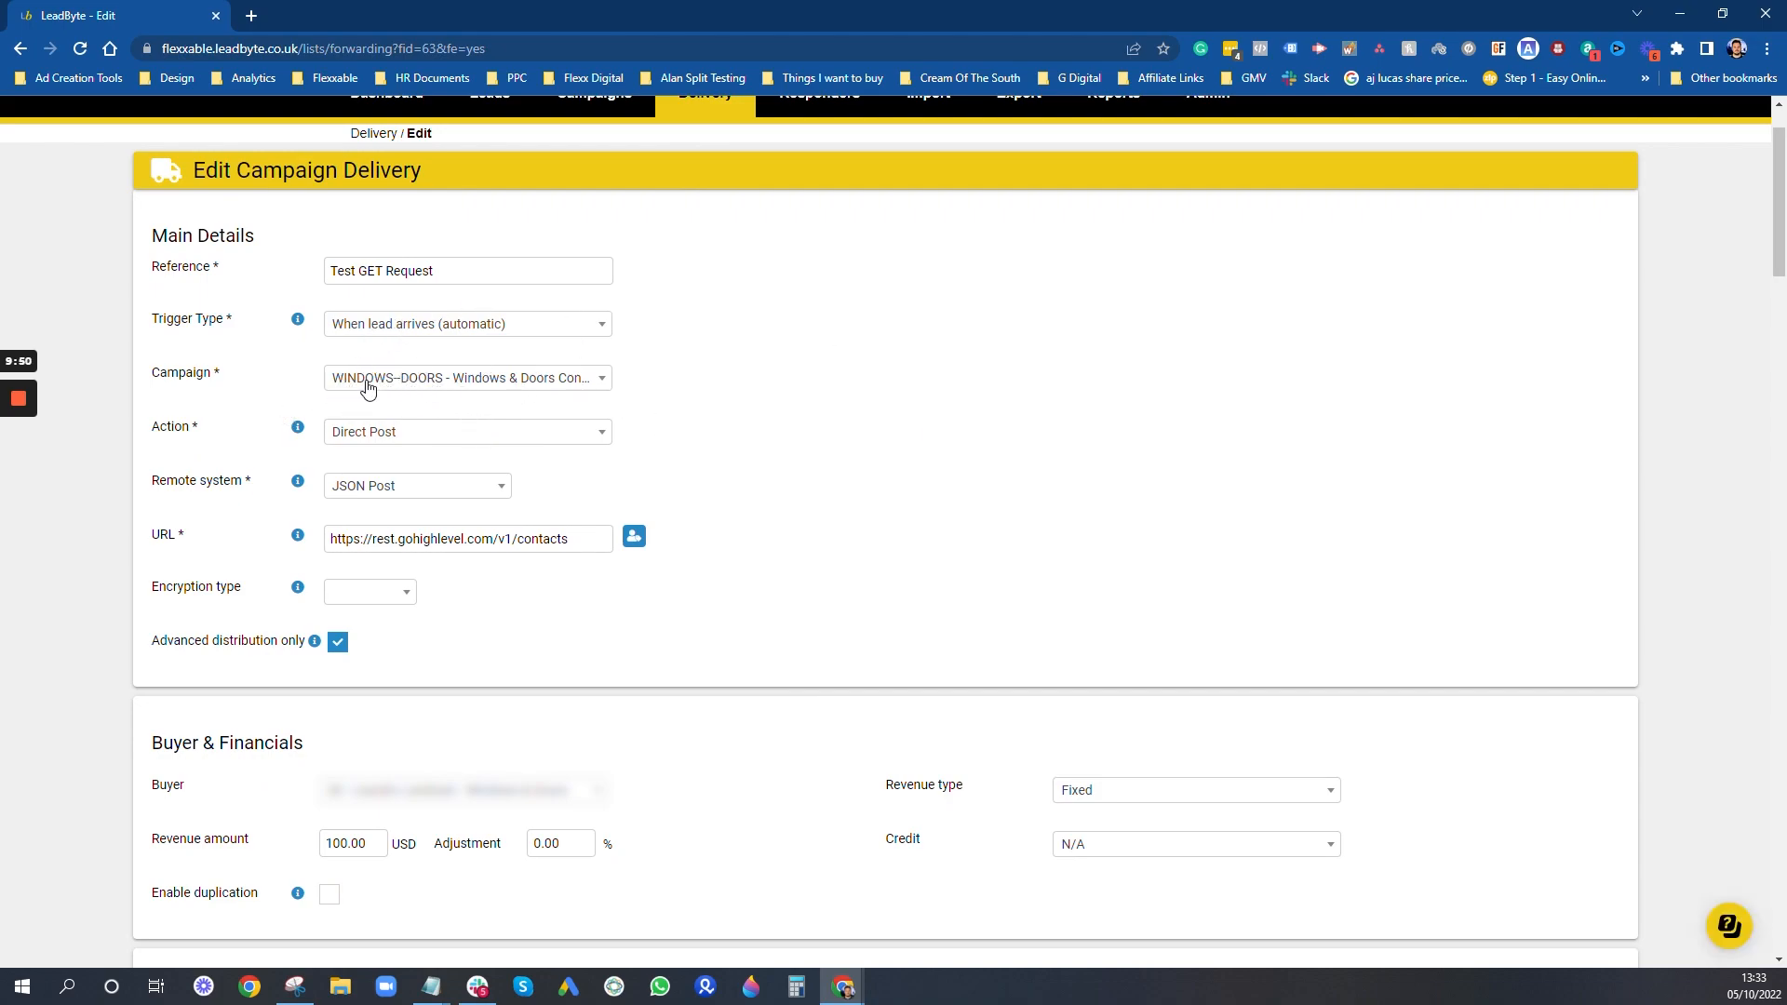
mouse_move(671, 399)
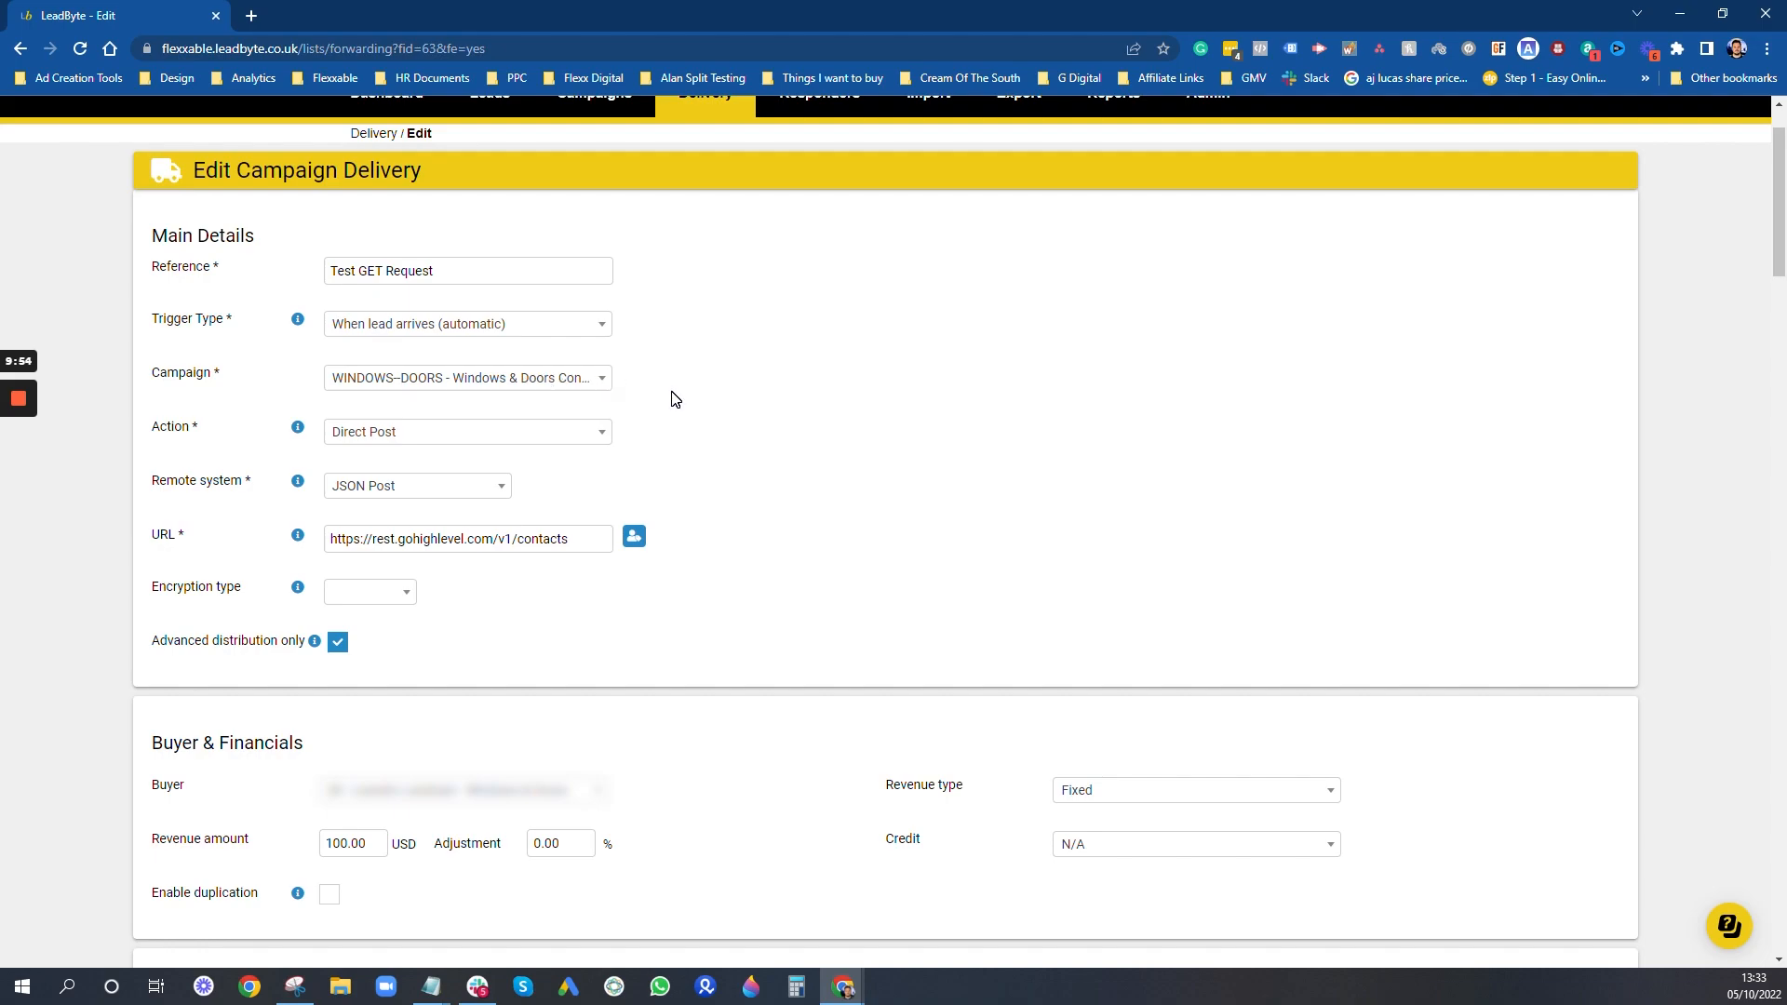
mouse_move(547, 405)
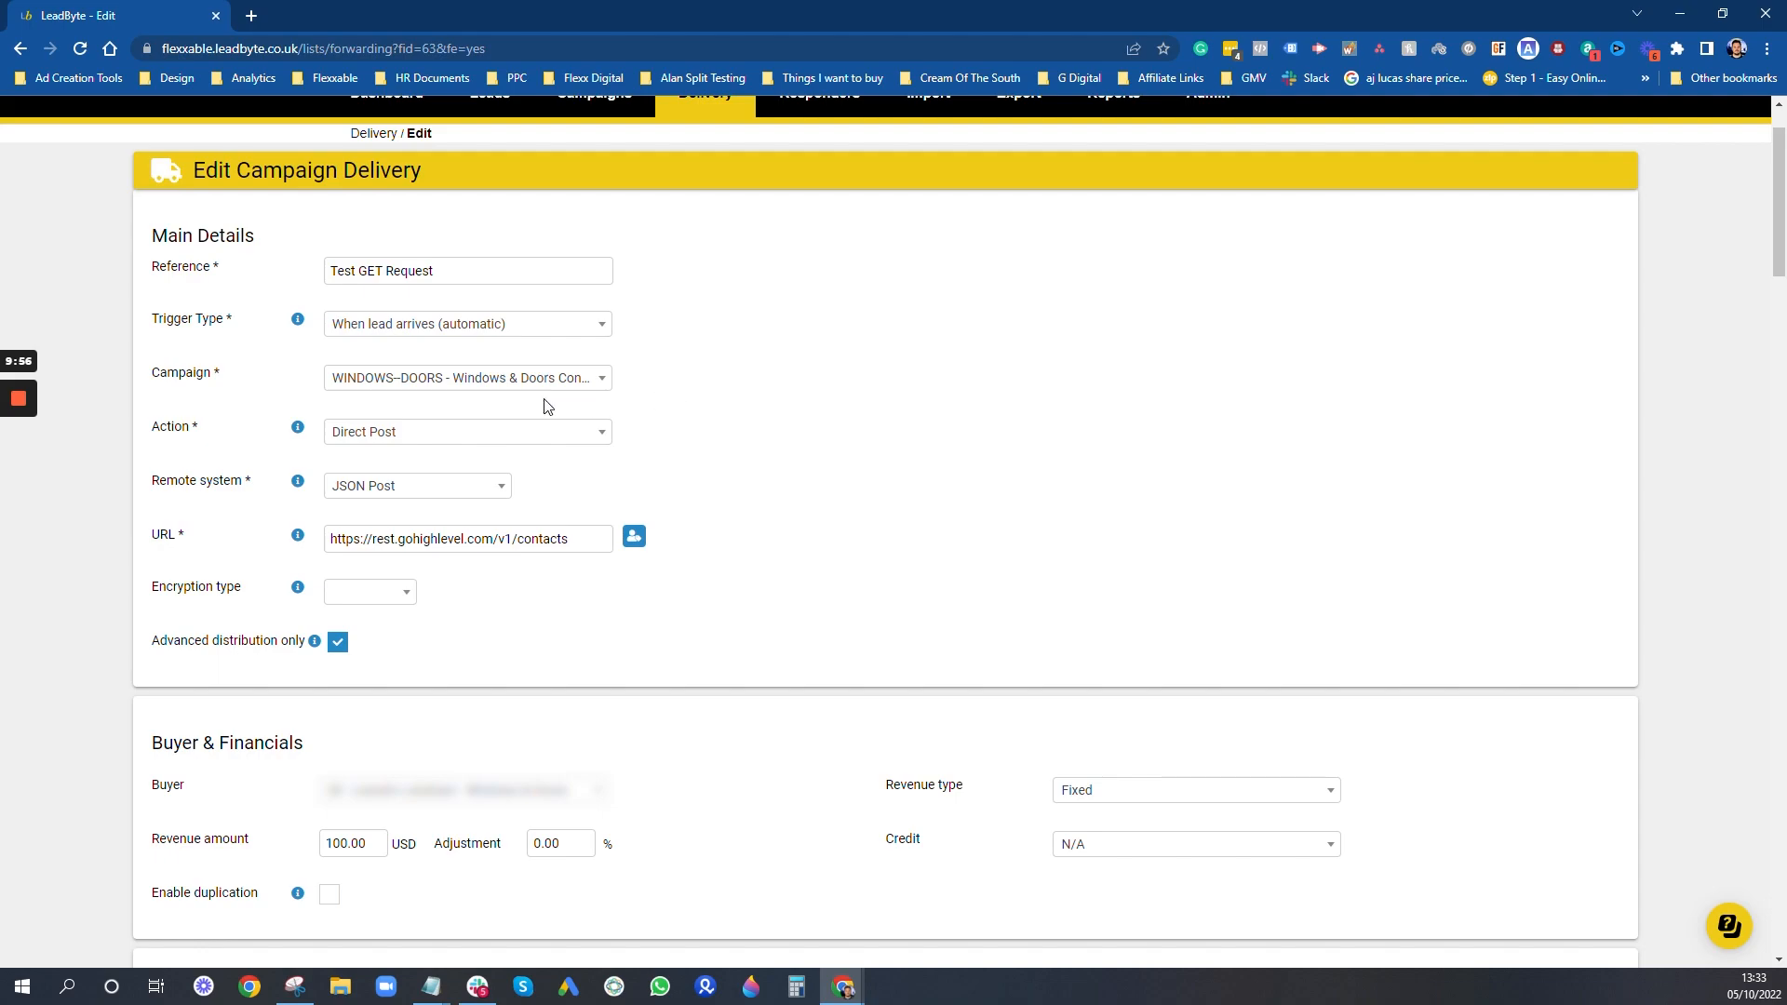
mouse_move(513, 384)
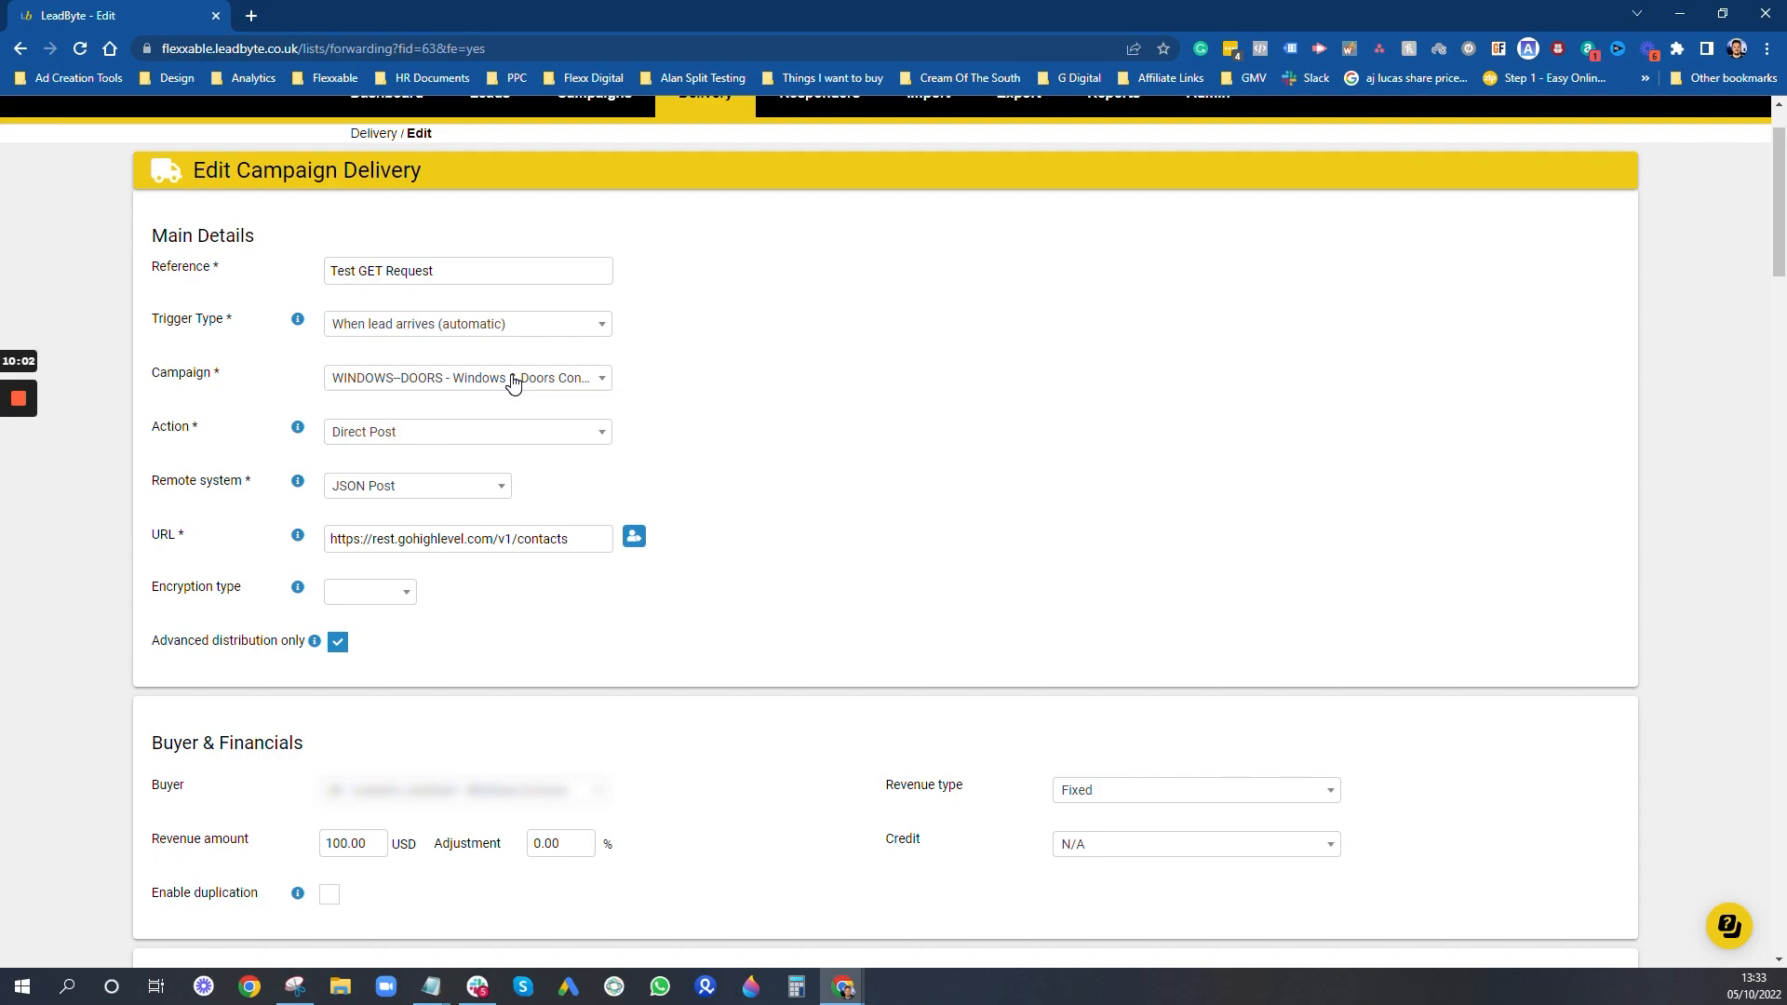
mouse_move(544, 489)
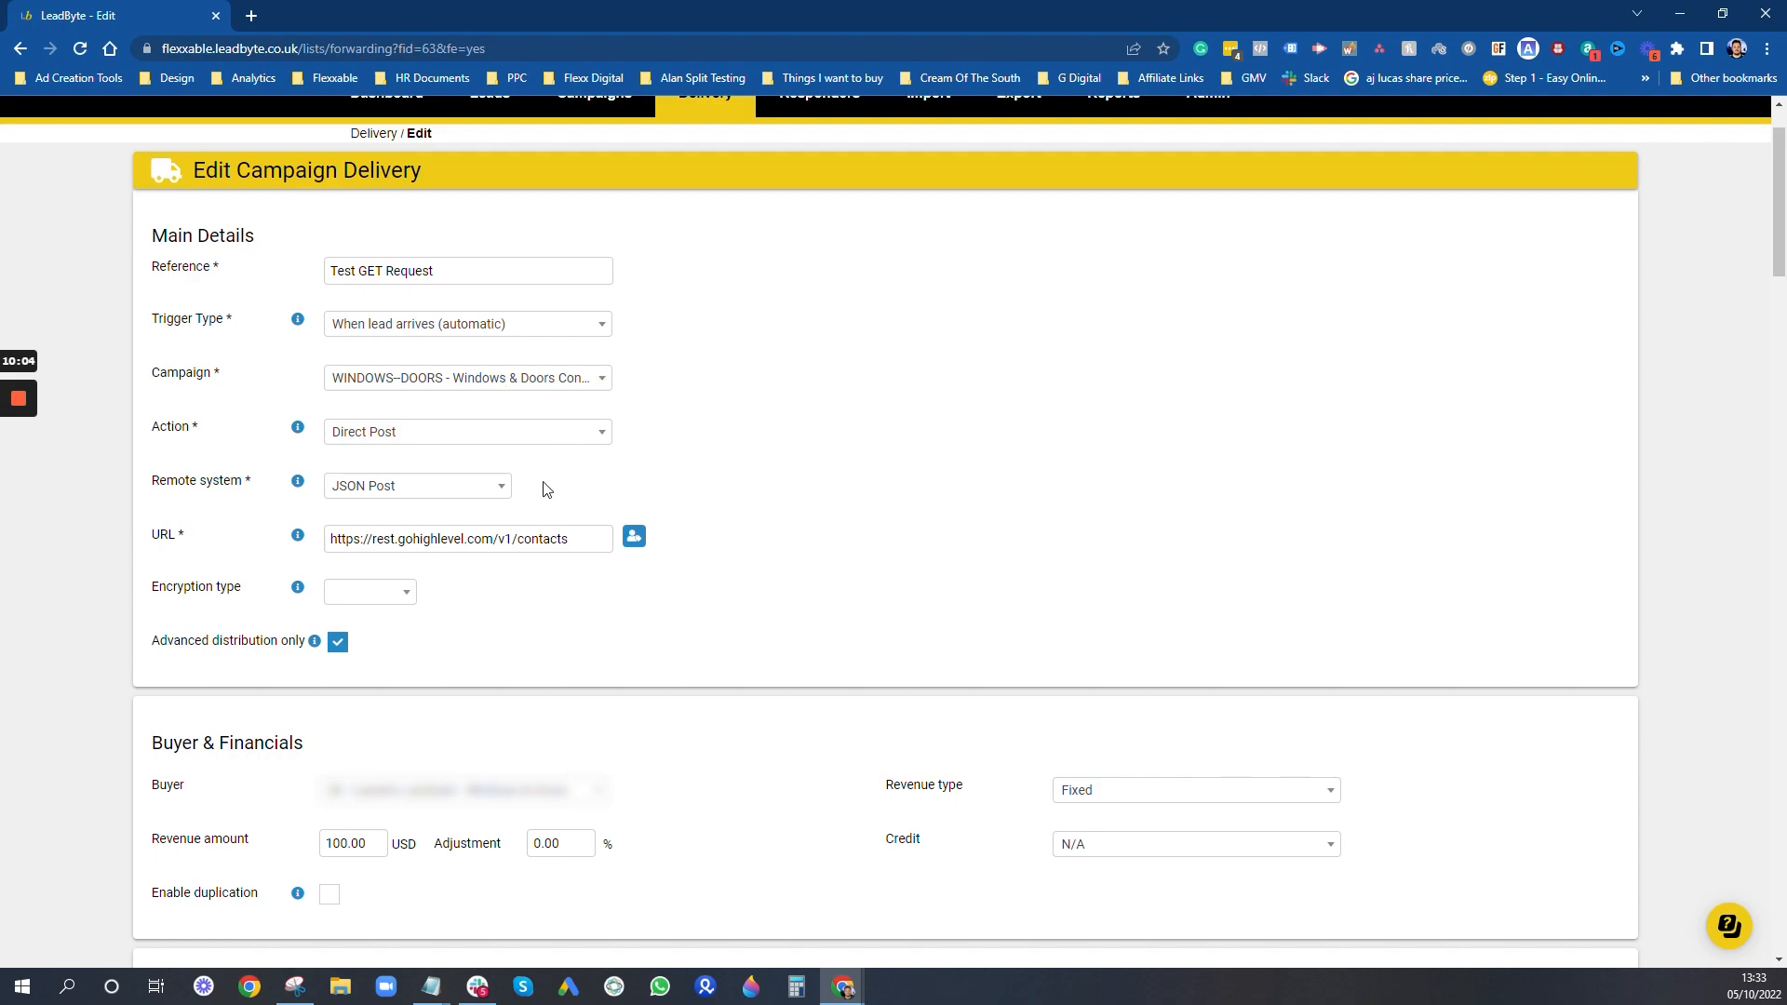
click(416, 486)
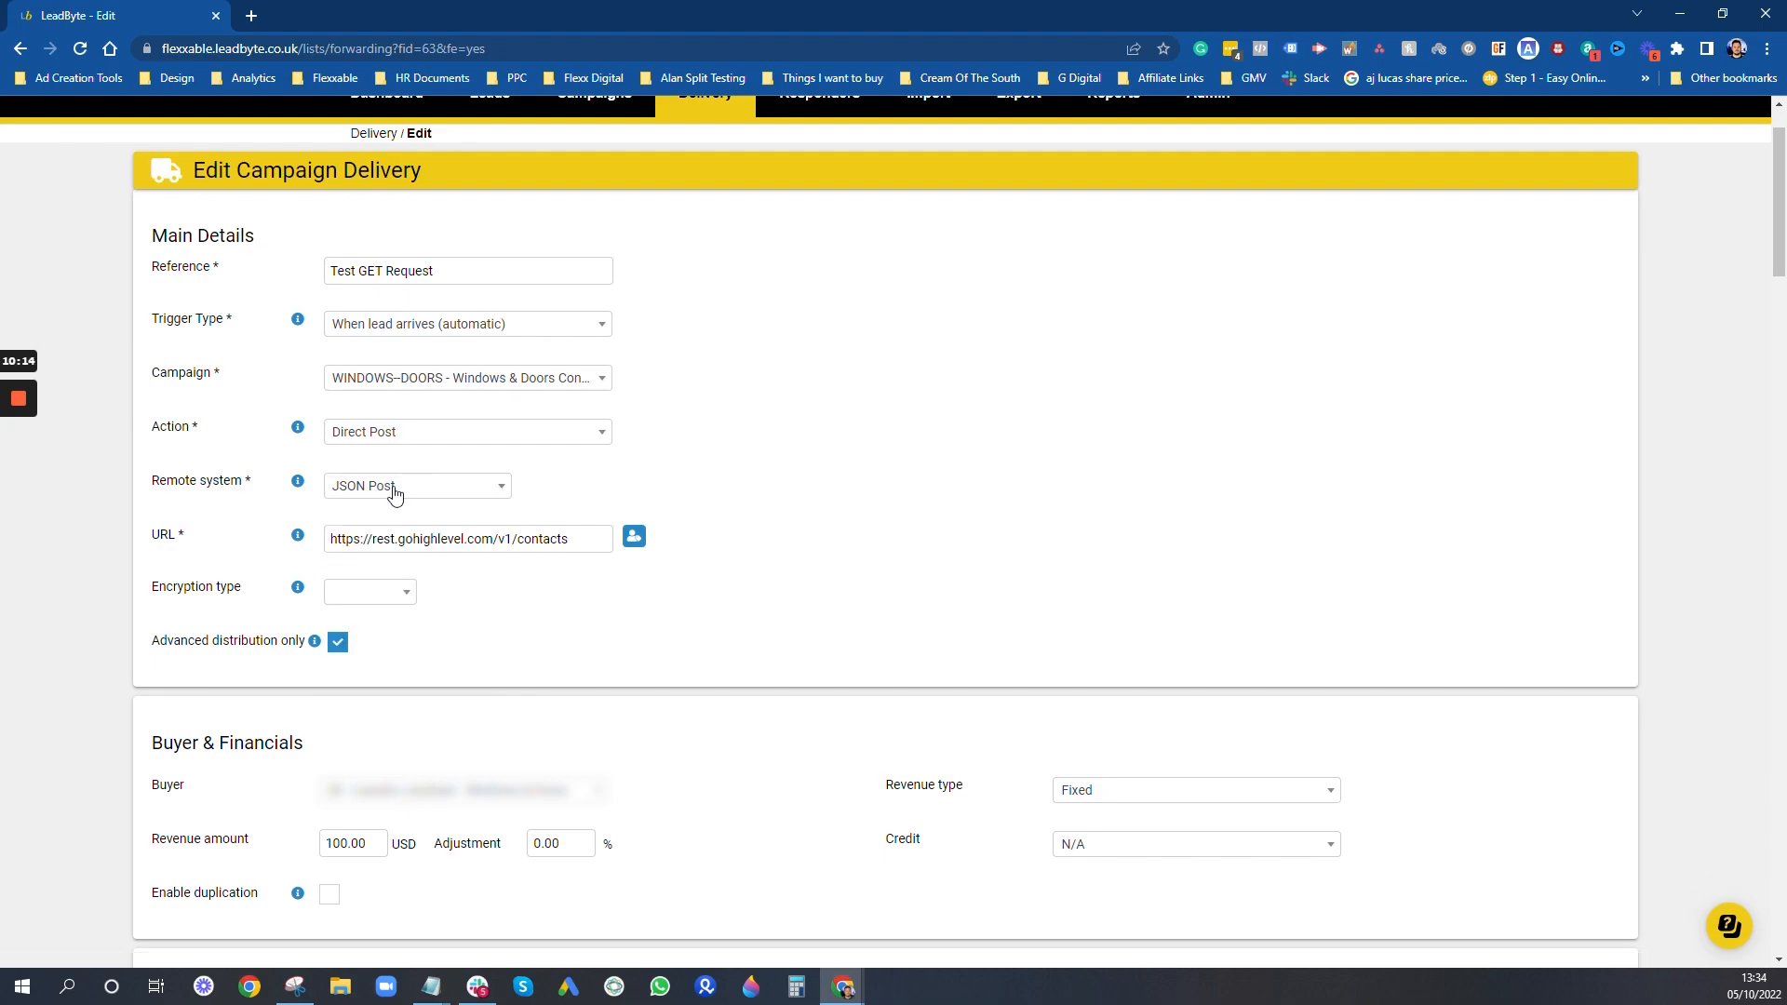
scroll(down, 3)
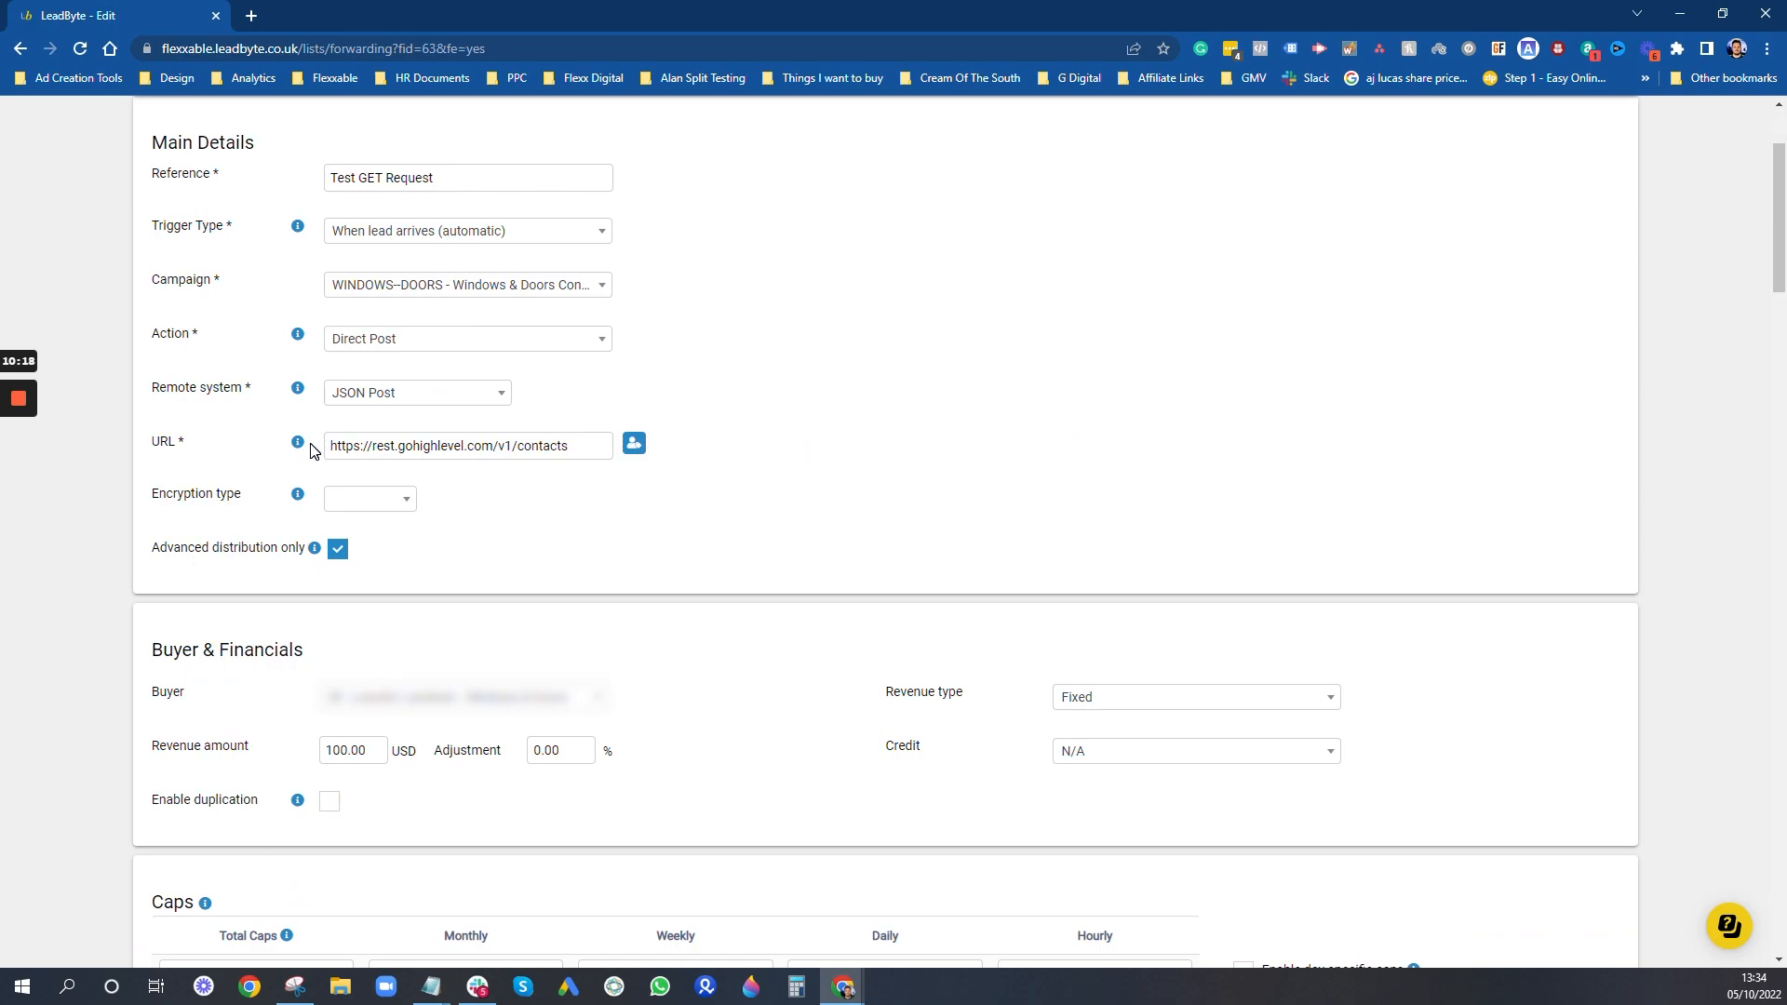
scroll(down, 3)
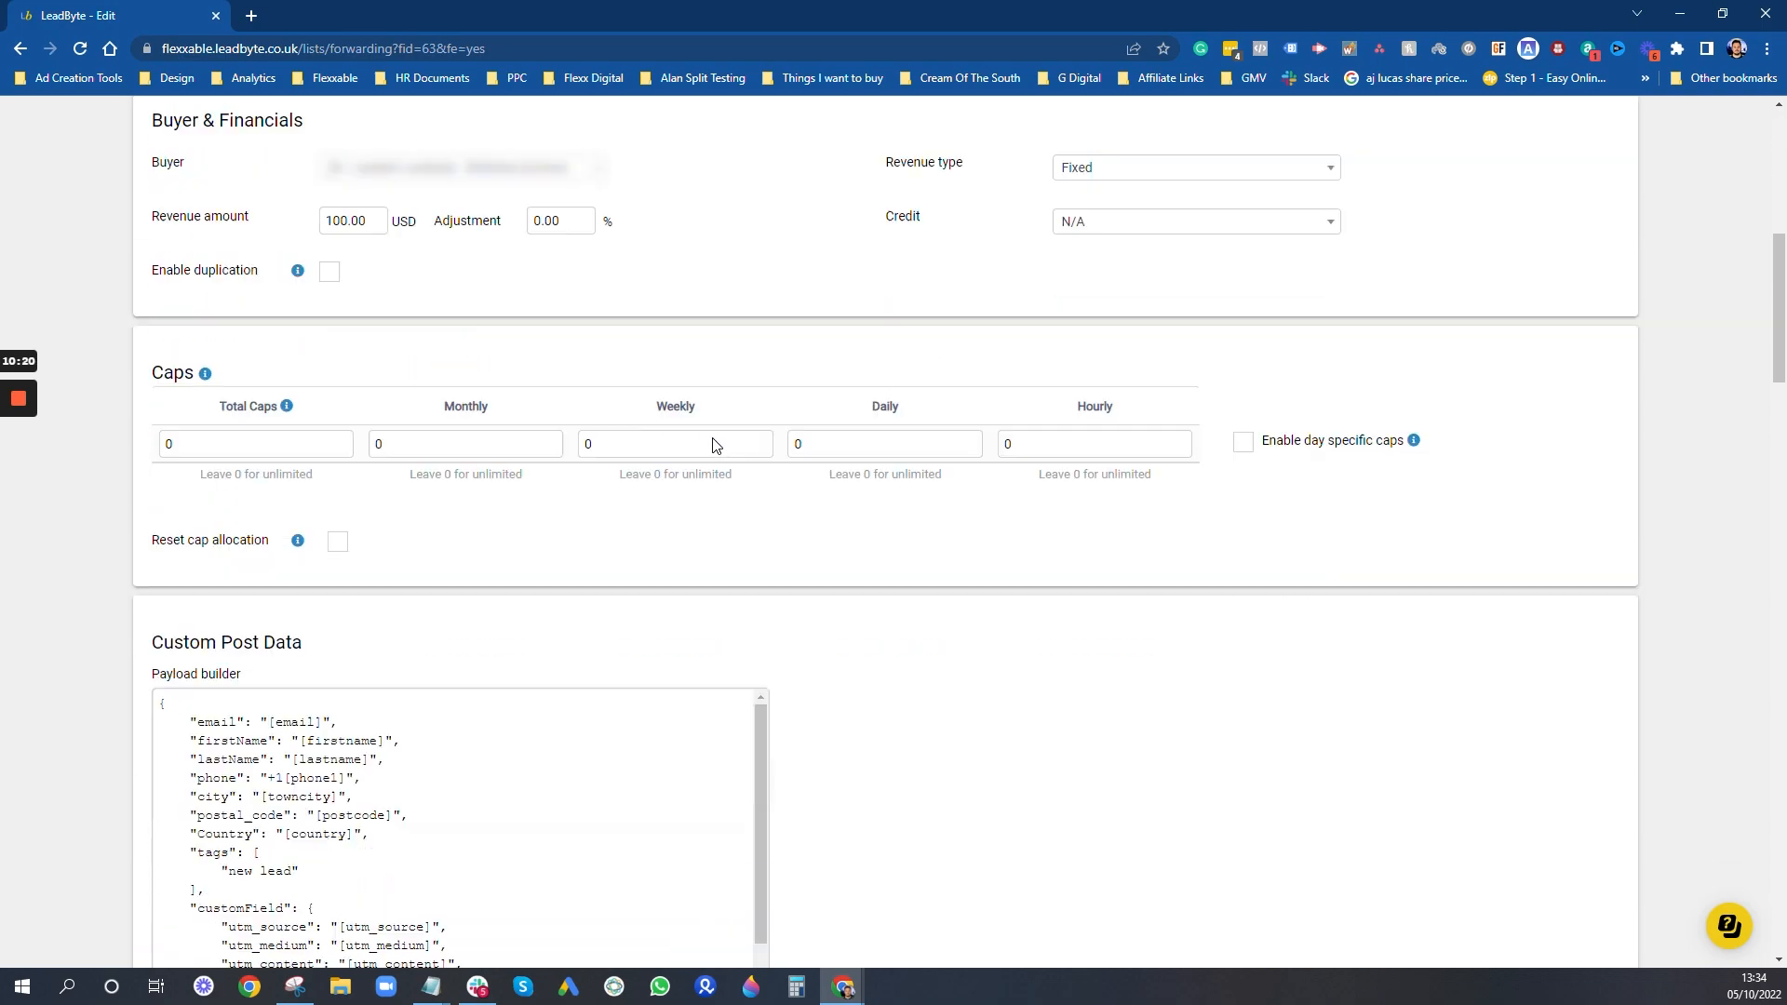
scroll(down, 3)
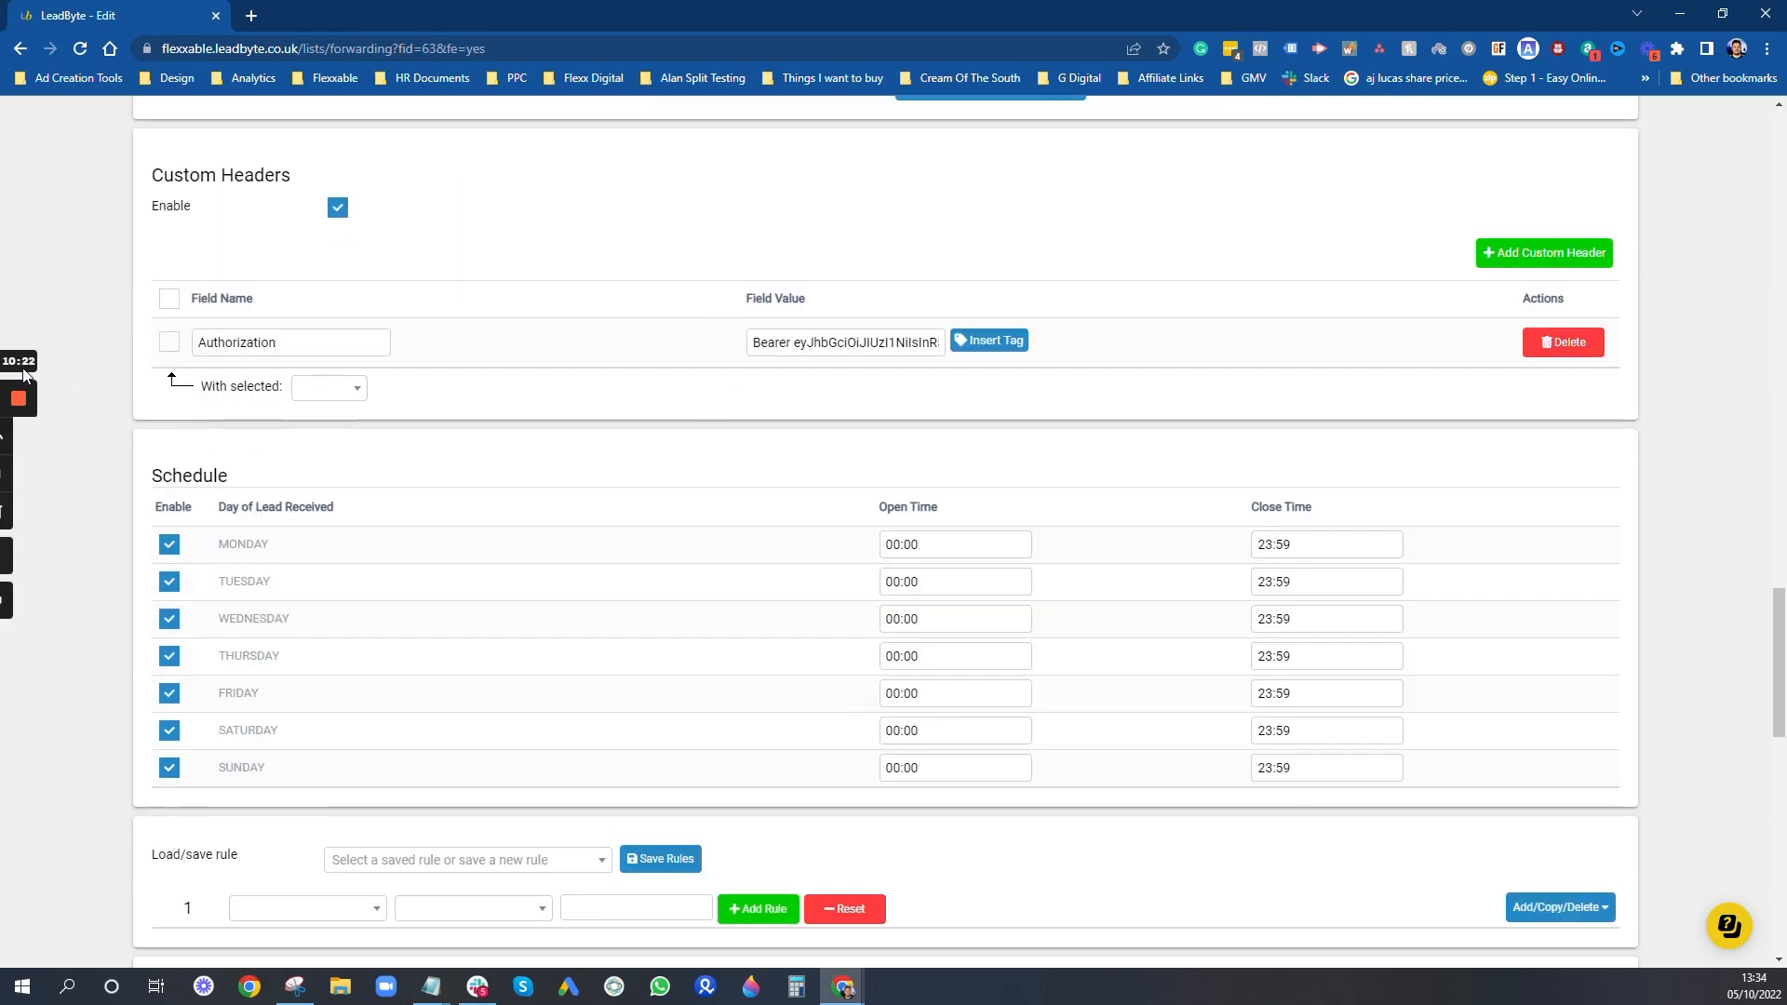
scroll(up, 3)
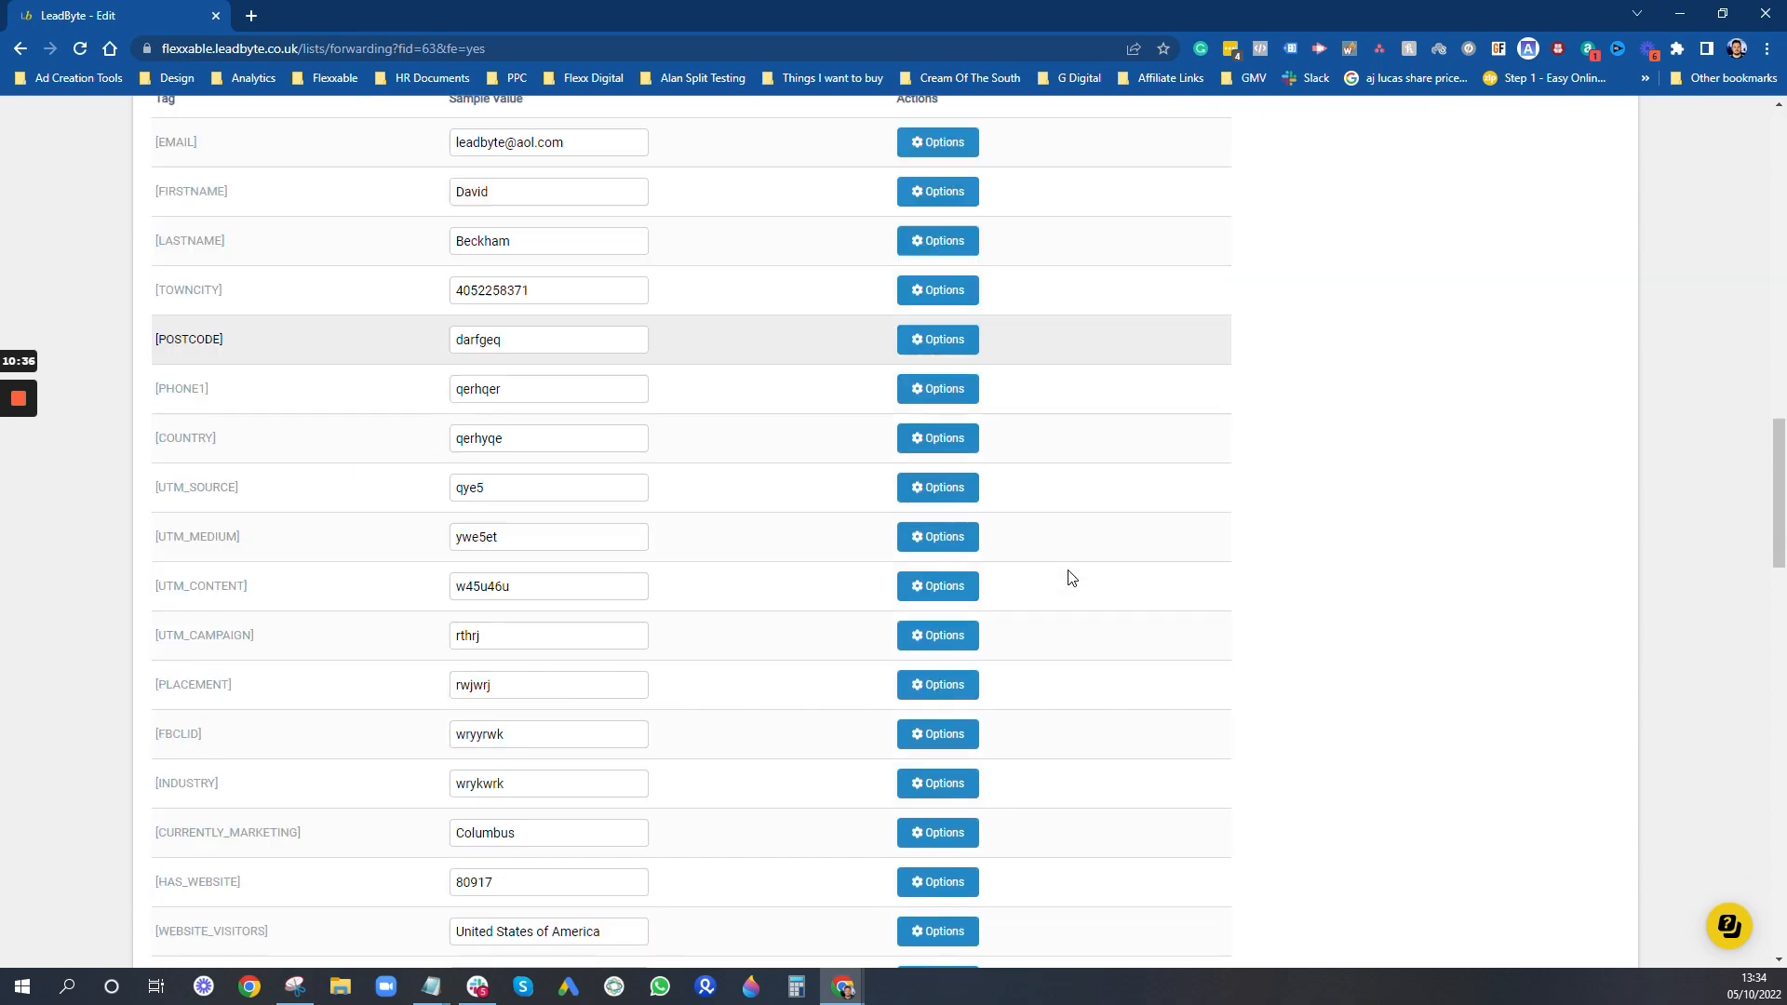
scroll(down, 3)
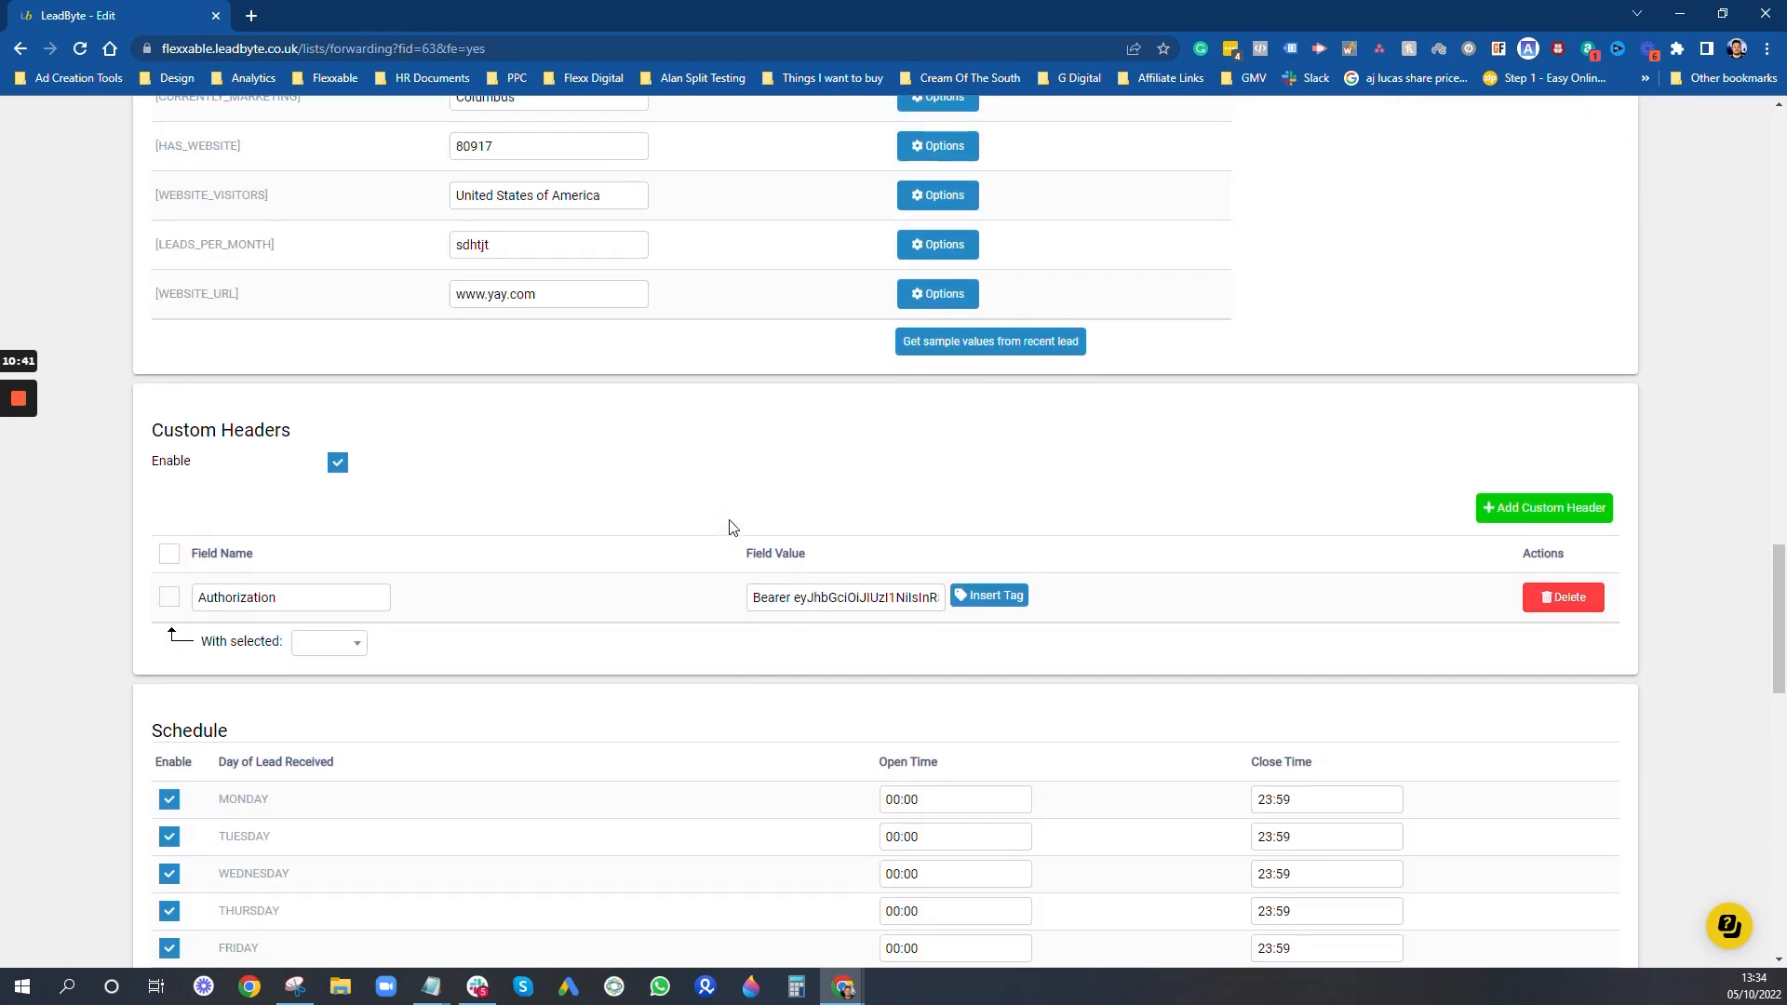
scroll(down, 3)
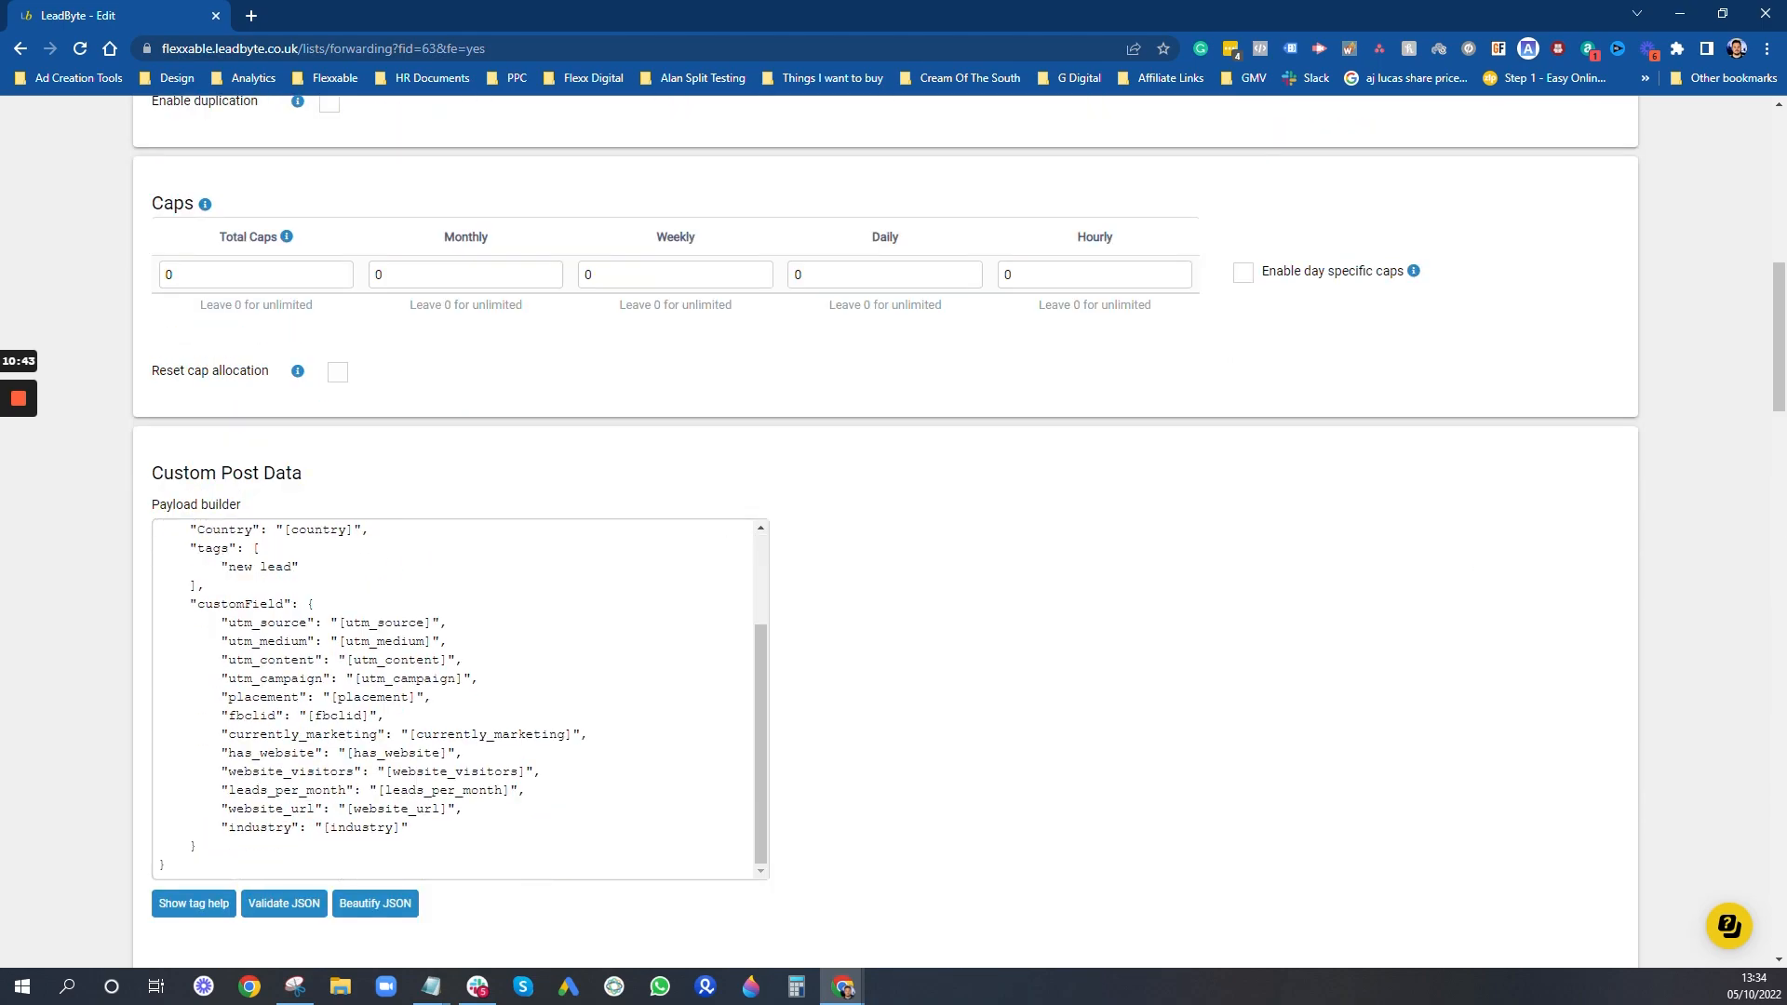
scroll(down, 3)
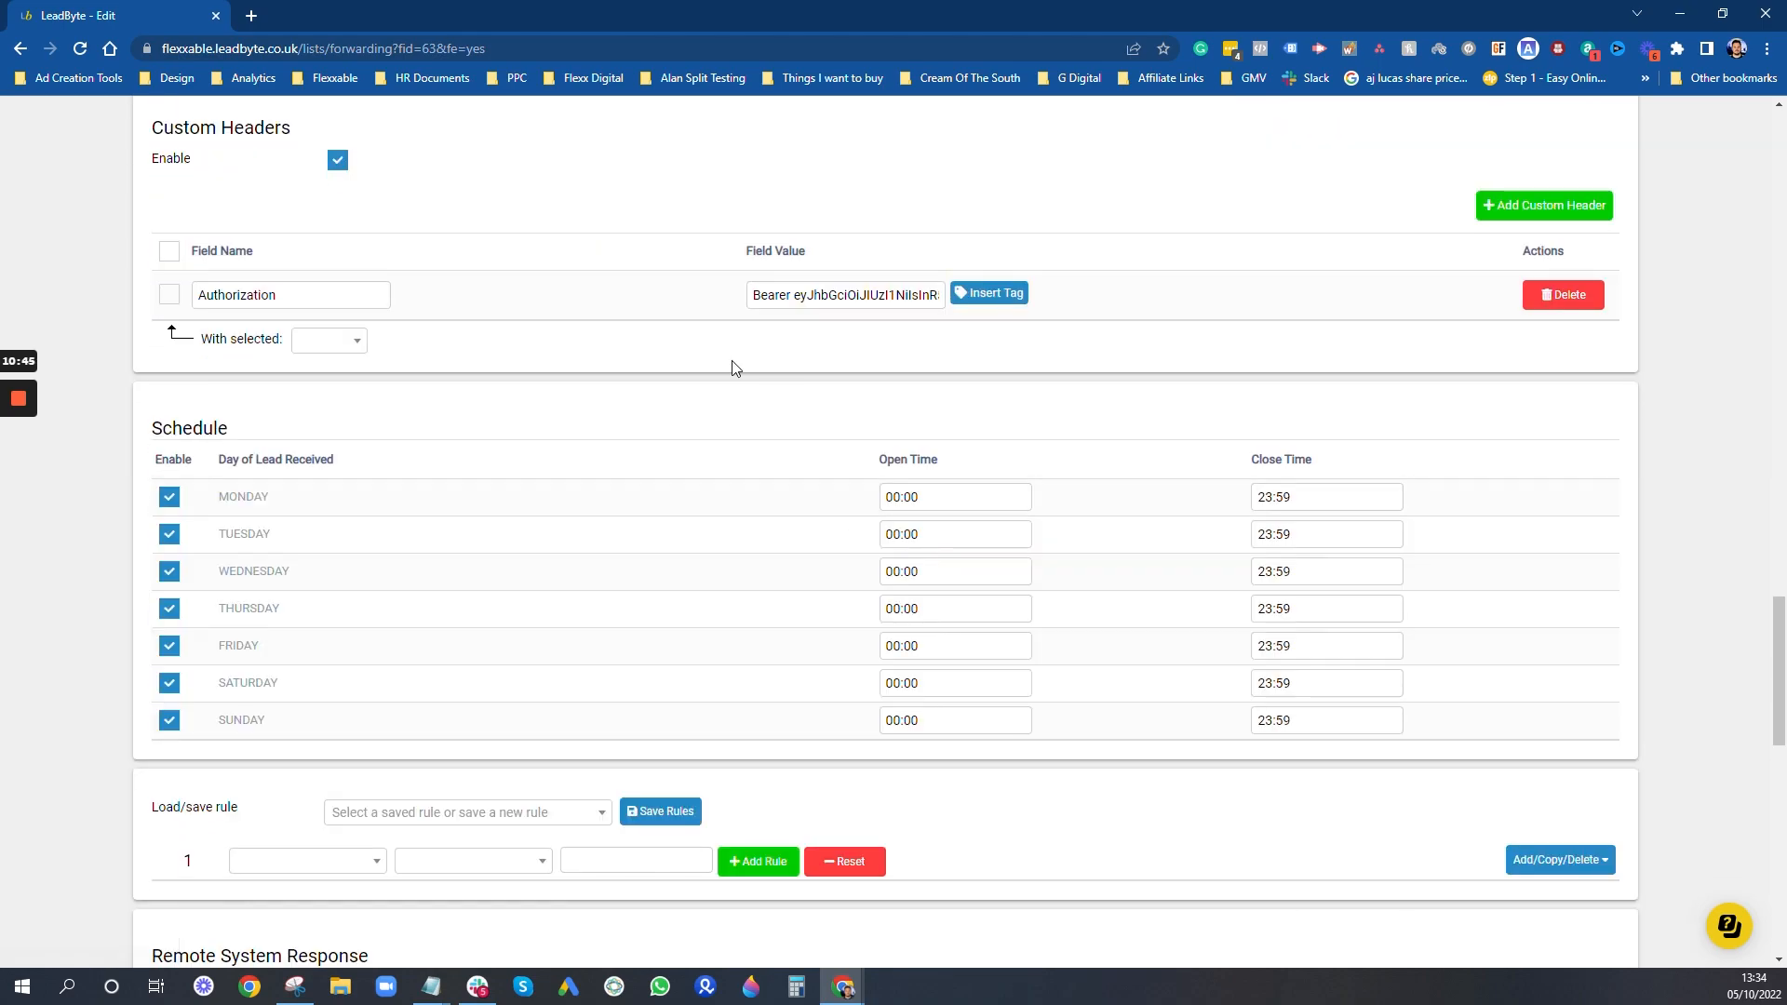
scroll(down, 3)
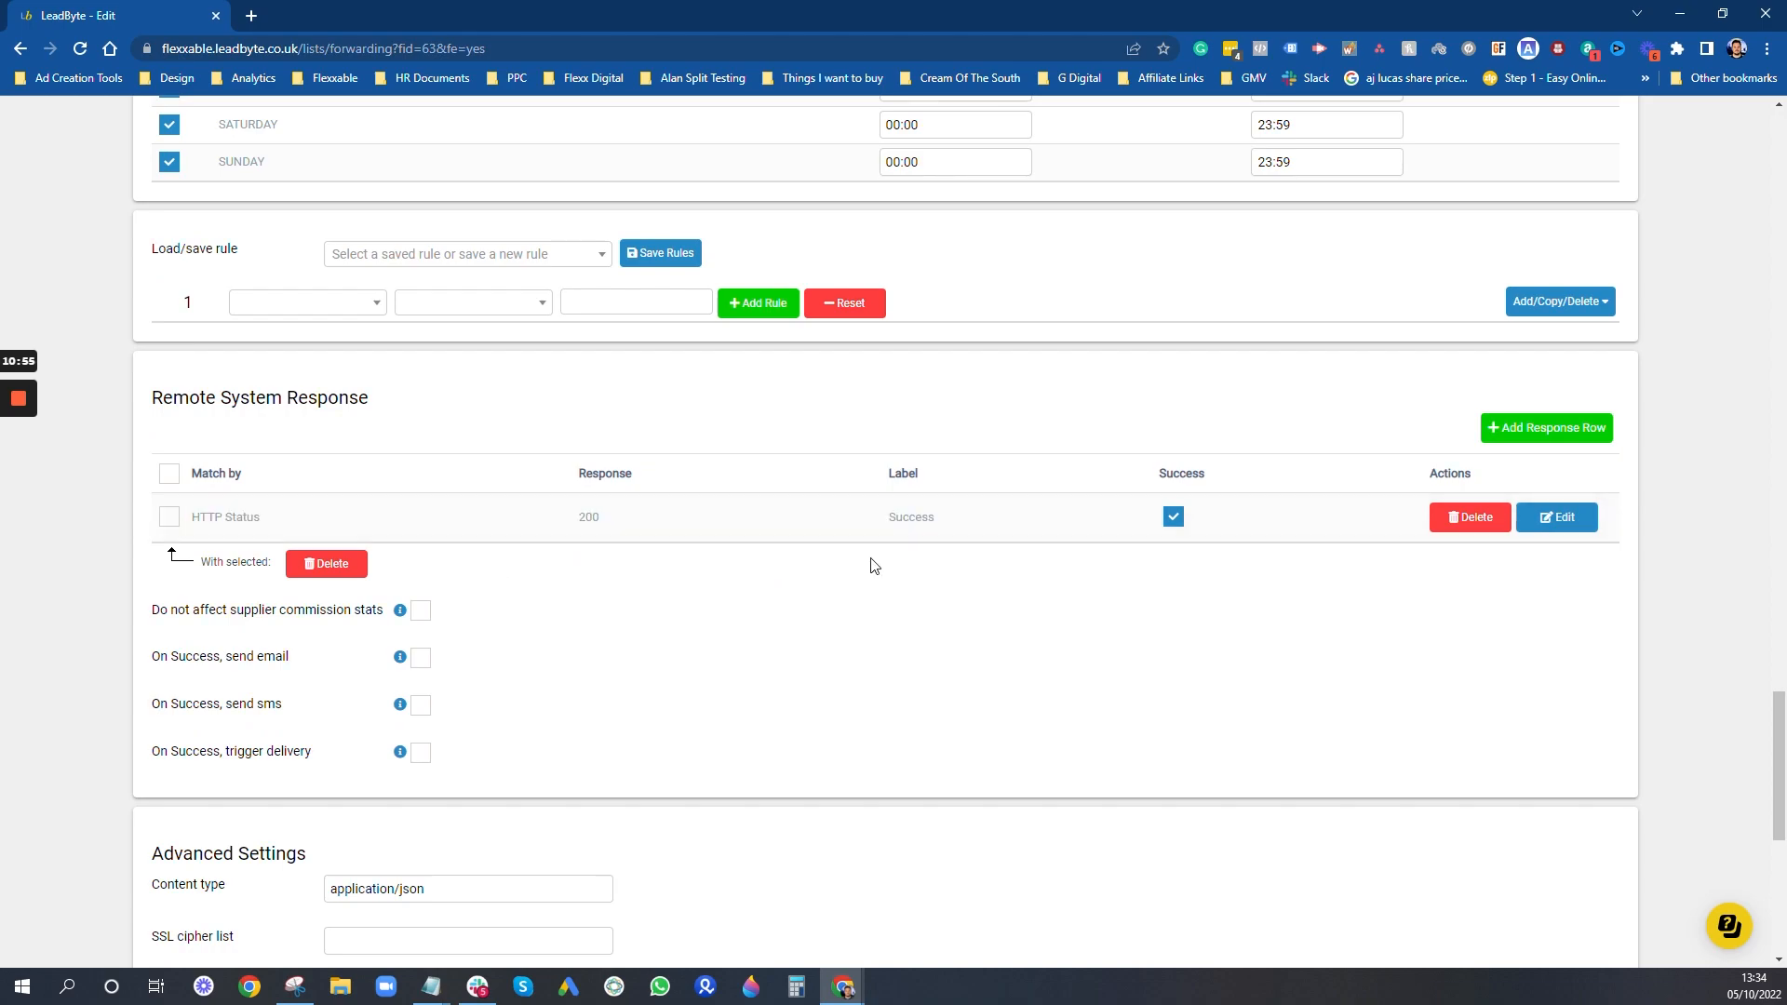
scroll(down, 3)
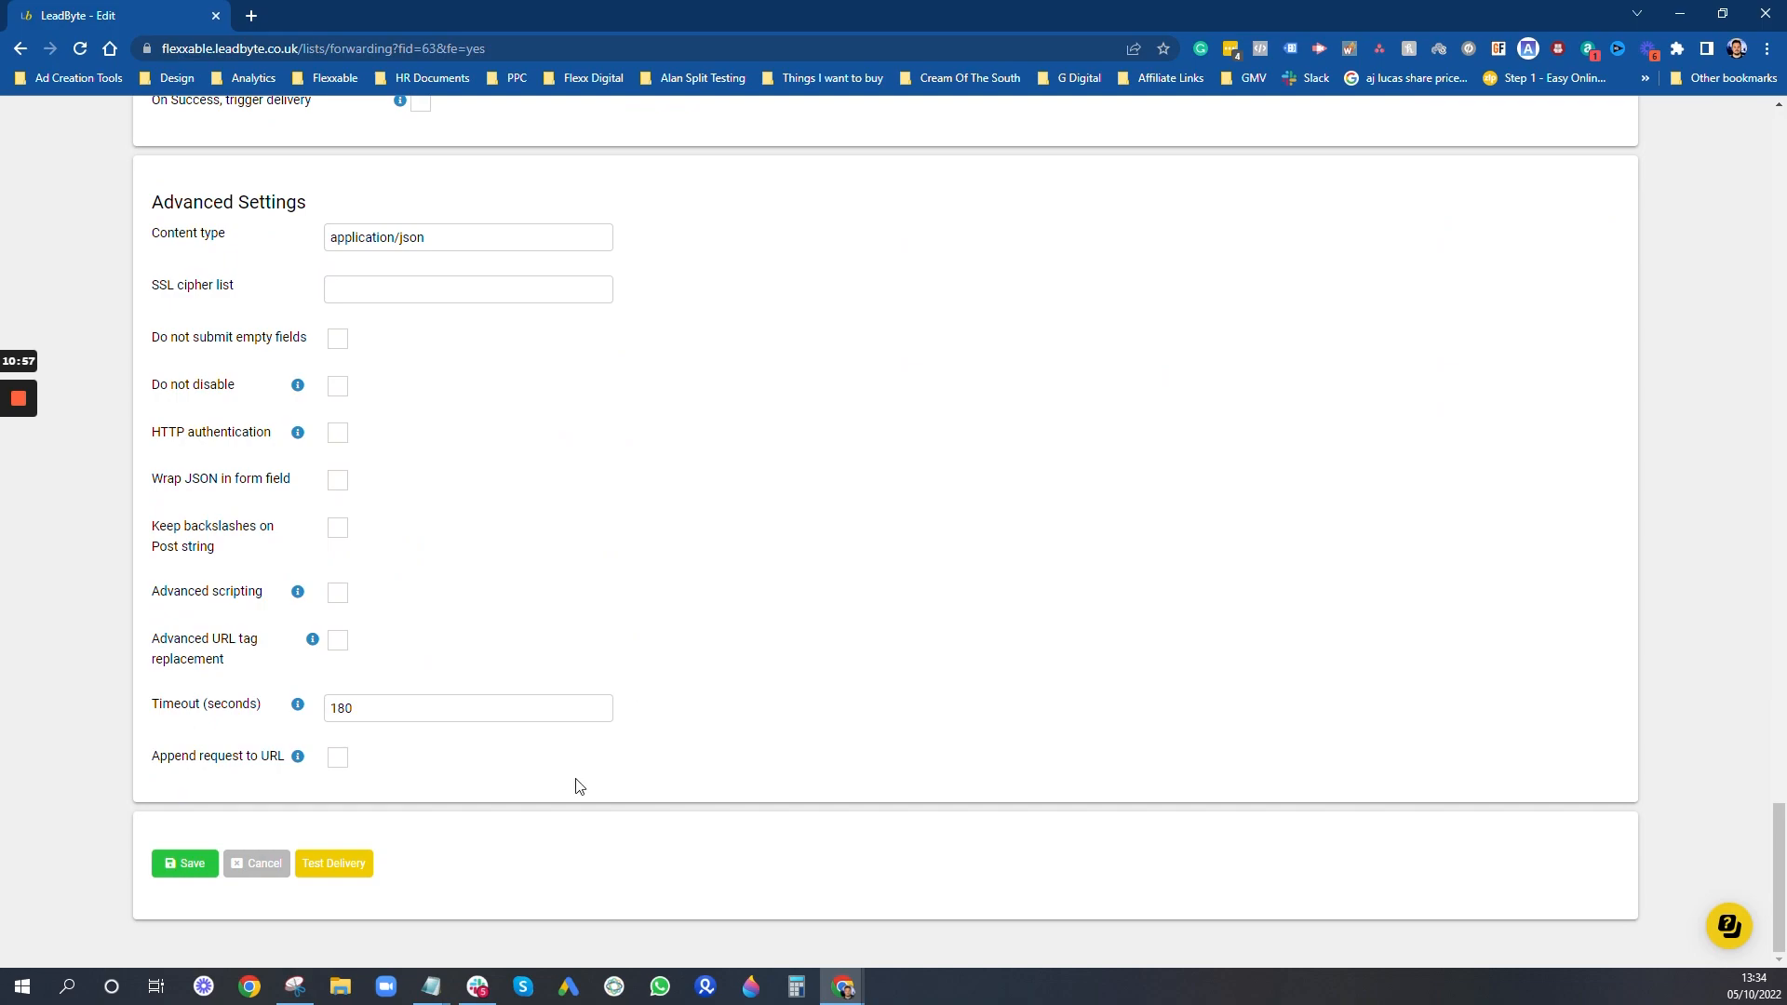
mouse_move(585, 776)
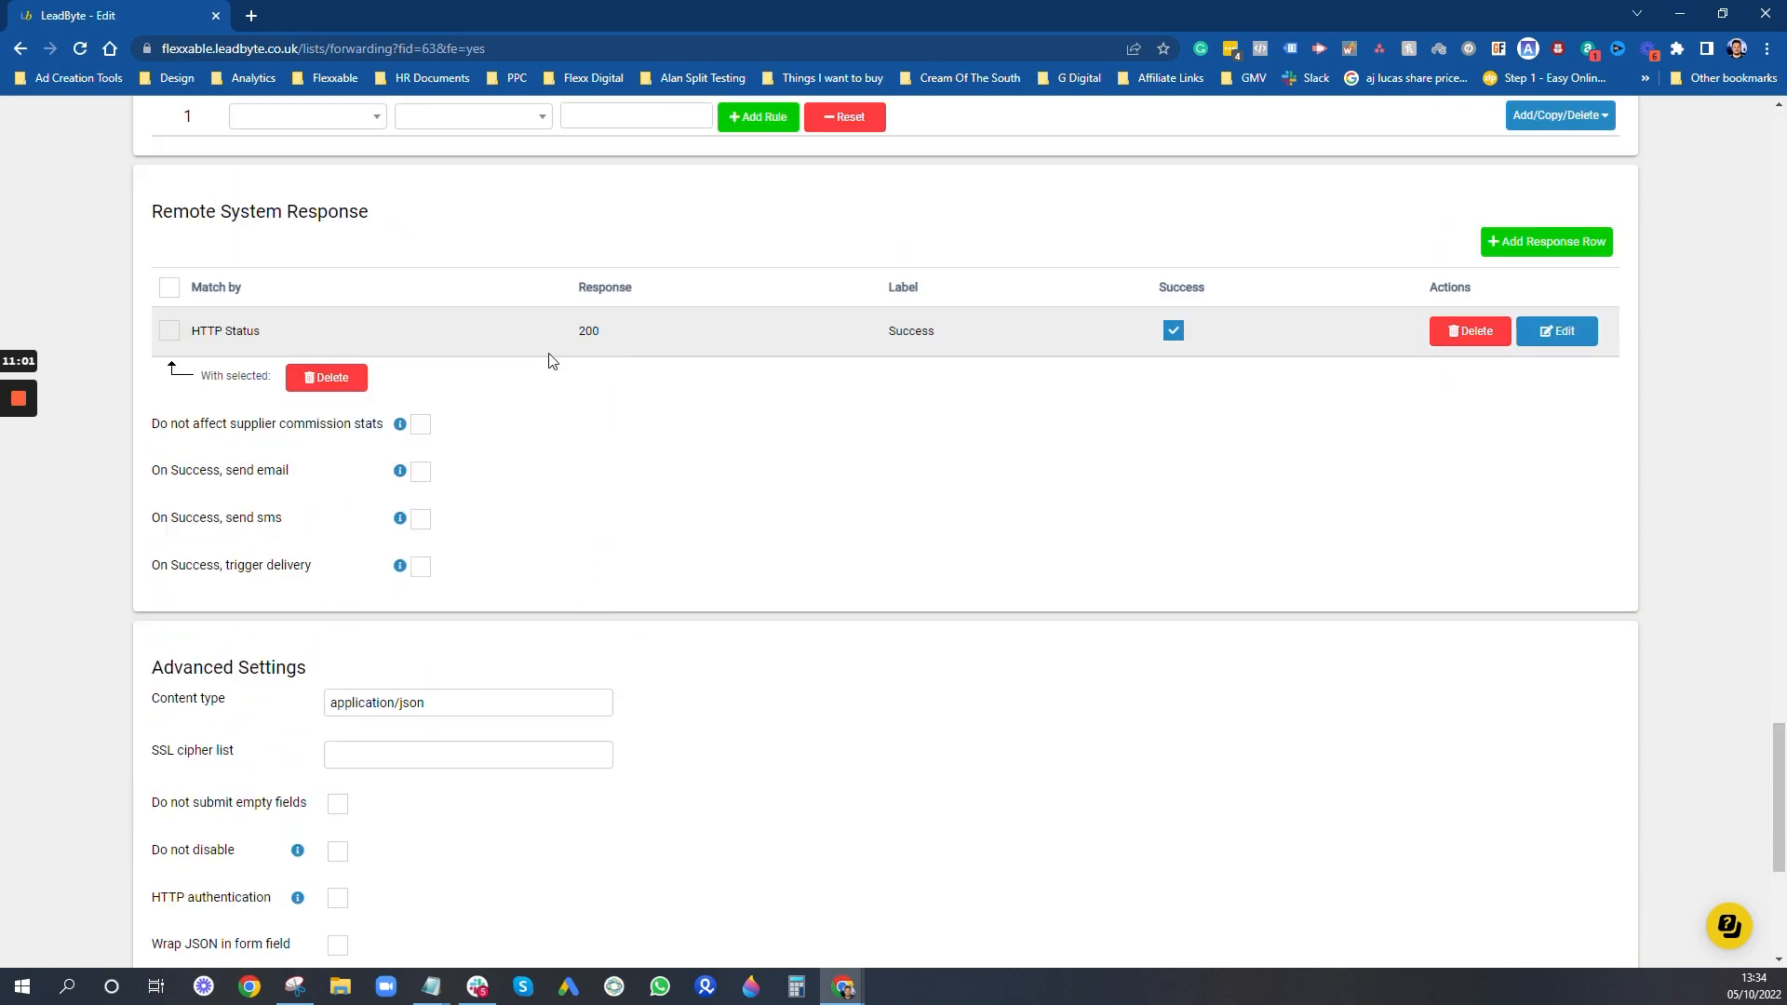
scroll(down, 3)
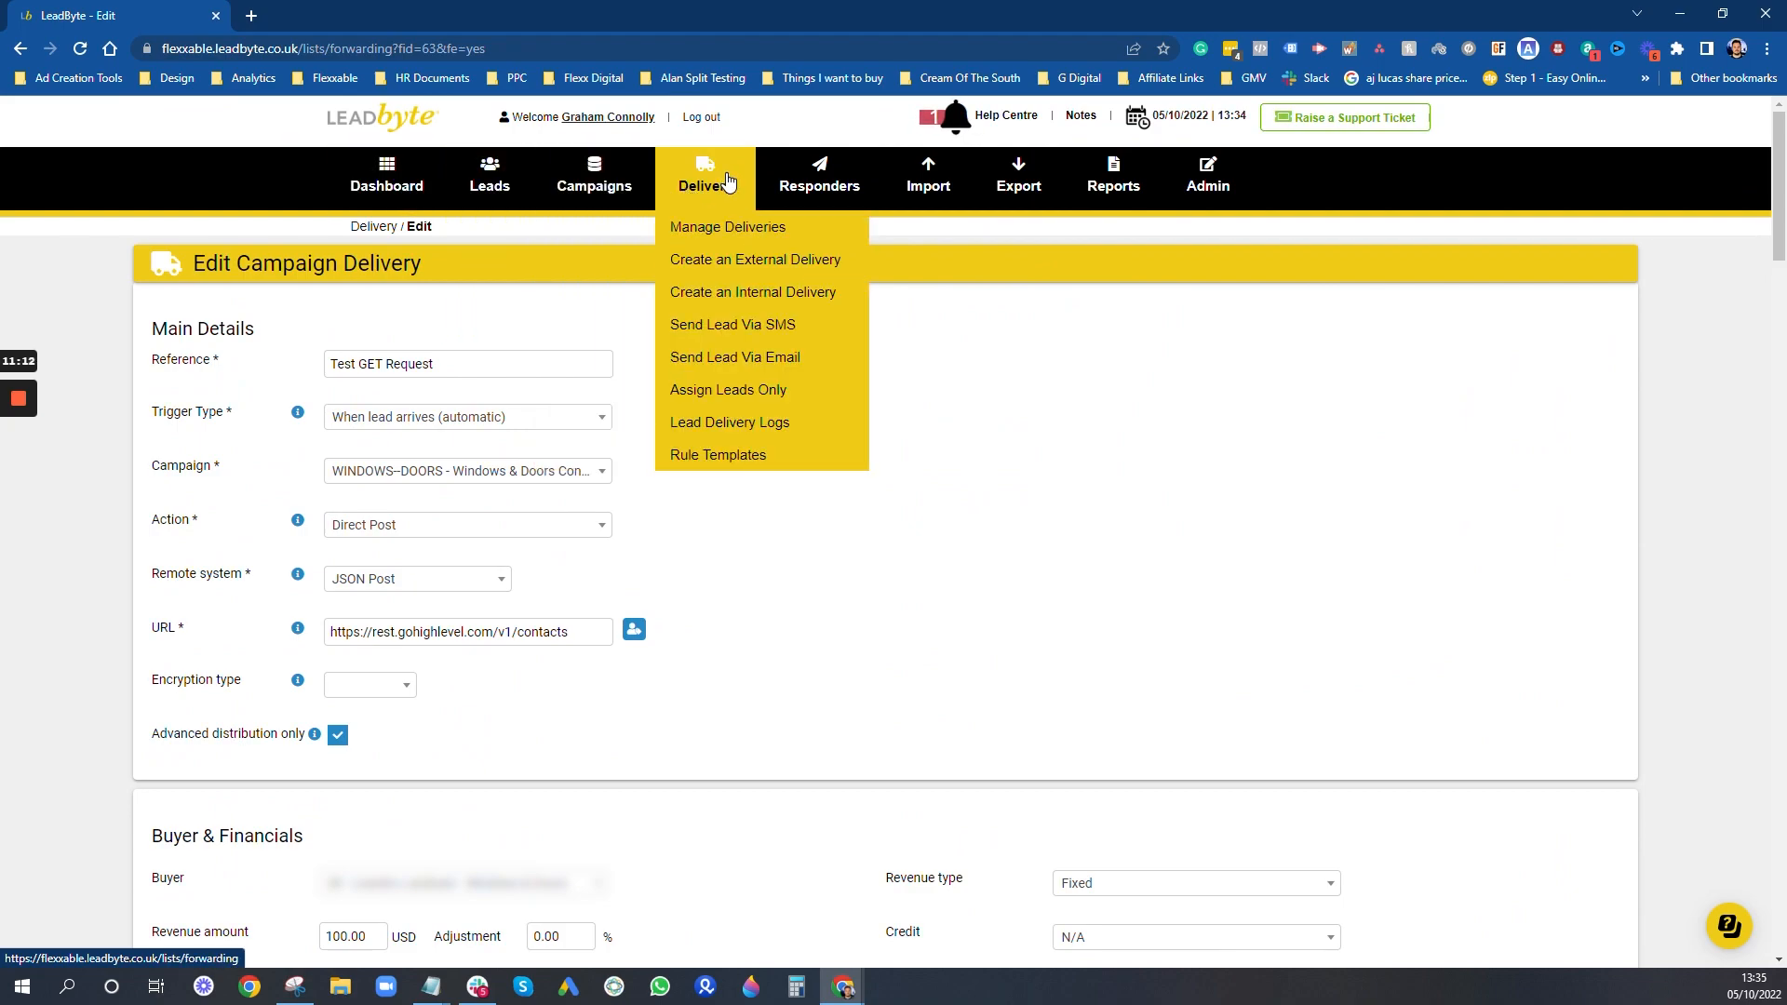
mouse_move(487, 177)
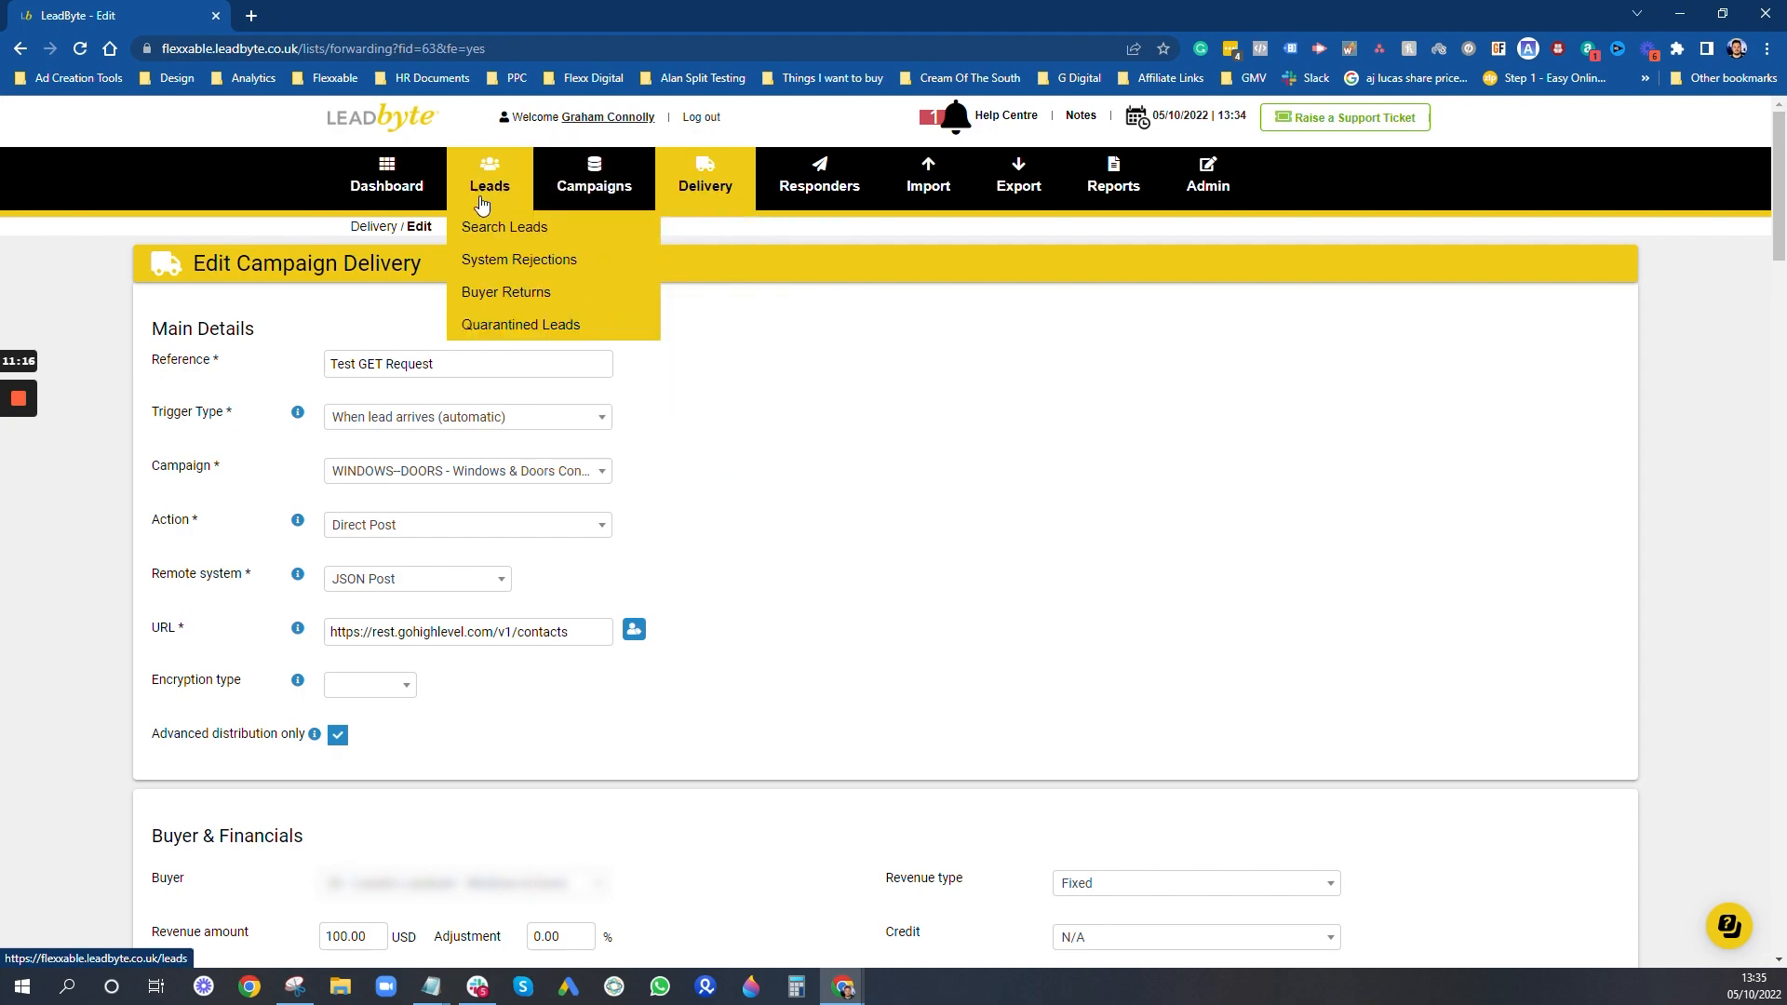
mouse_move(1088, 324)
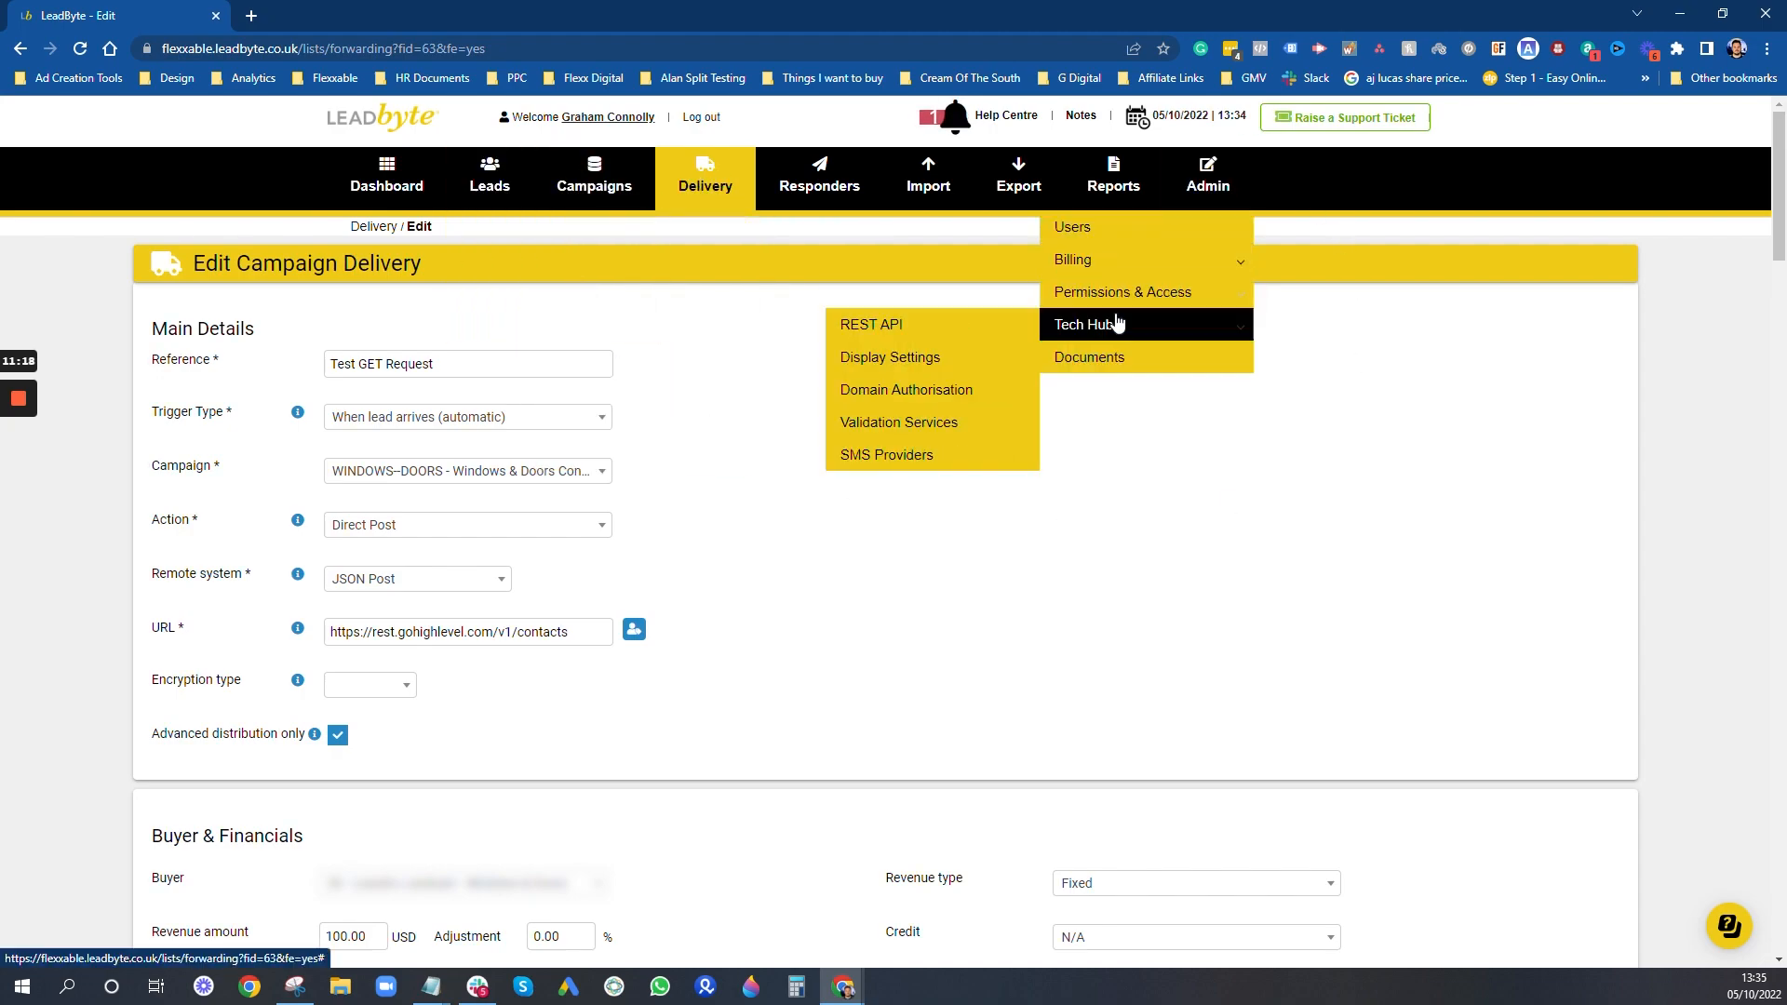
mouse_move(918, 330)
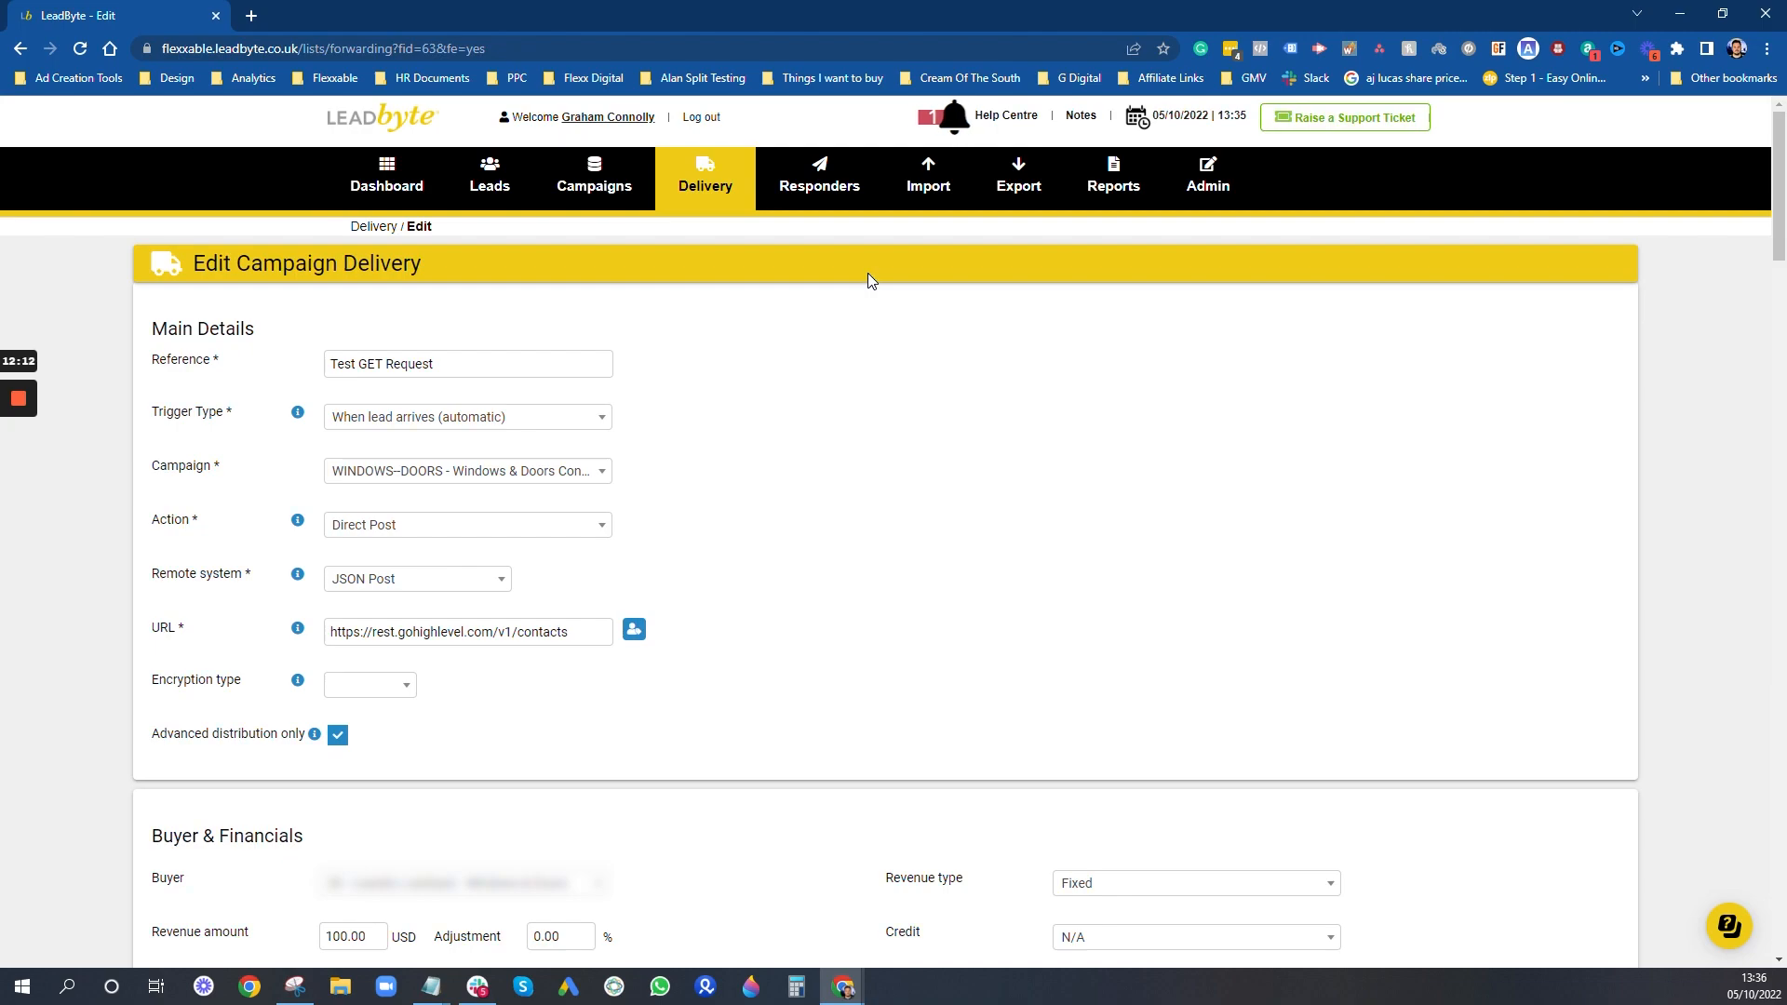
scroll(down, 3)
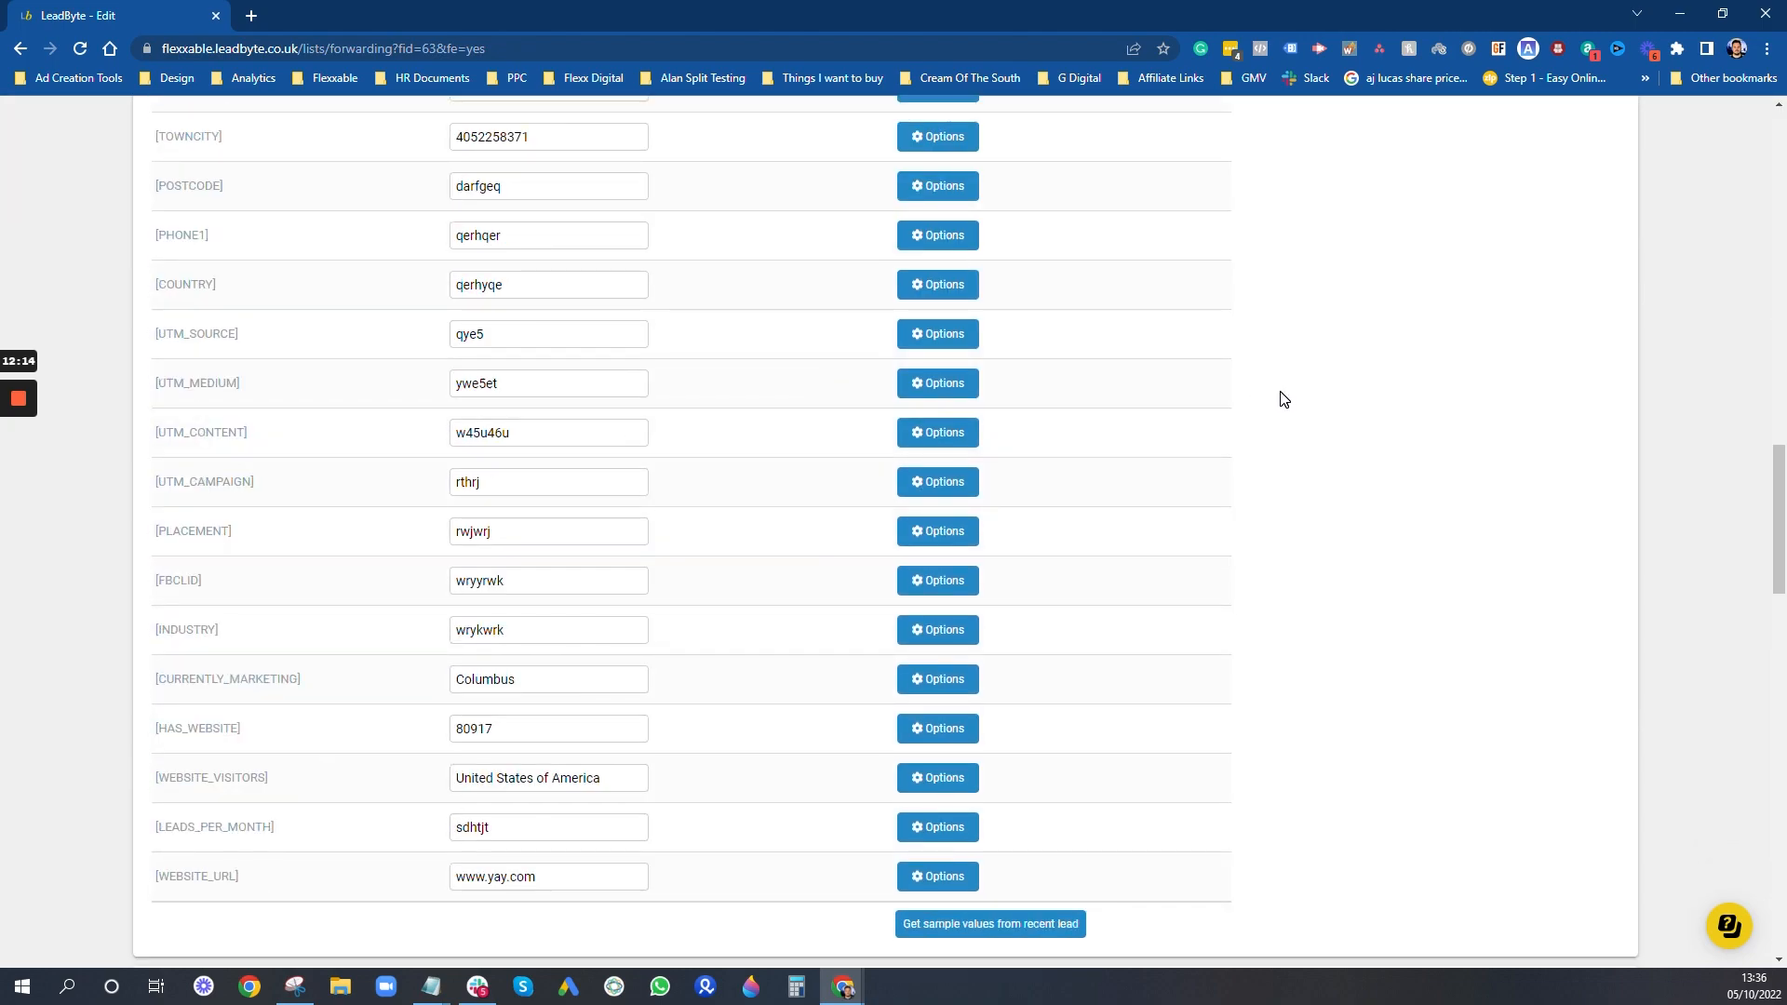
scroll(down, 3)
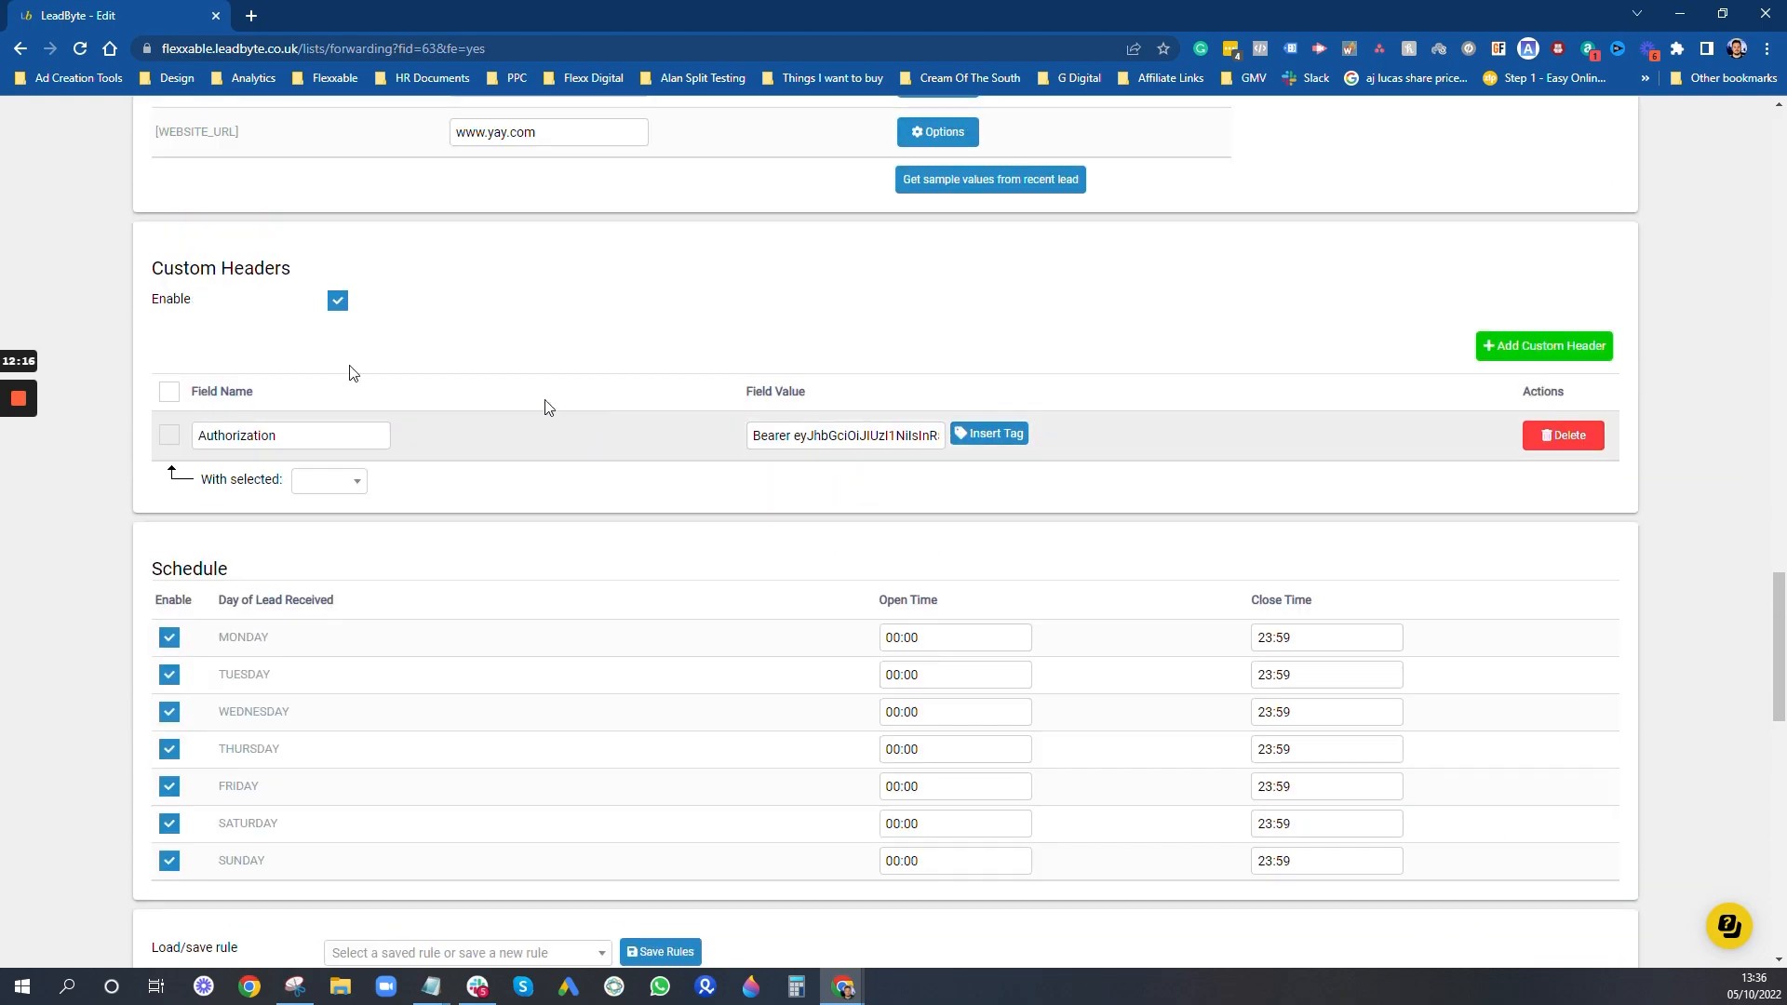
scroll(down, 3)
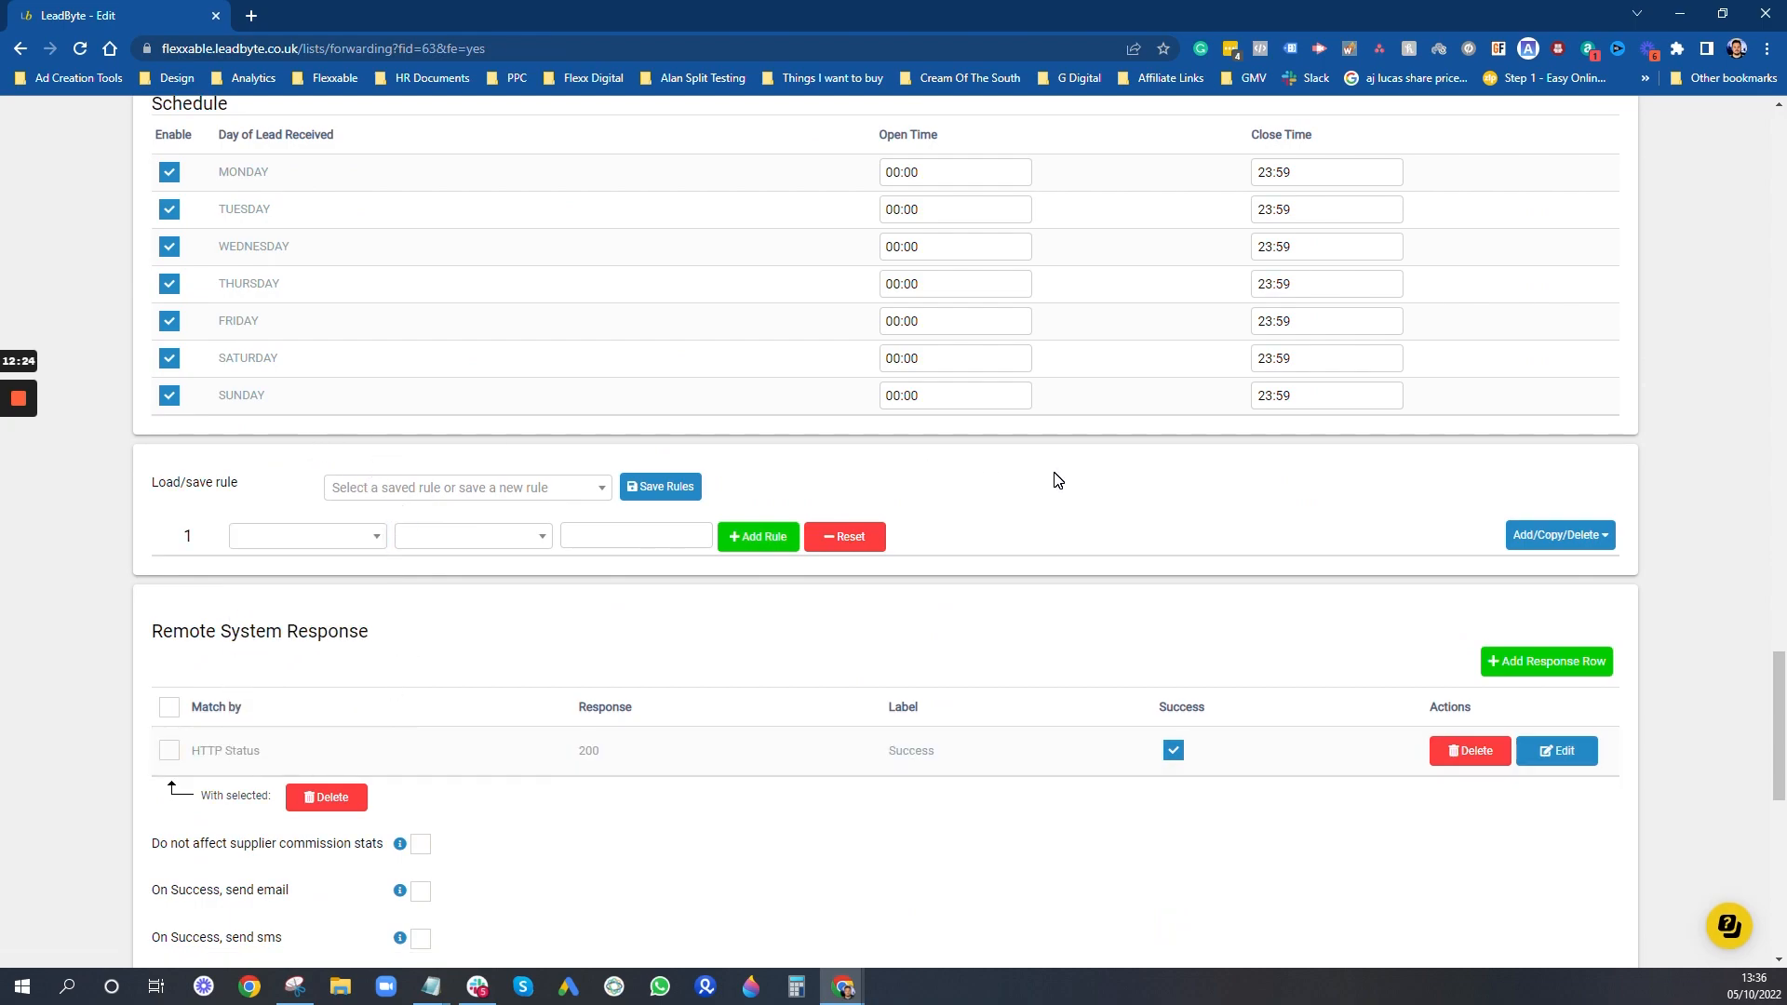
scroll(down, 3)
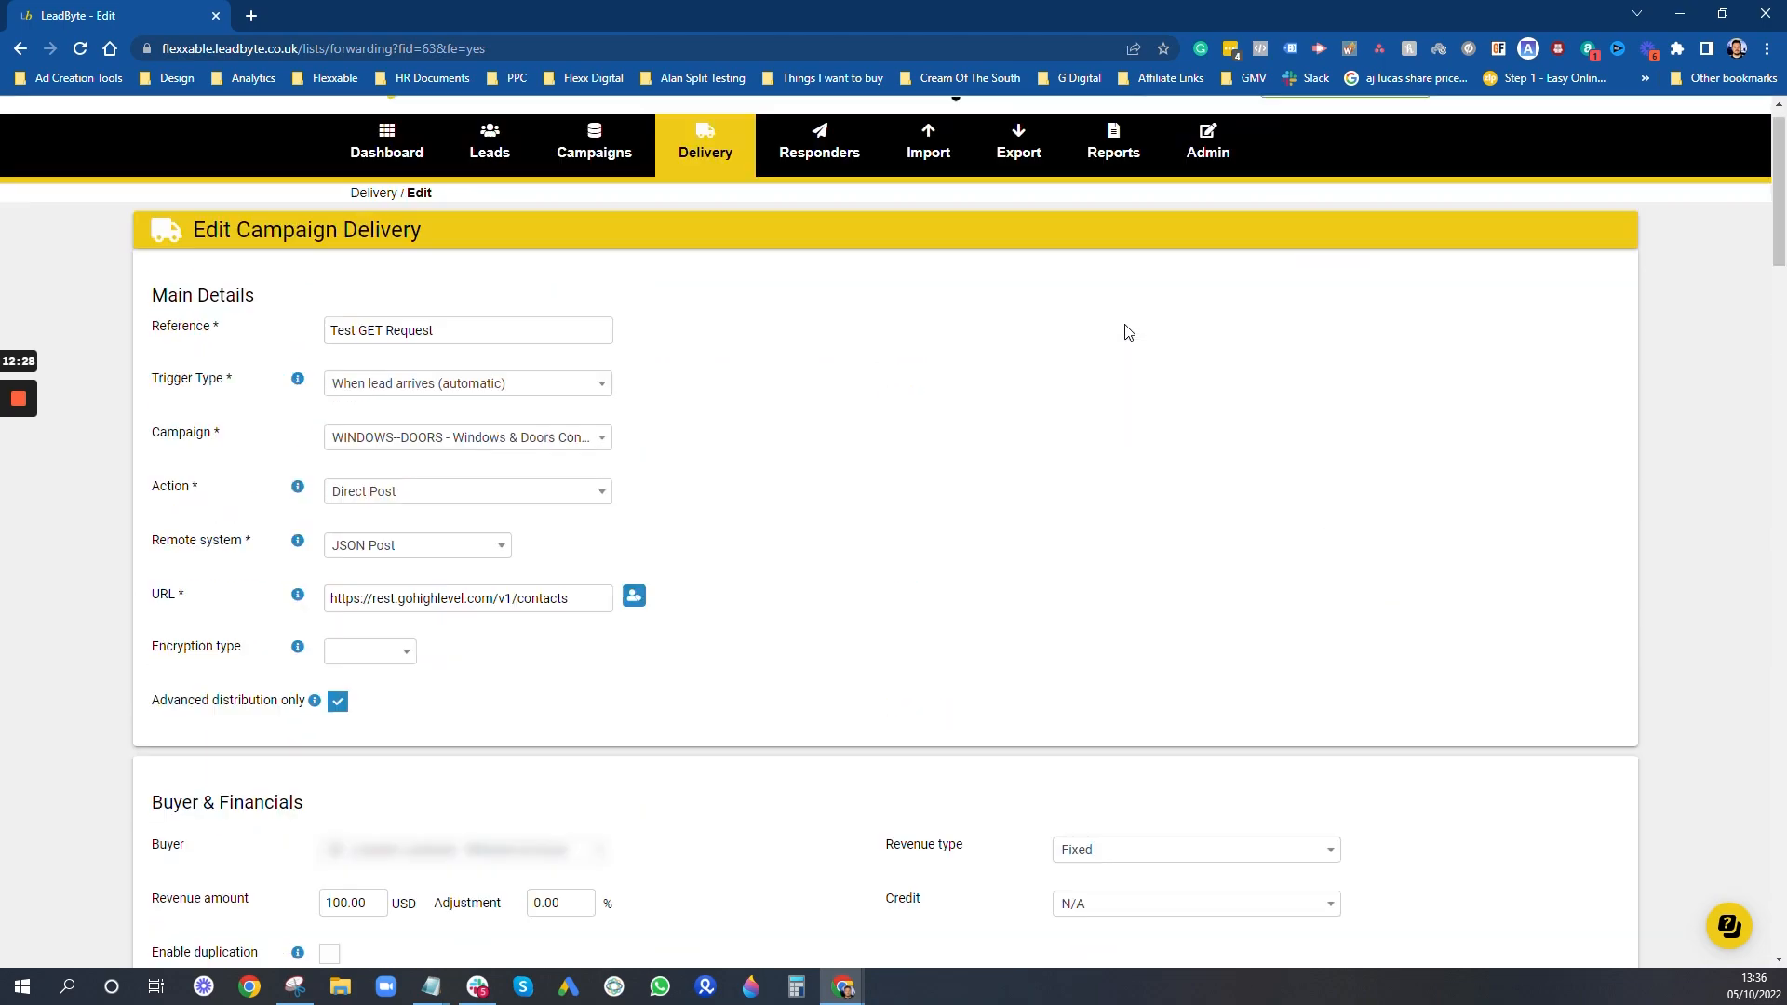
click(818, 177)
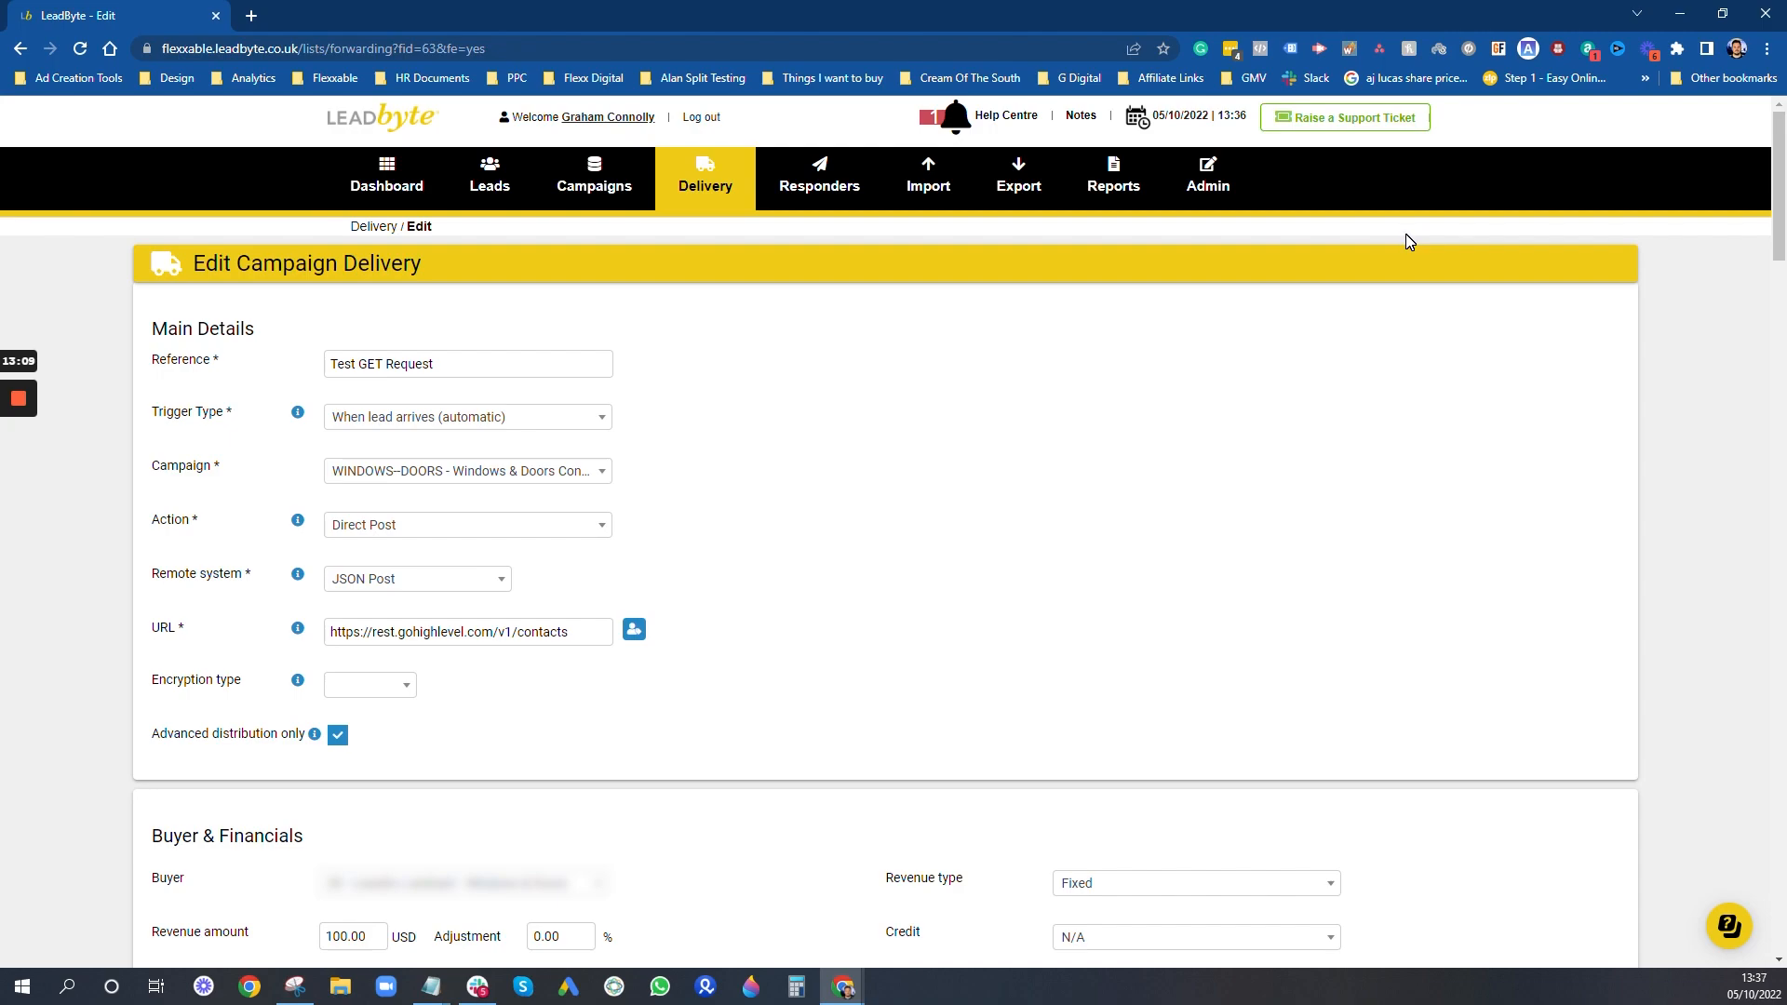
mouse_move(1660, 9)
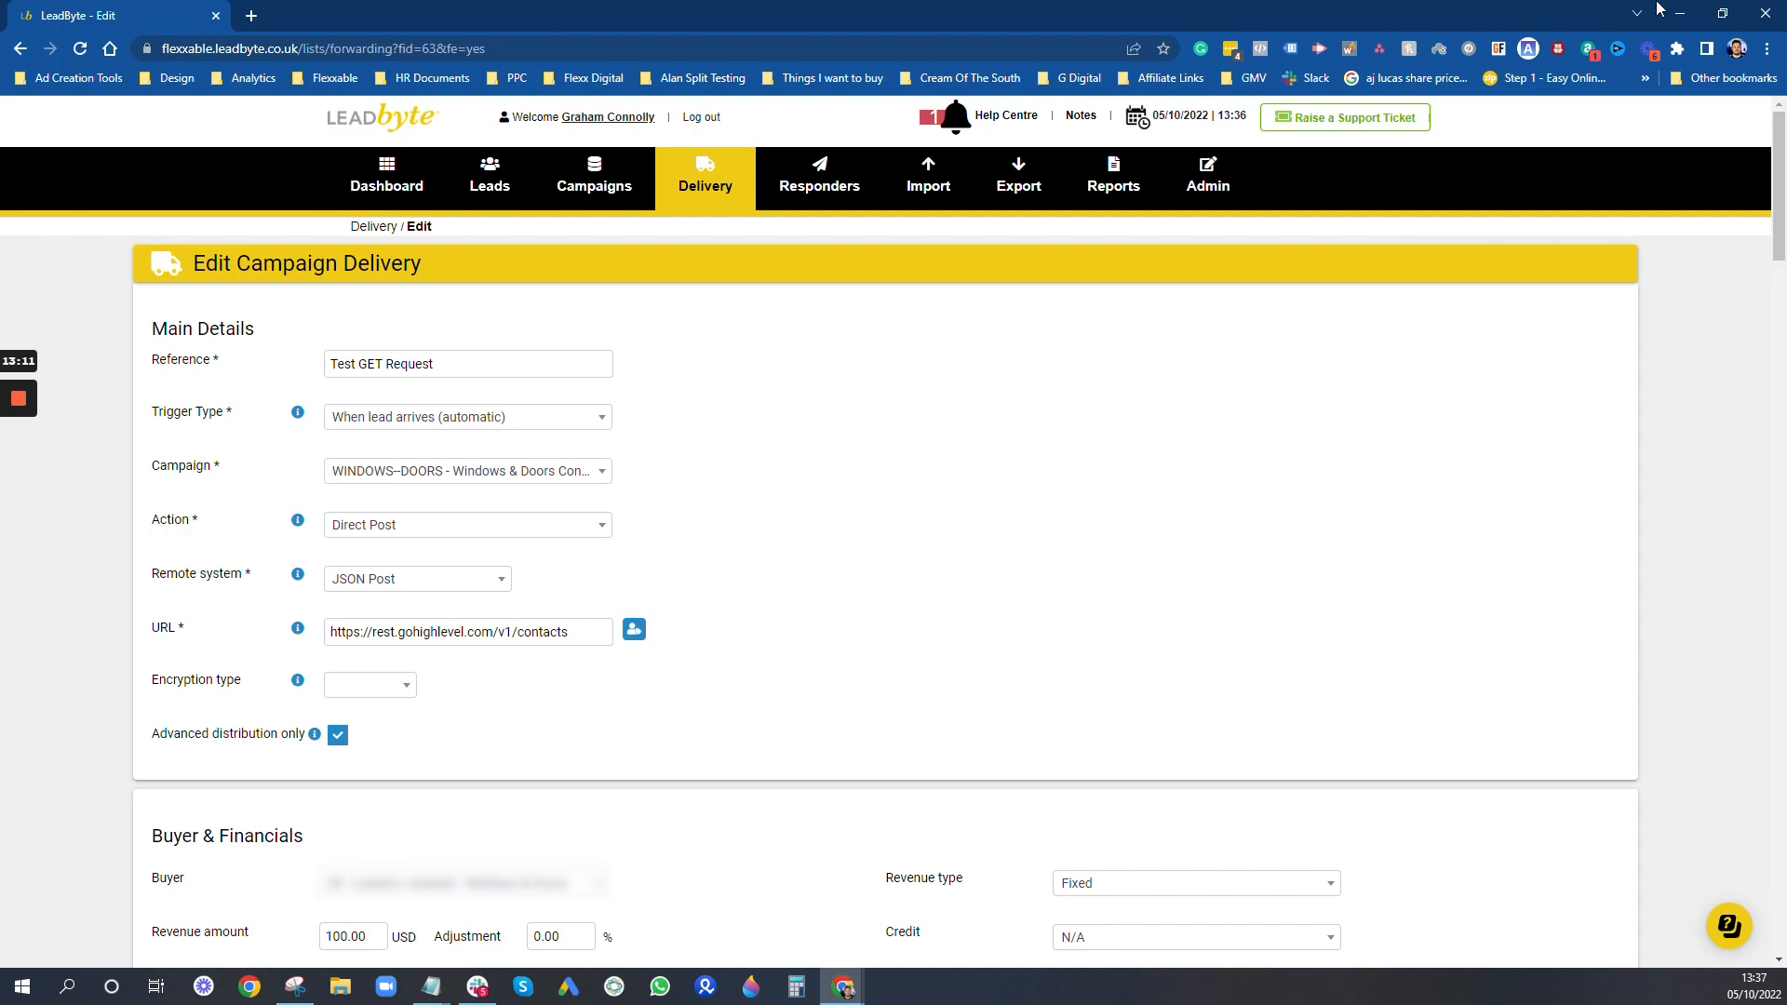